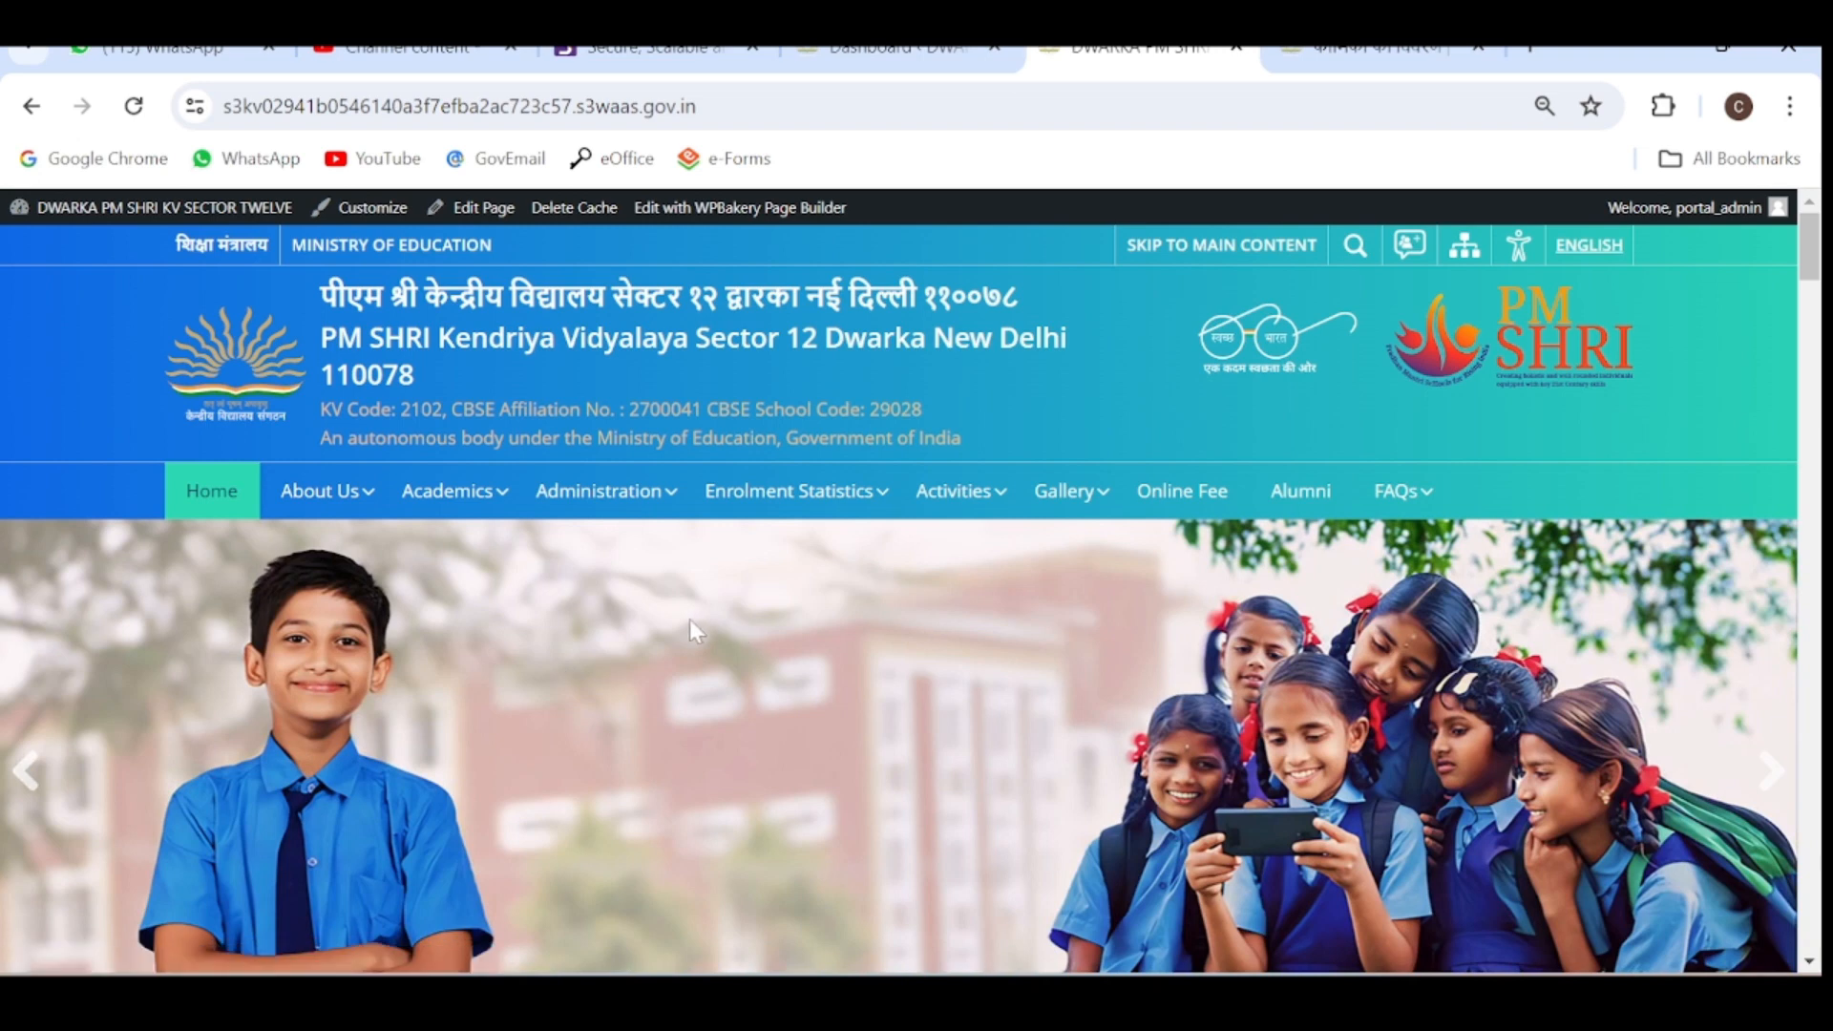
From the front-end Administration menu, view the Staff Details table listing the current principal.
left_click(597, 491)
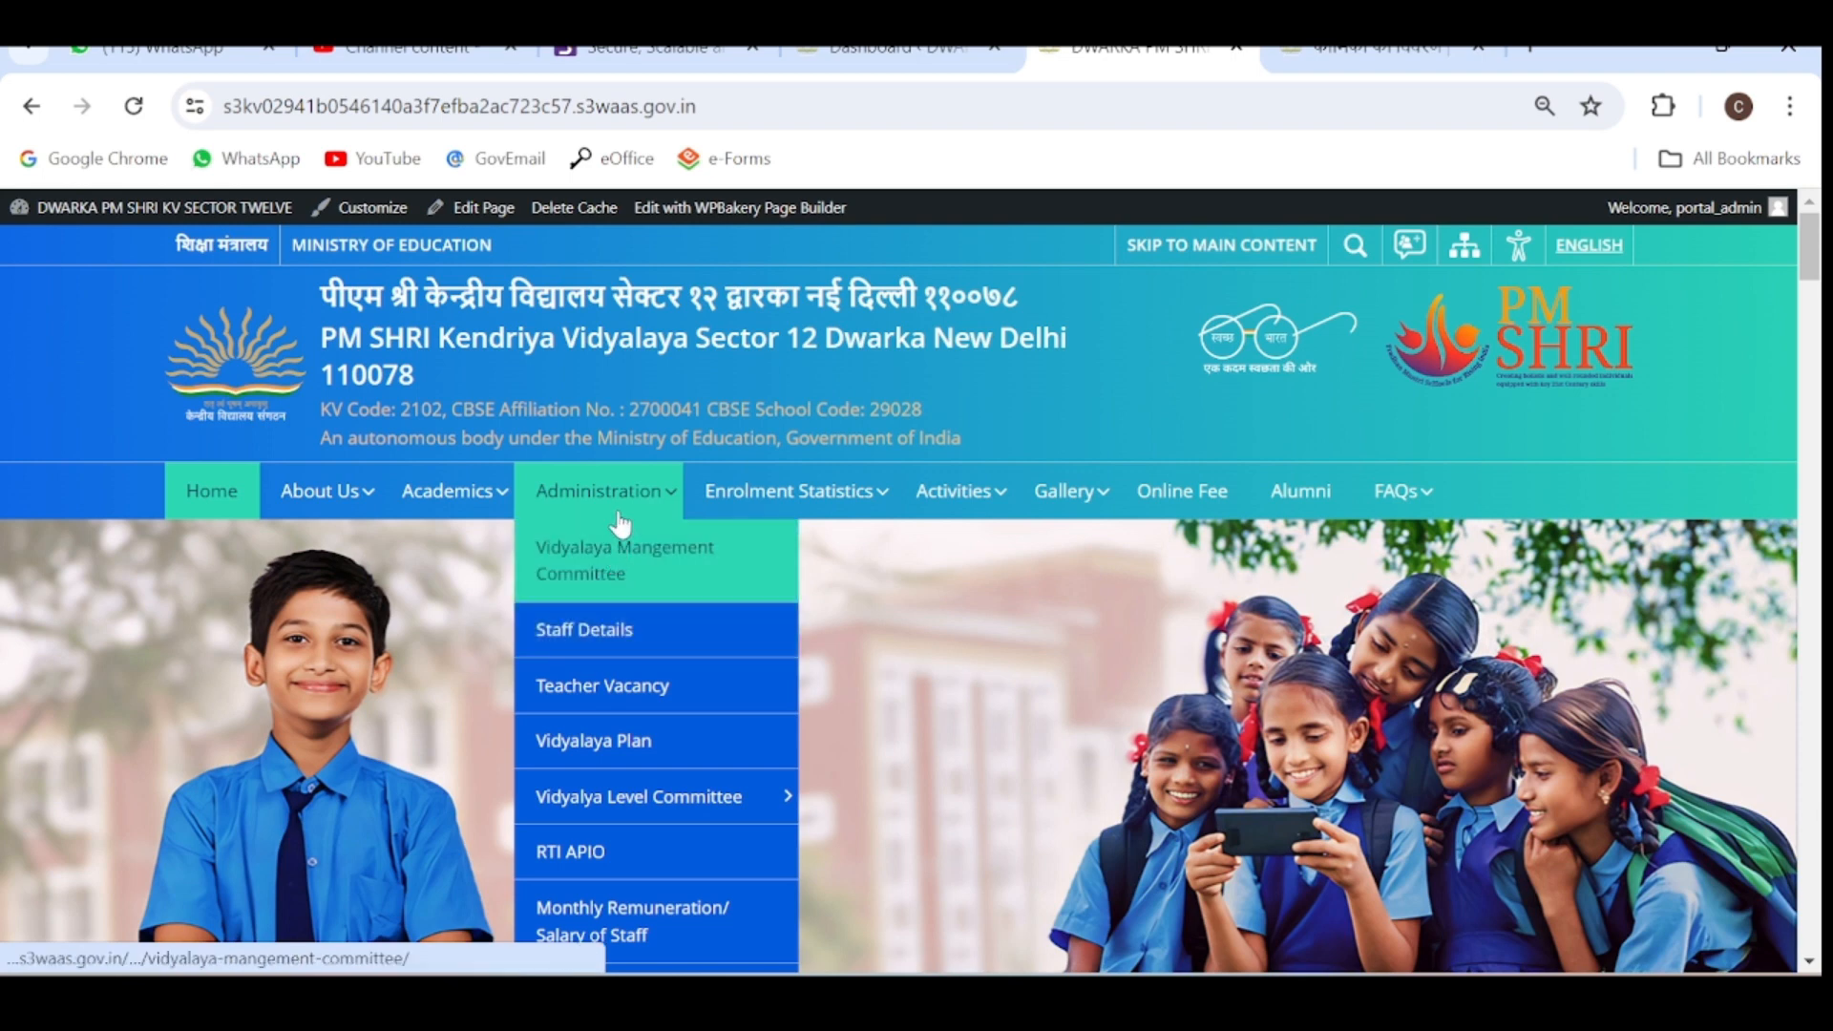
mouse_move(615, 504)
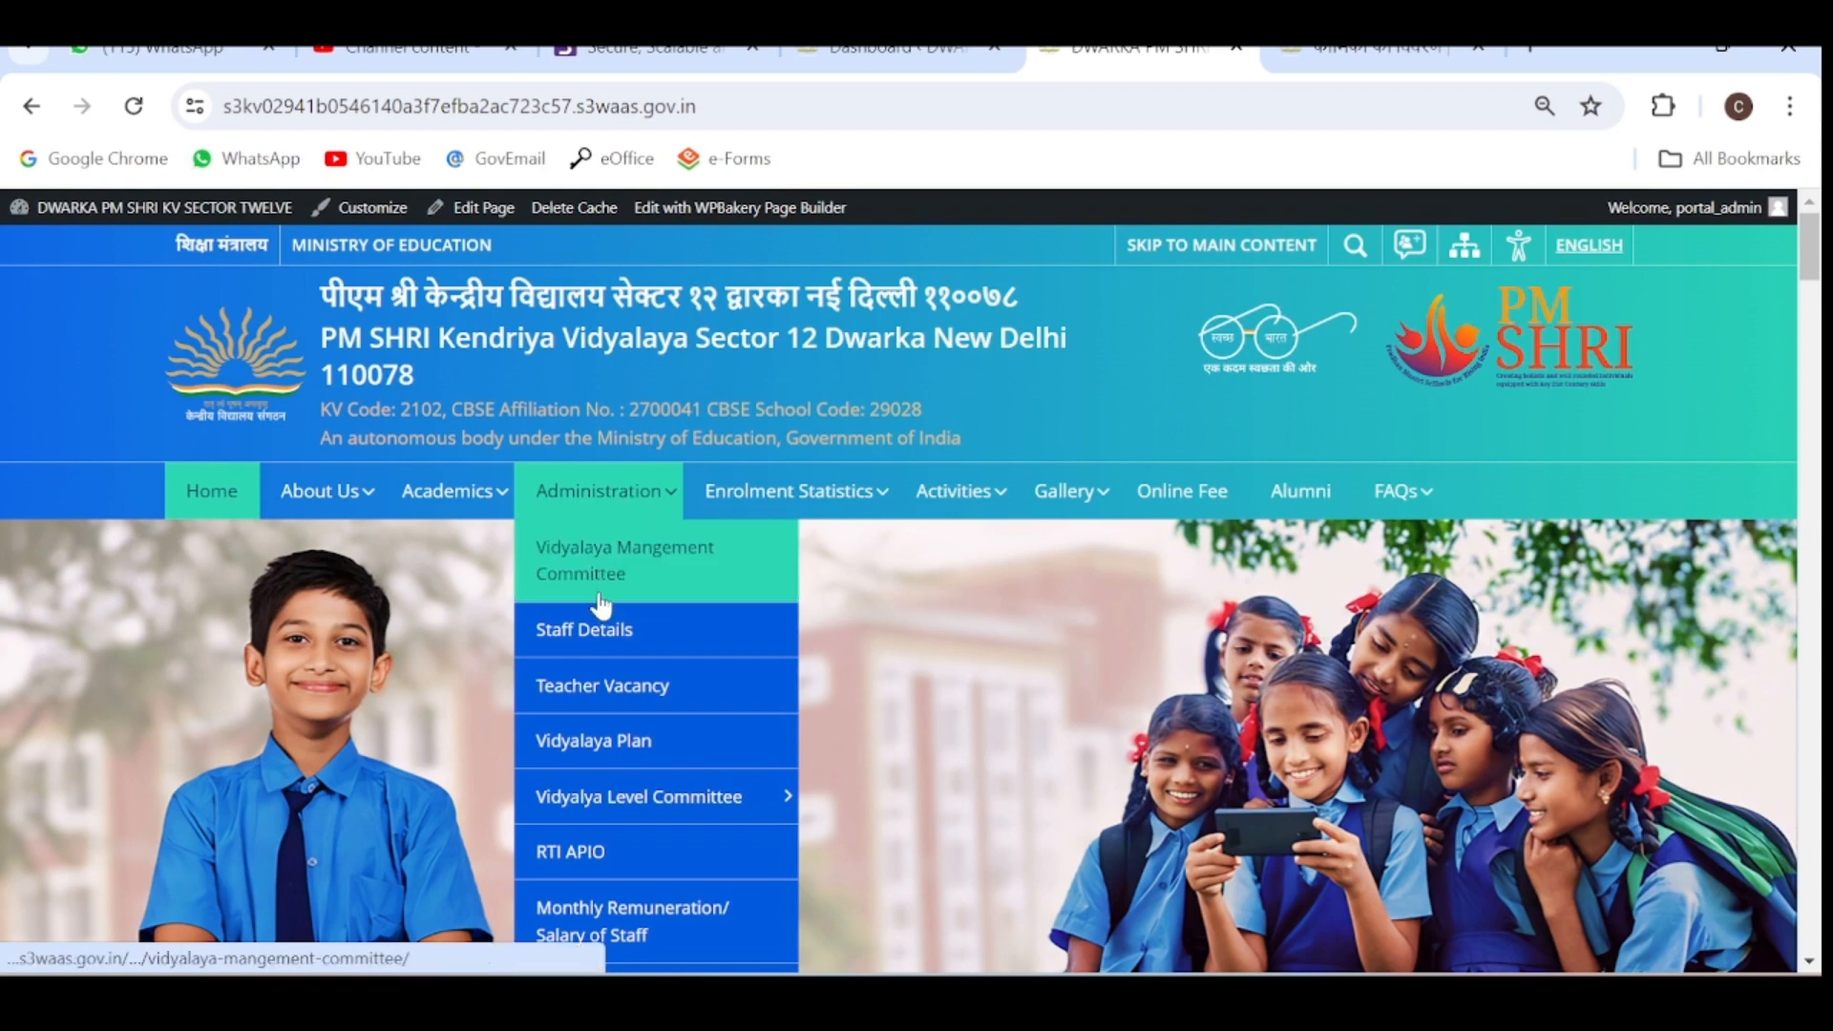
mouse_move(634, 645)
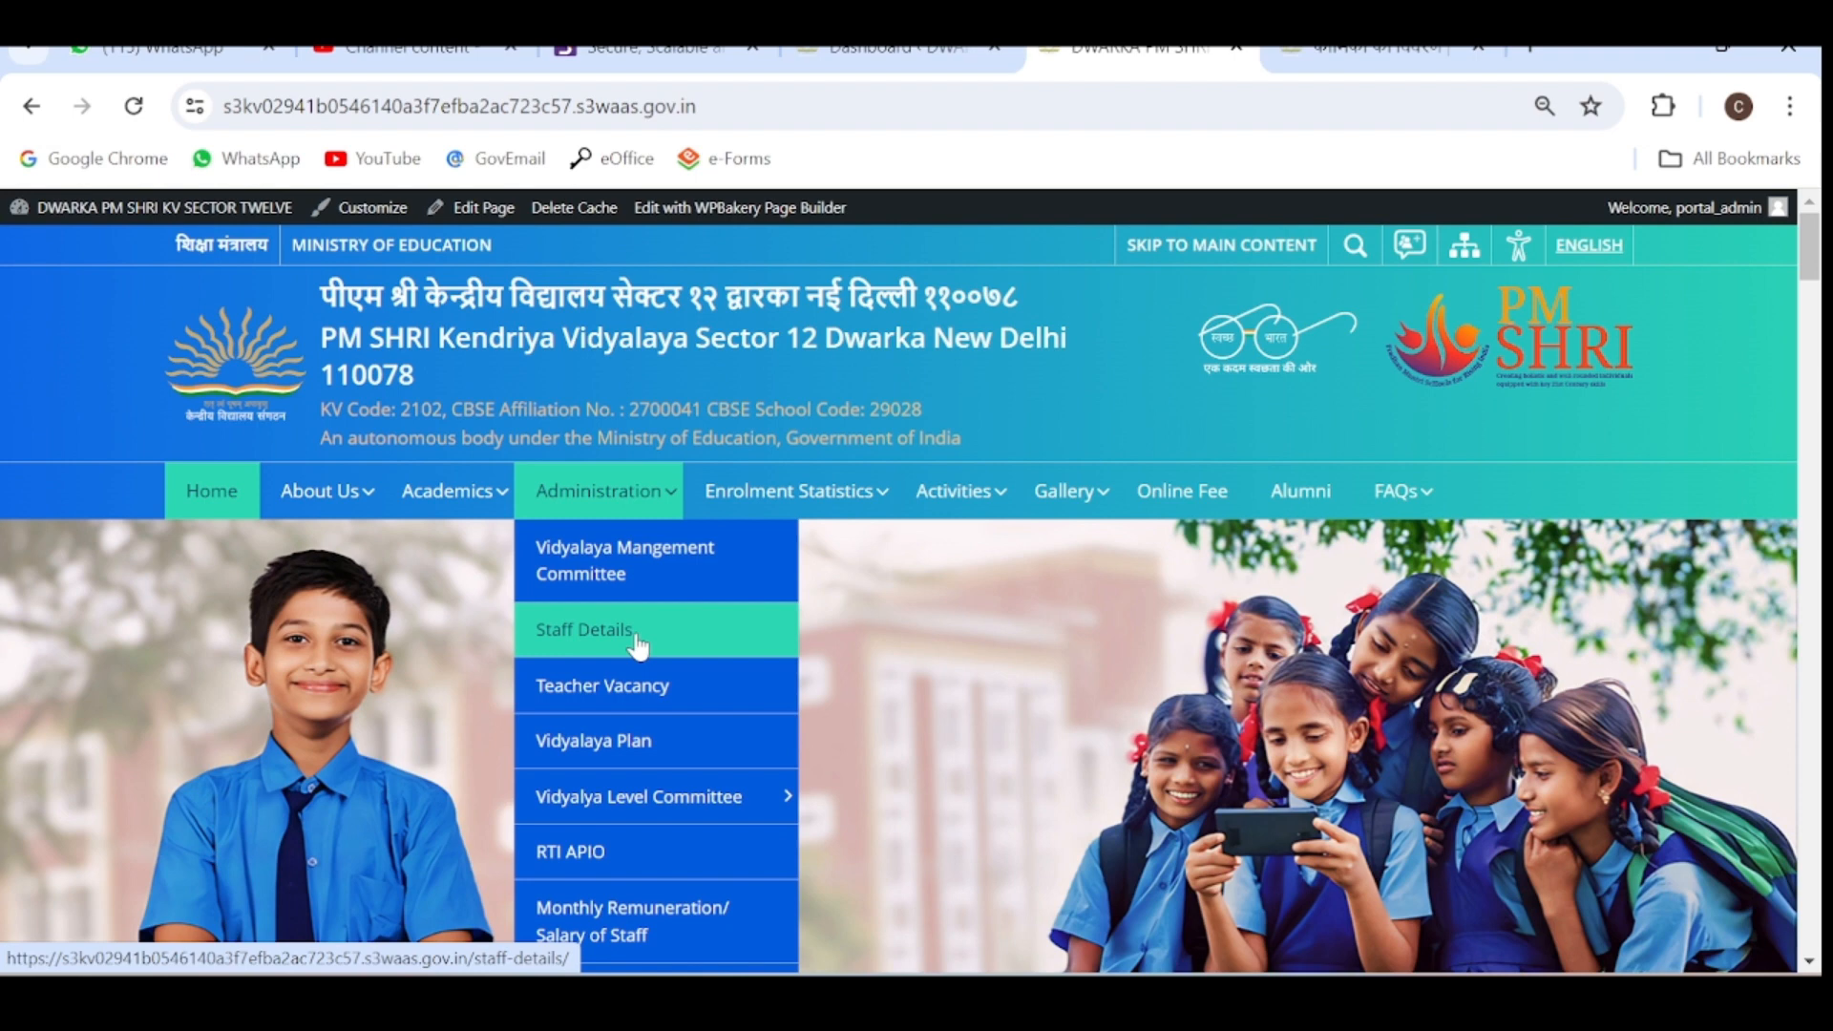
left_click(584, 630)
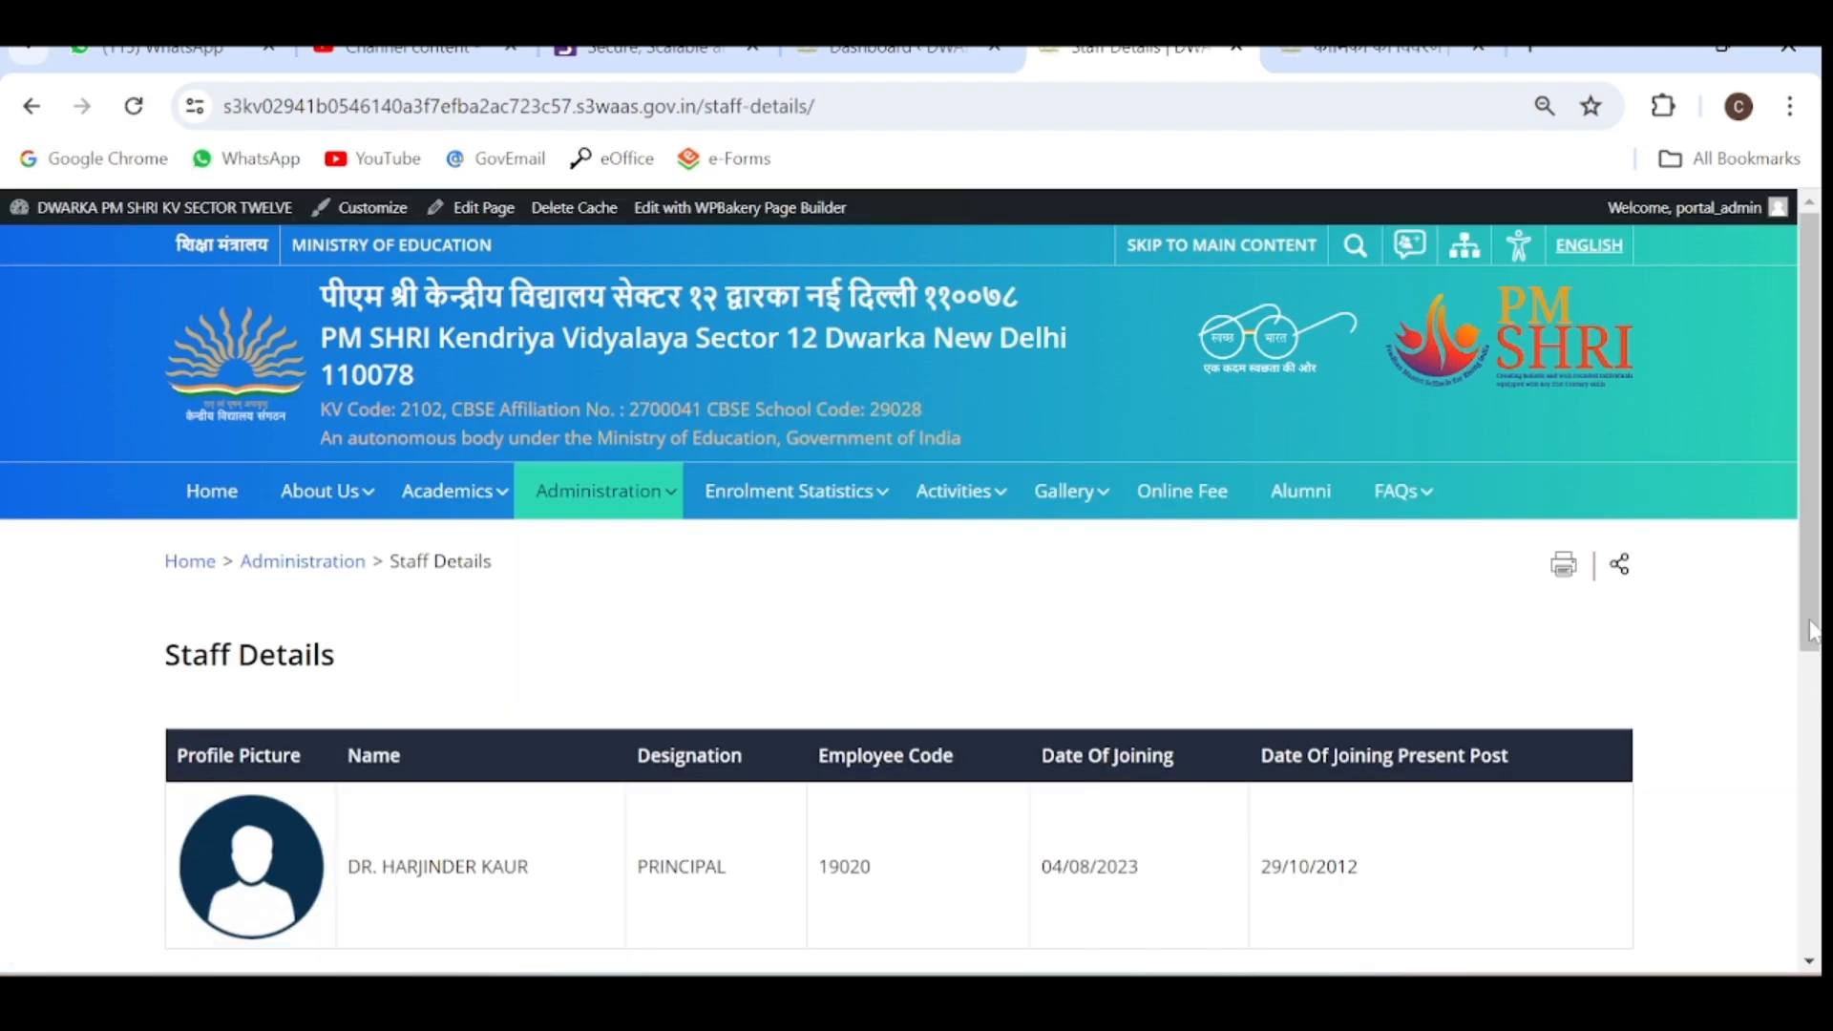
scroll("down", 3)
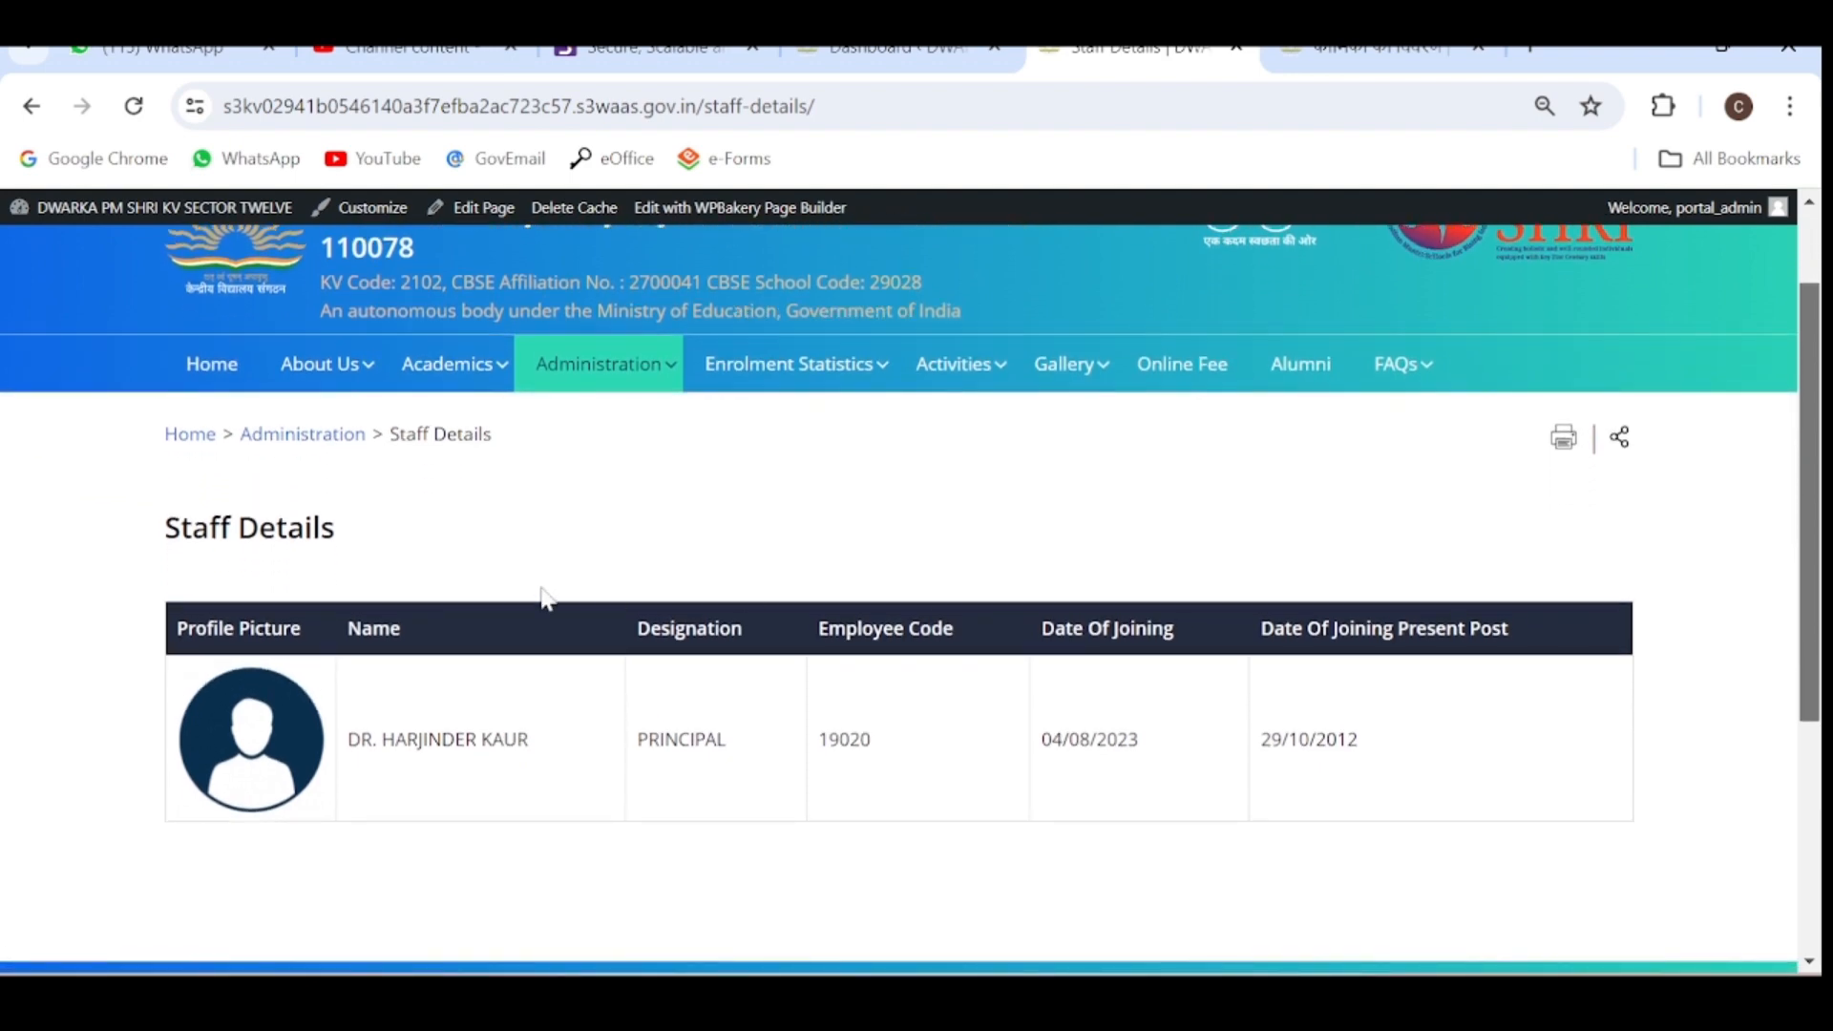
mouse_move(752, 653)
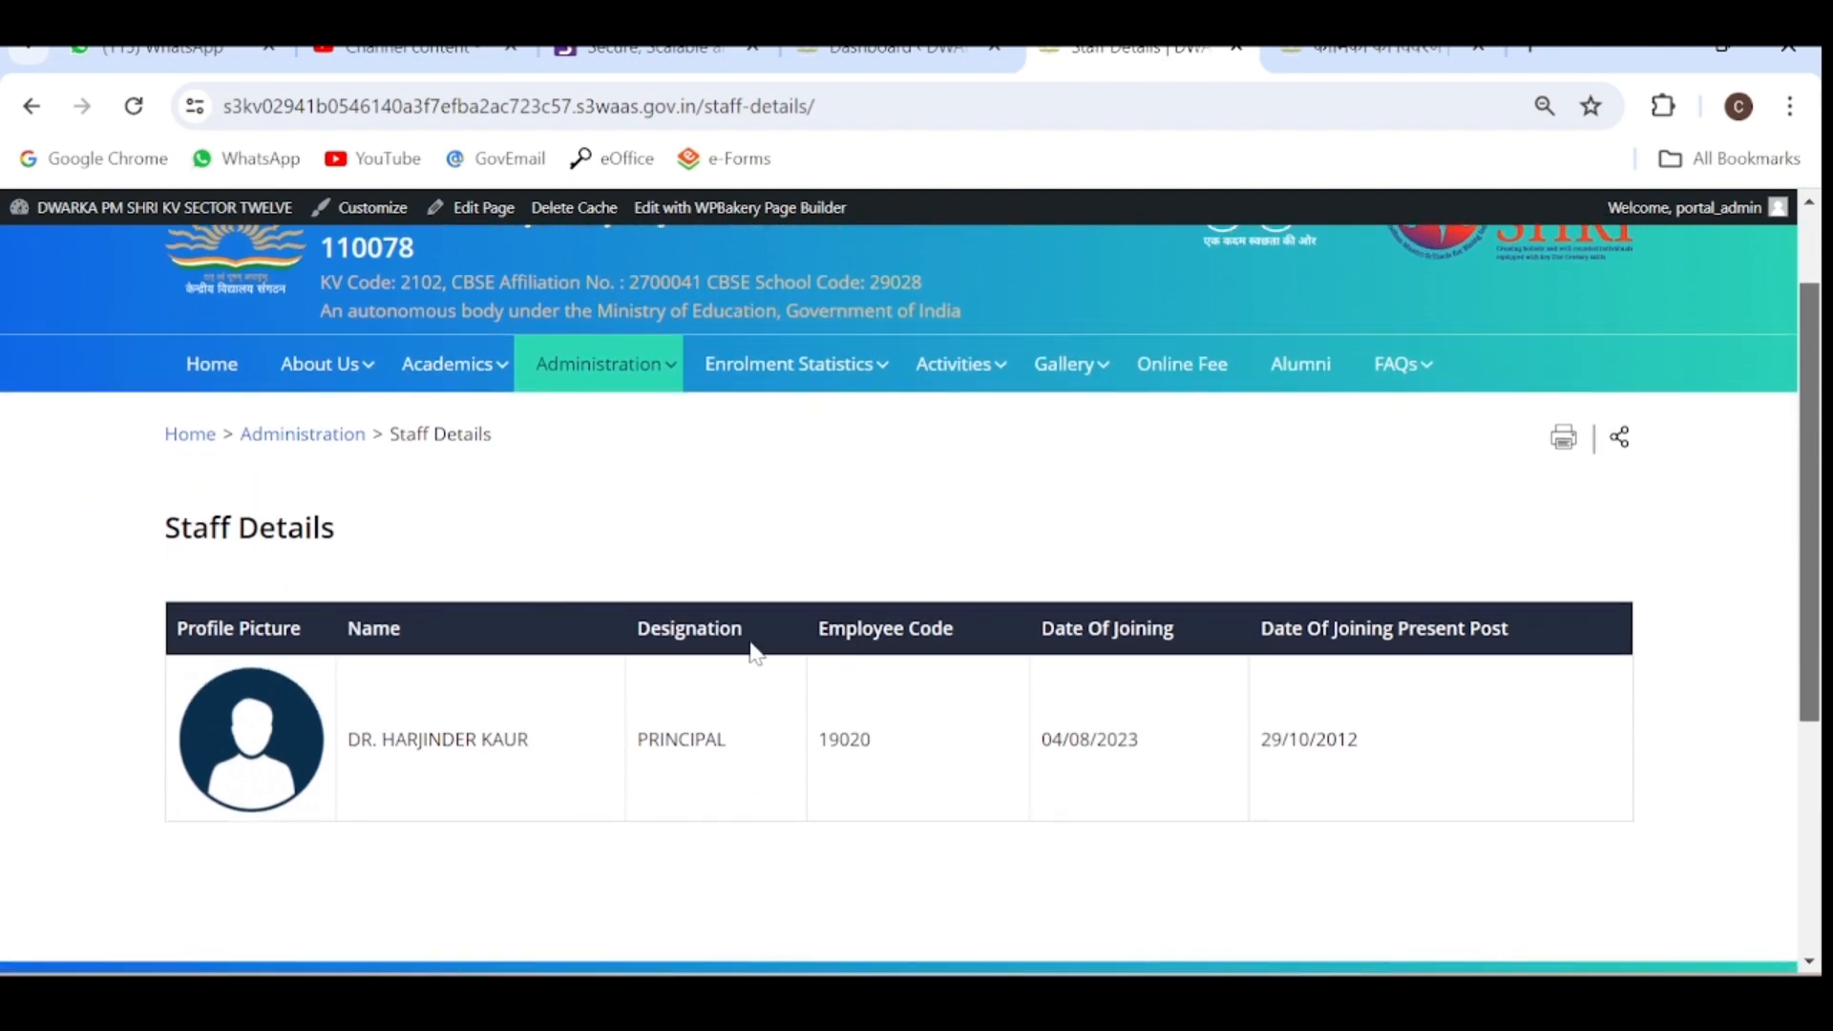
mouse_move(731, 839)
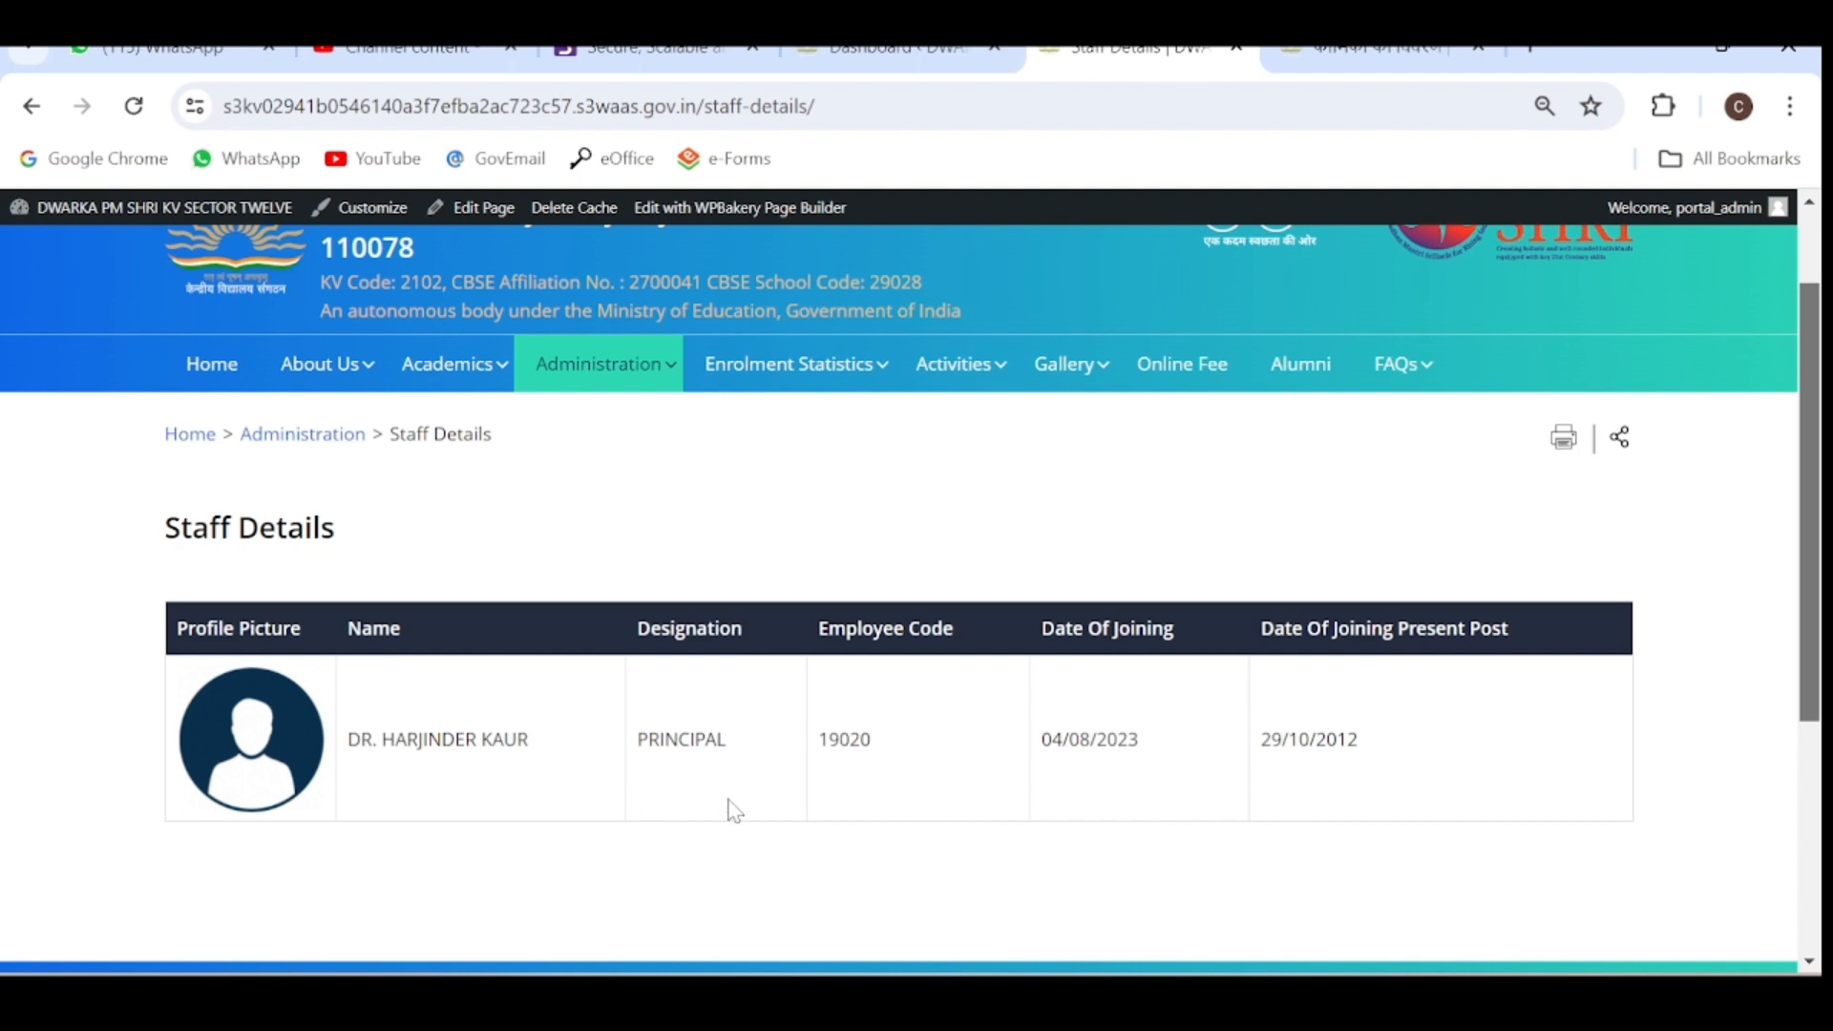
mouse_move(787, 516)
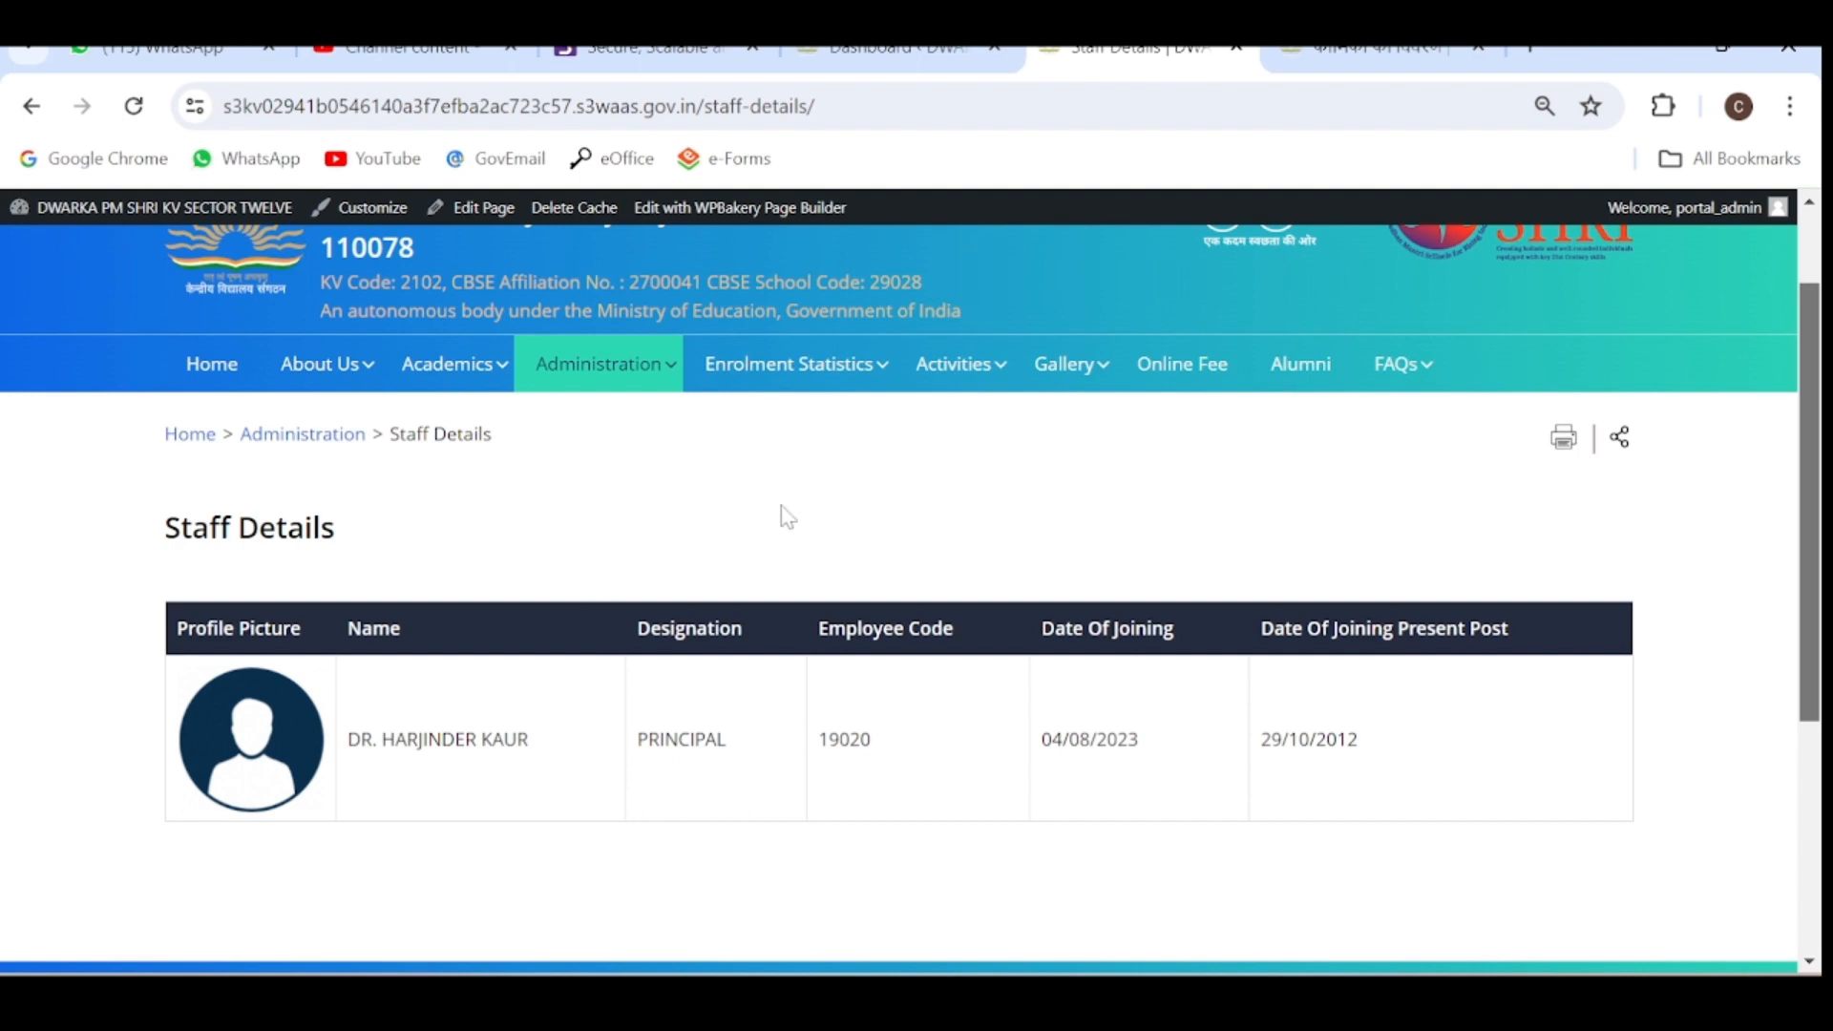
In the admin dashboard, show the Staff Details list with the English and Hindi principal entries.
left_click(884, 46)
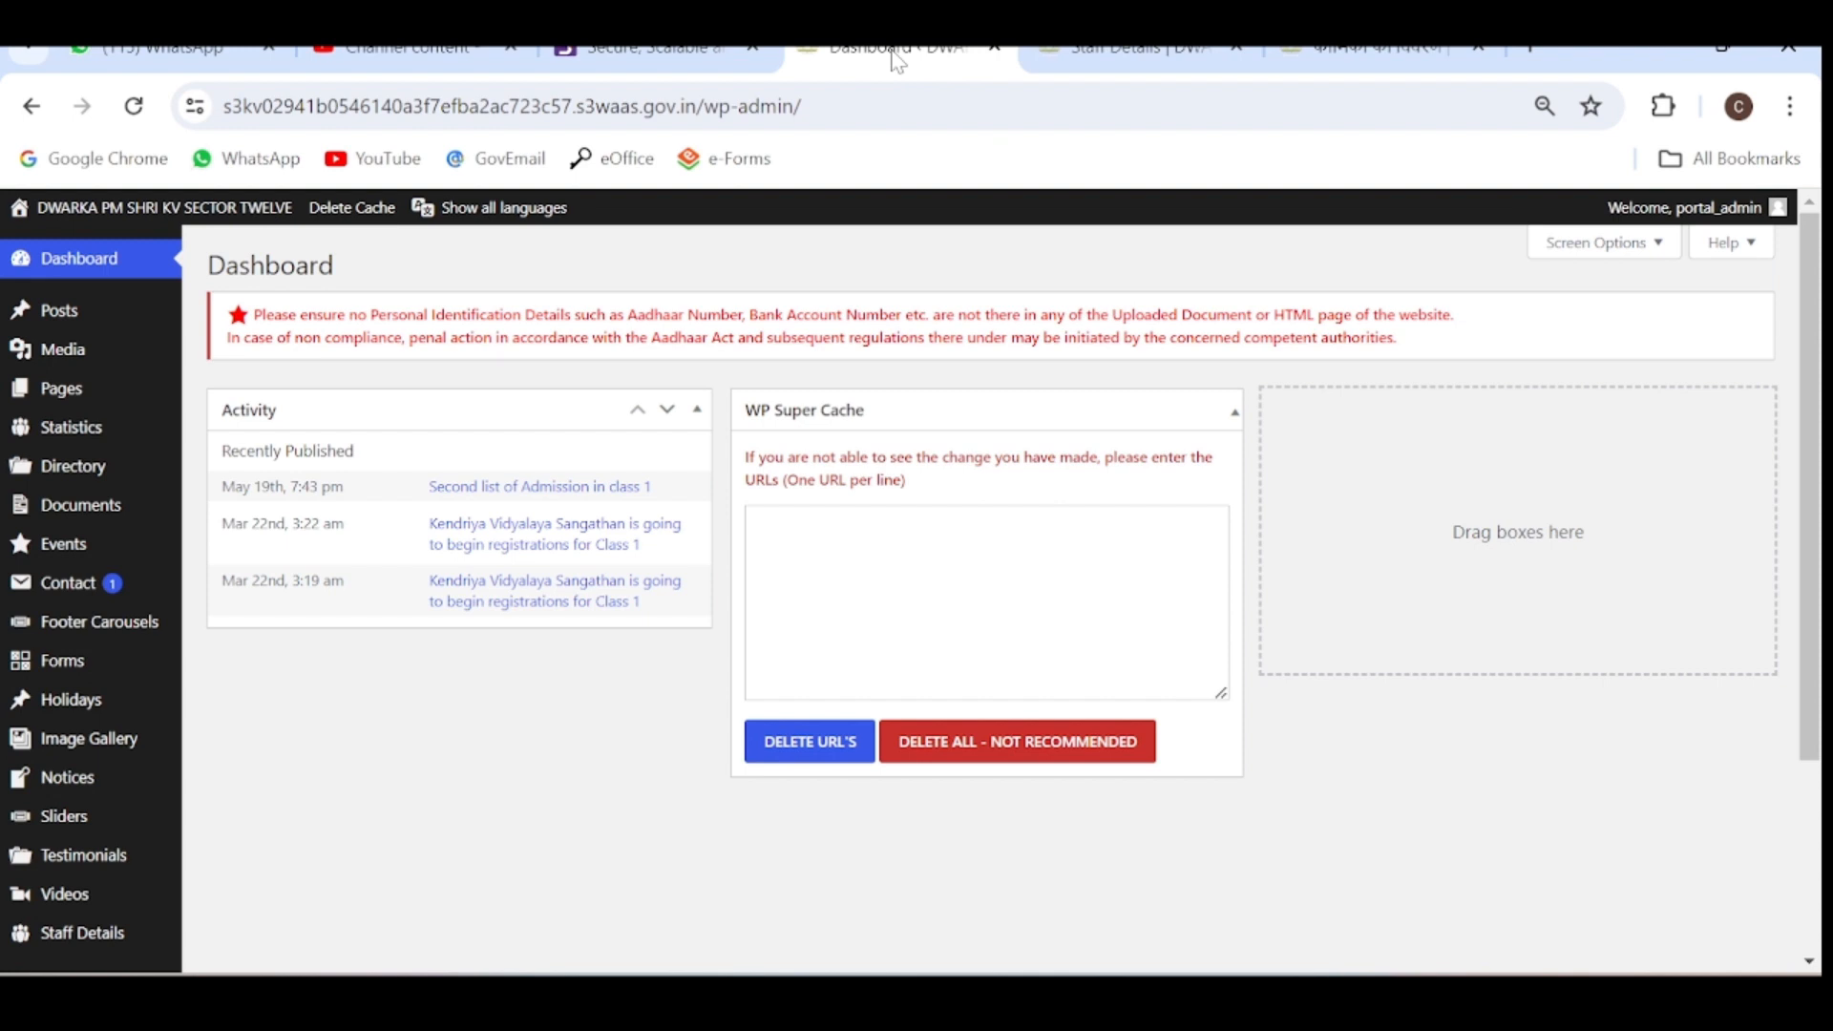
mouse_move(117, 294)
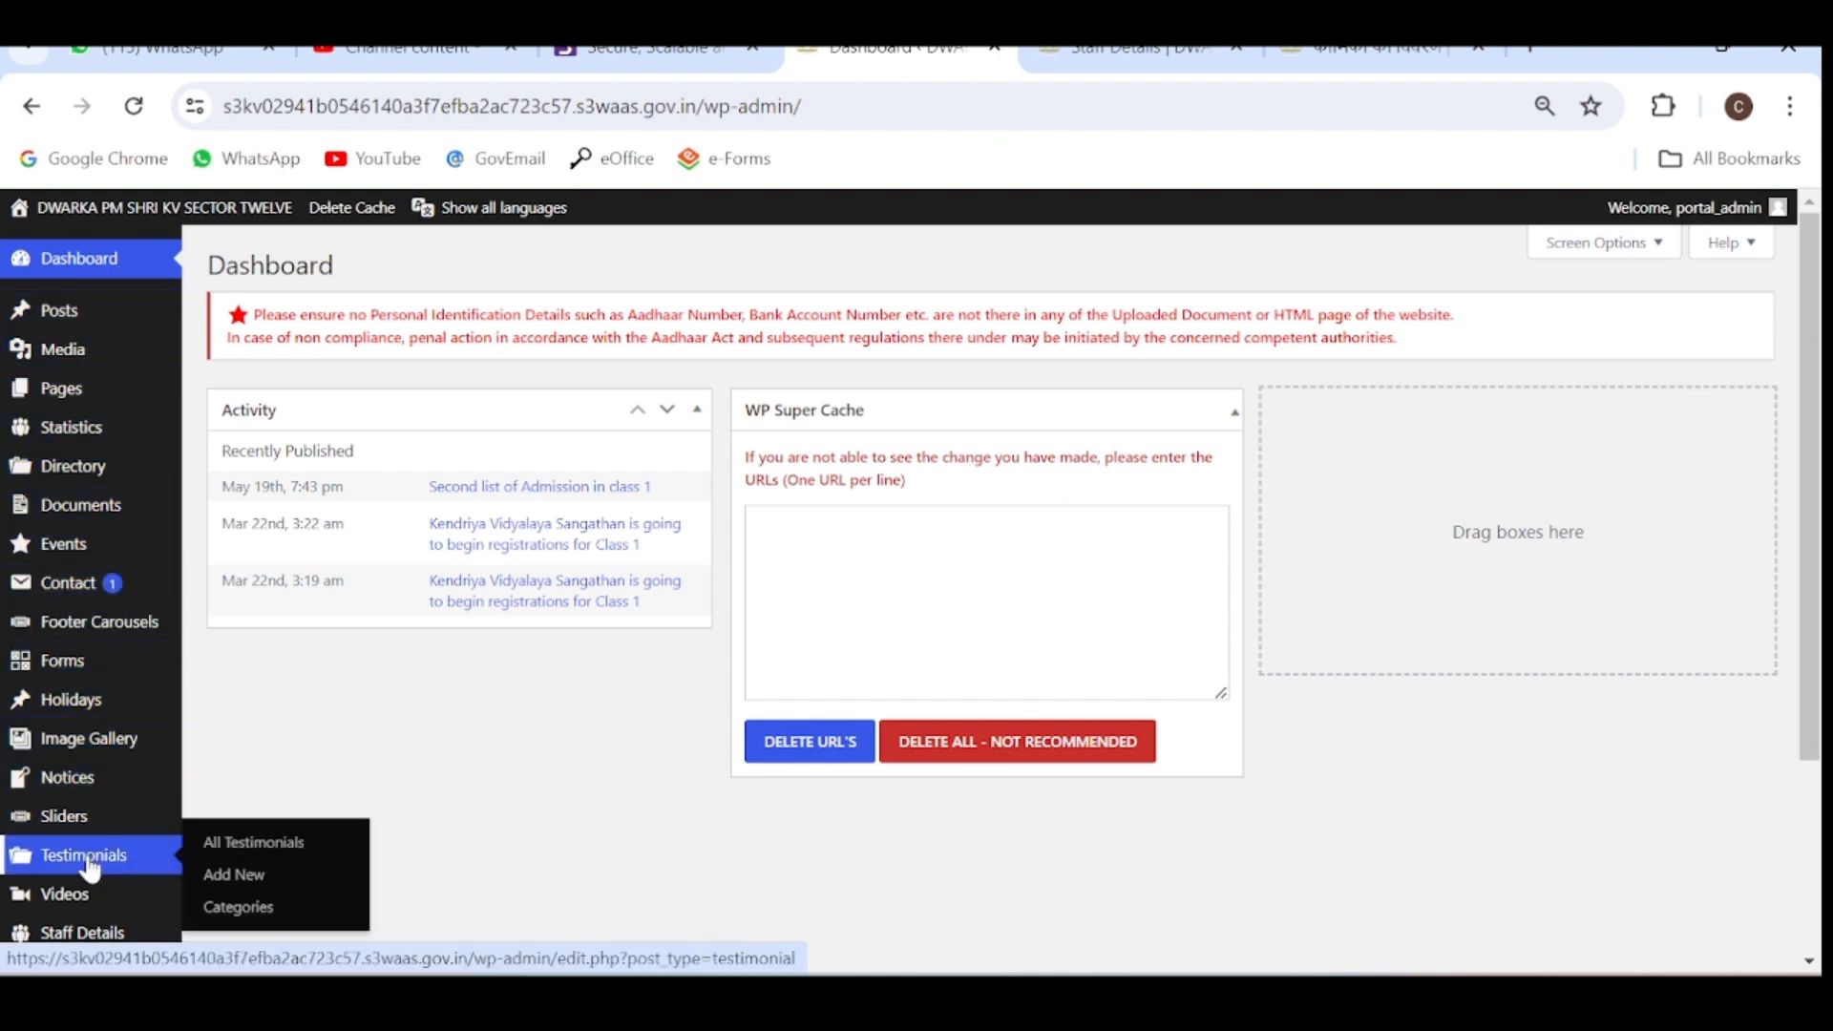
left_click(80, 932)
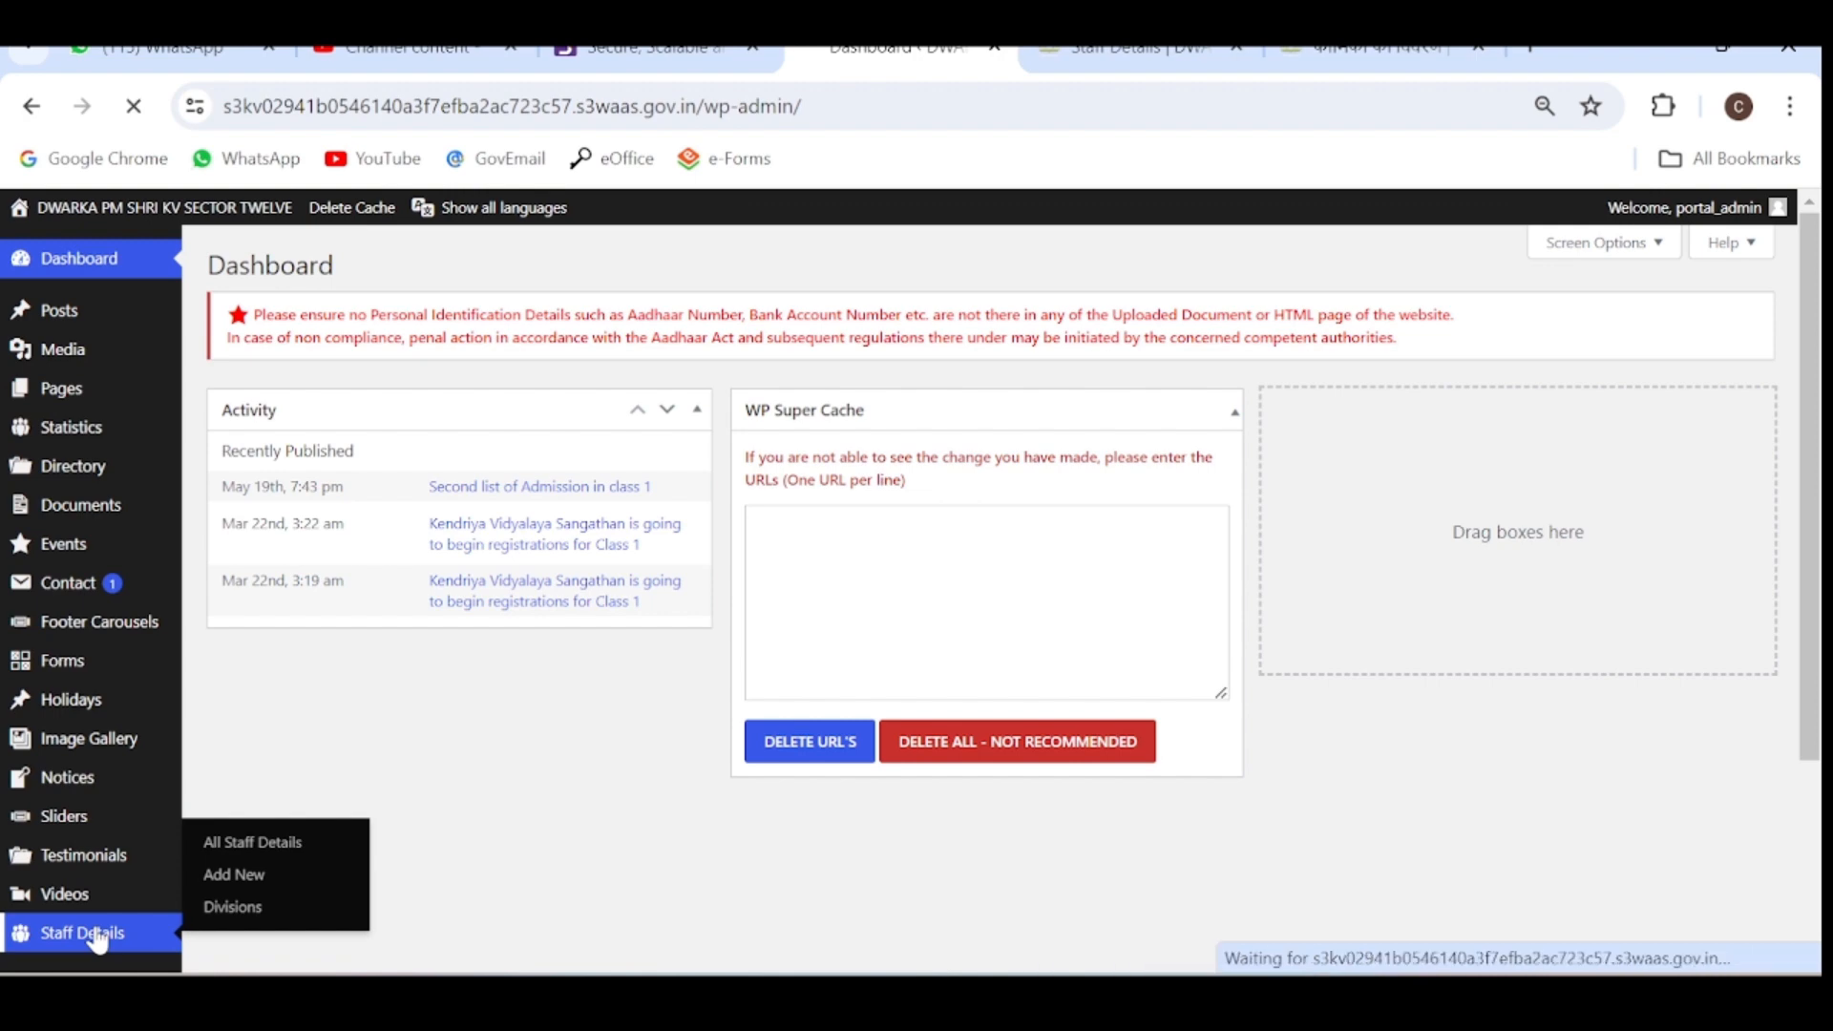
left_click(252, 842)
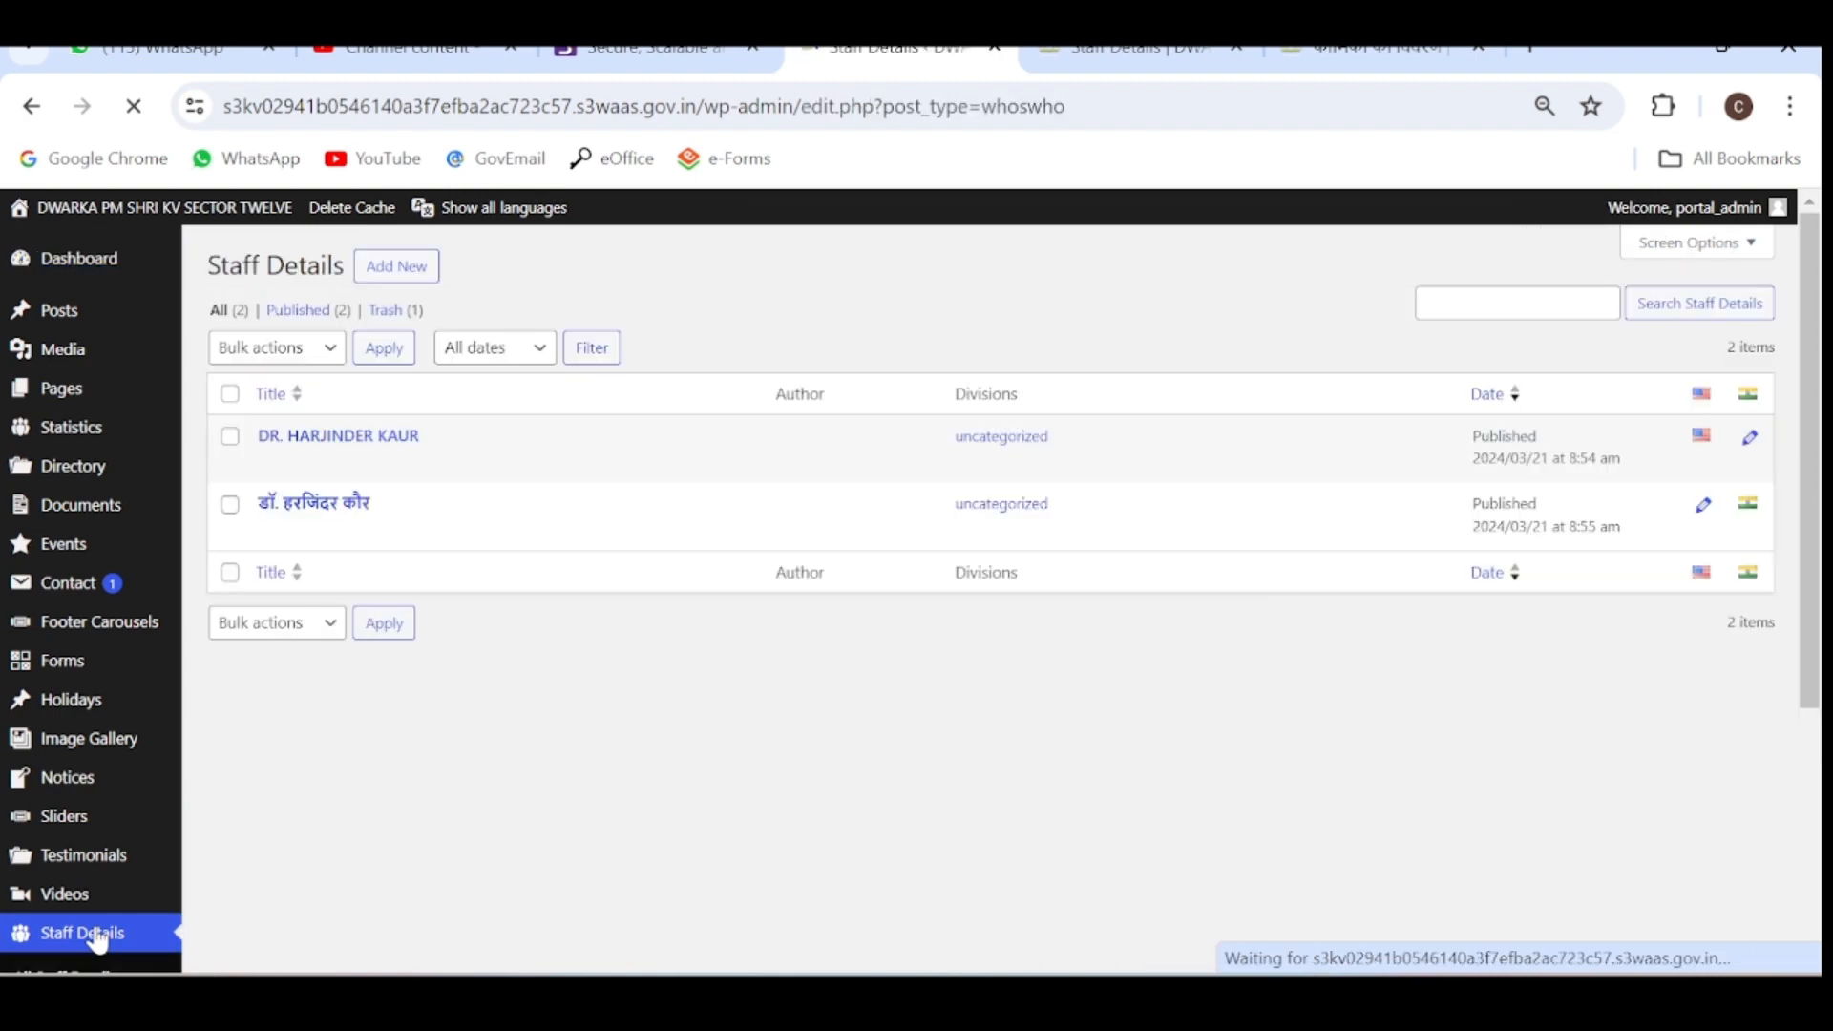
mouse_move(408, 431)
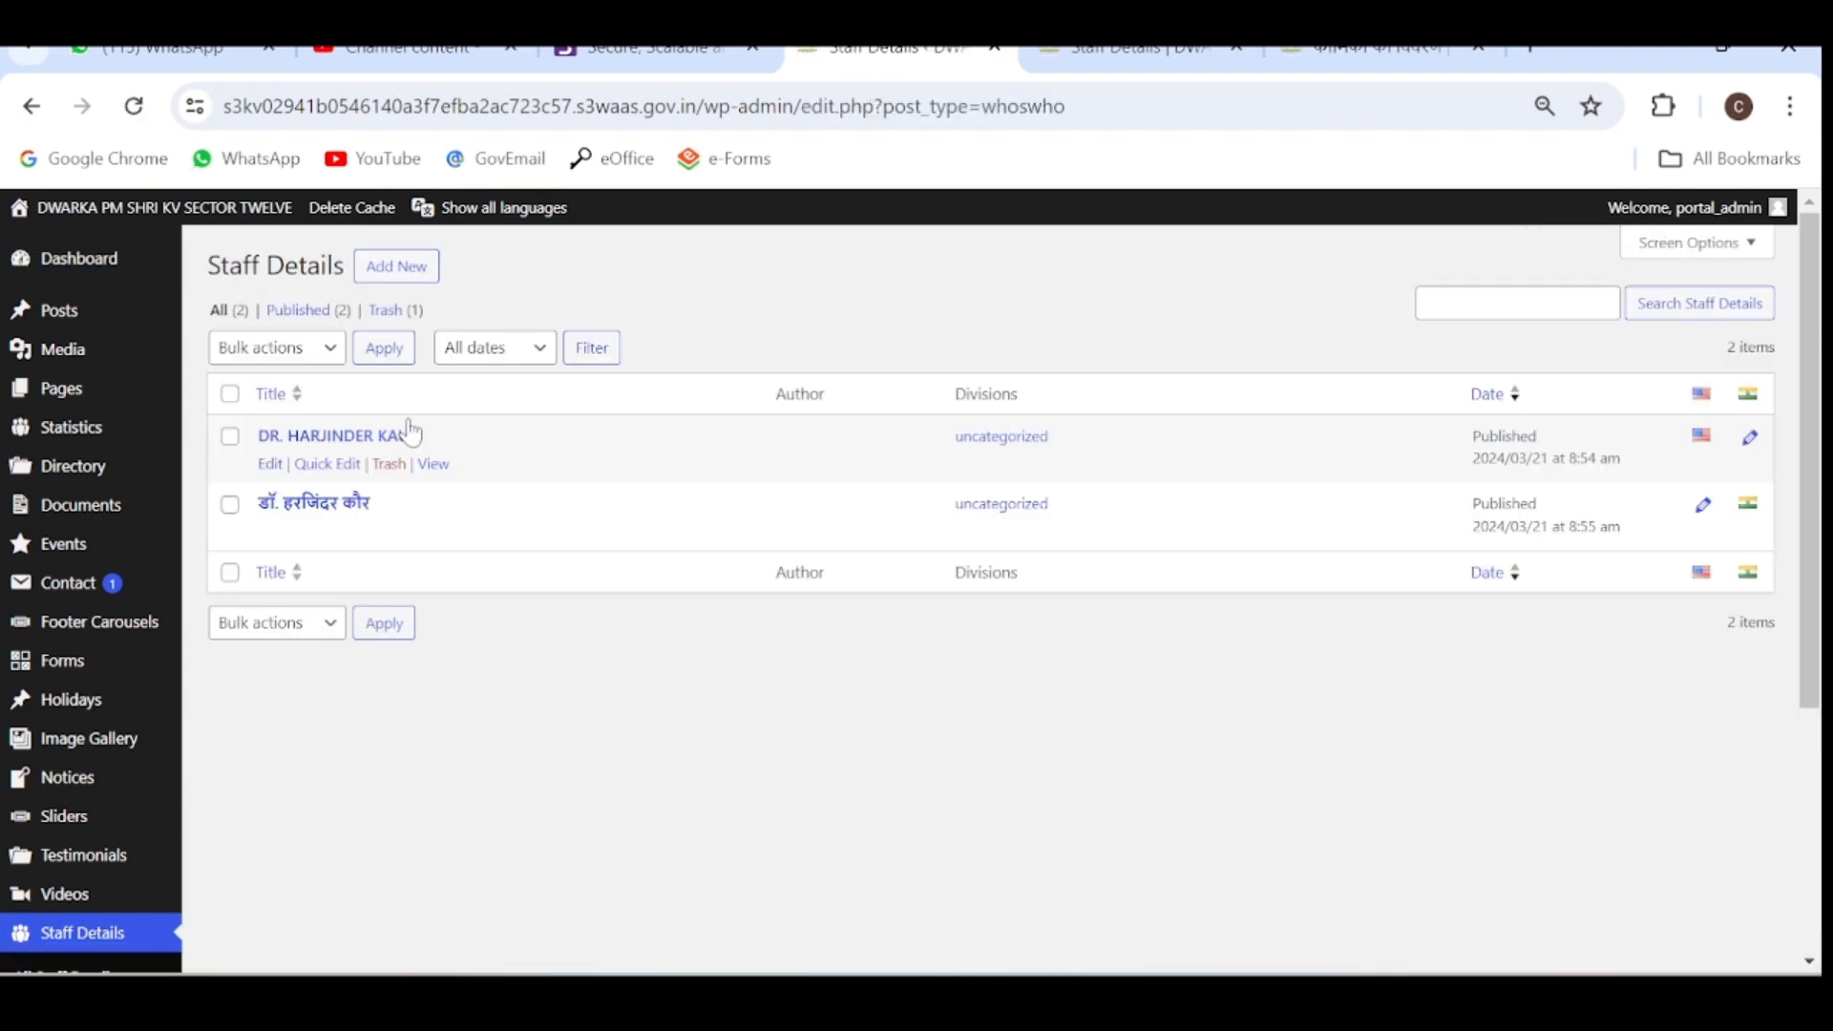
mouse_move(481, 275)
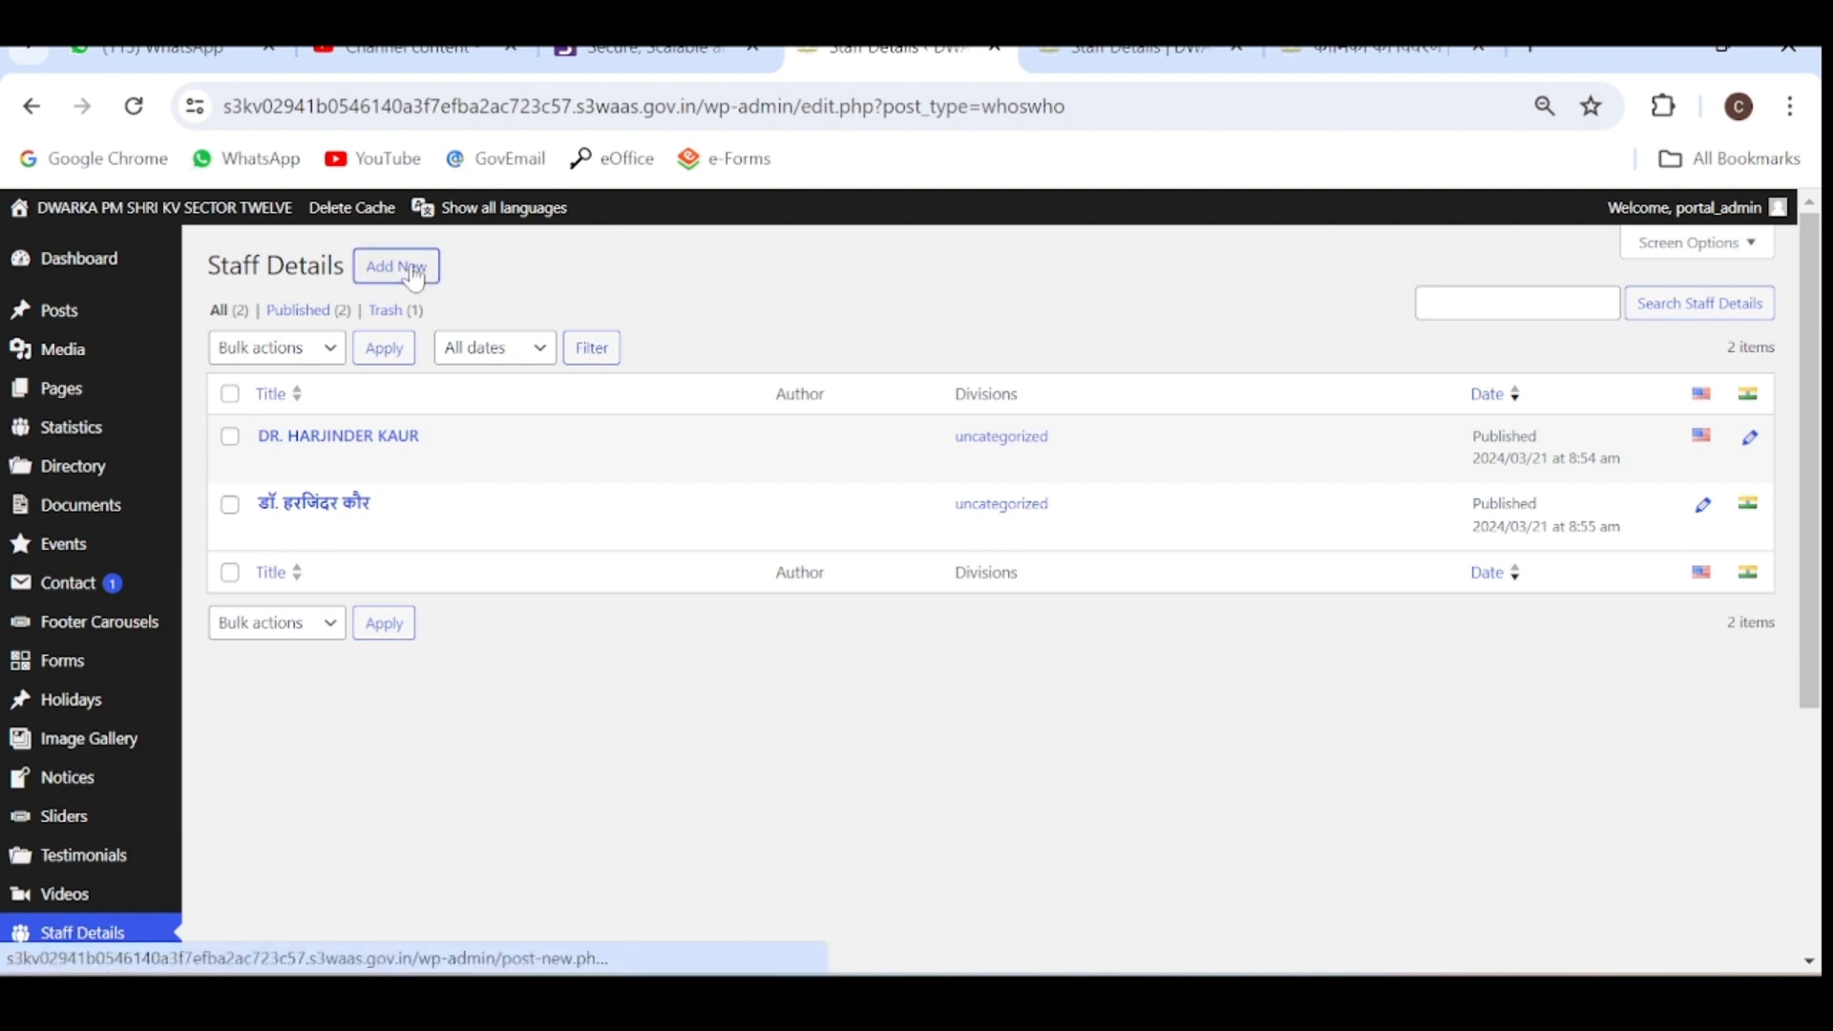
left_click(398, 265)
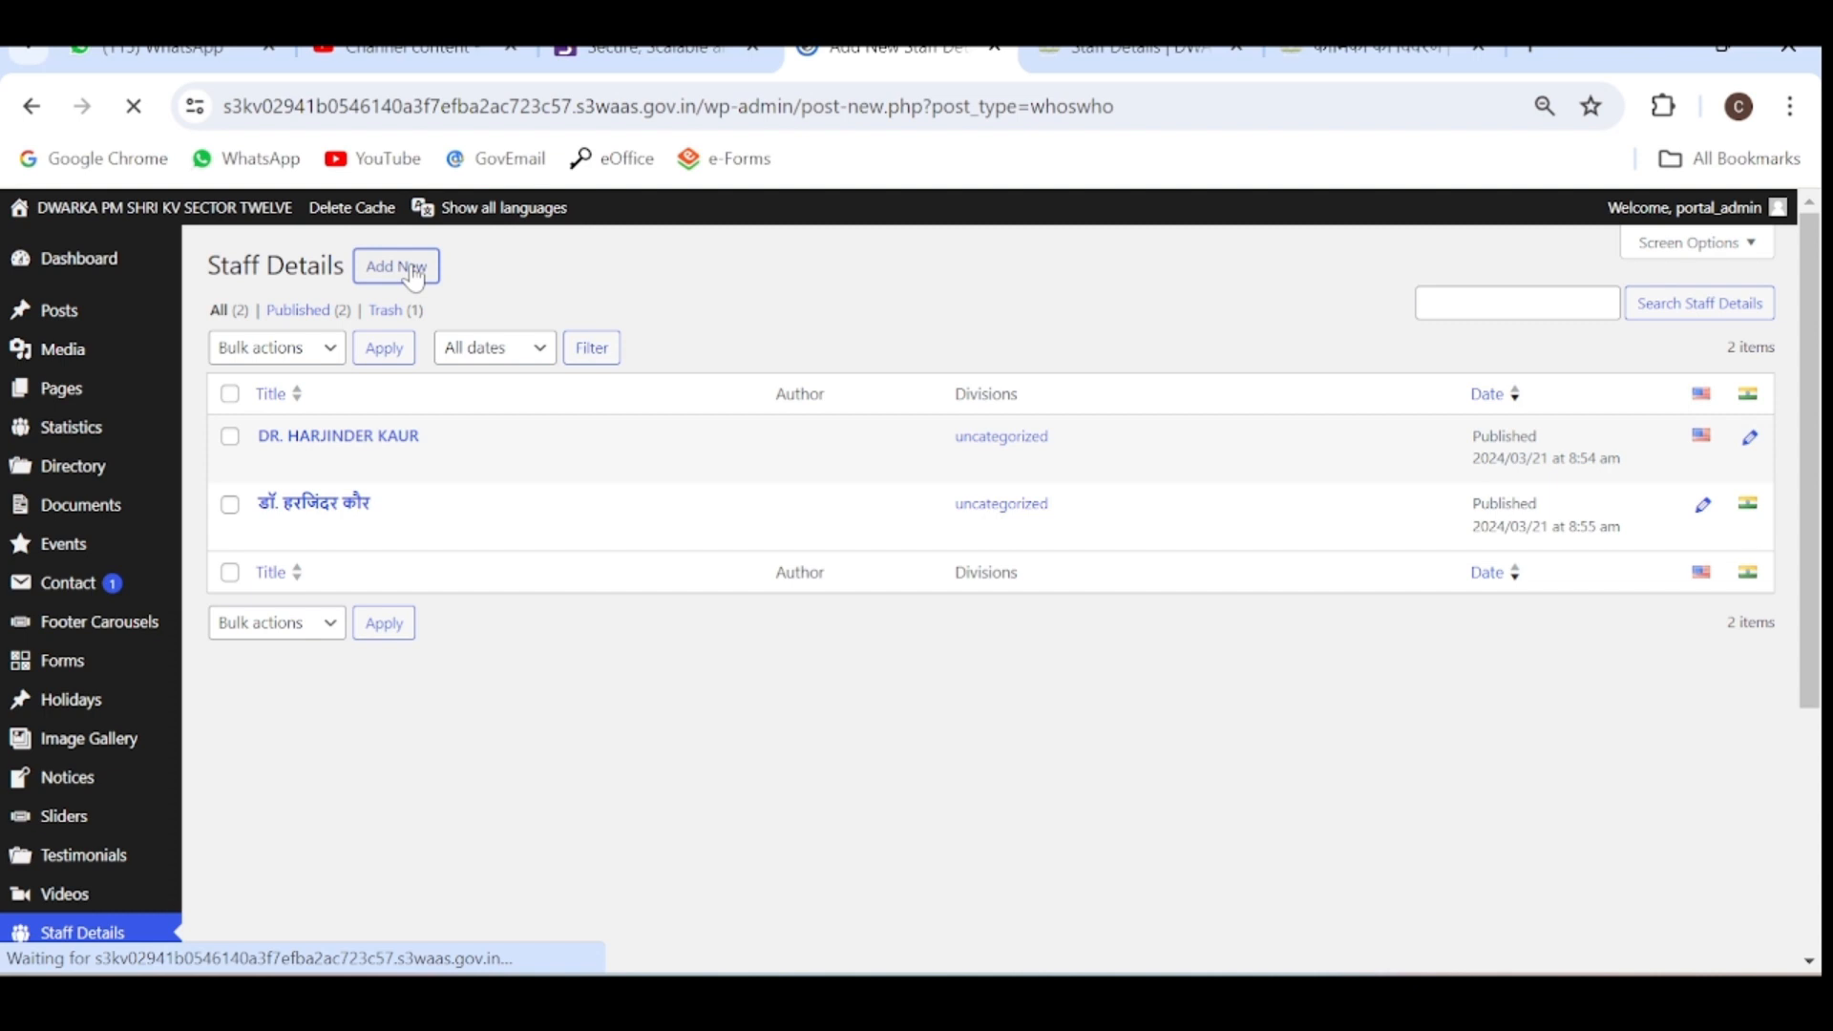
left_click(397, 265)
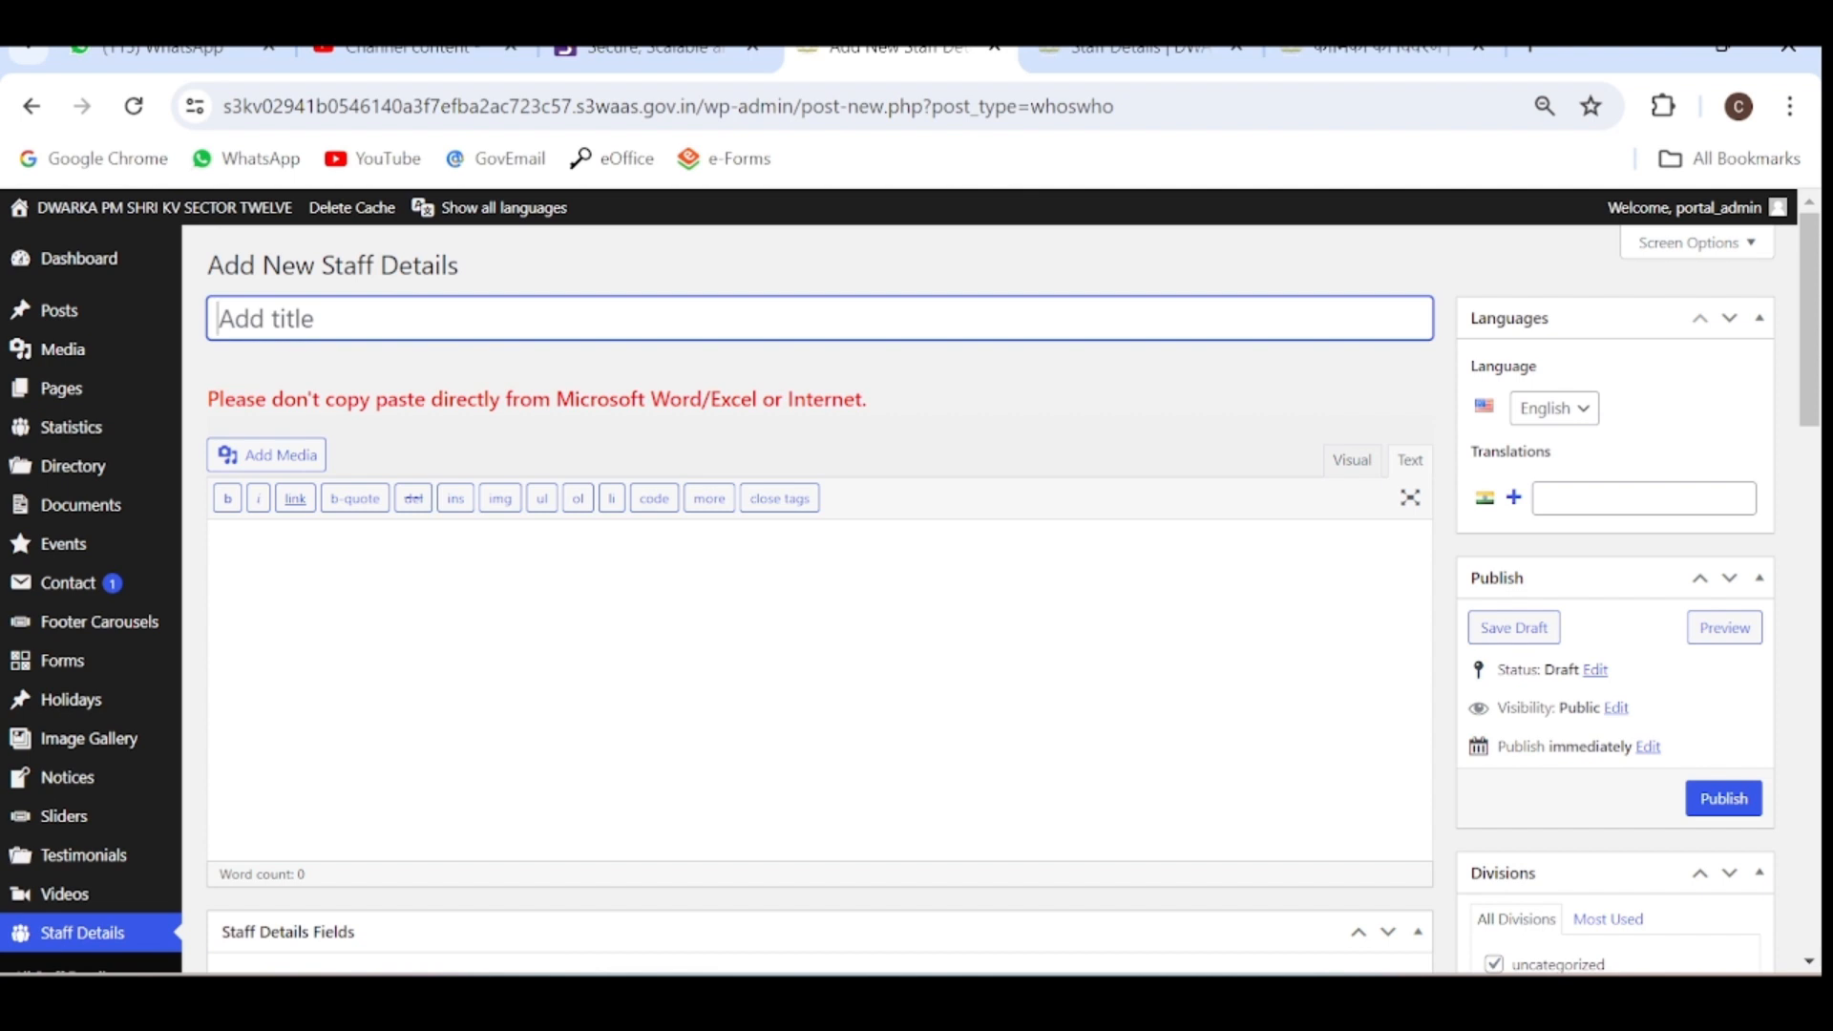
type("Dr")
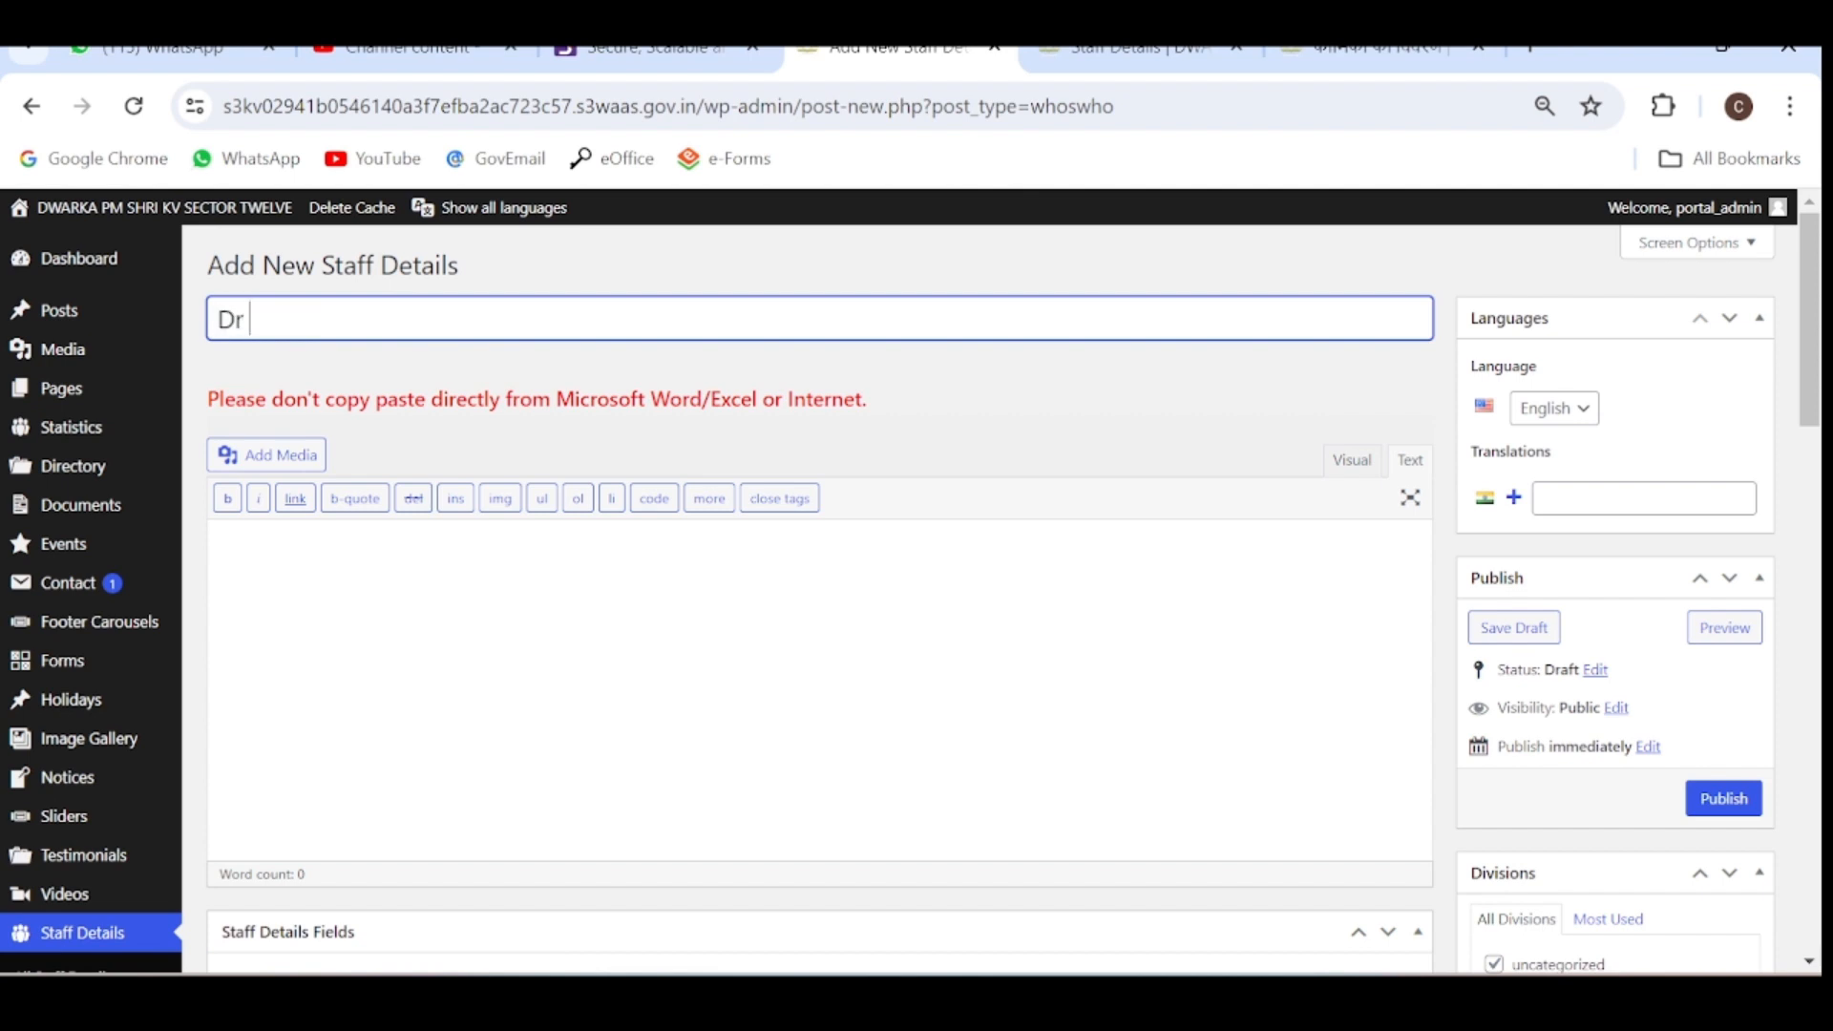
type("Samta Sin")
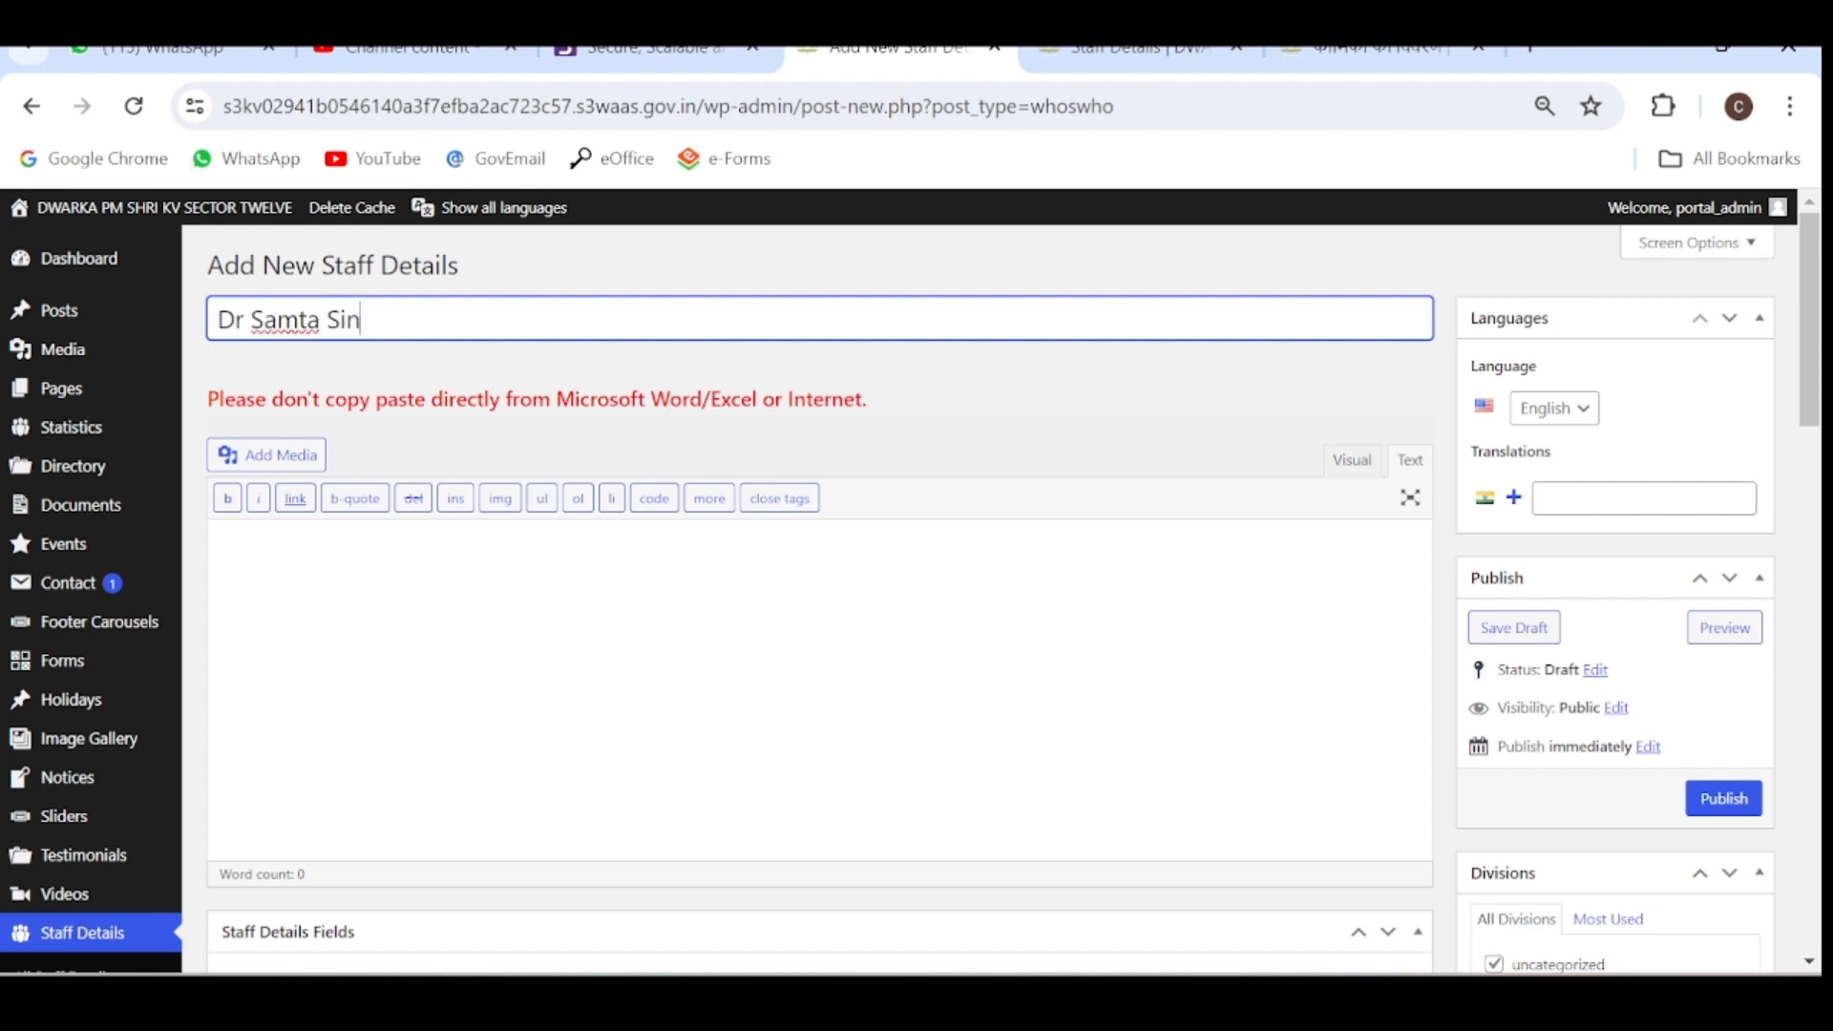
type("gh")
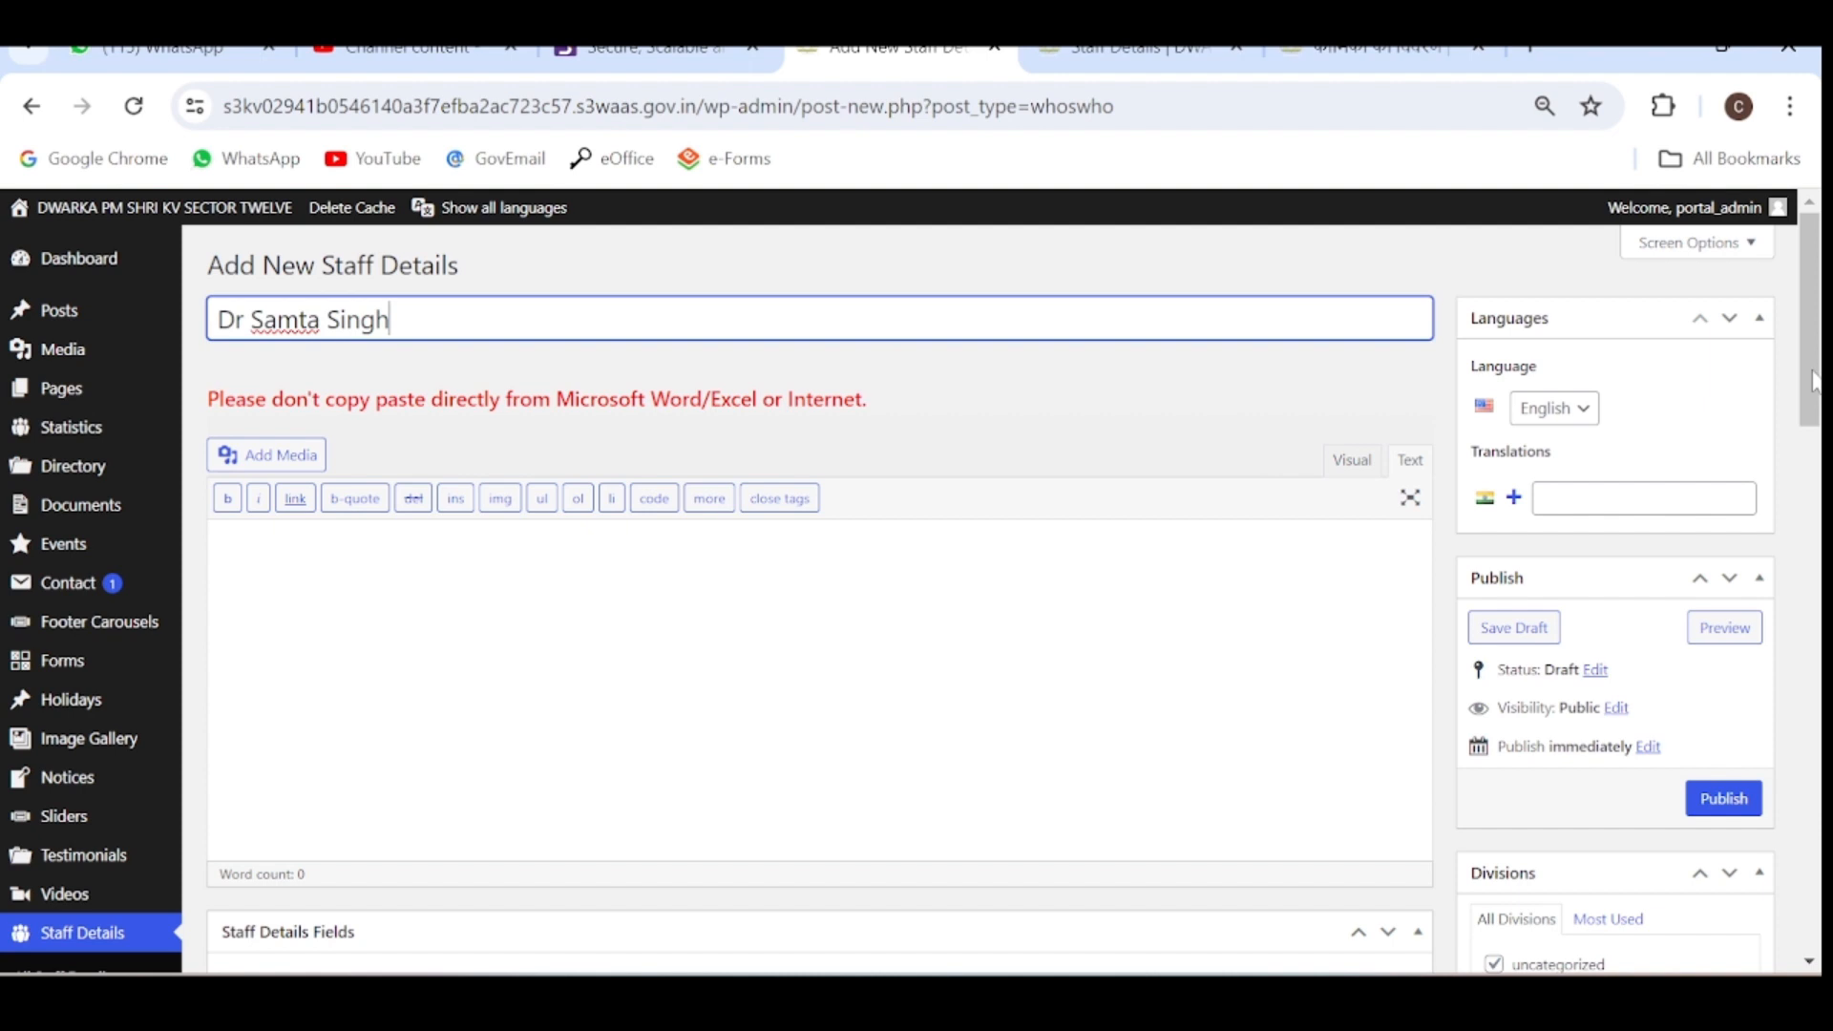
scroll("down", 3)
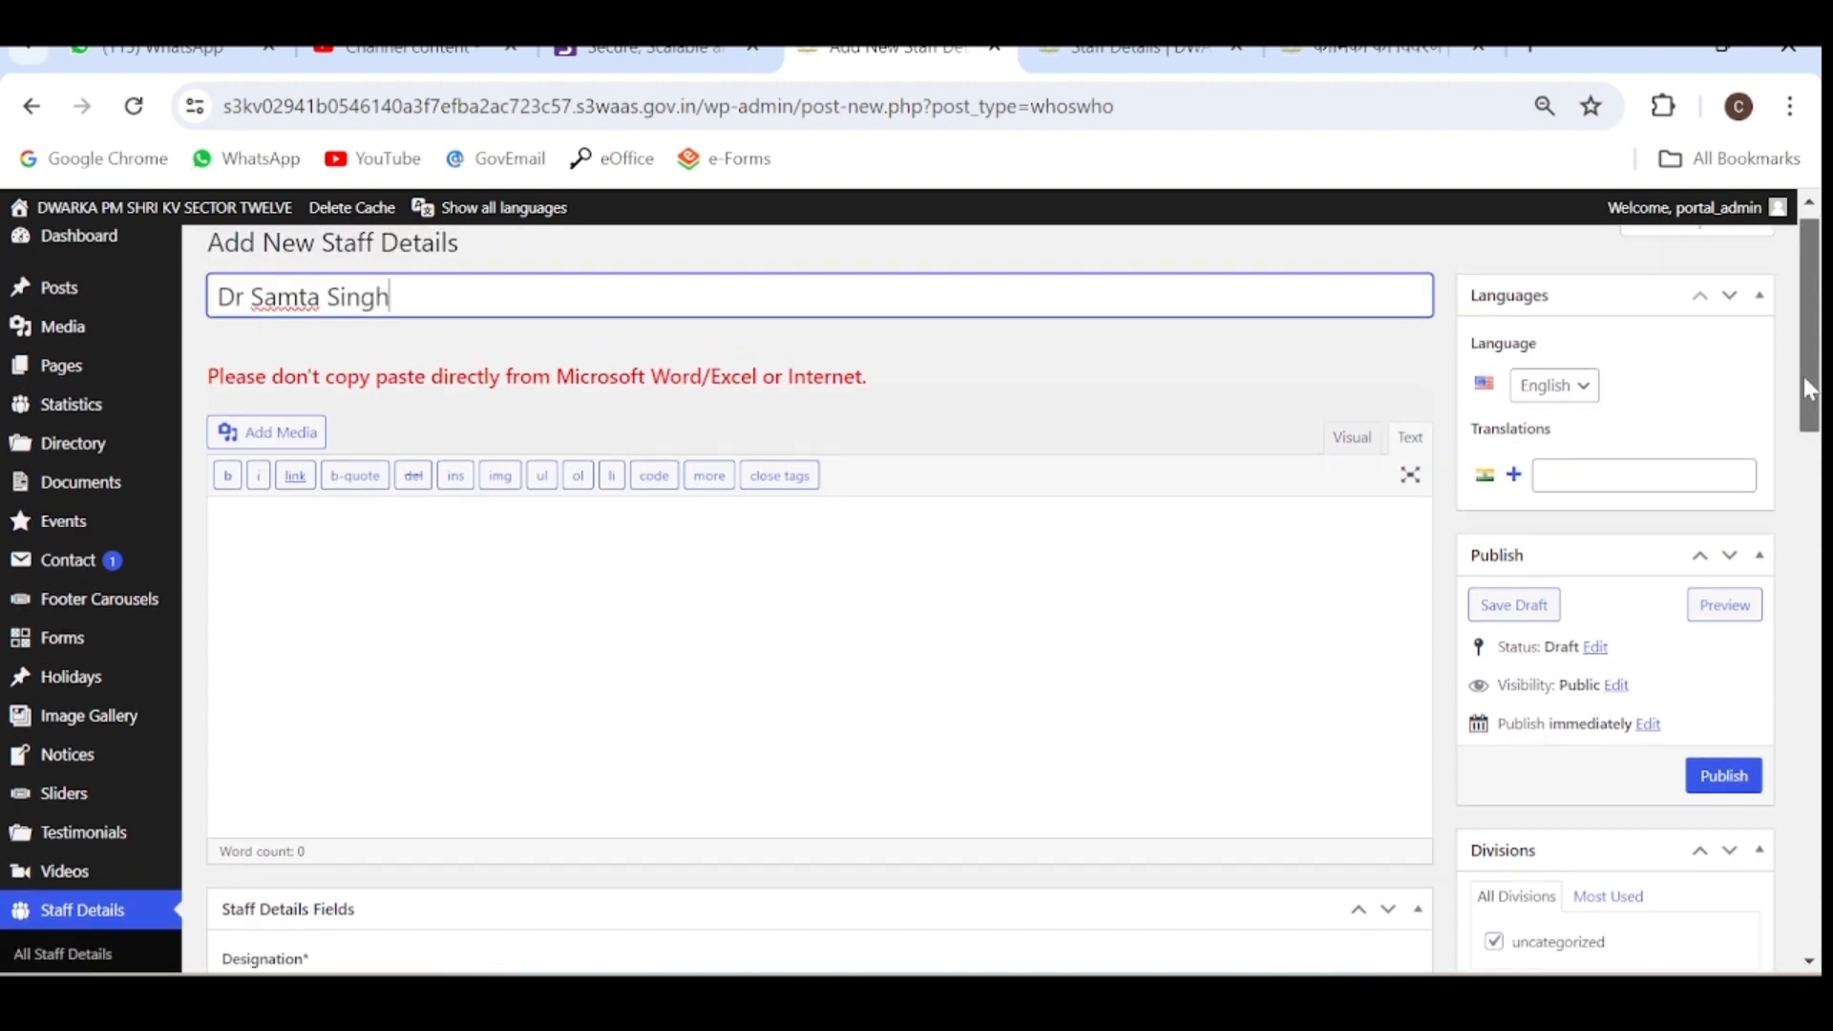
Enter Principal as the designation and Economics as the subject.
scroll("down", 3)
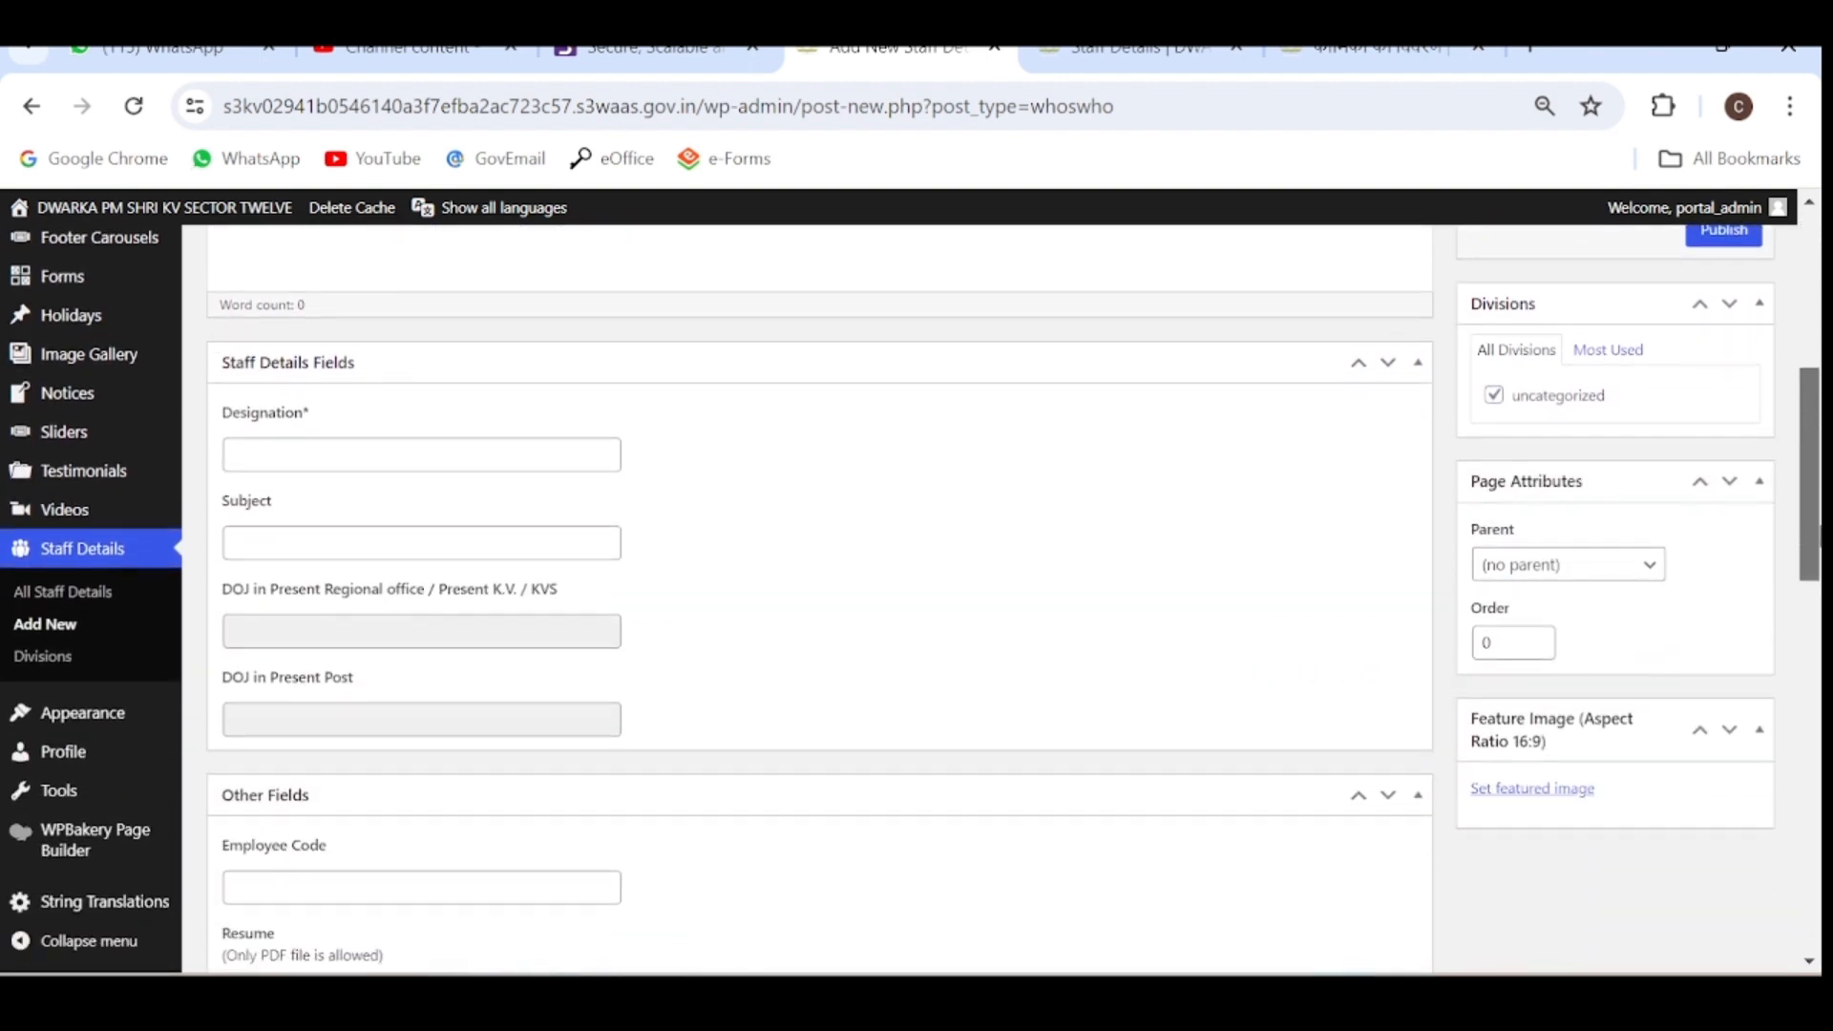
type("P")
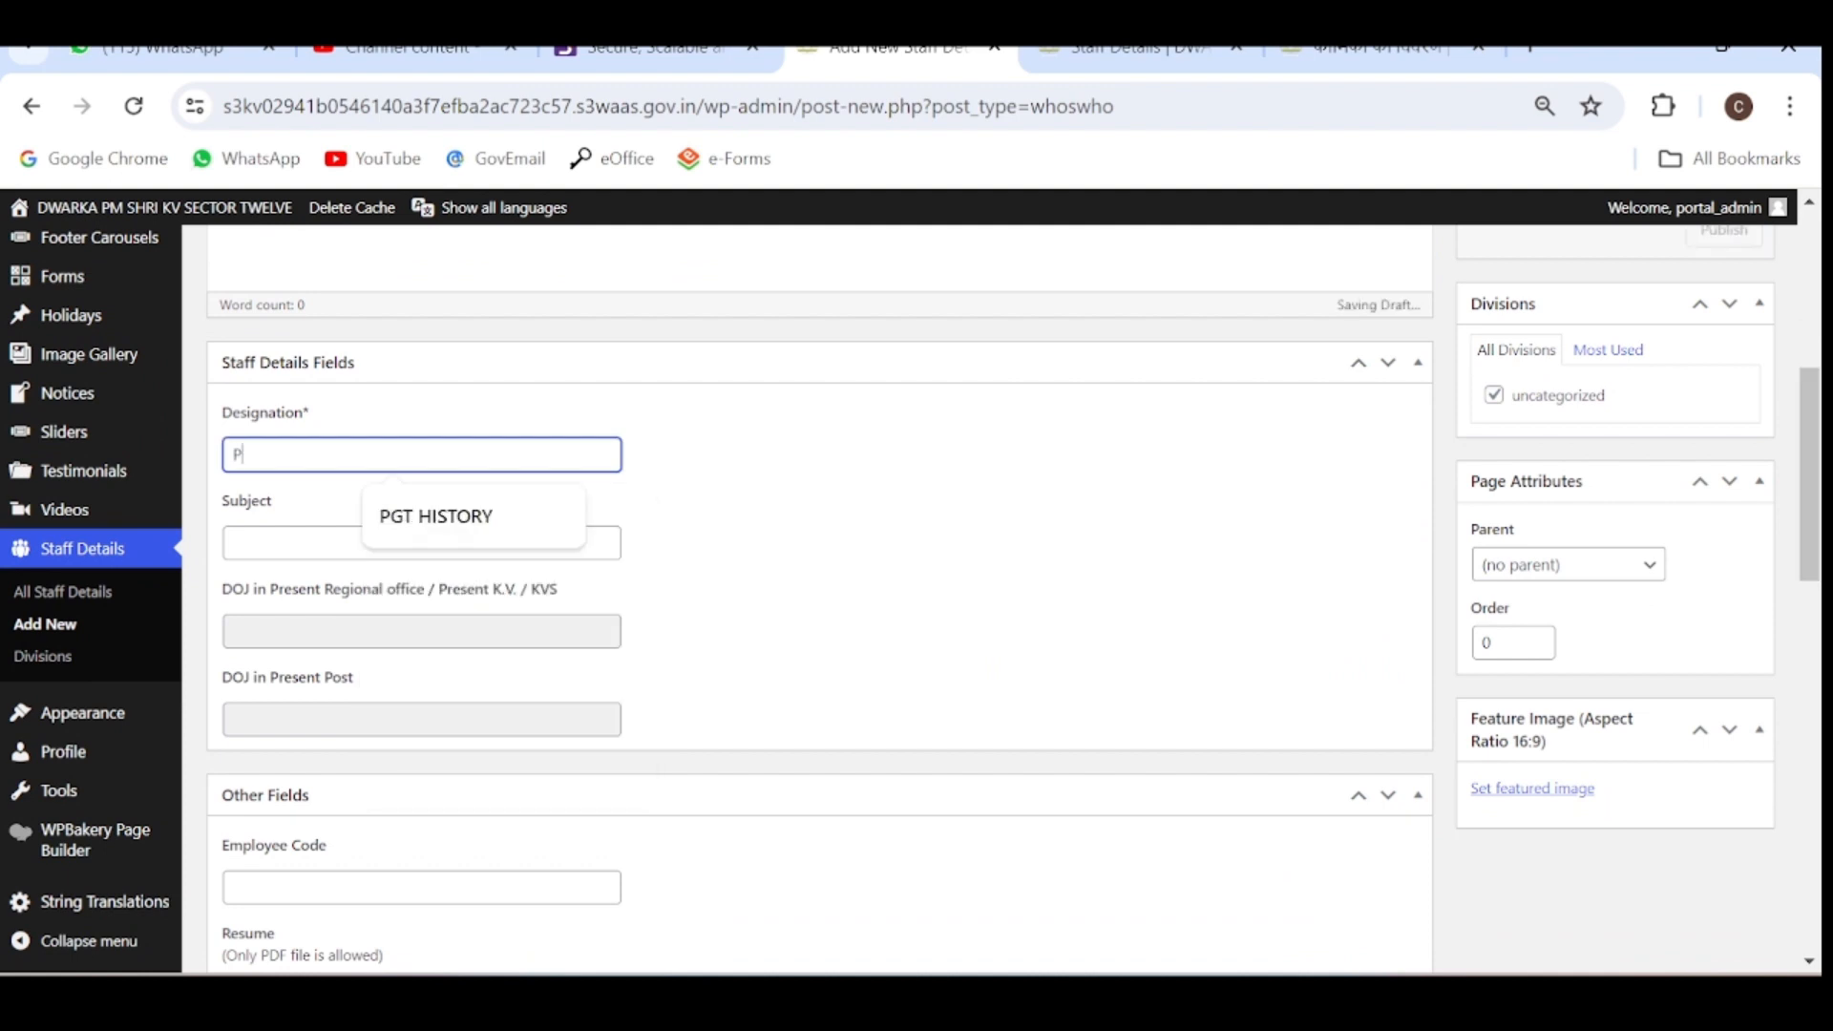
type("Principal")
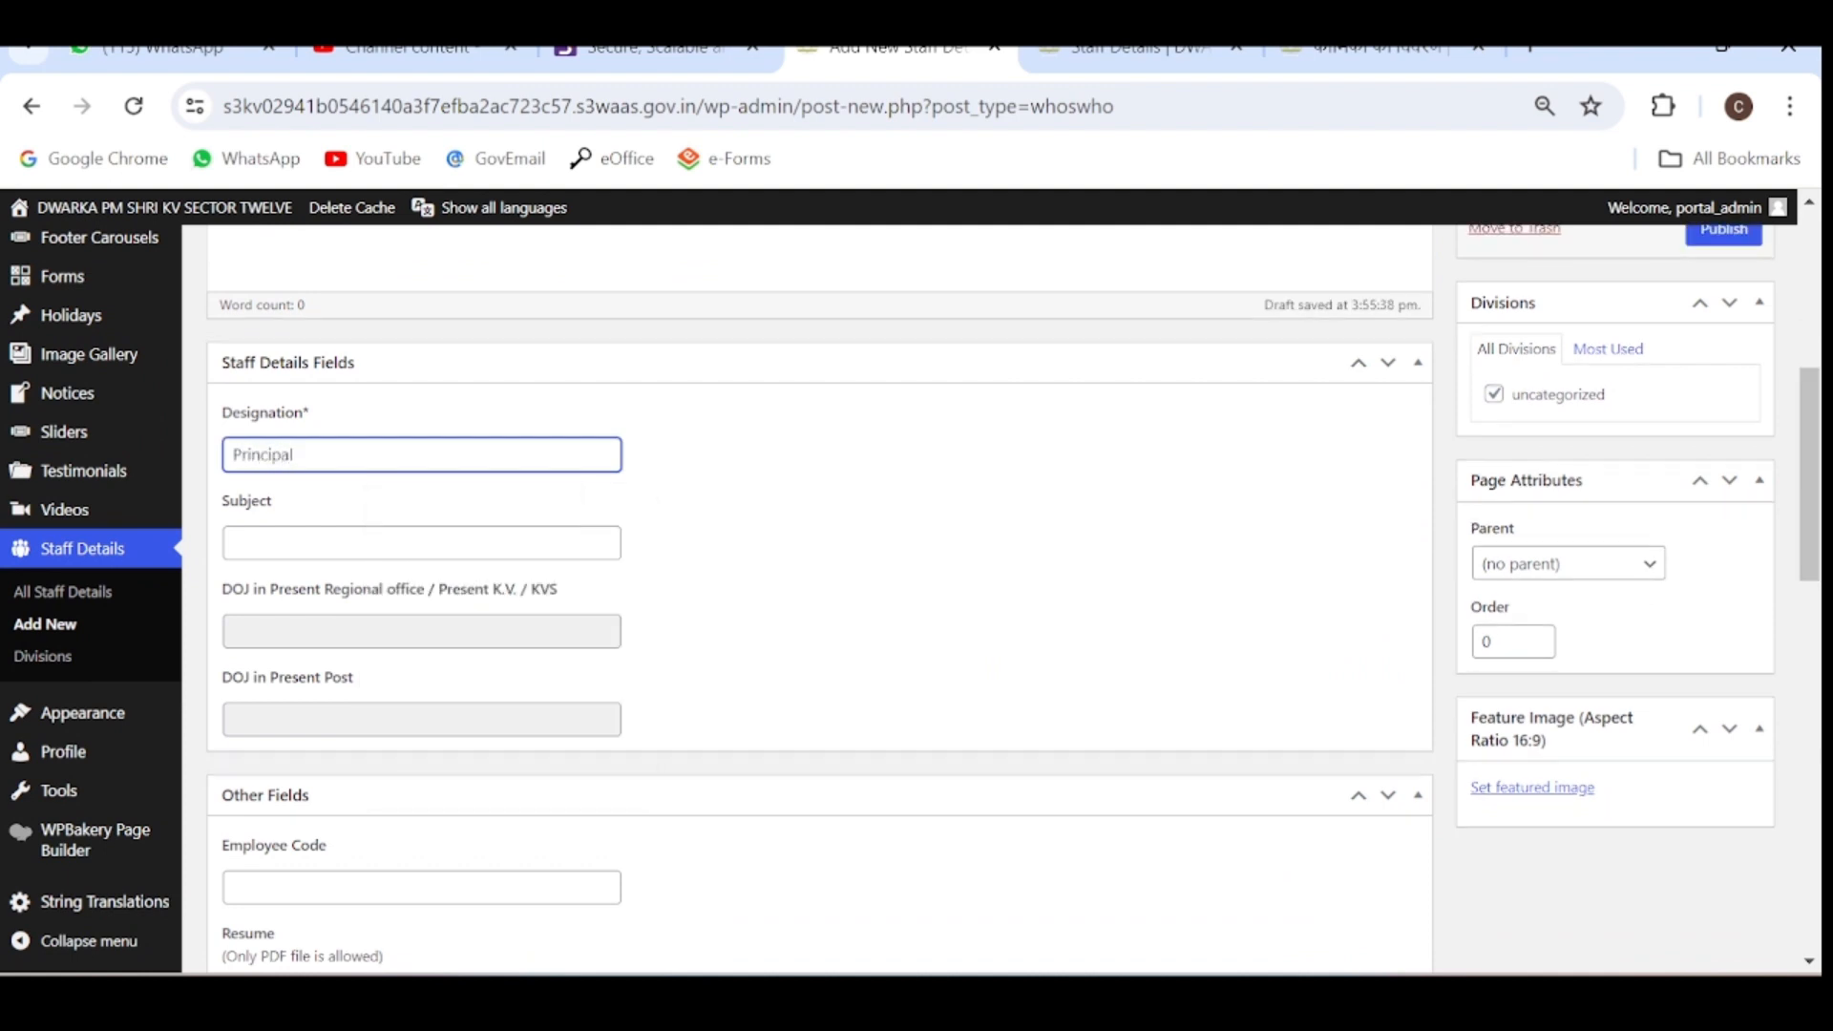
left_click(420, 543)
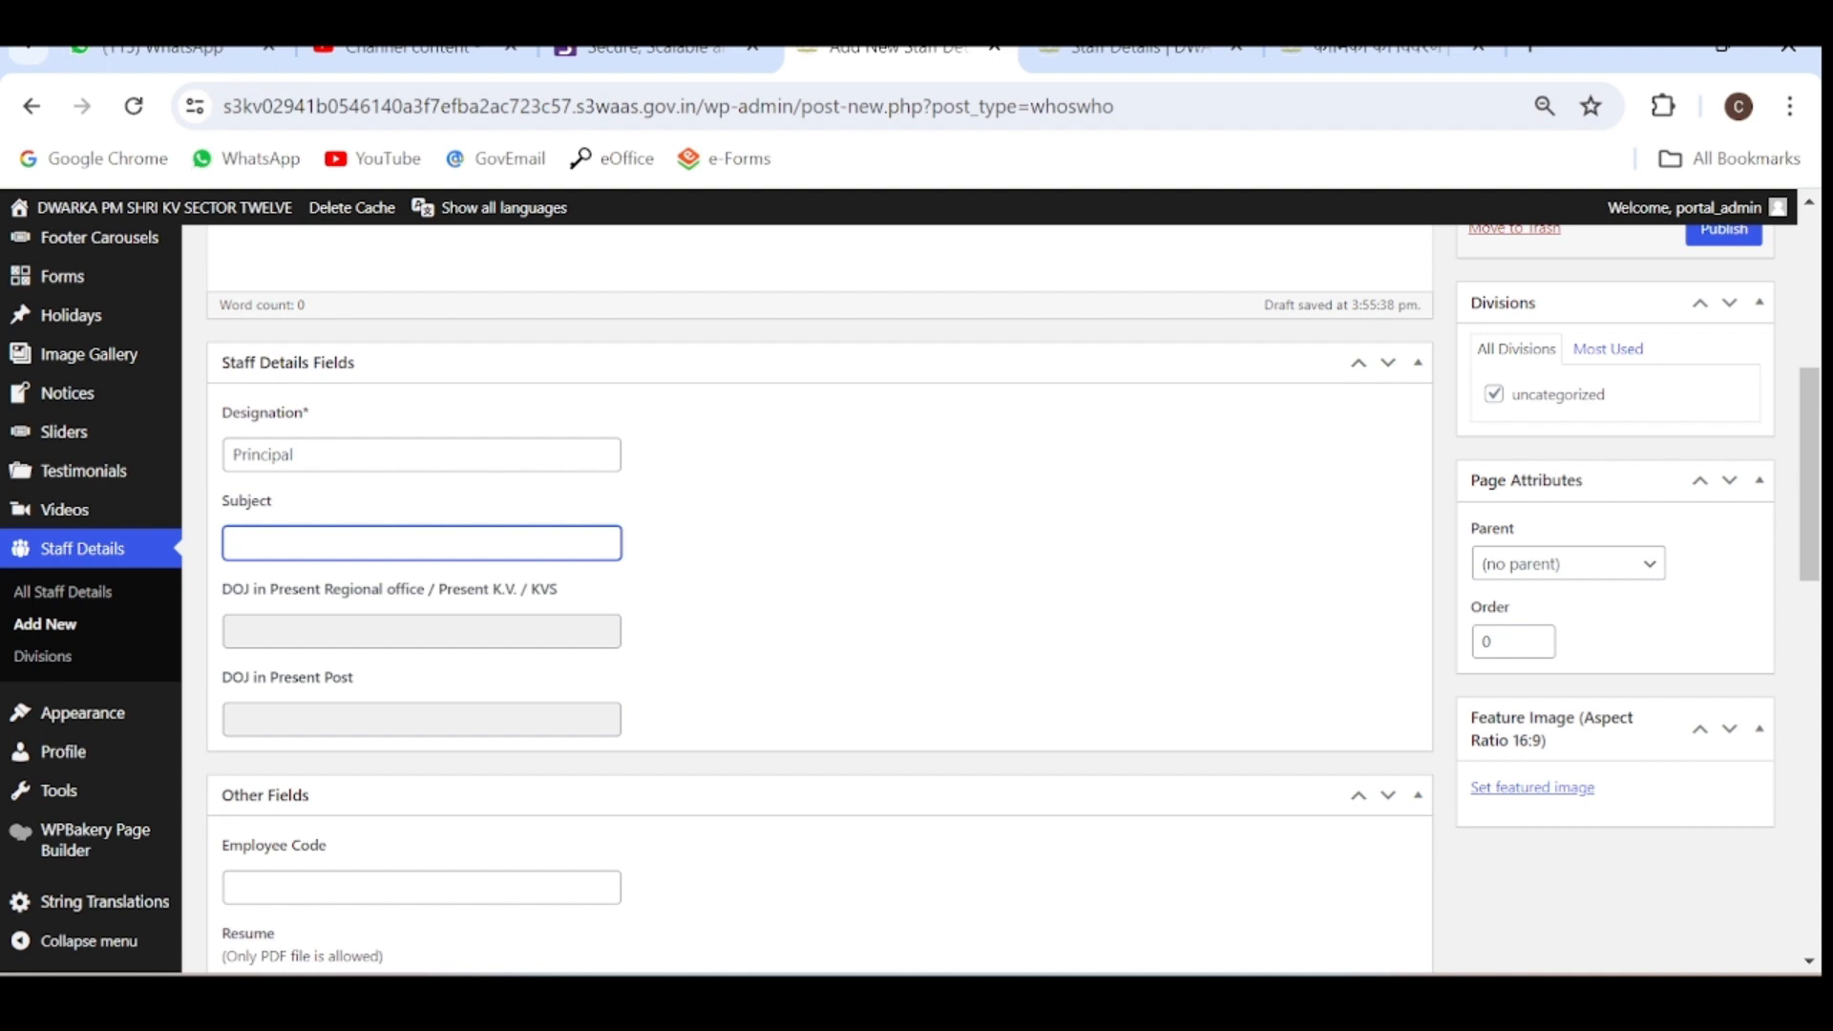
type("Economics")
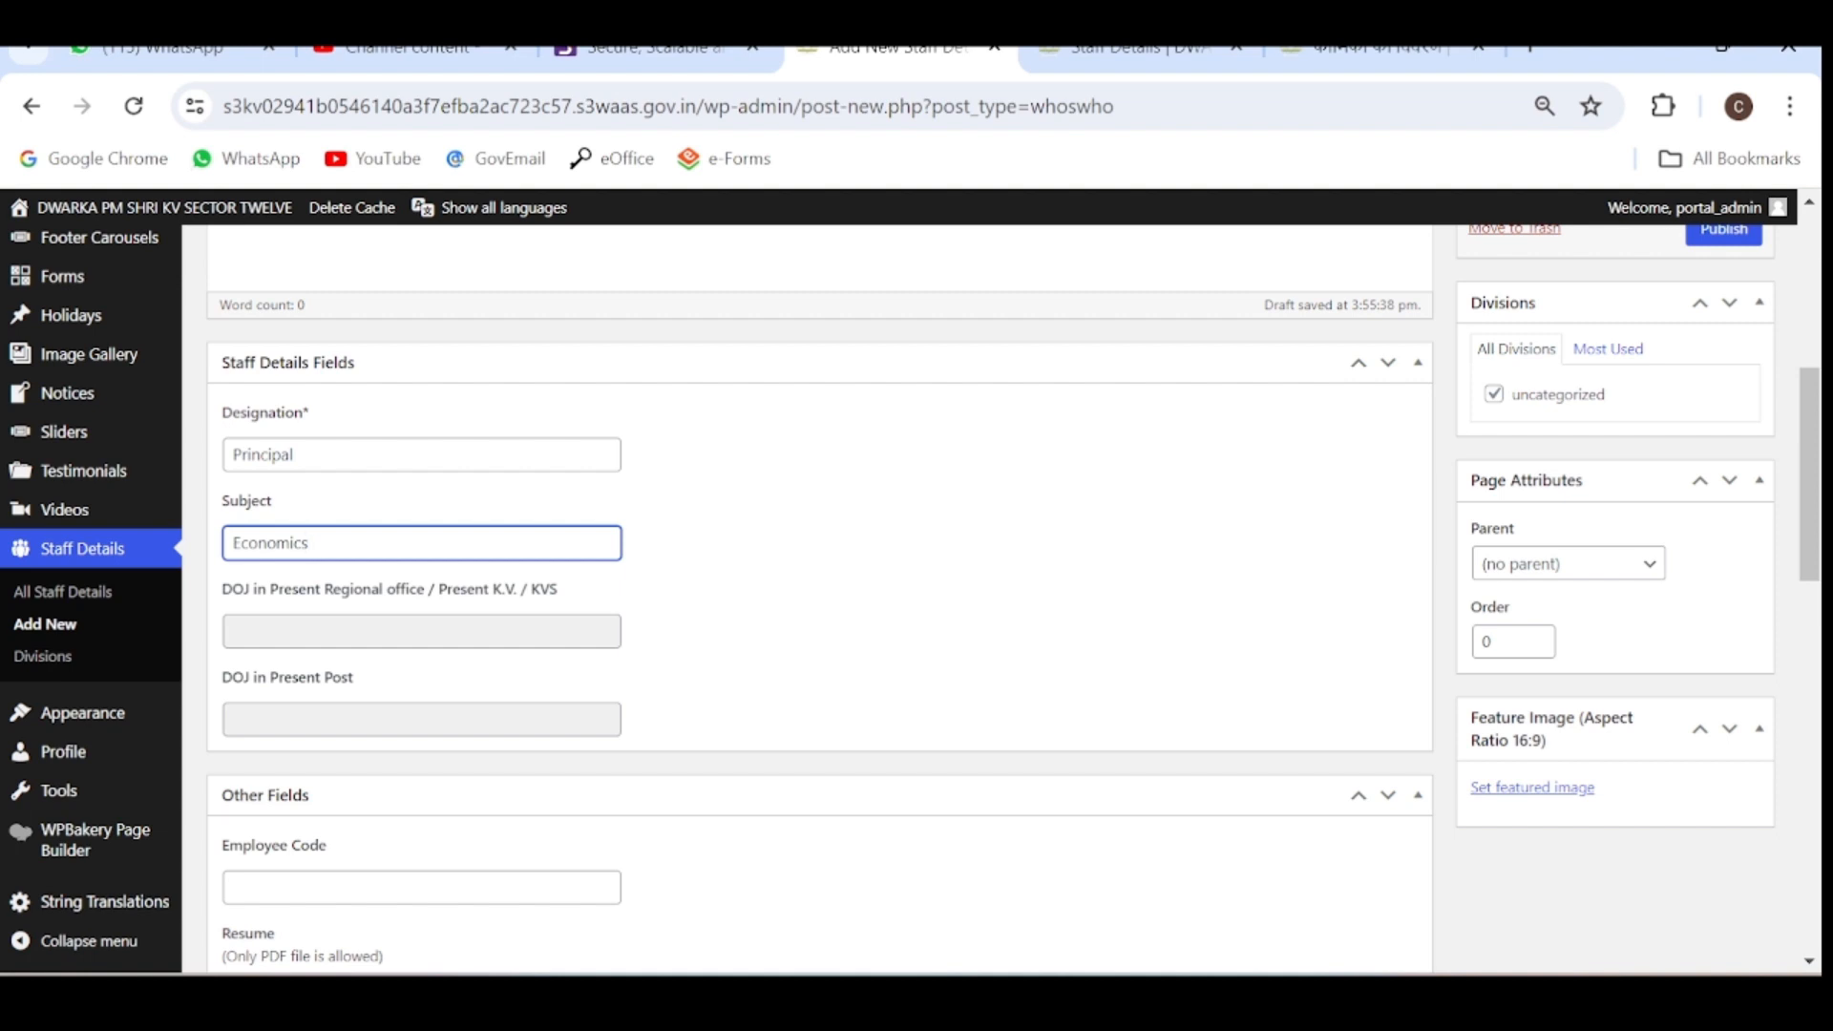
type("17")
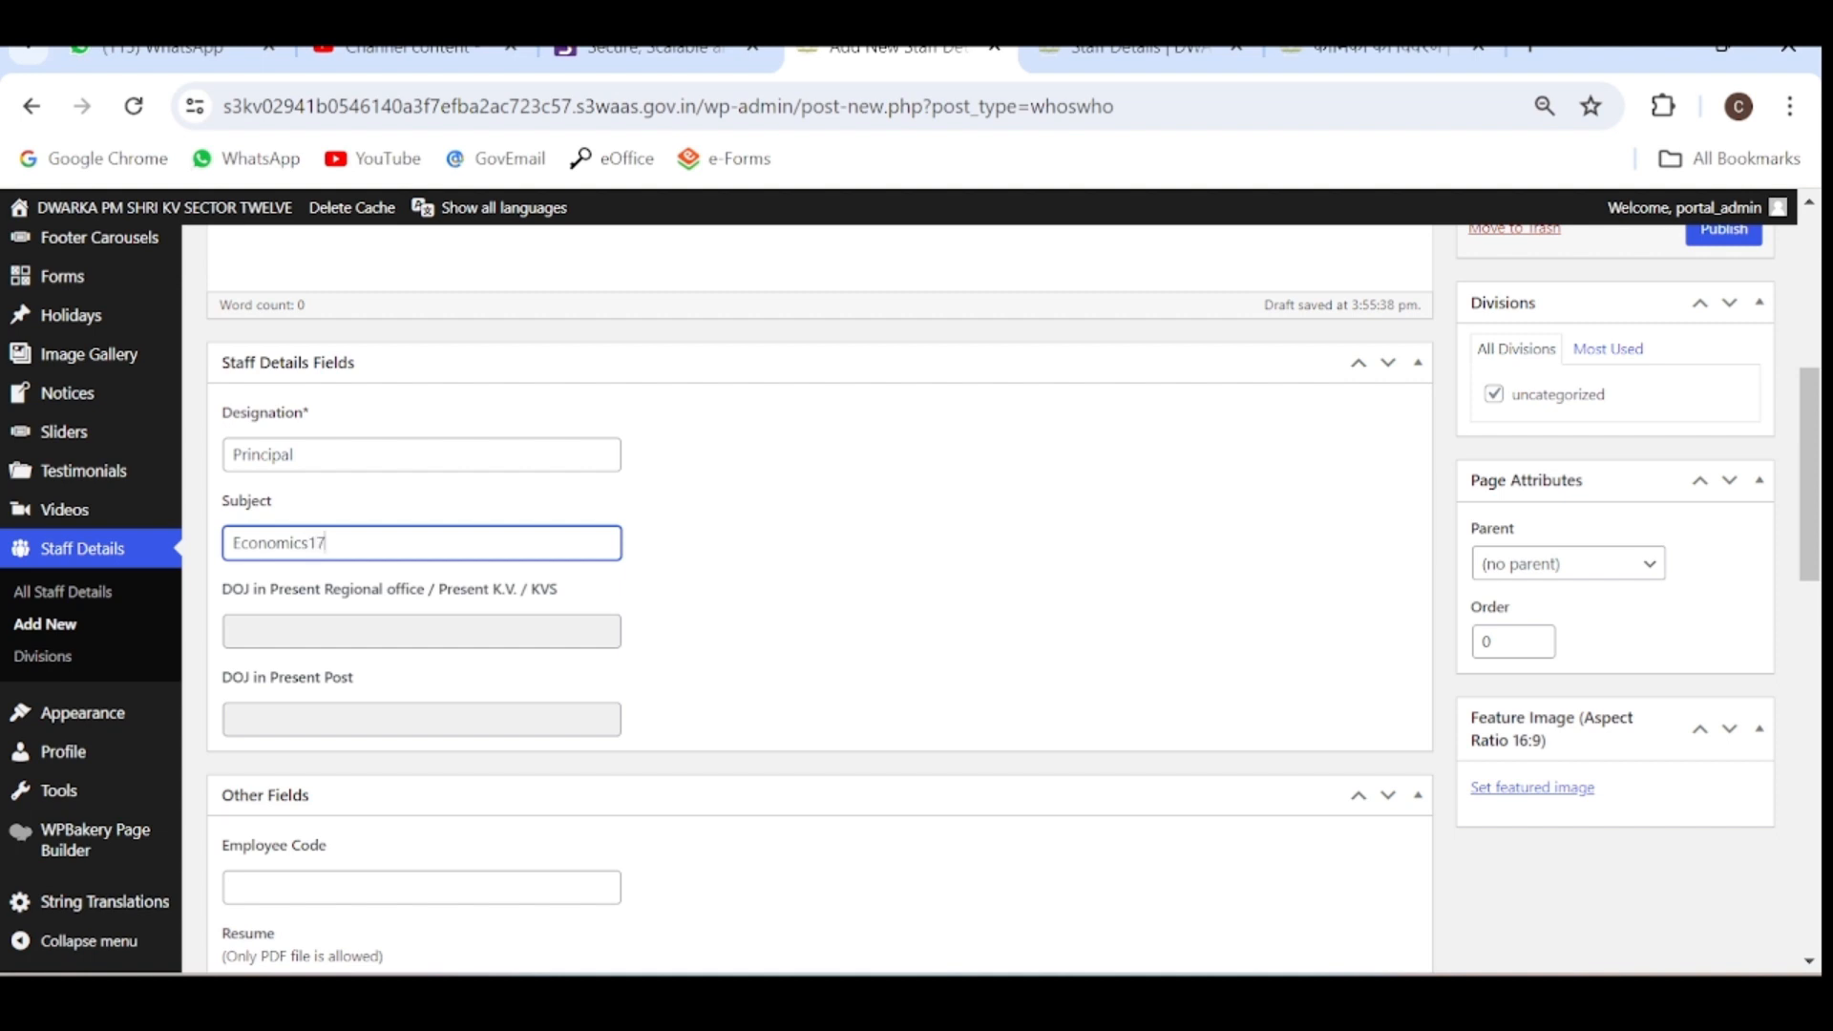
Clean up the subject field and set the present-office joining date to 17 August 2023.
key("Backspace")
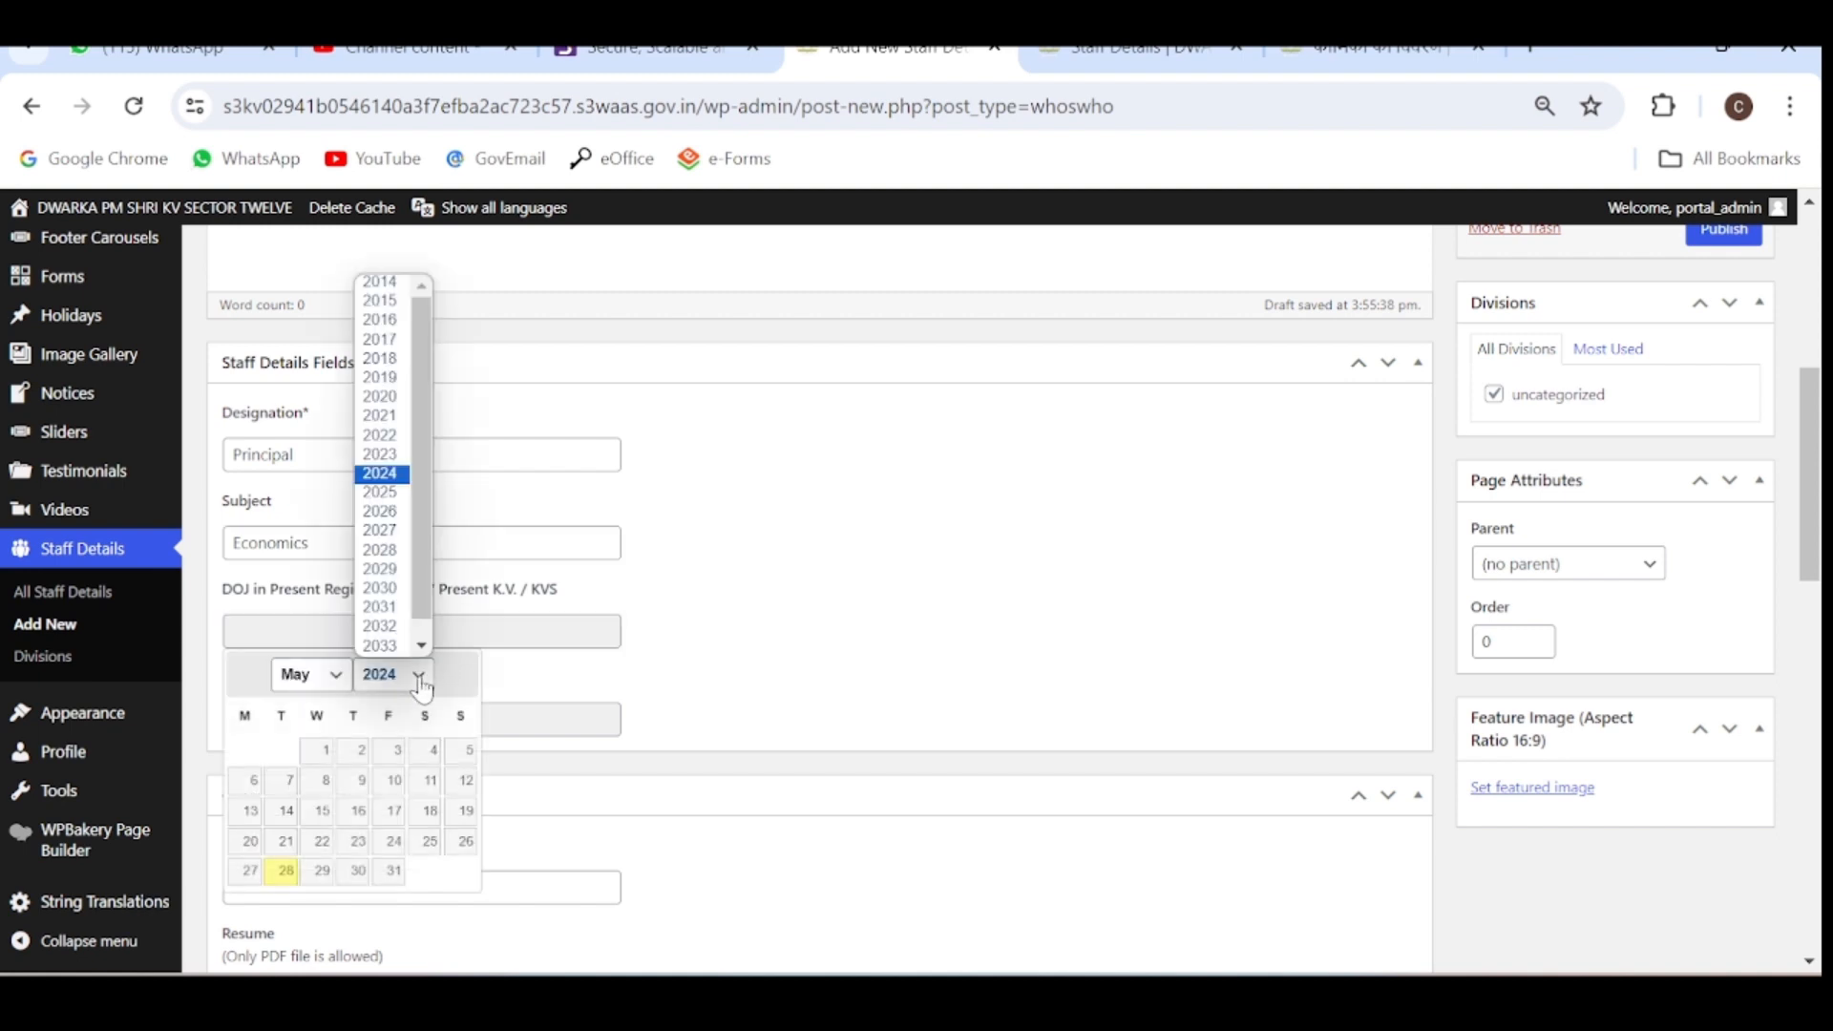
left_click(380, 454)
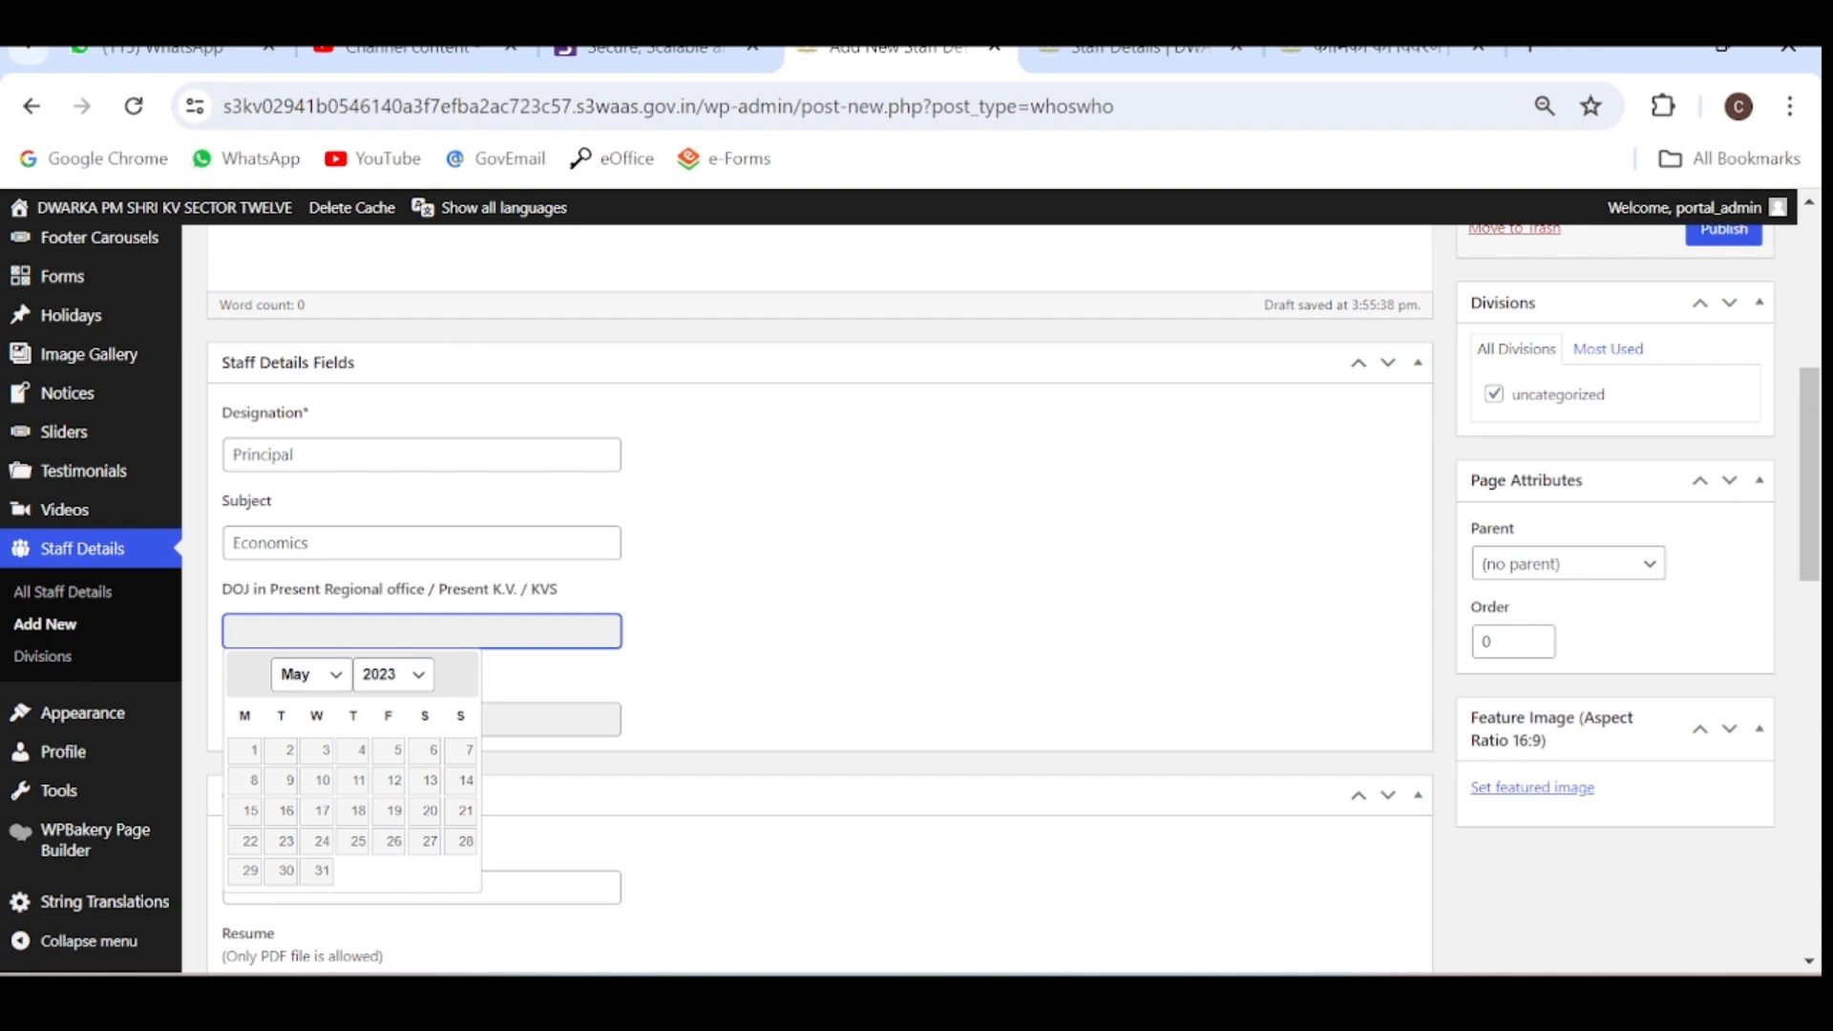
left_click(309, 674)
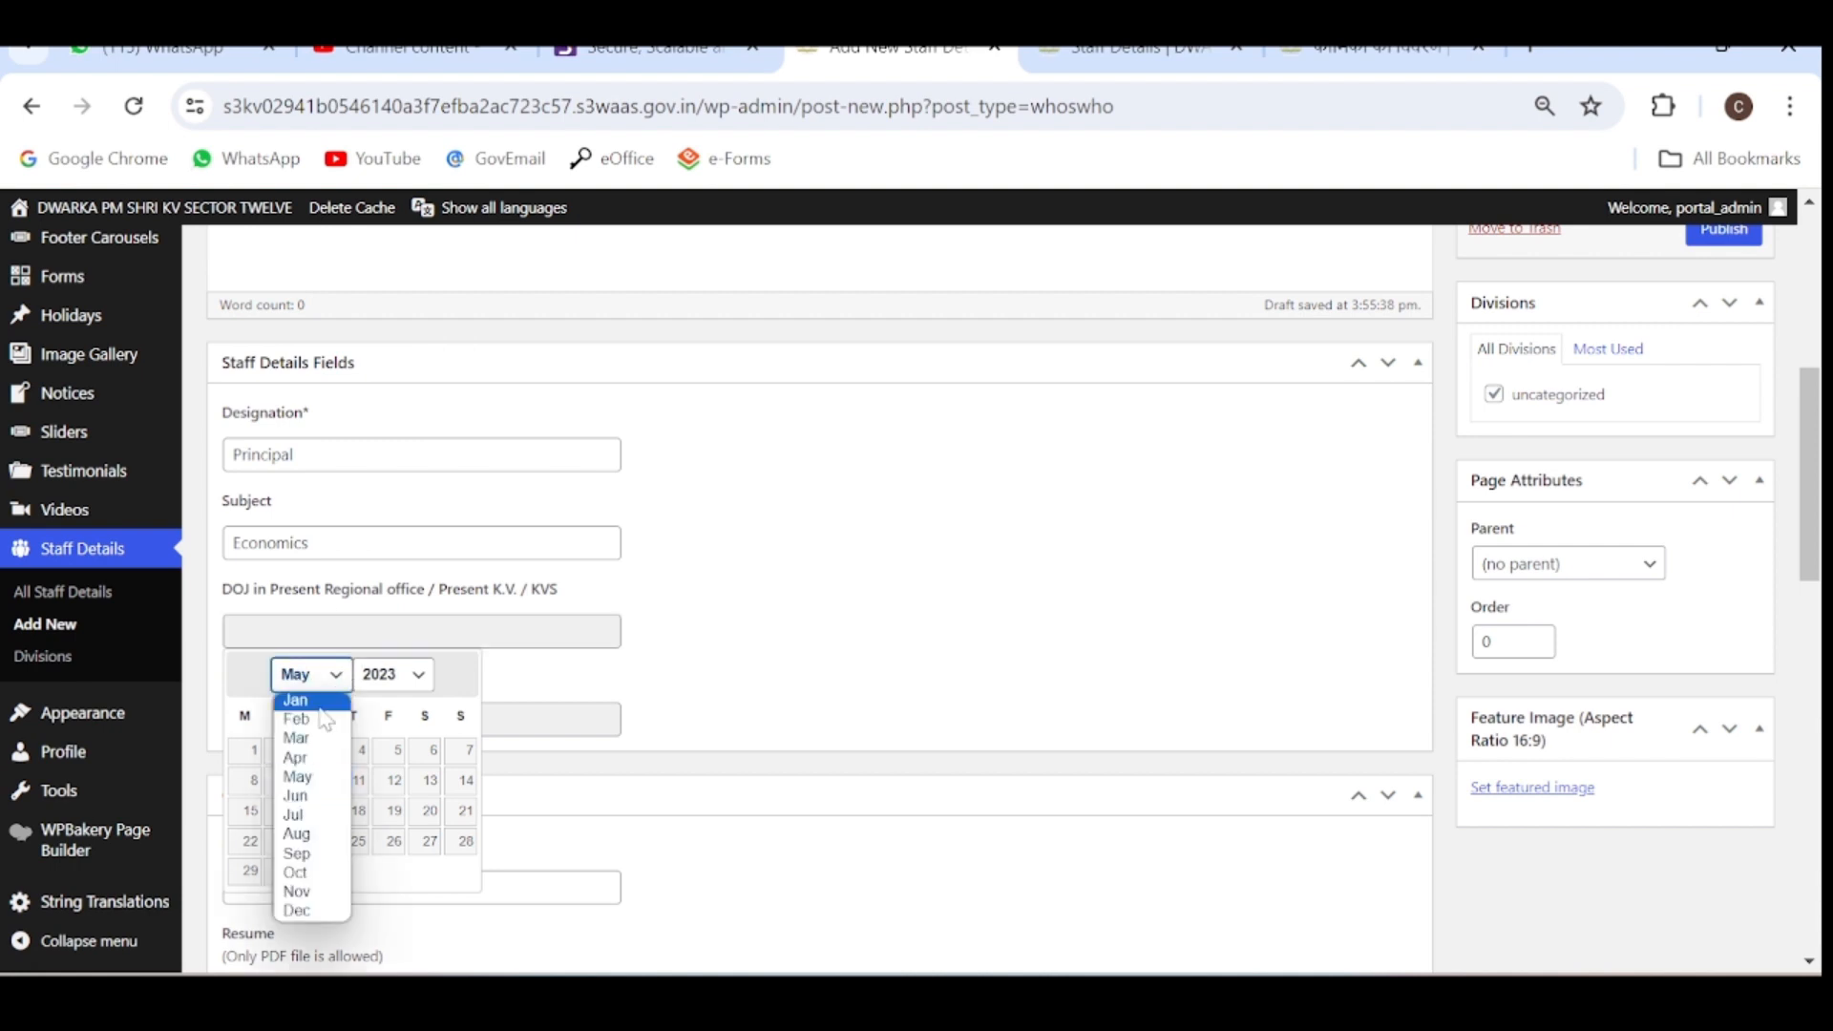
mouse_move(325, 838)
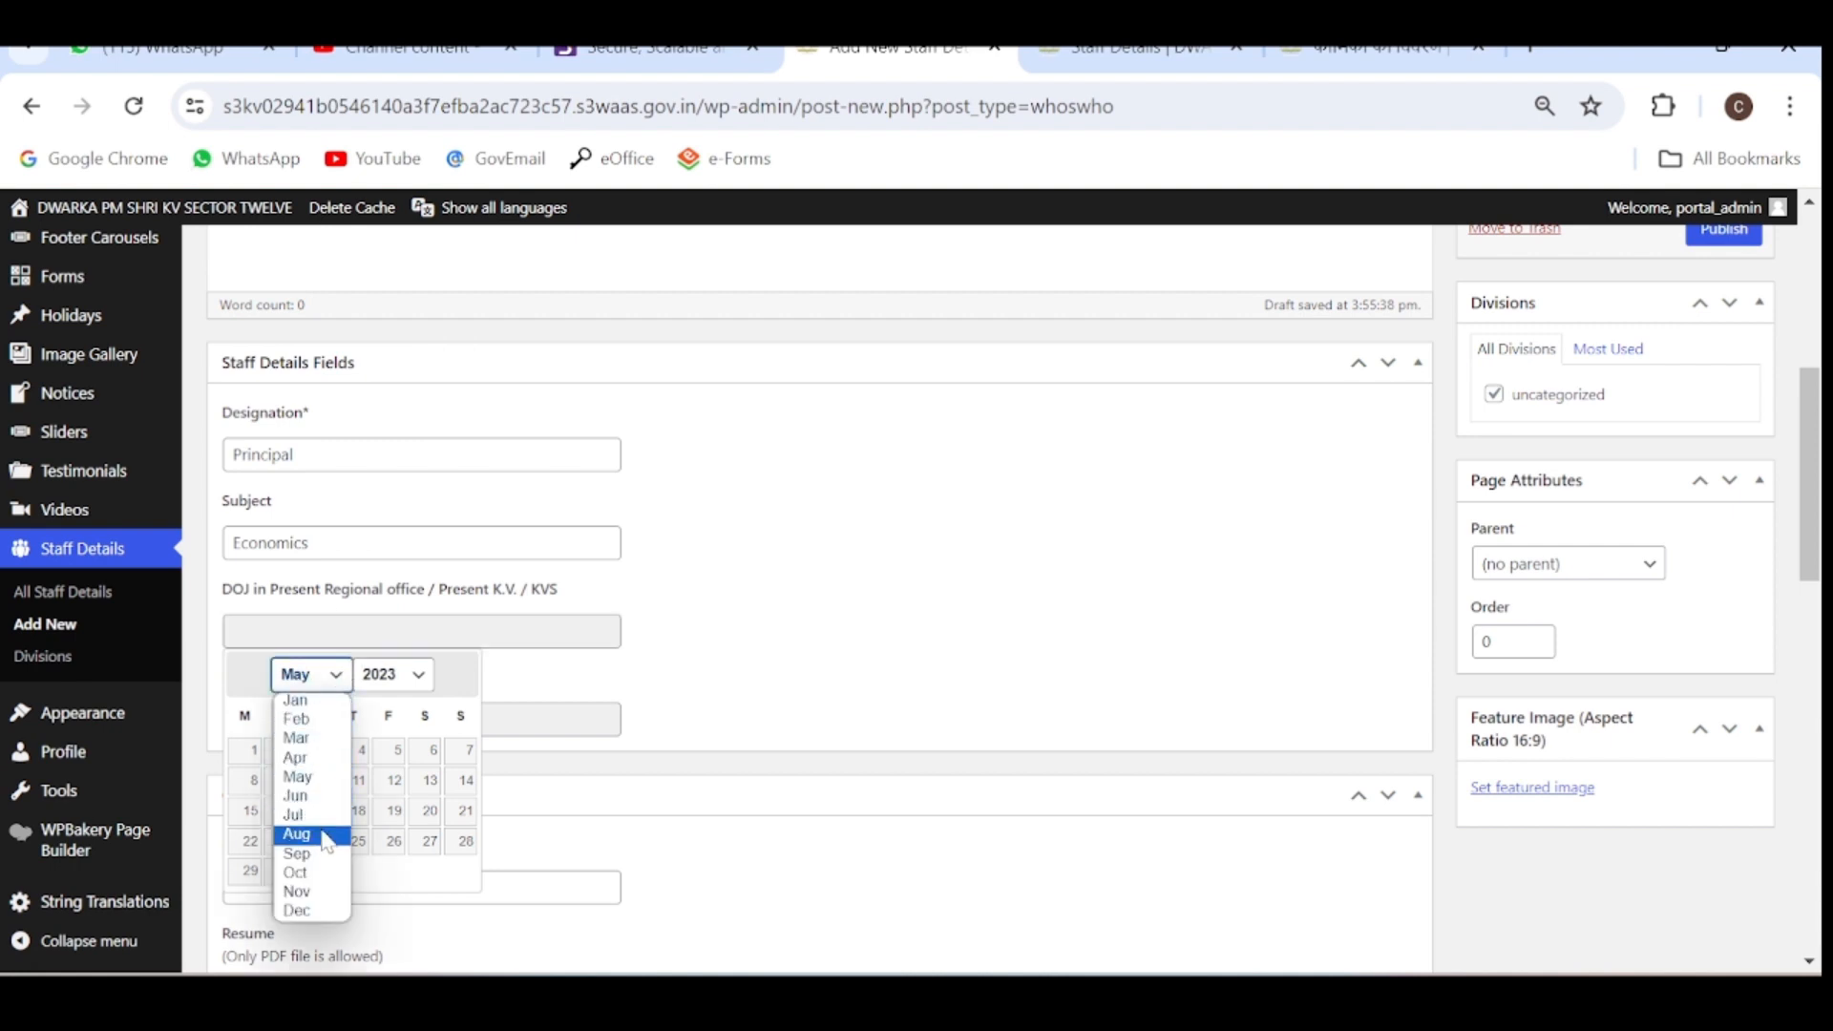
mouse_move(315, 854)
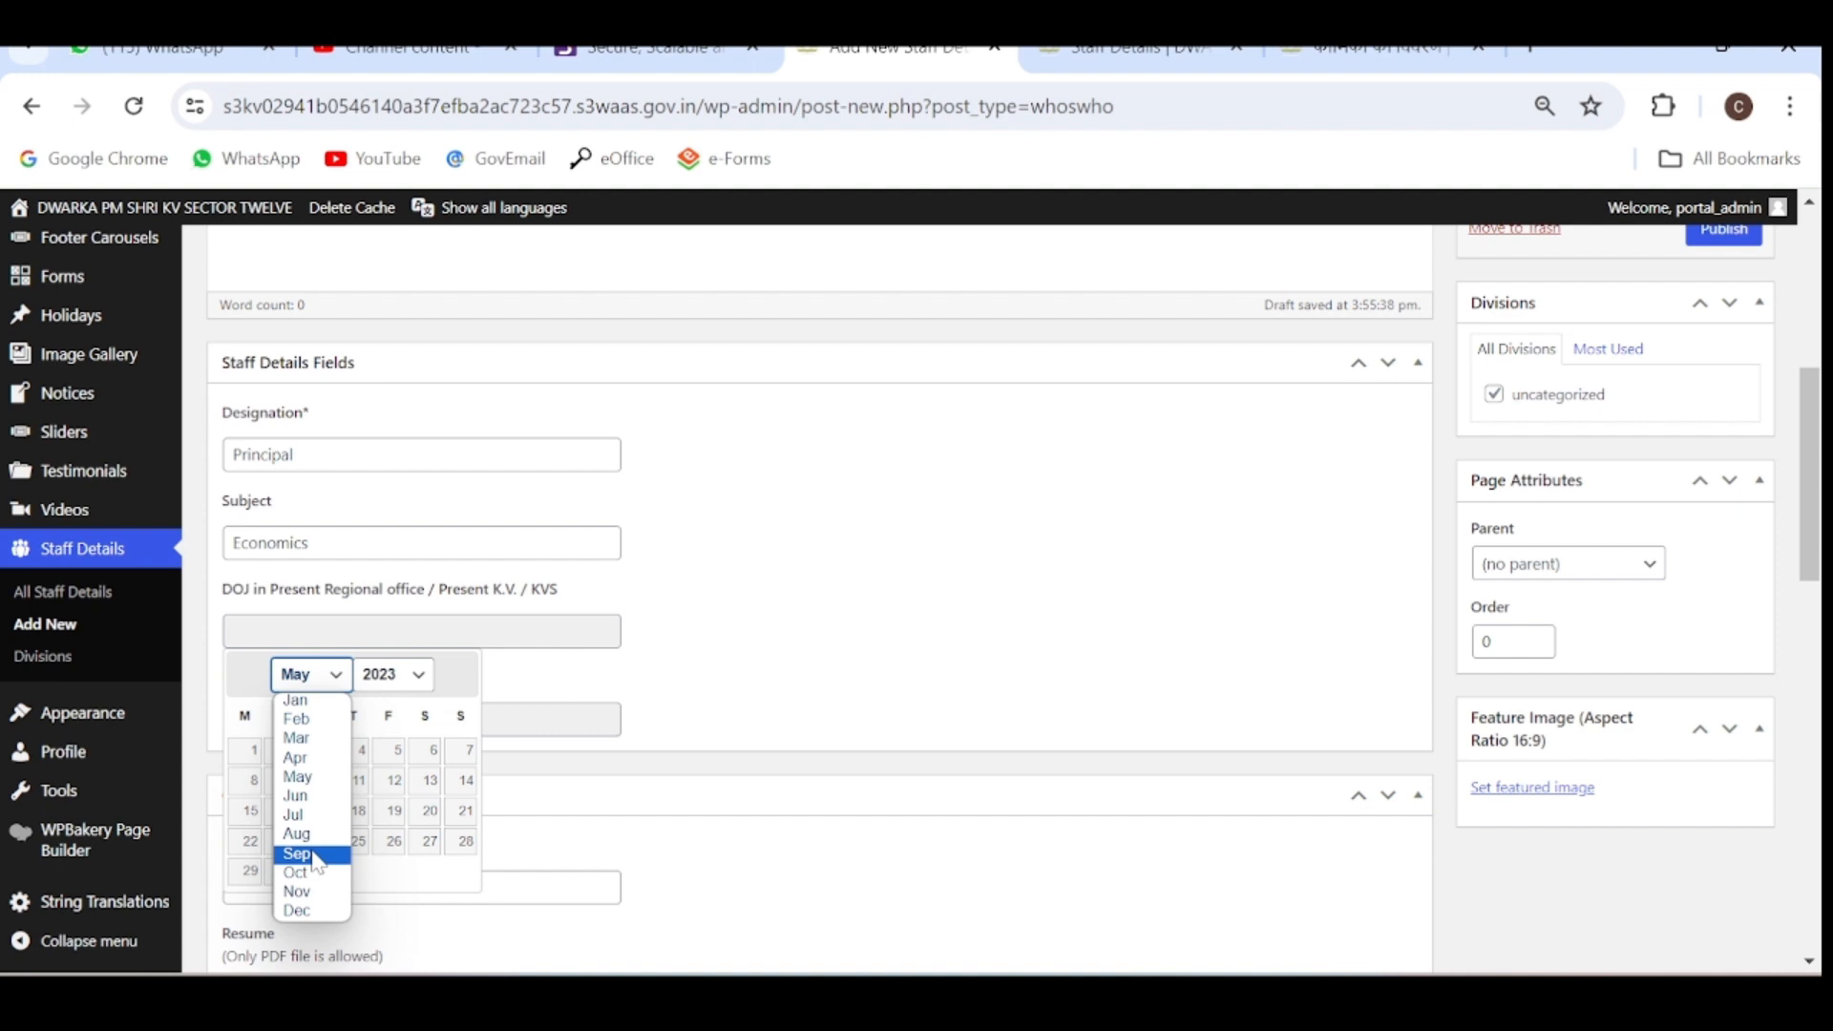
left_click(294, 832)
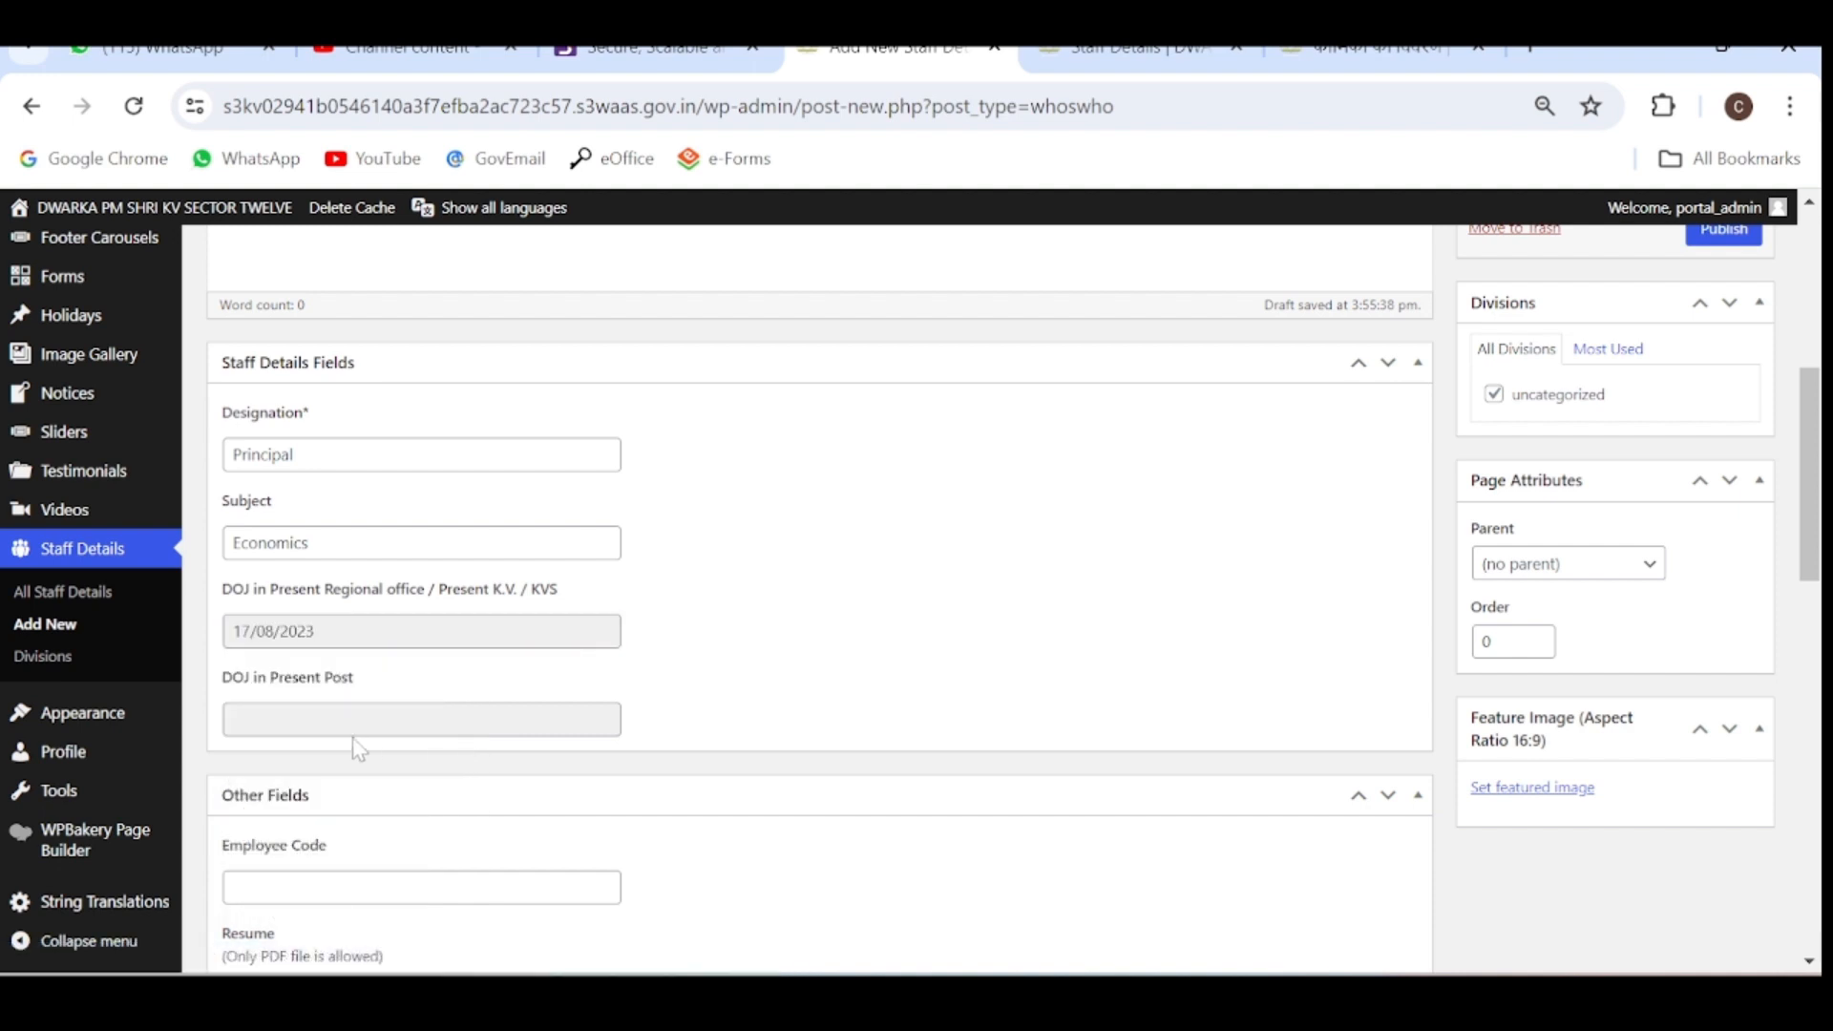
Set the present-post joining date to 17 August 2023 via the datepicker.
left_click(420, 718)
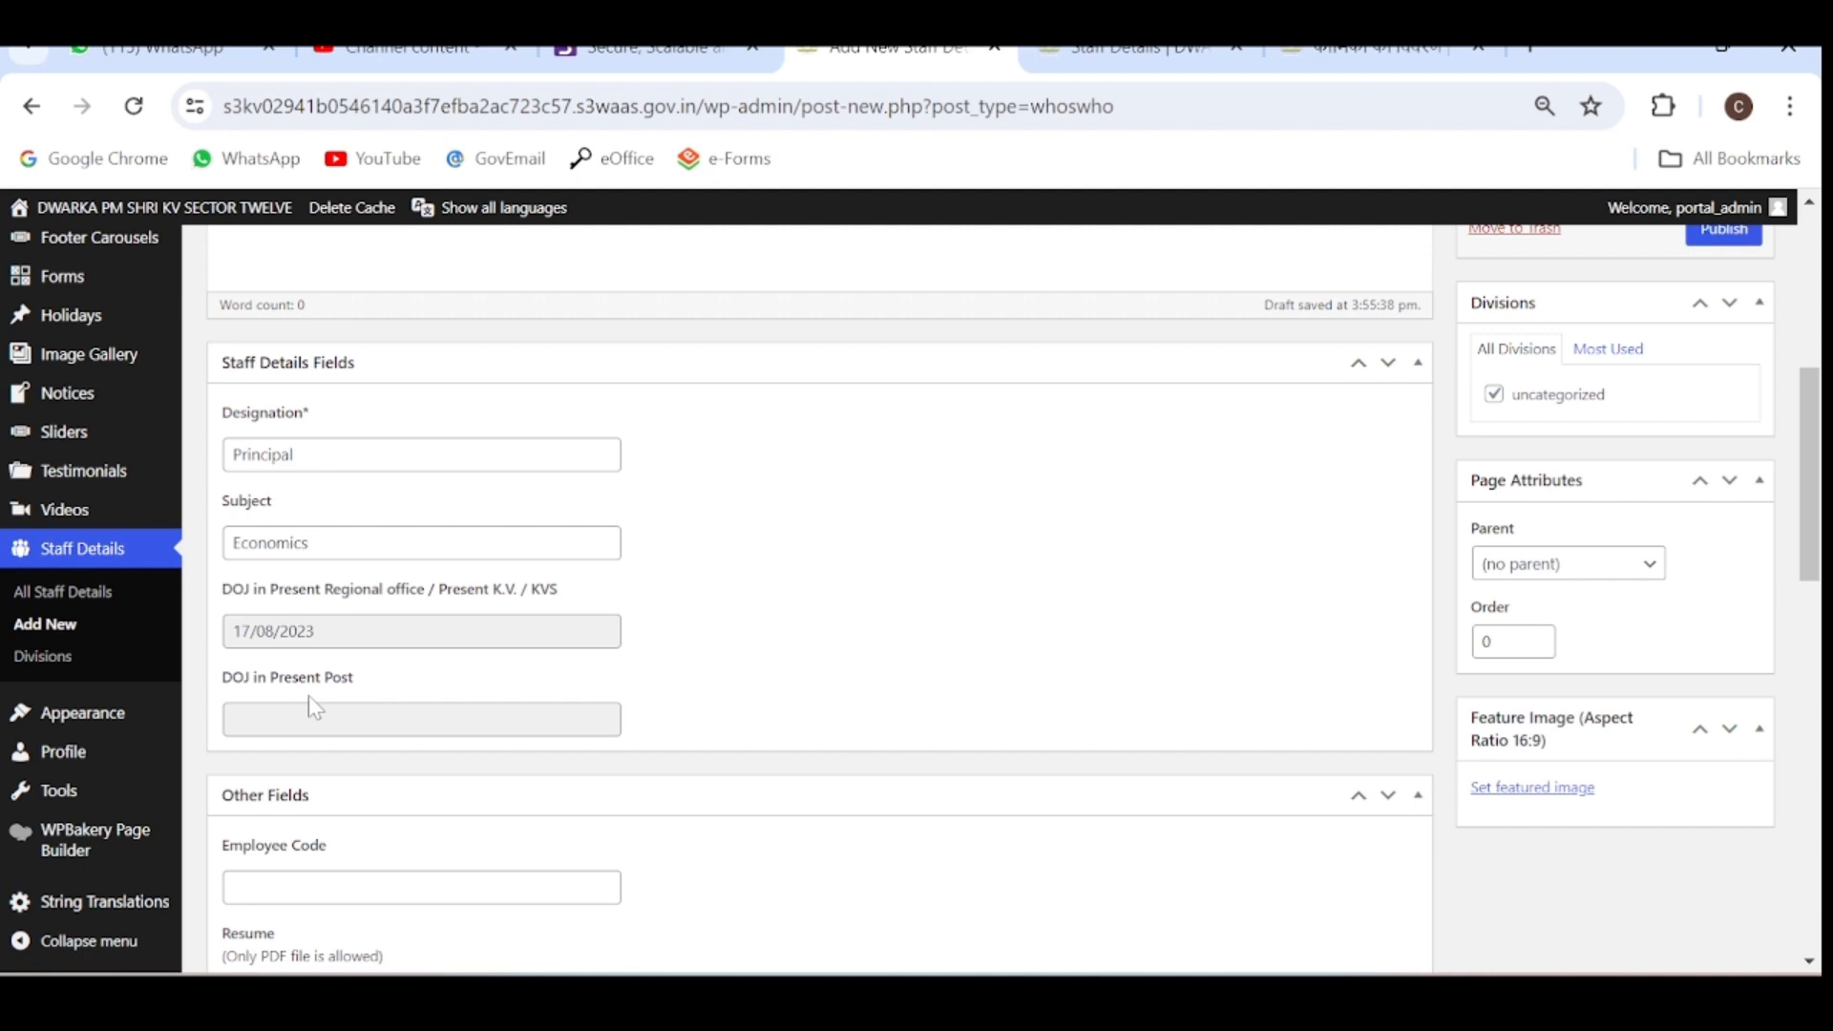
left_click(420, 718)
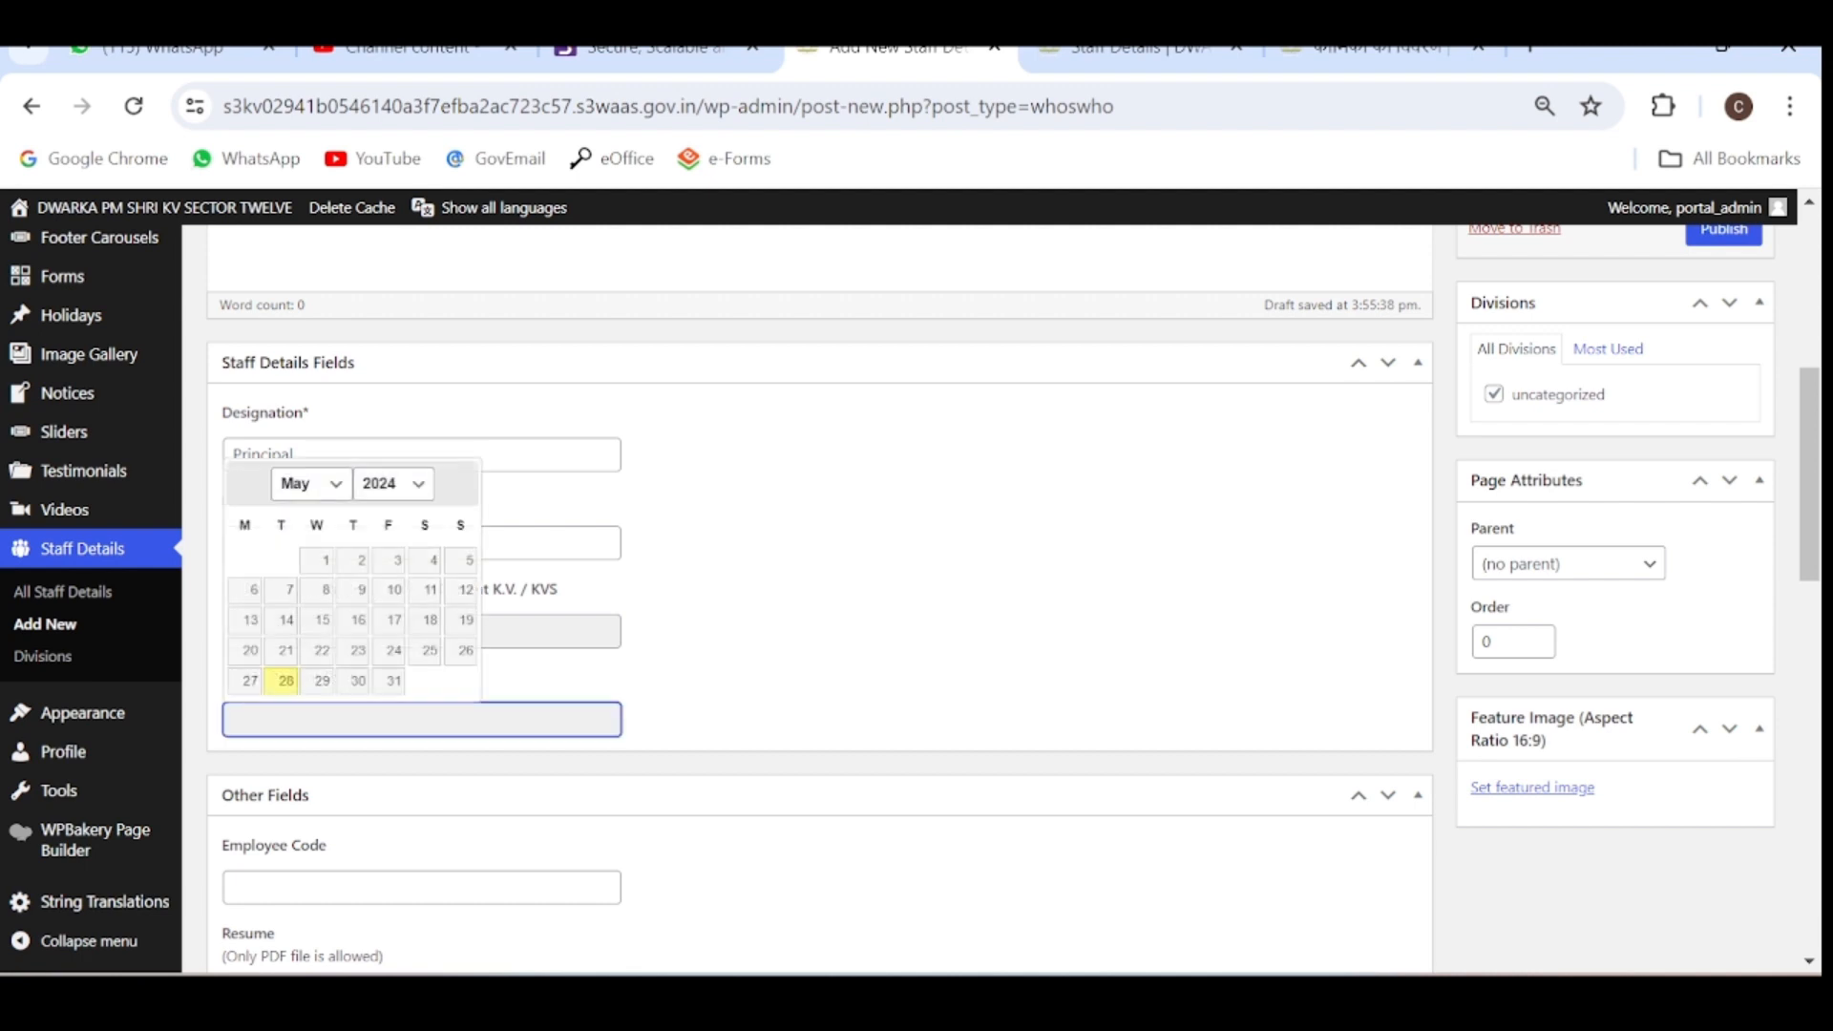
left_click(391, 483)
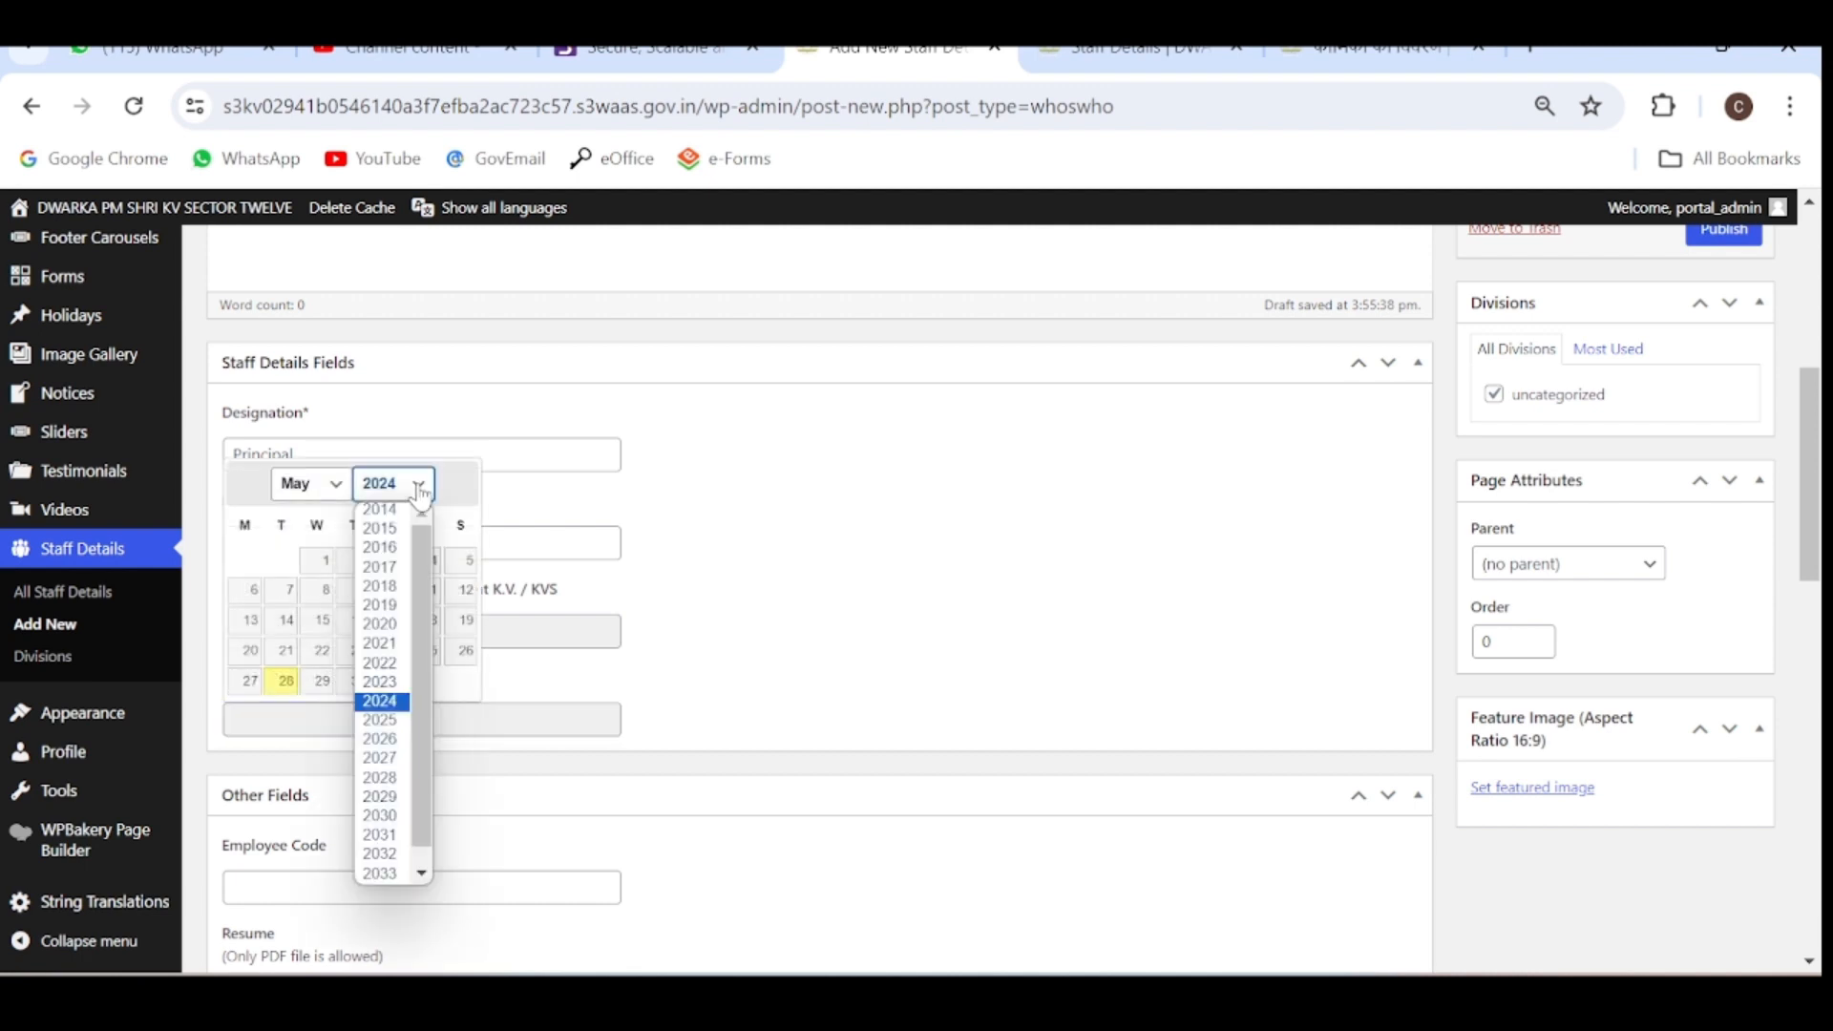
left_click(378, 681)
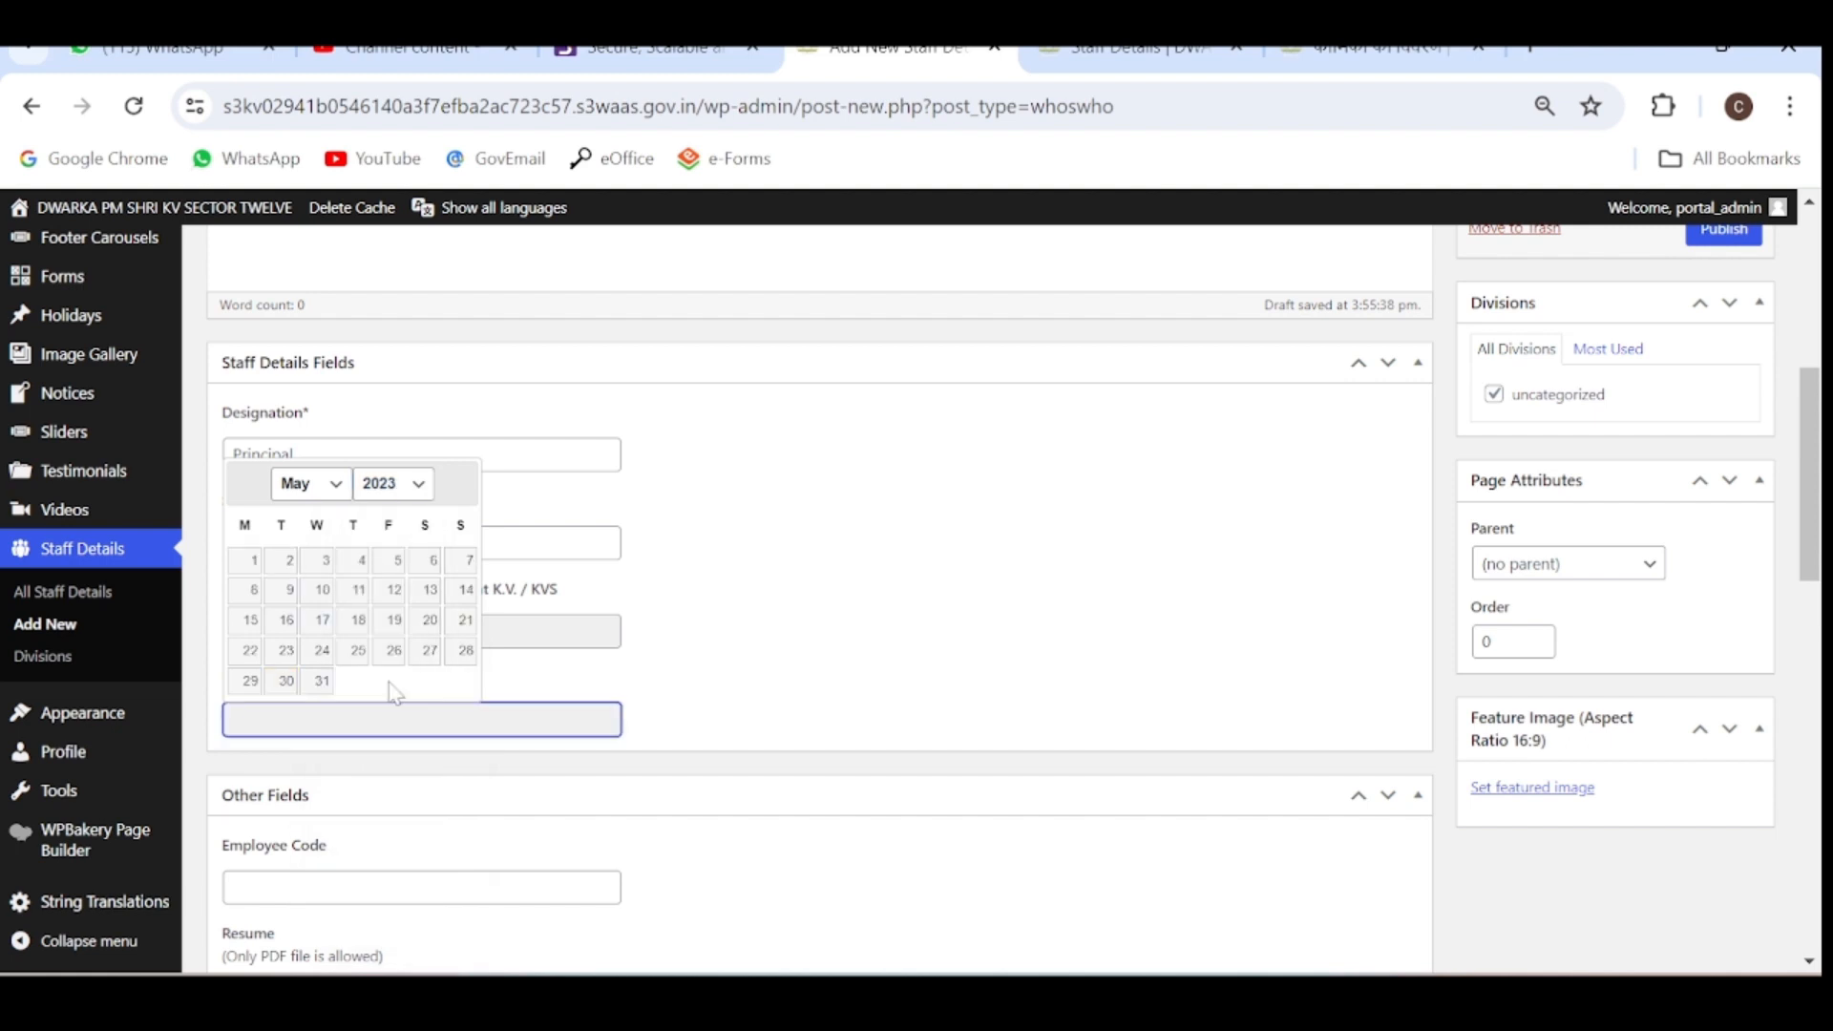
mouse_move(340, 490)
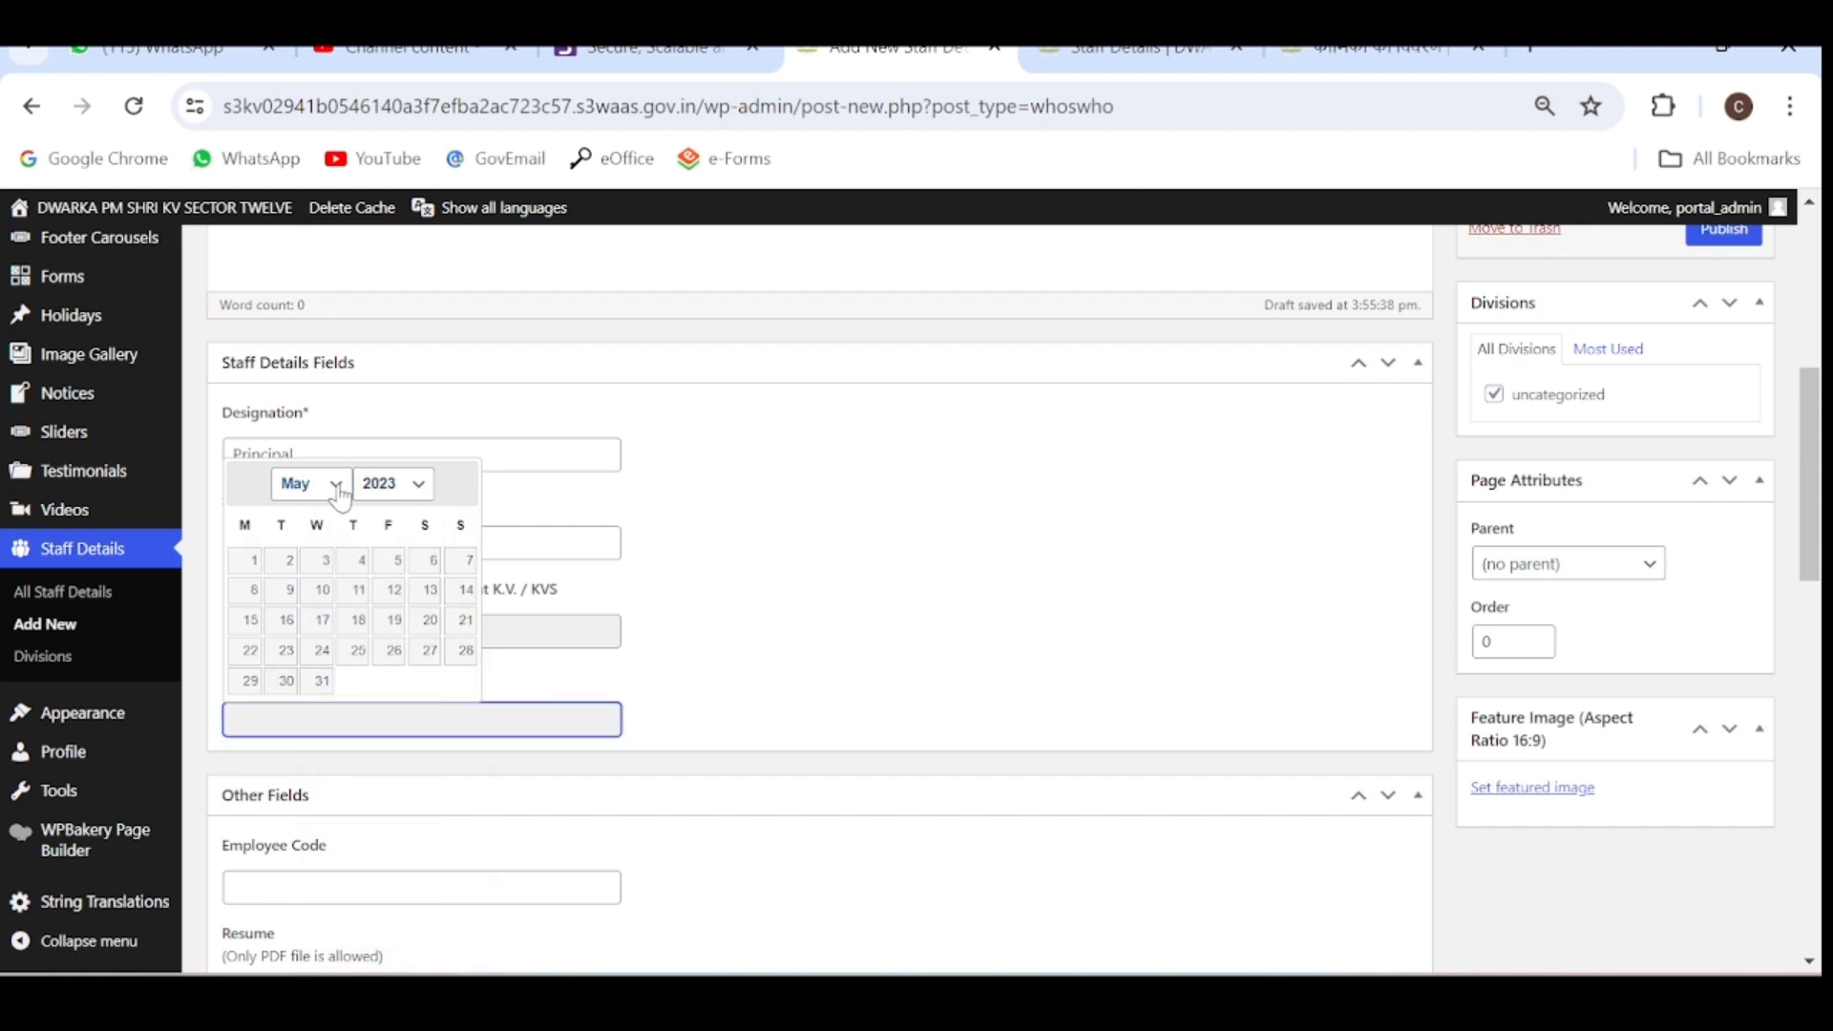
left_click(310, 485)
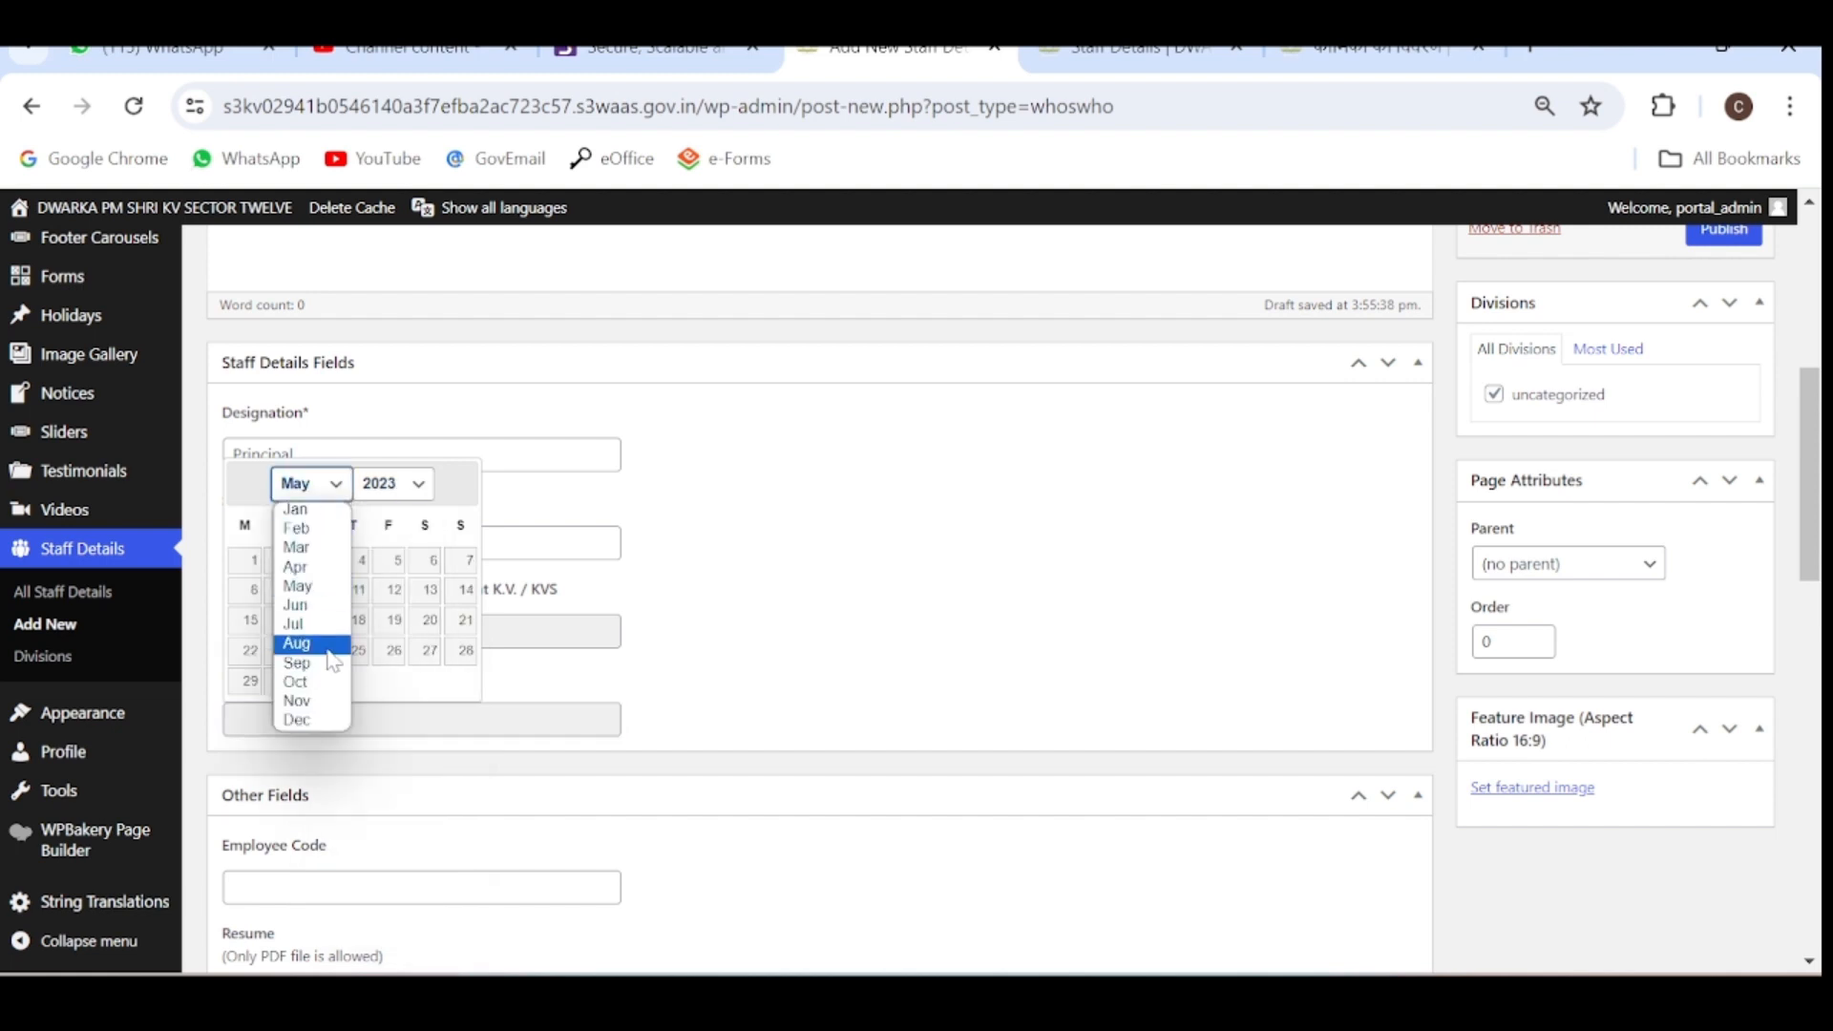
left_click(296, 642)
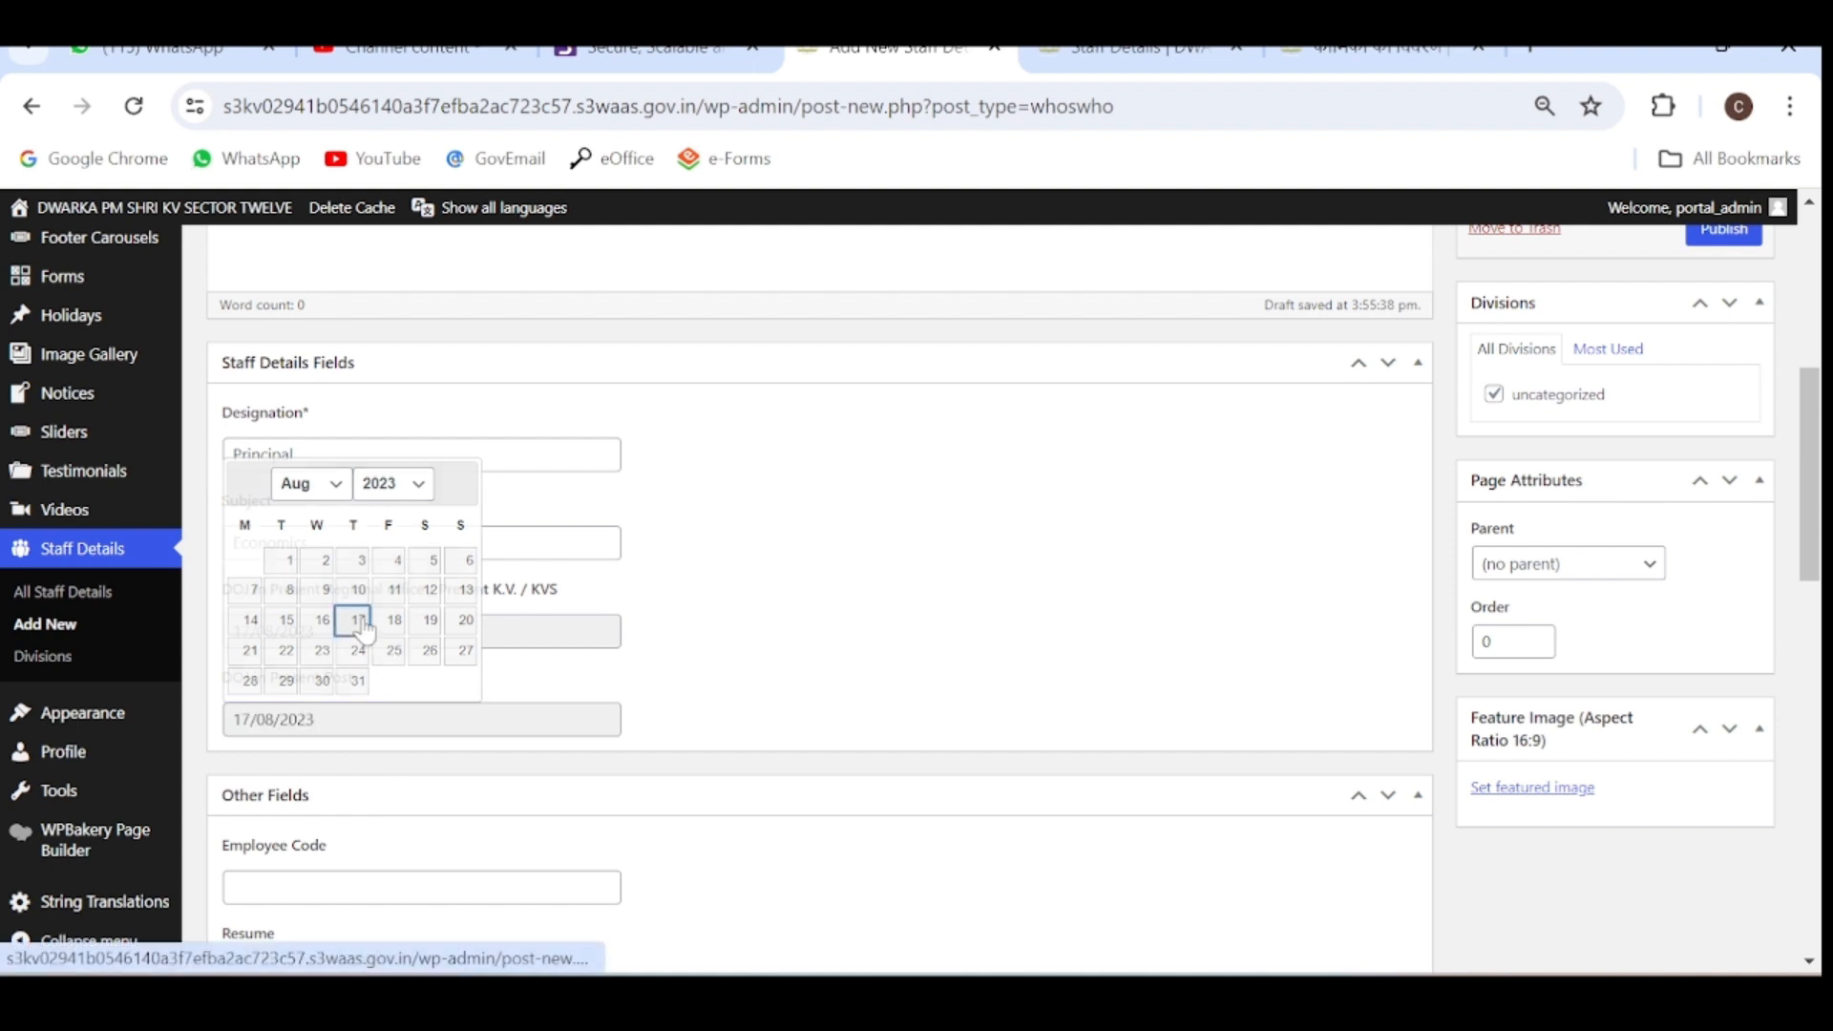
left_click(359, 618)
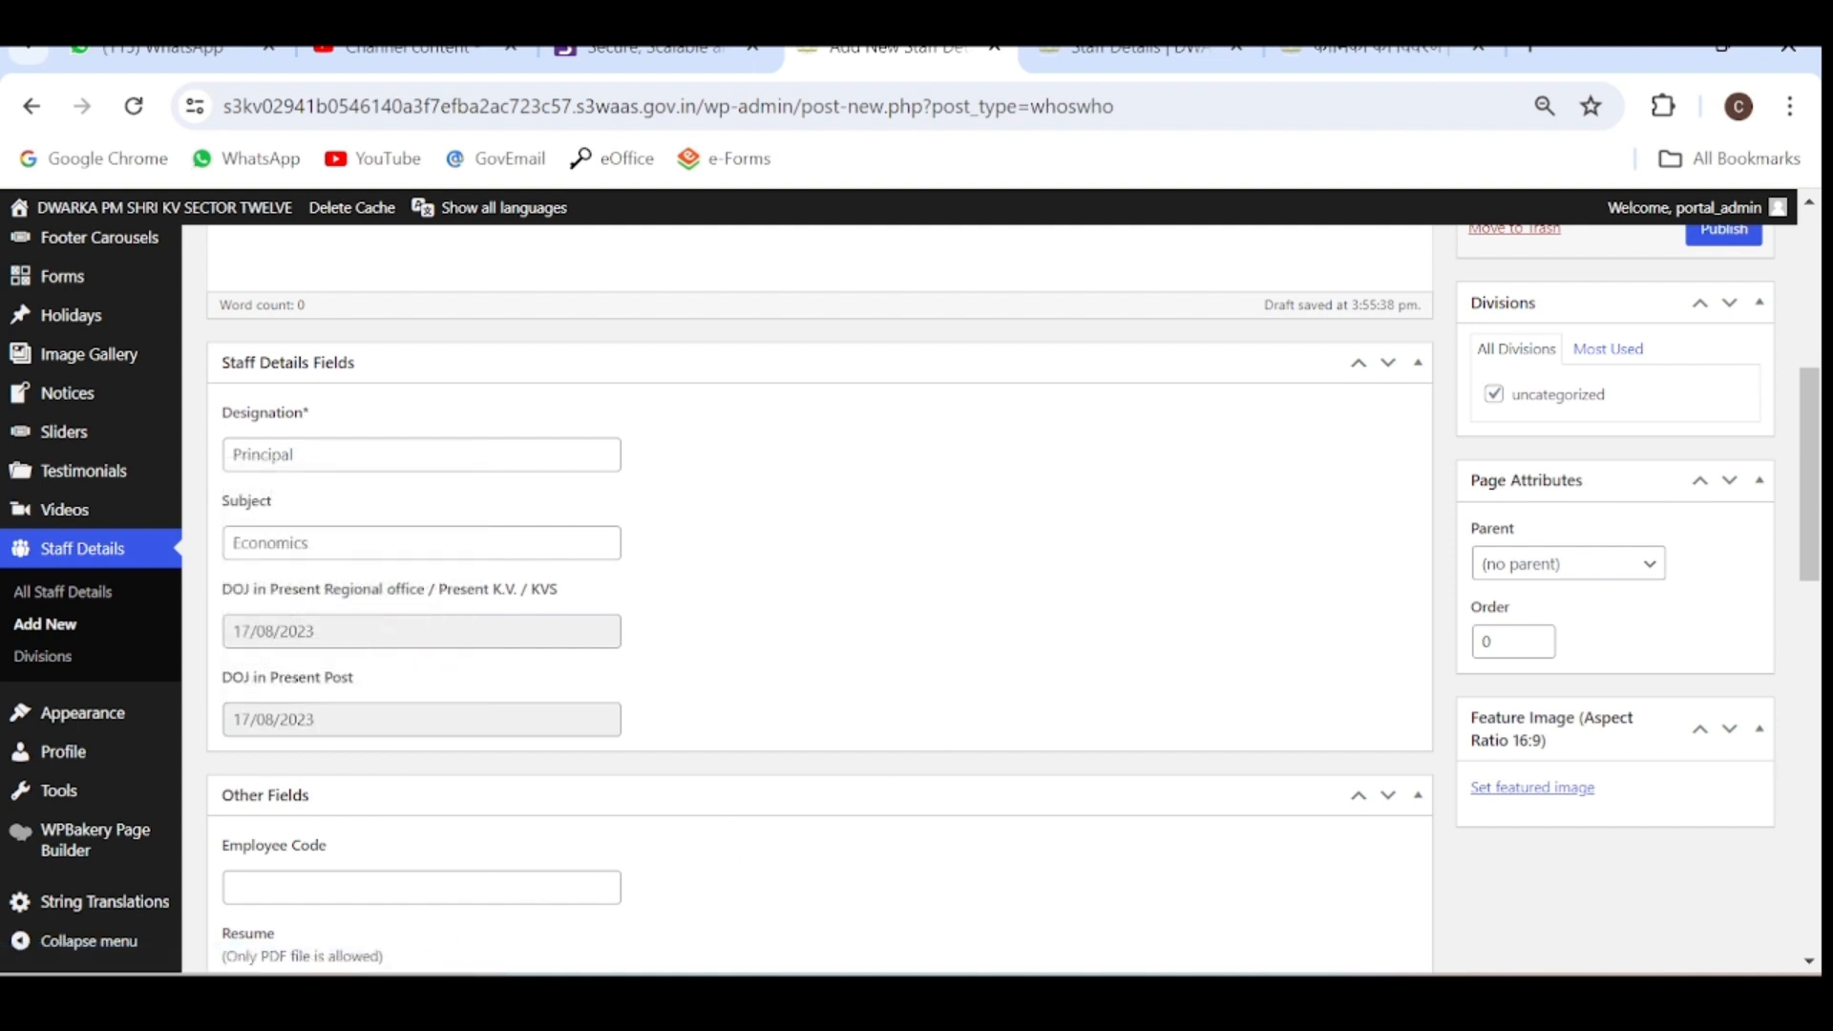
Enter 51054 as the Employee Code.
left_click(420, 886)
type("51054")
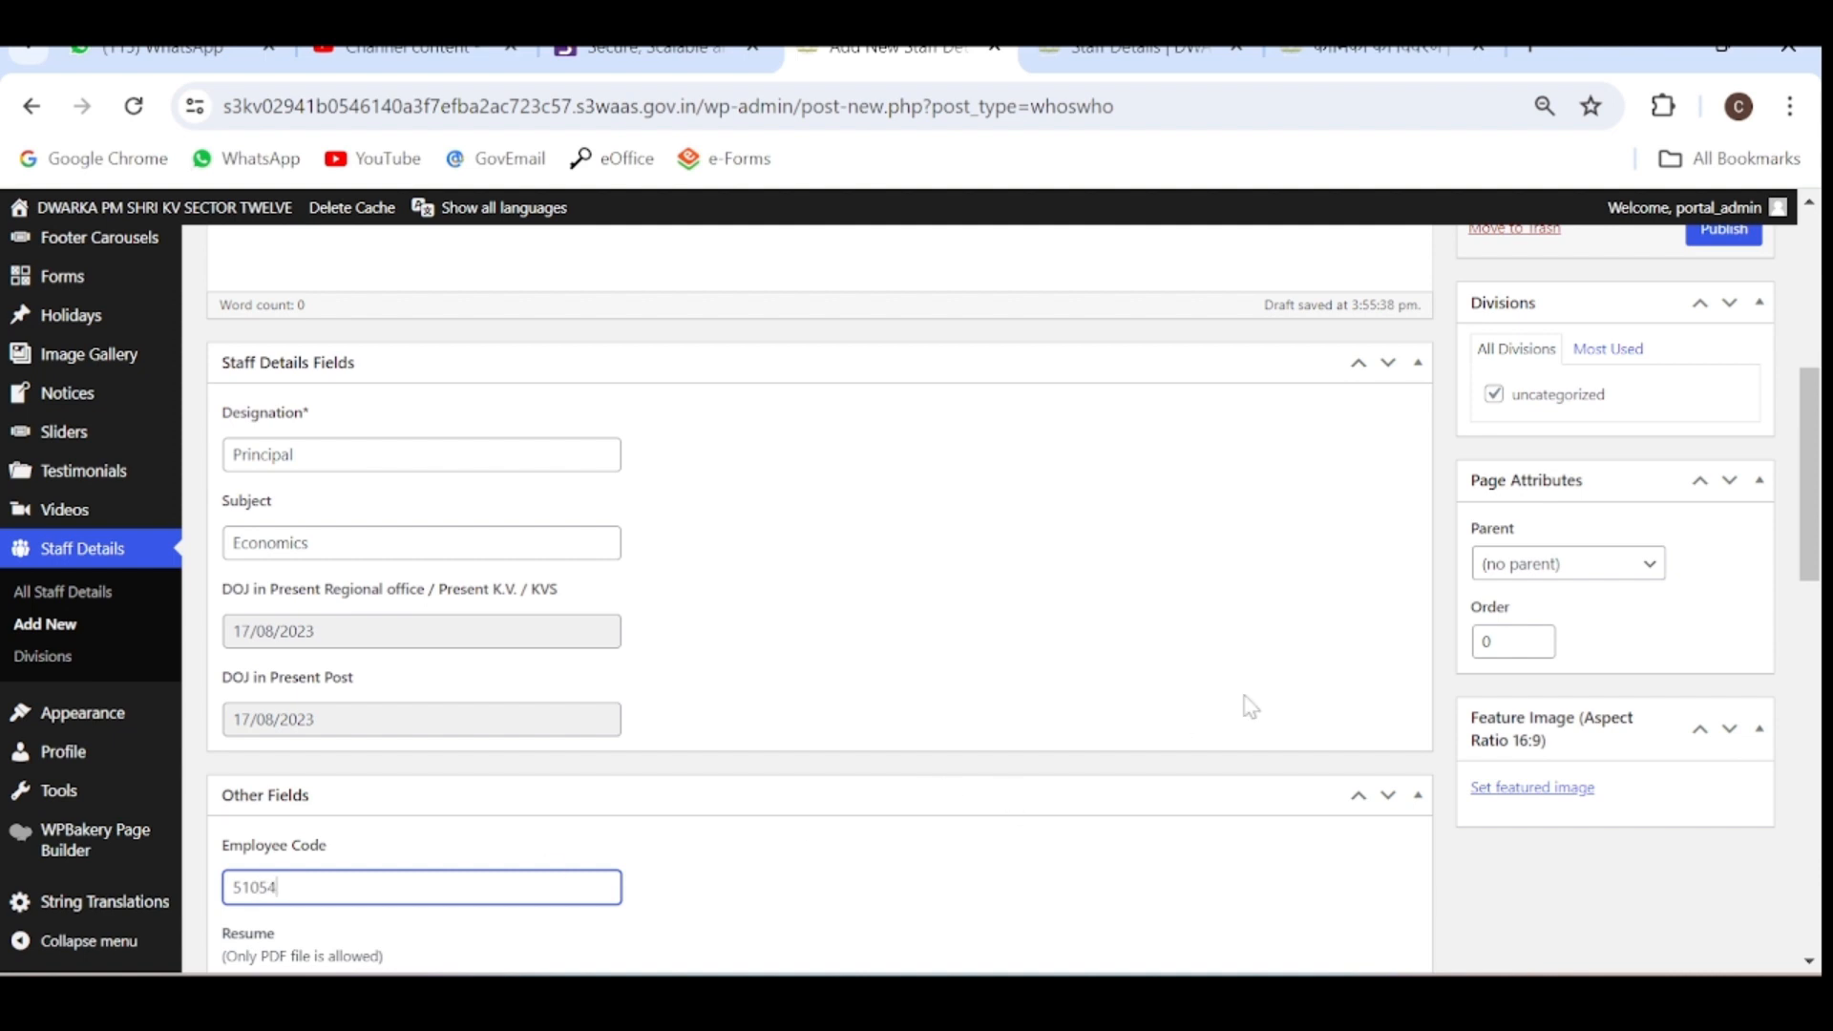
double_click(252, 886)
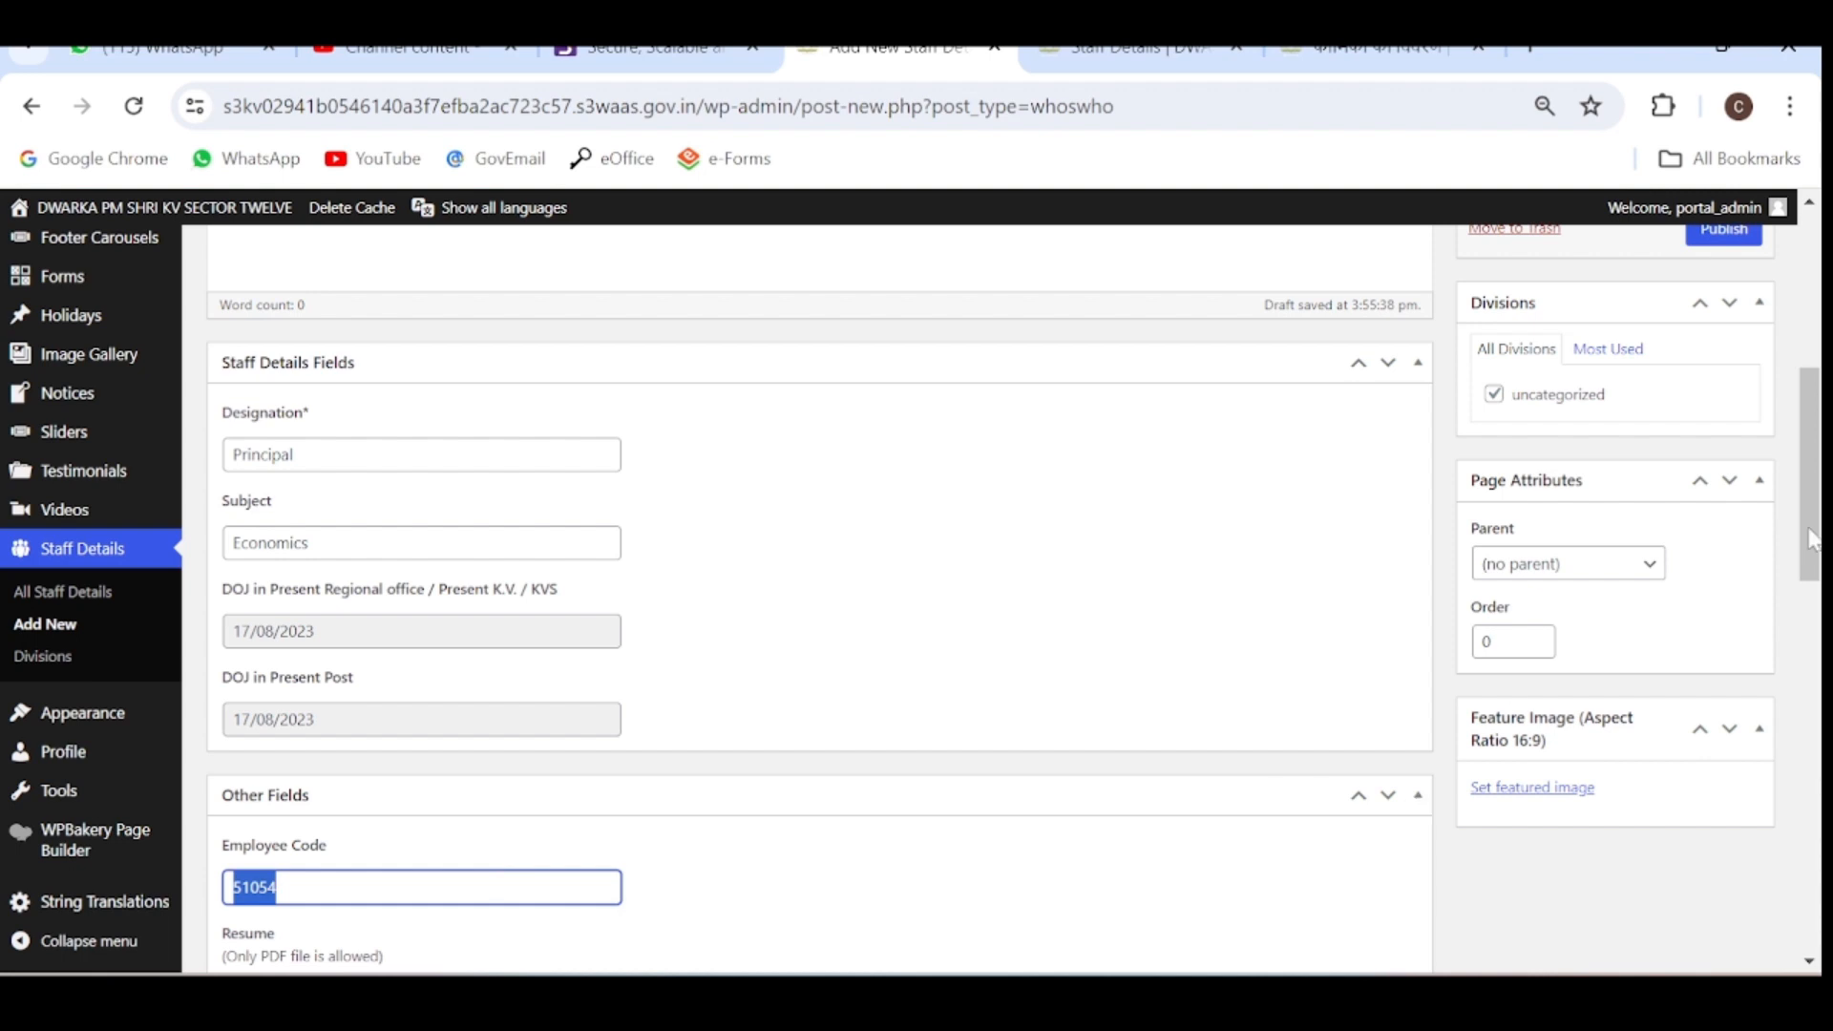
scroll("down", 3)
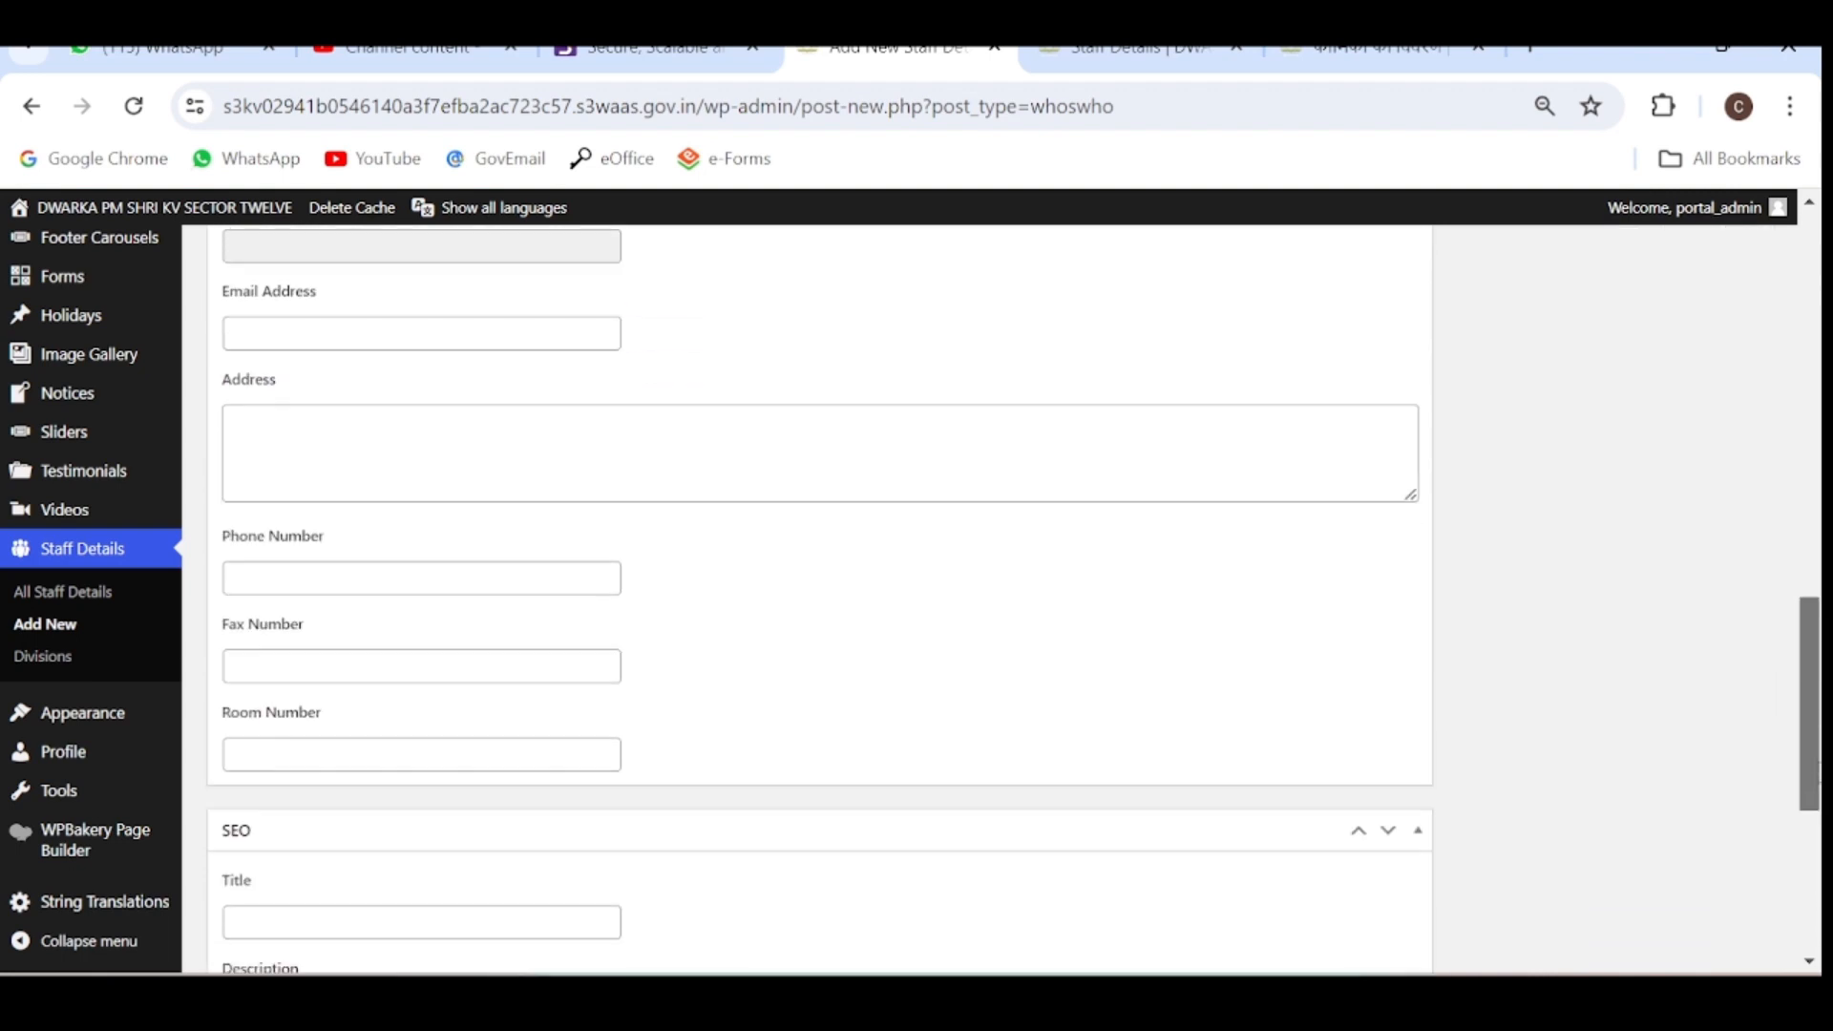
scroll("down", 3)
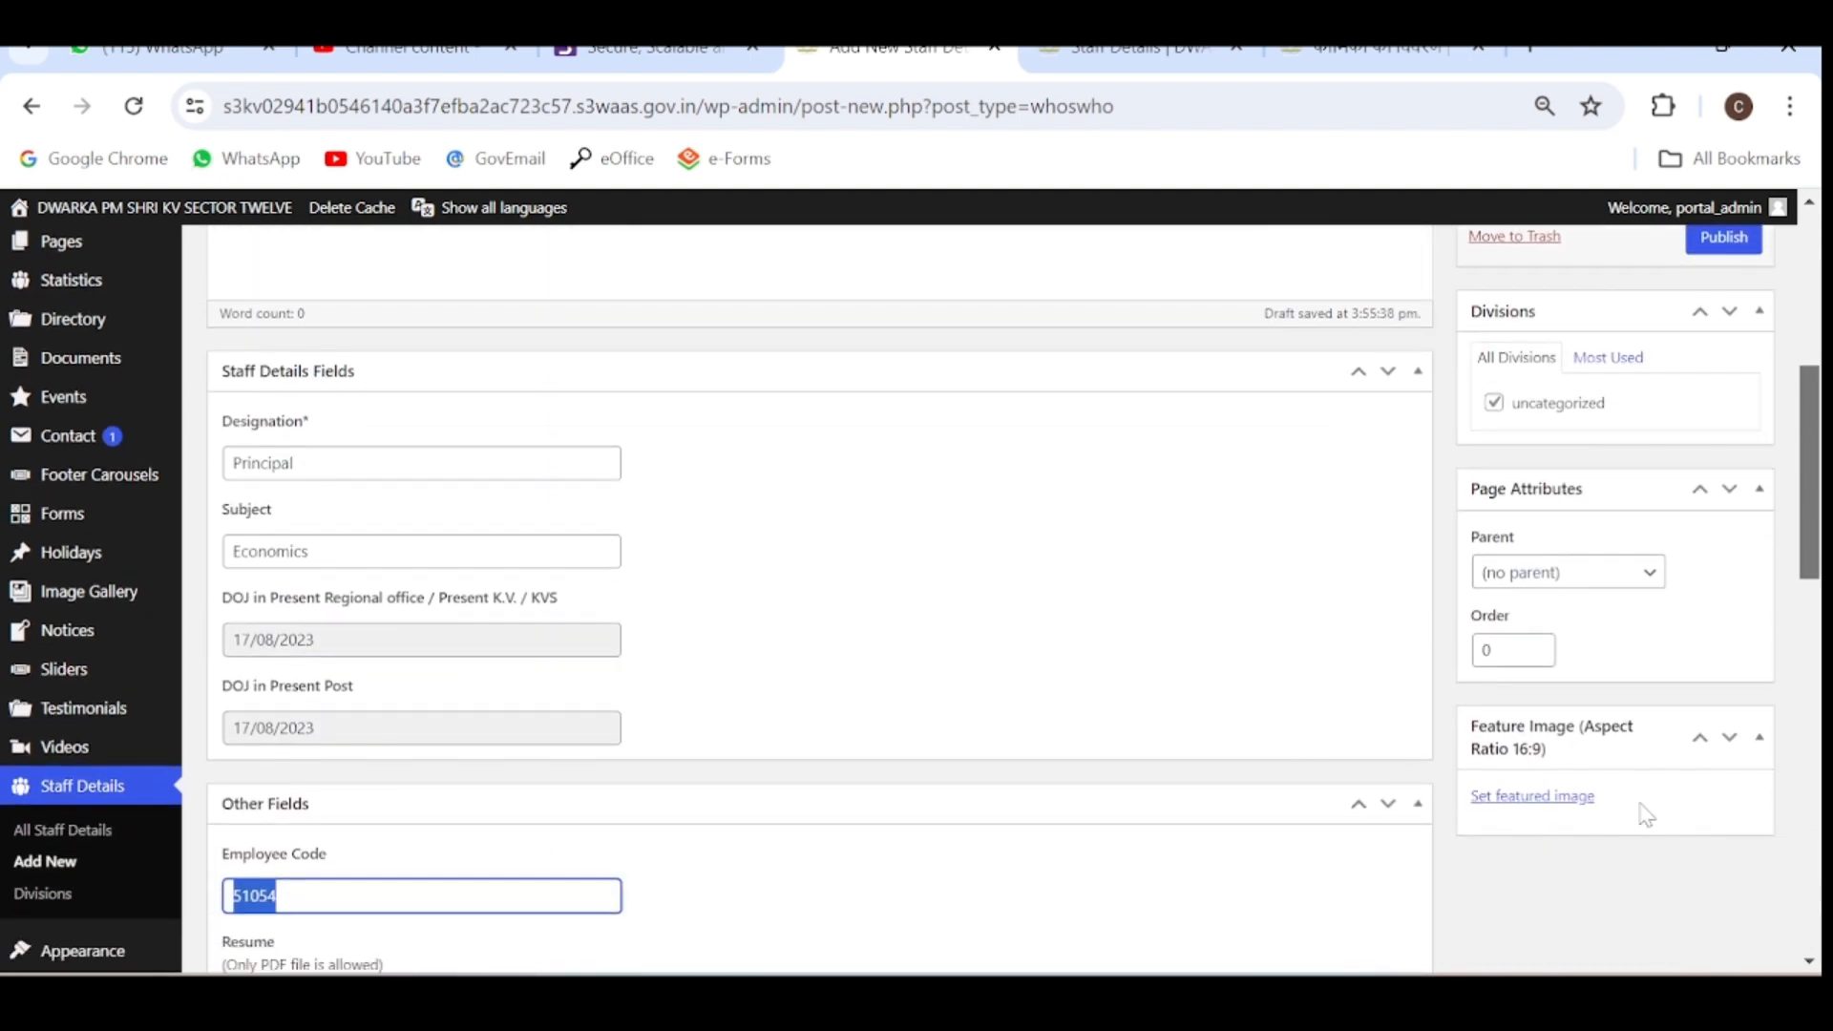
mouse_move(1572, 860)
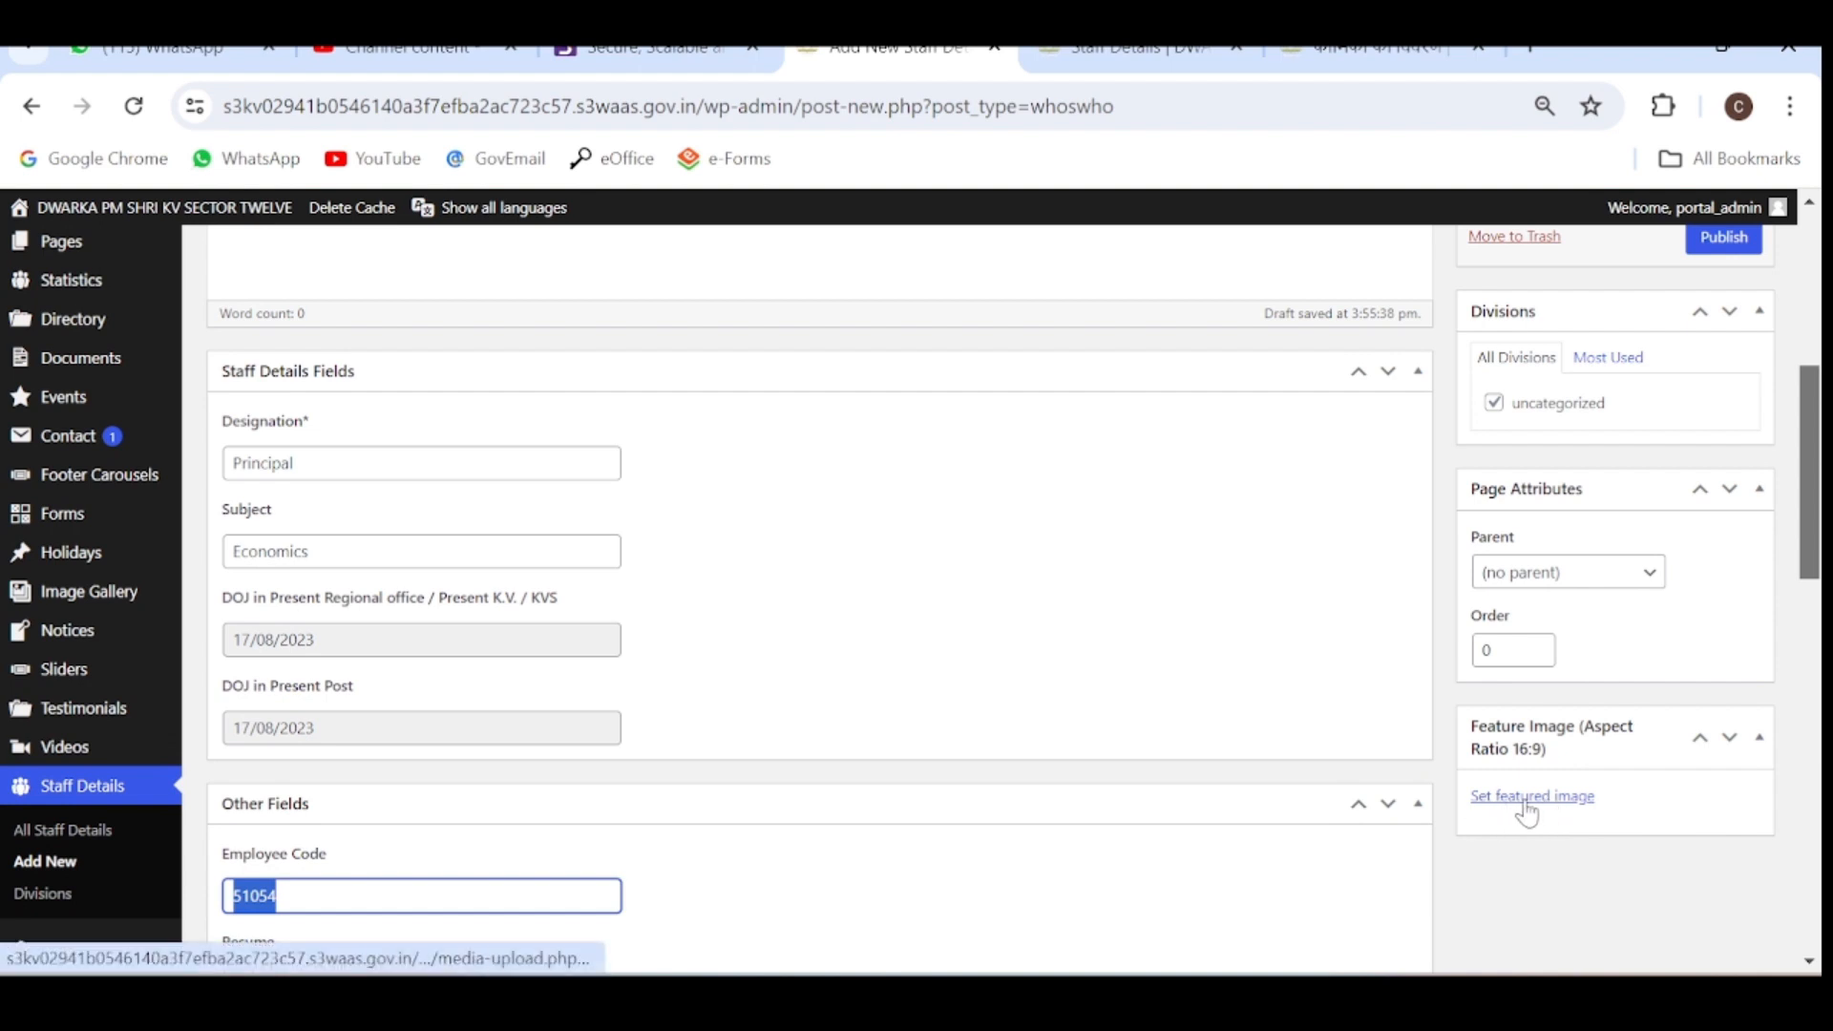
Choose the woman's portrait 2024052153.png from the Media Library as the featured image.
left_click(1532, 796)
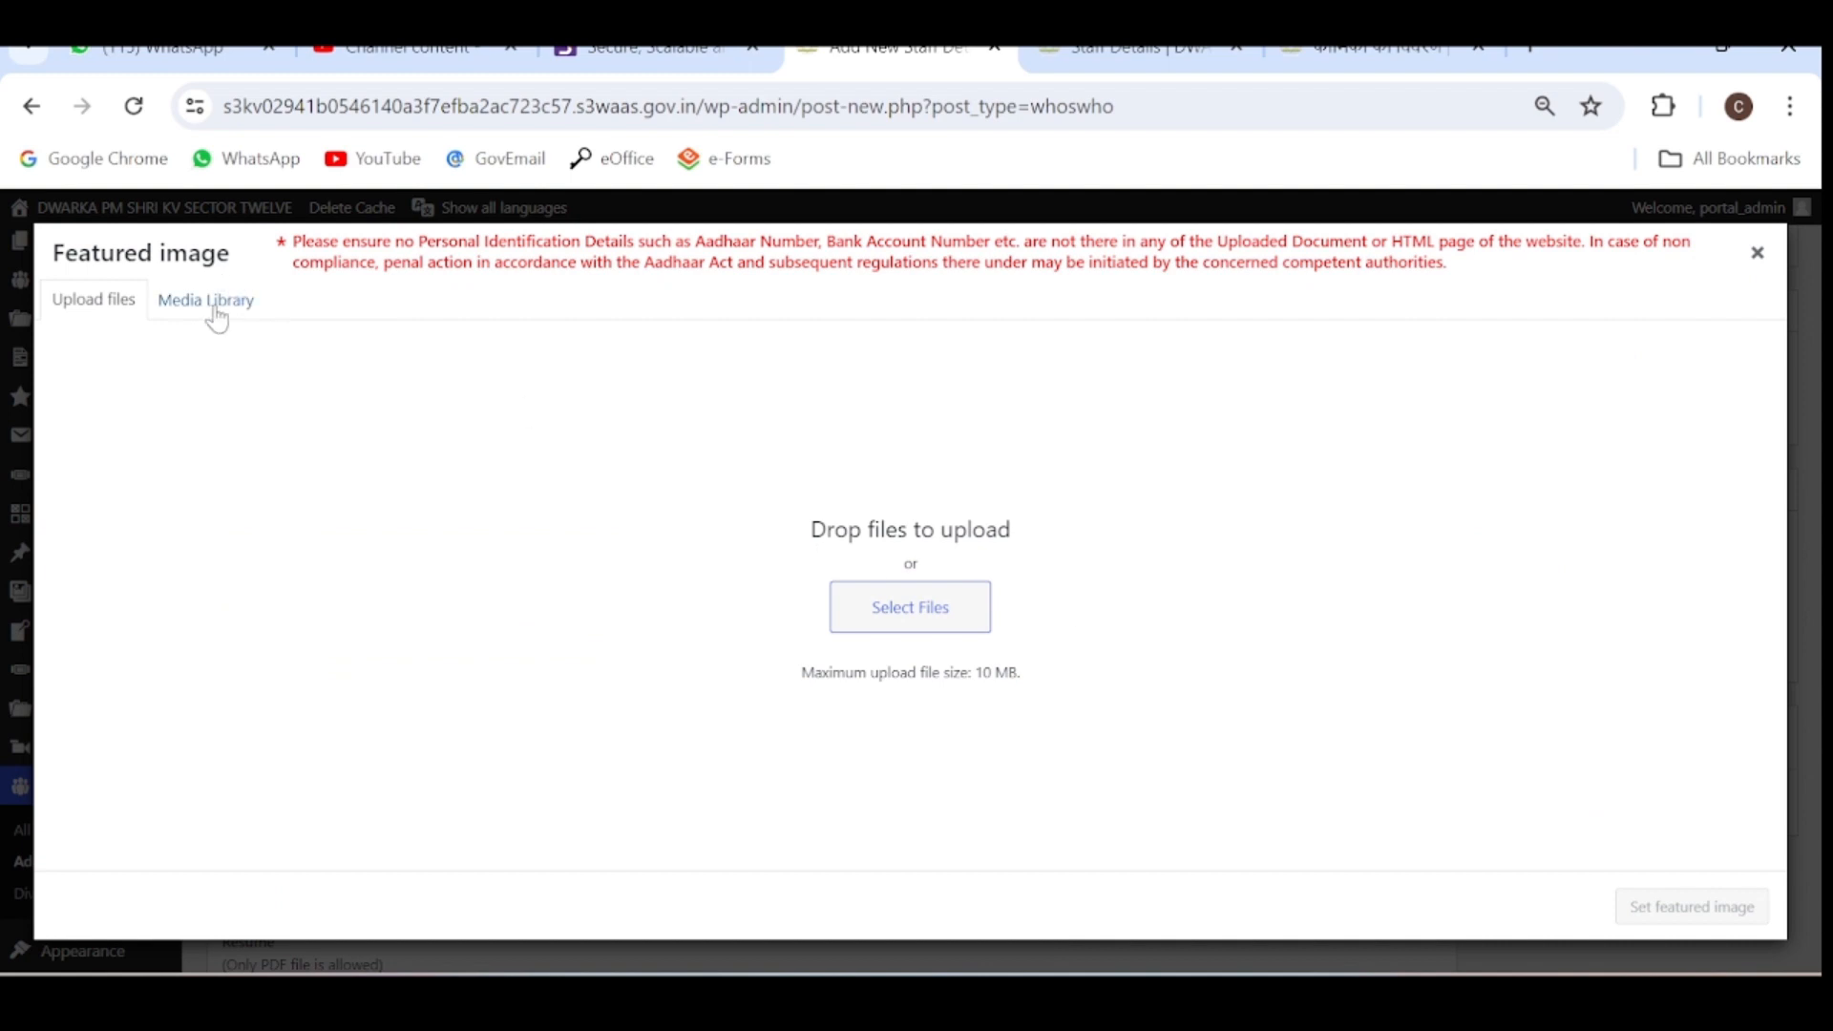
left_click(206, 300)
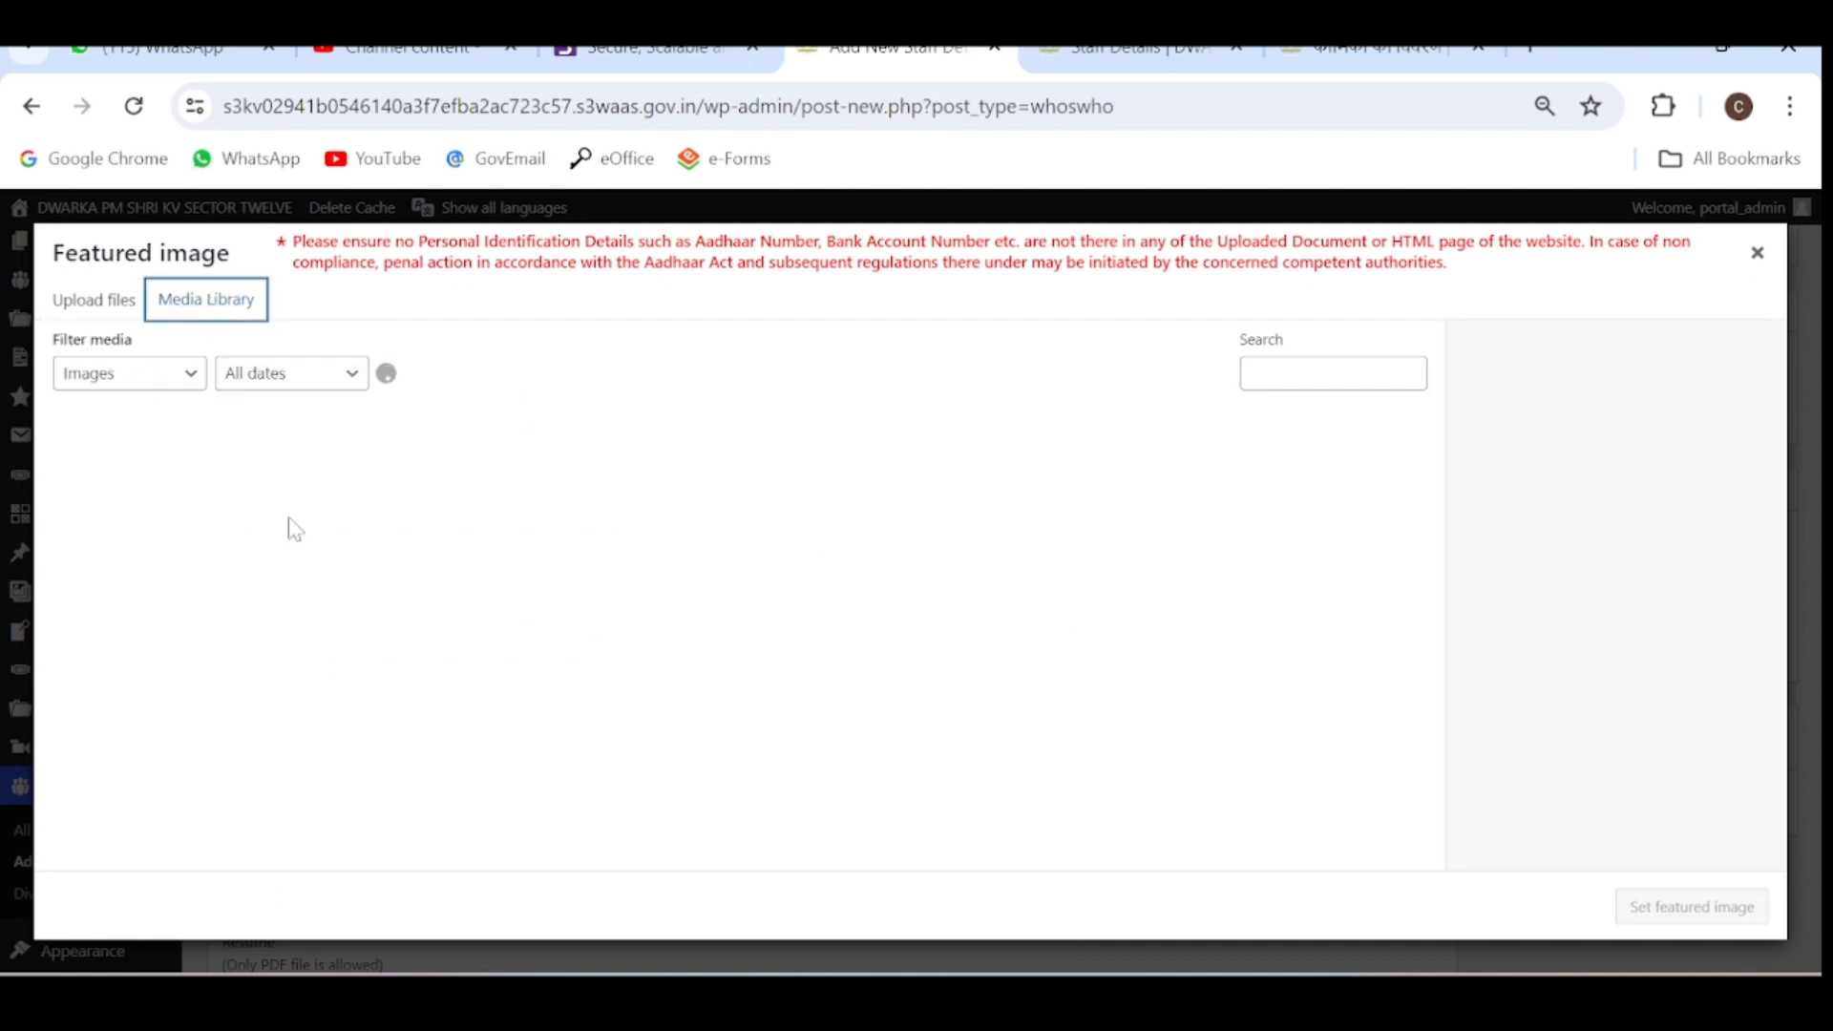
left_click(207, 299)
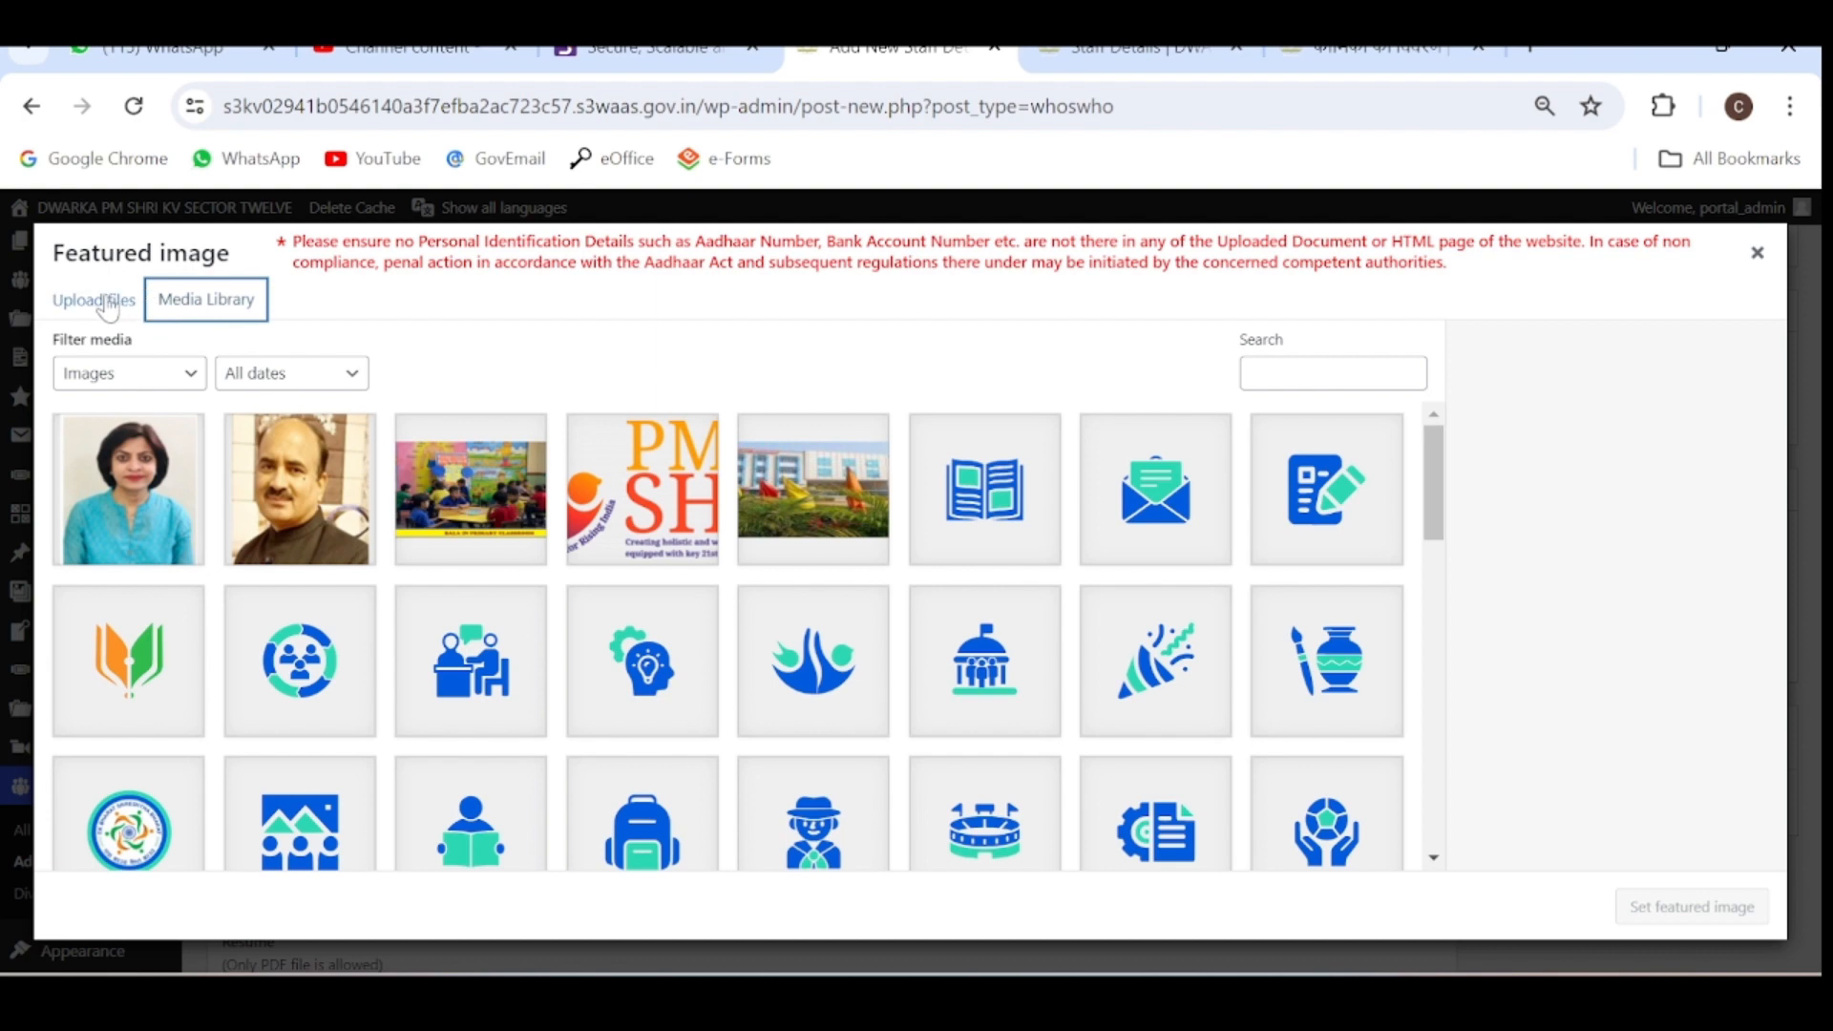
left_click(91, 300)
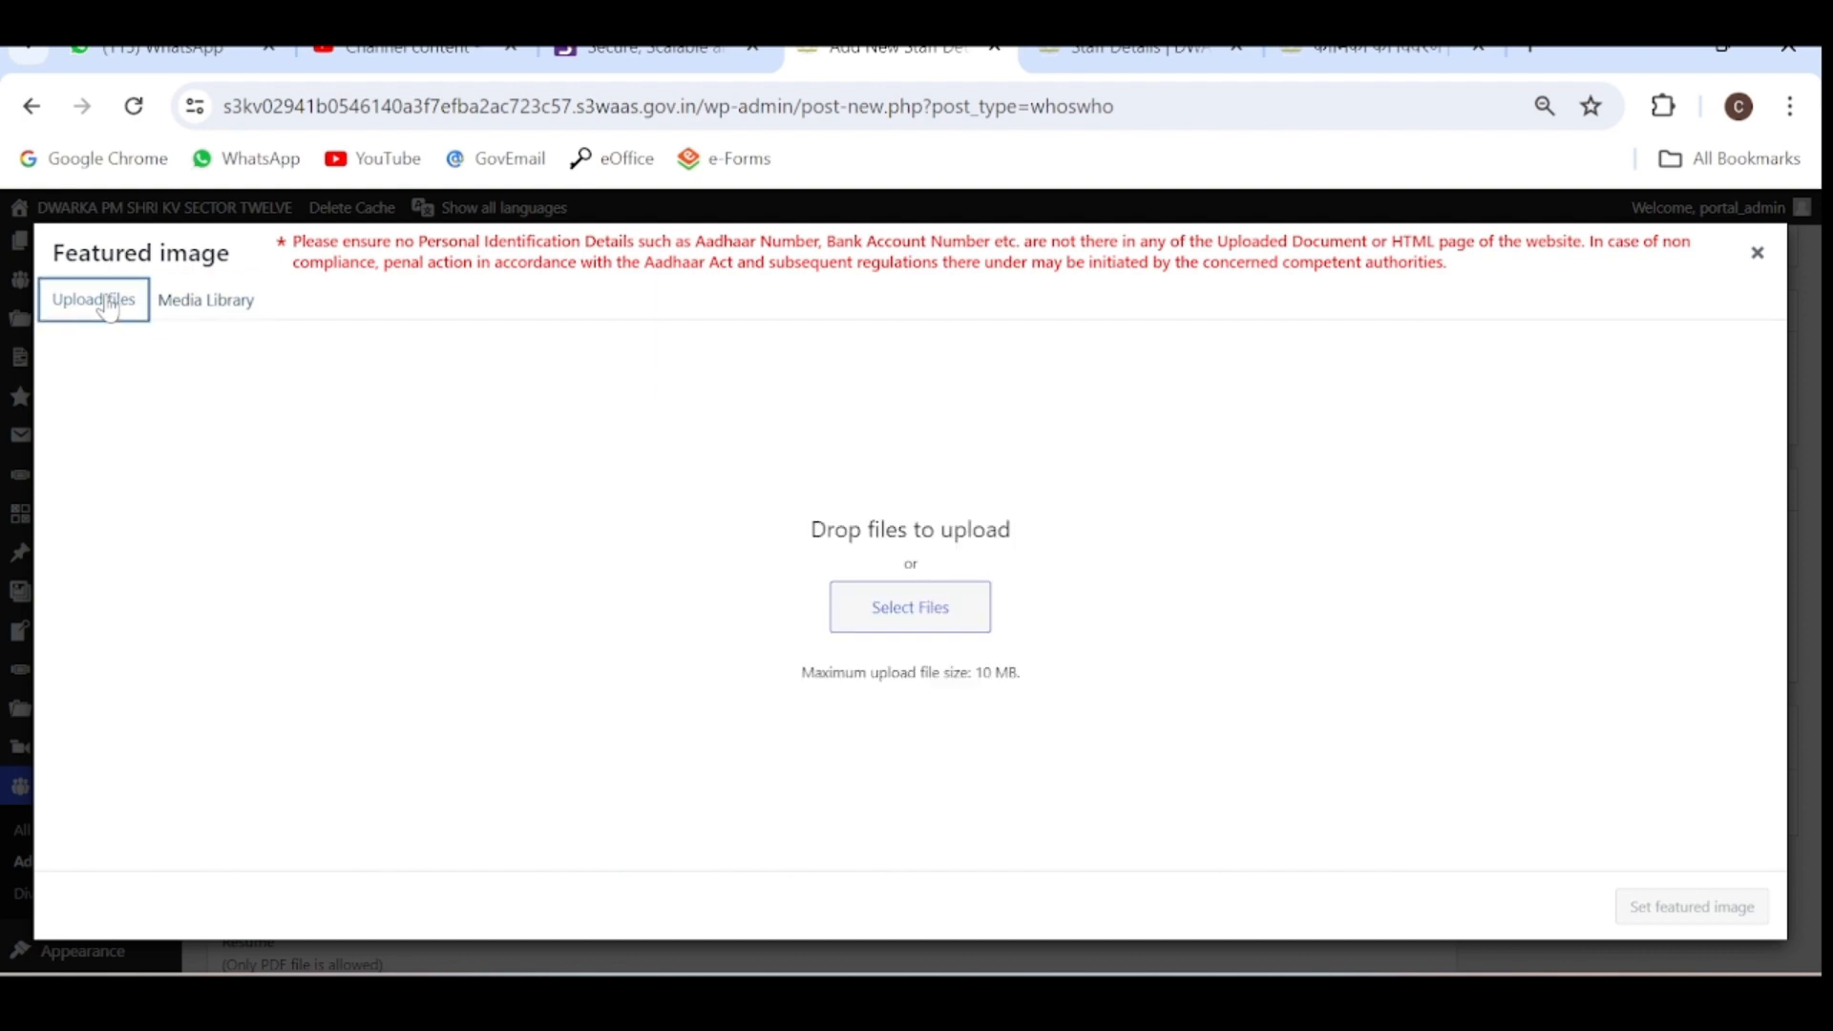
mouse_move(196, 310)
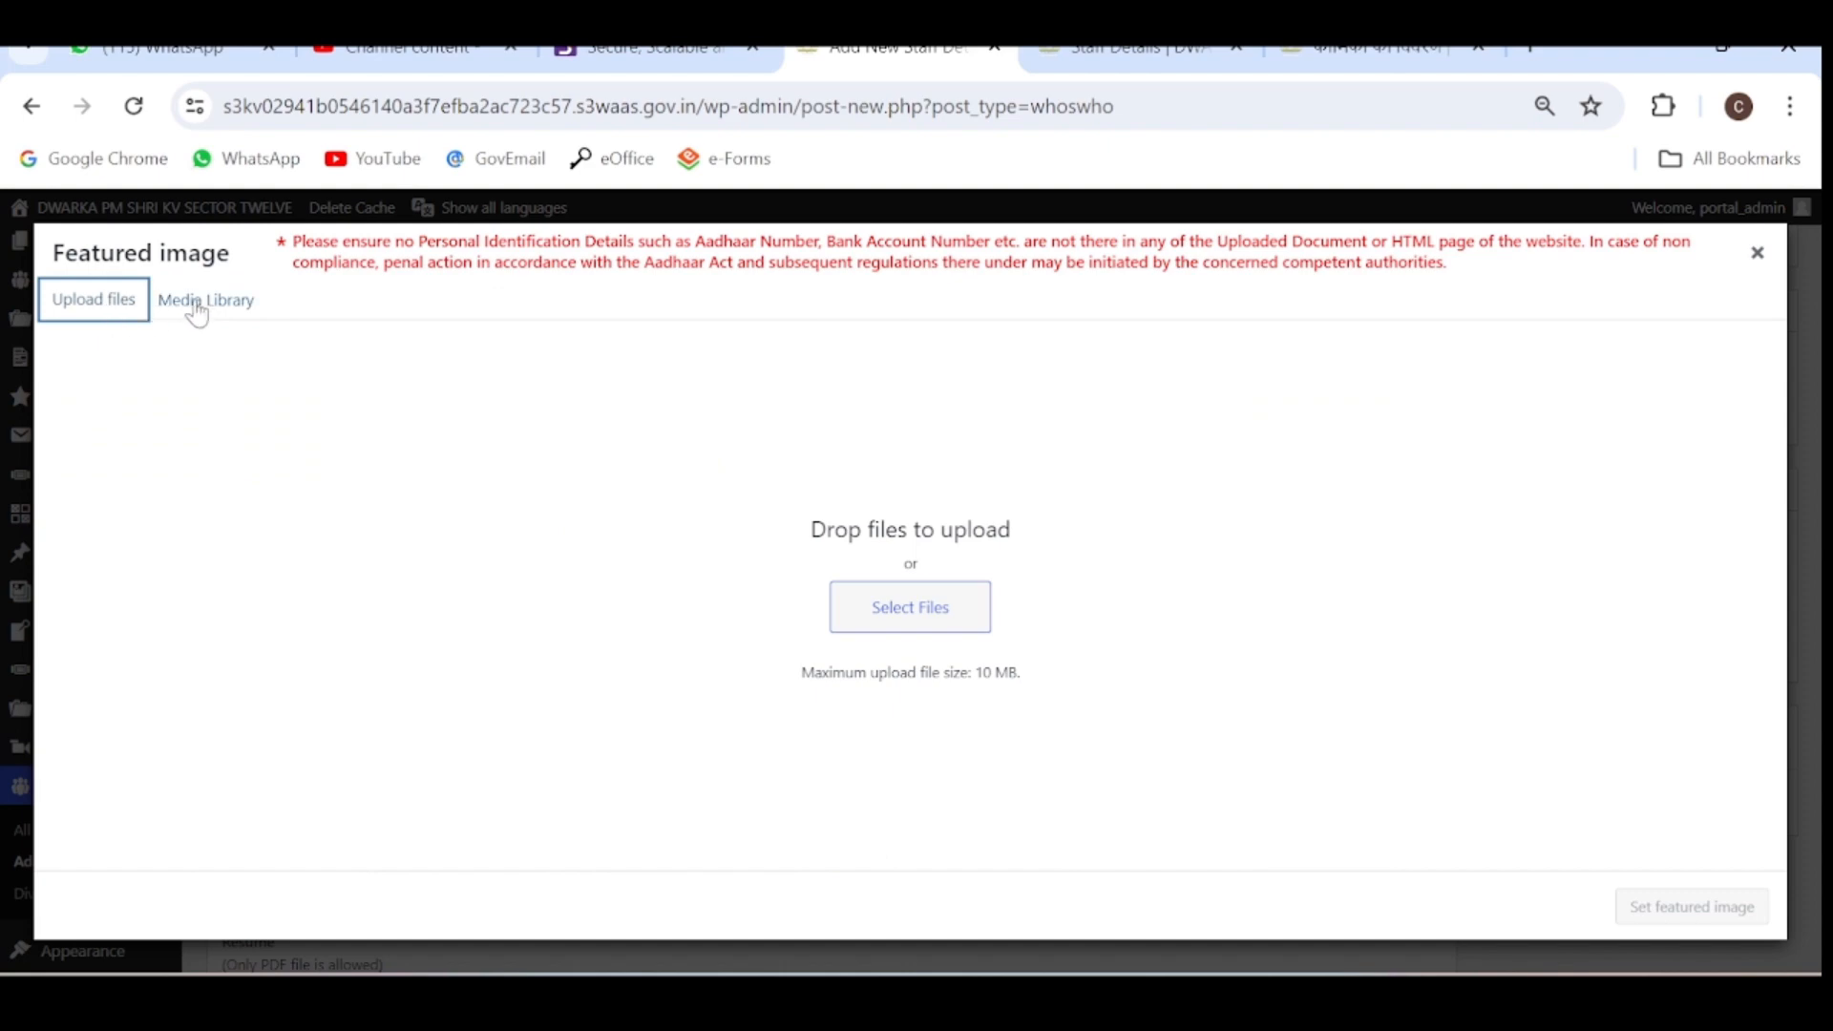
left_click(207, 300)
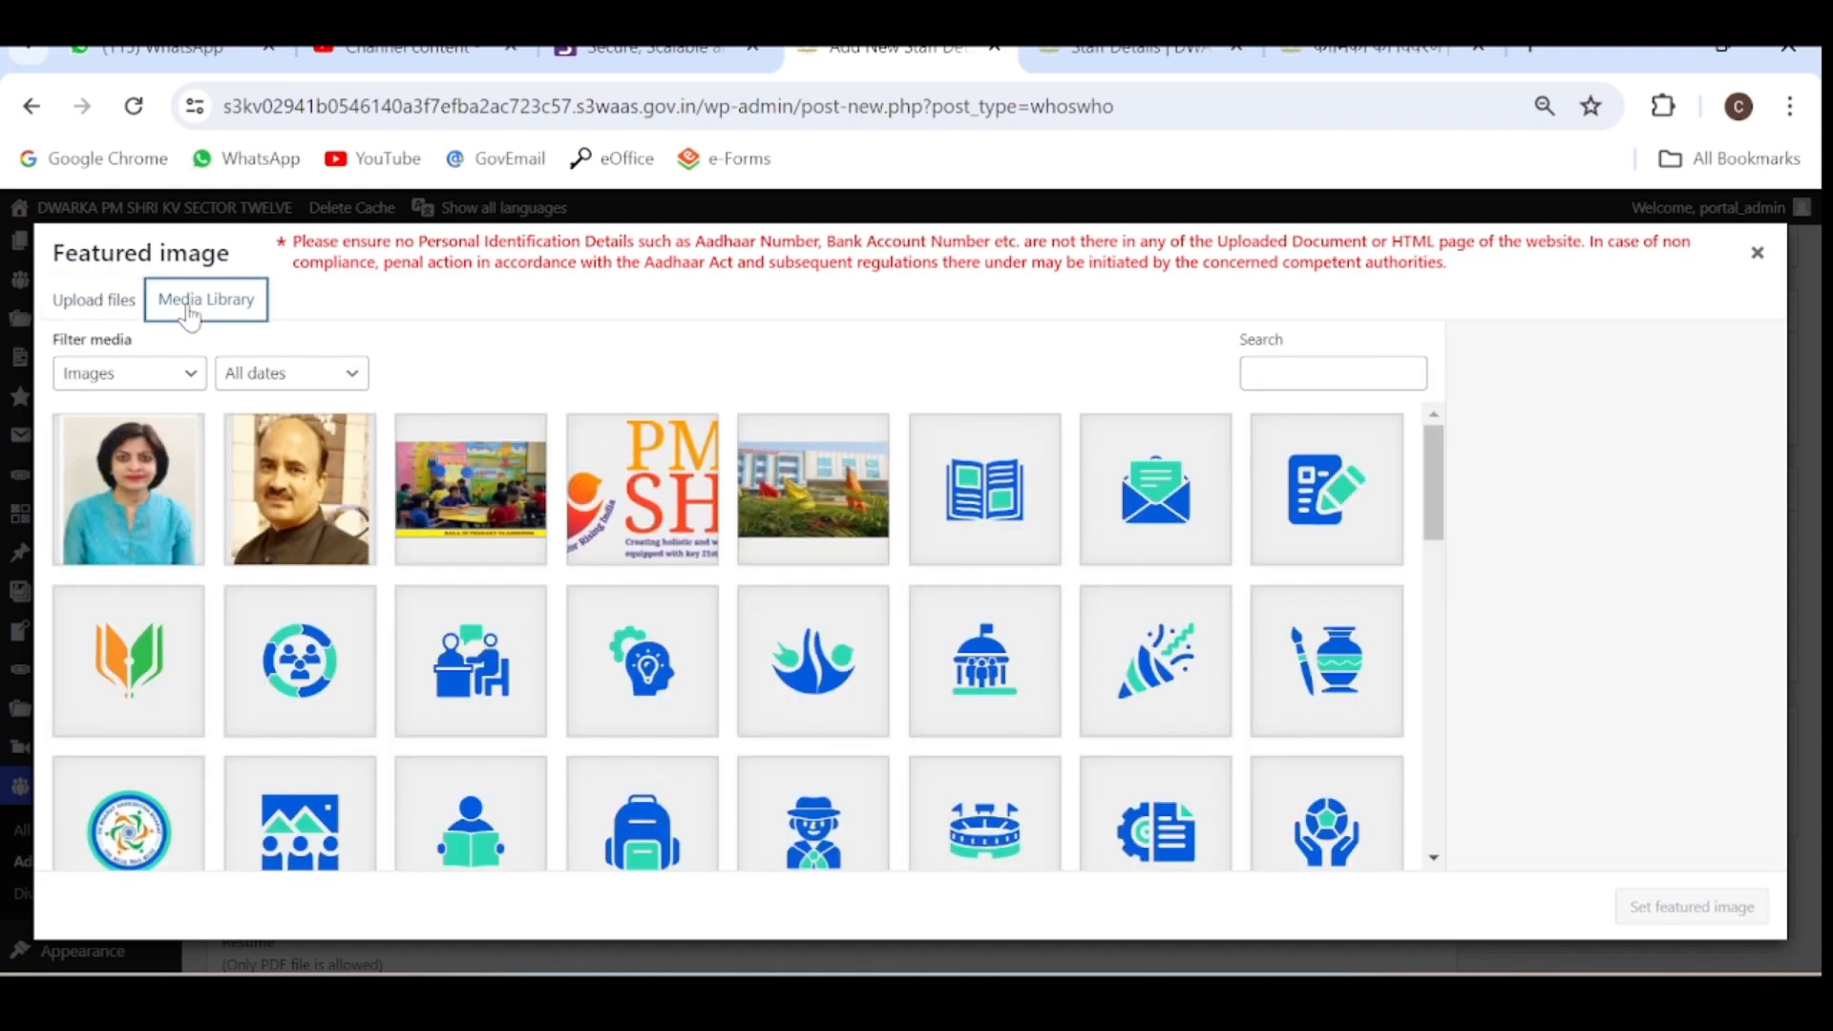
left_click(128, 489)
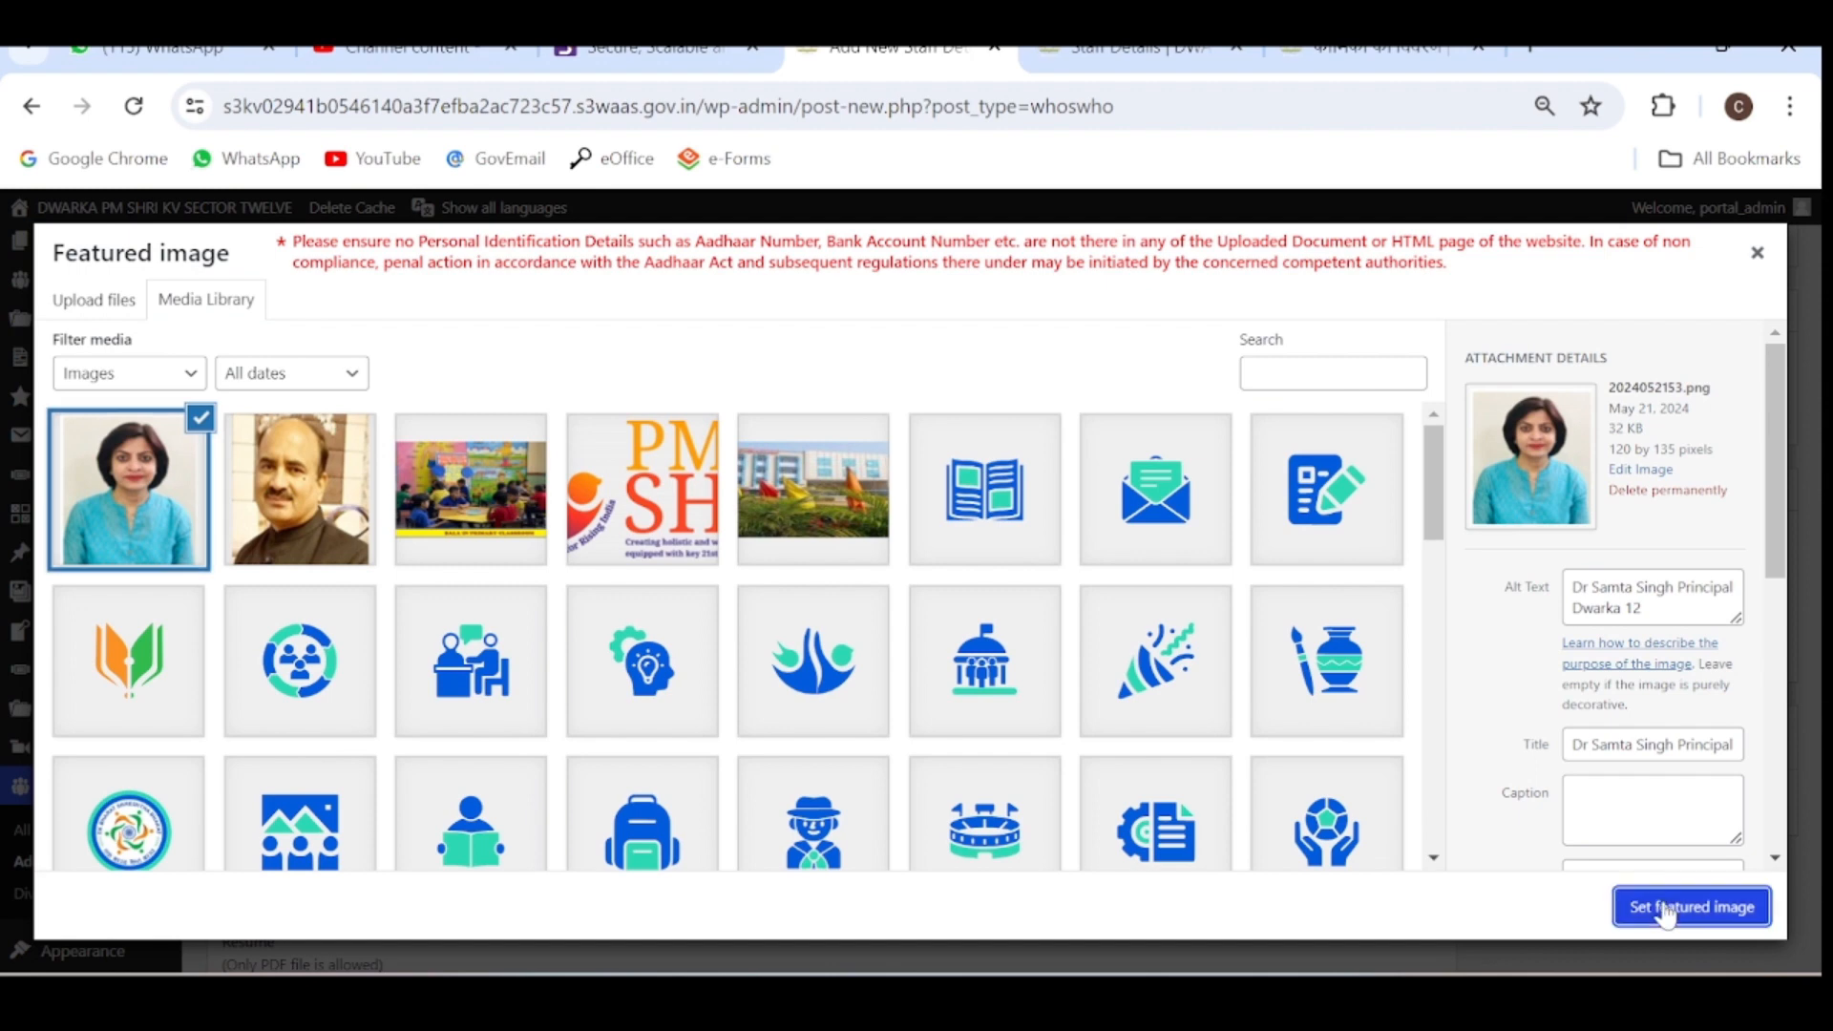
left_click(1690, 905)
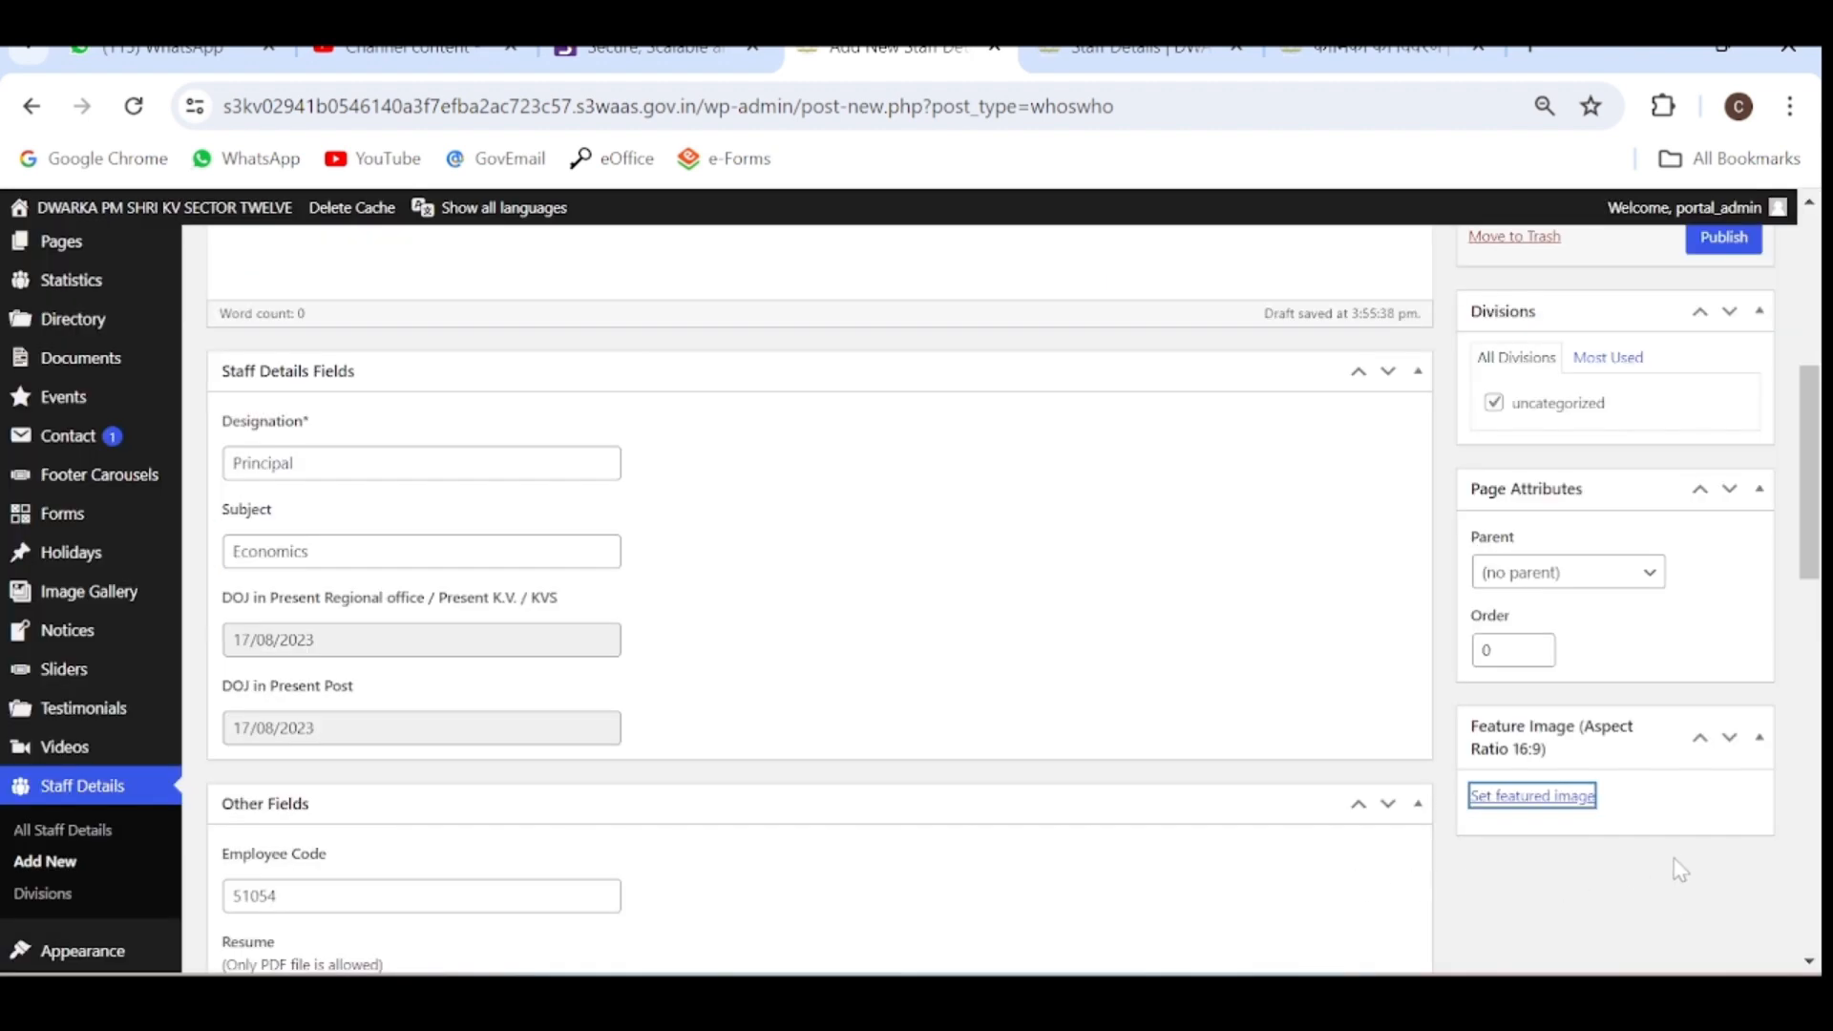
left_click(1531, 795)
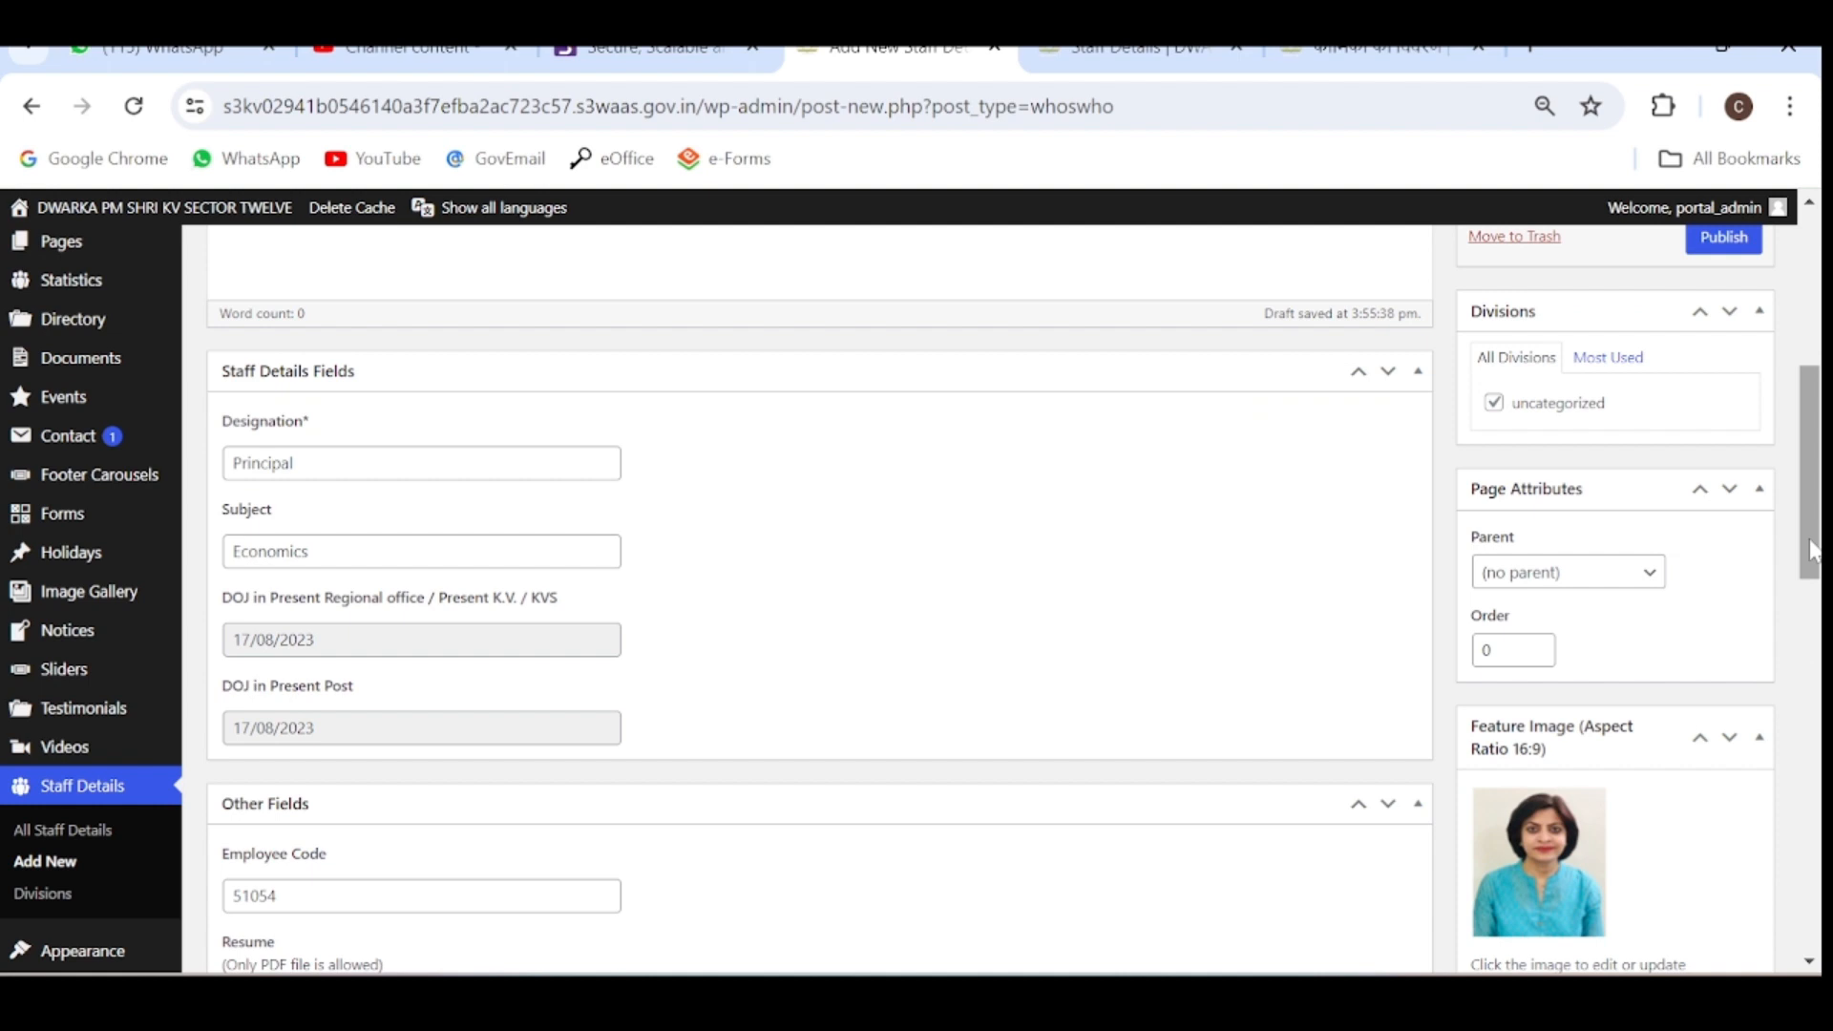
scroll("down", 3)
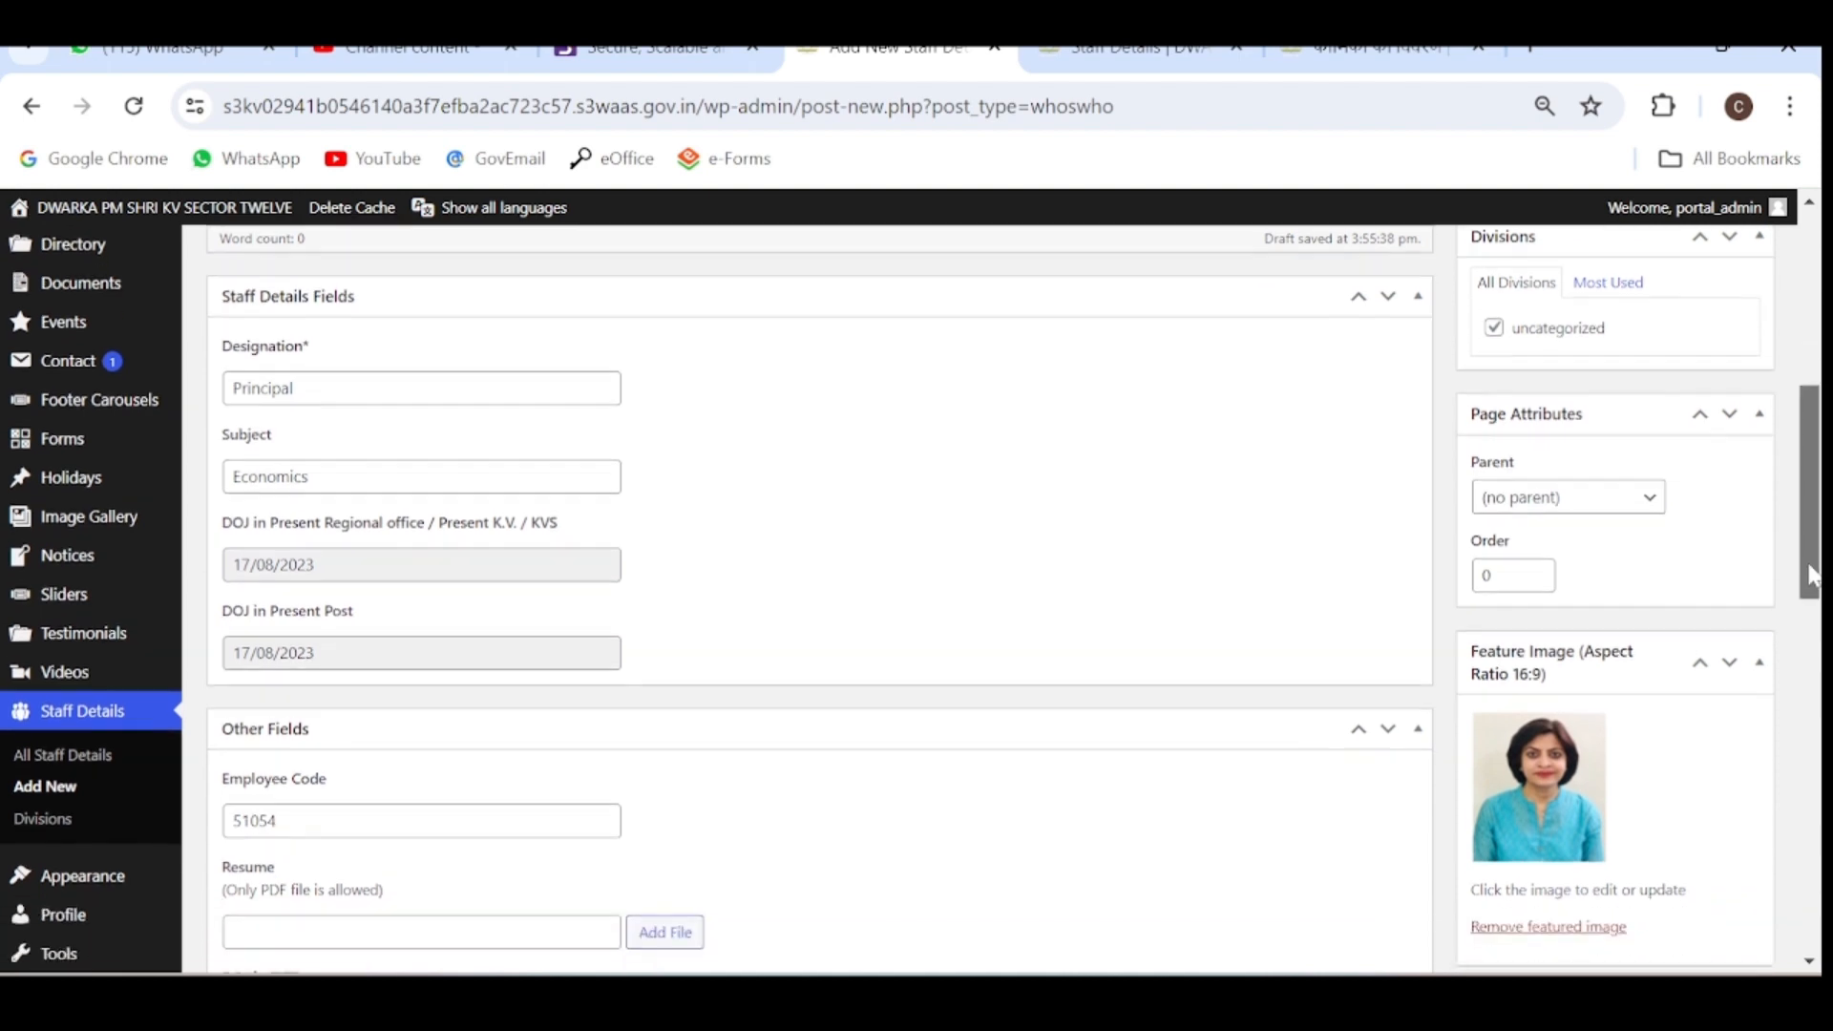
scroll("down", 3)
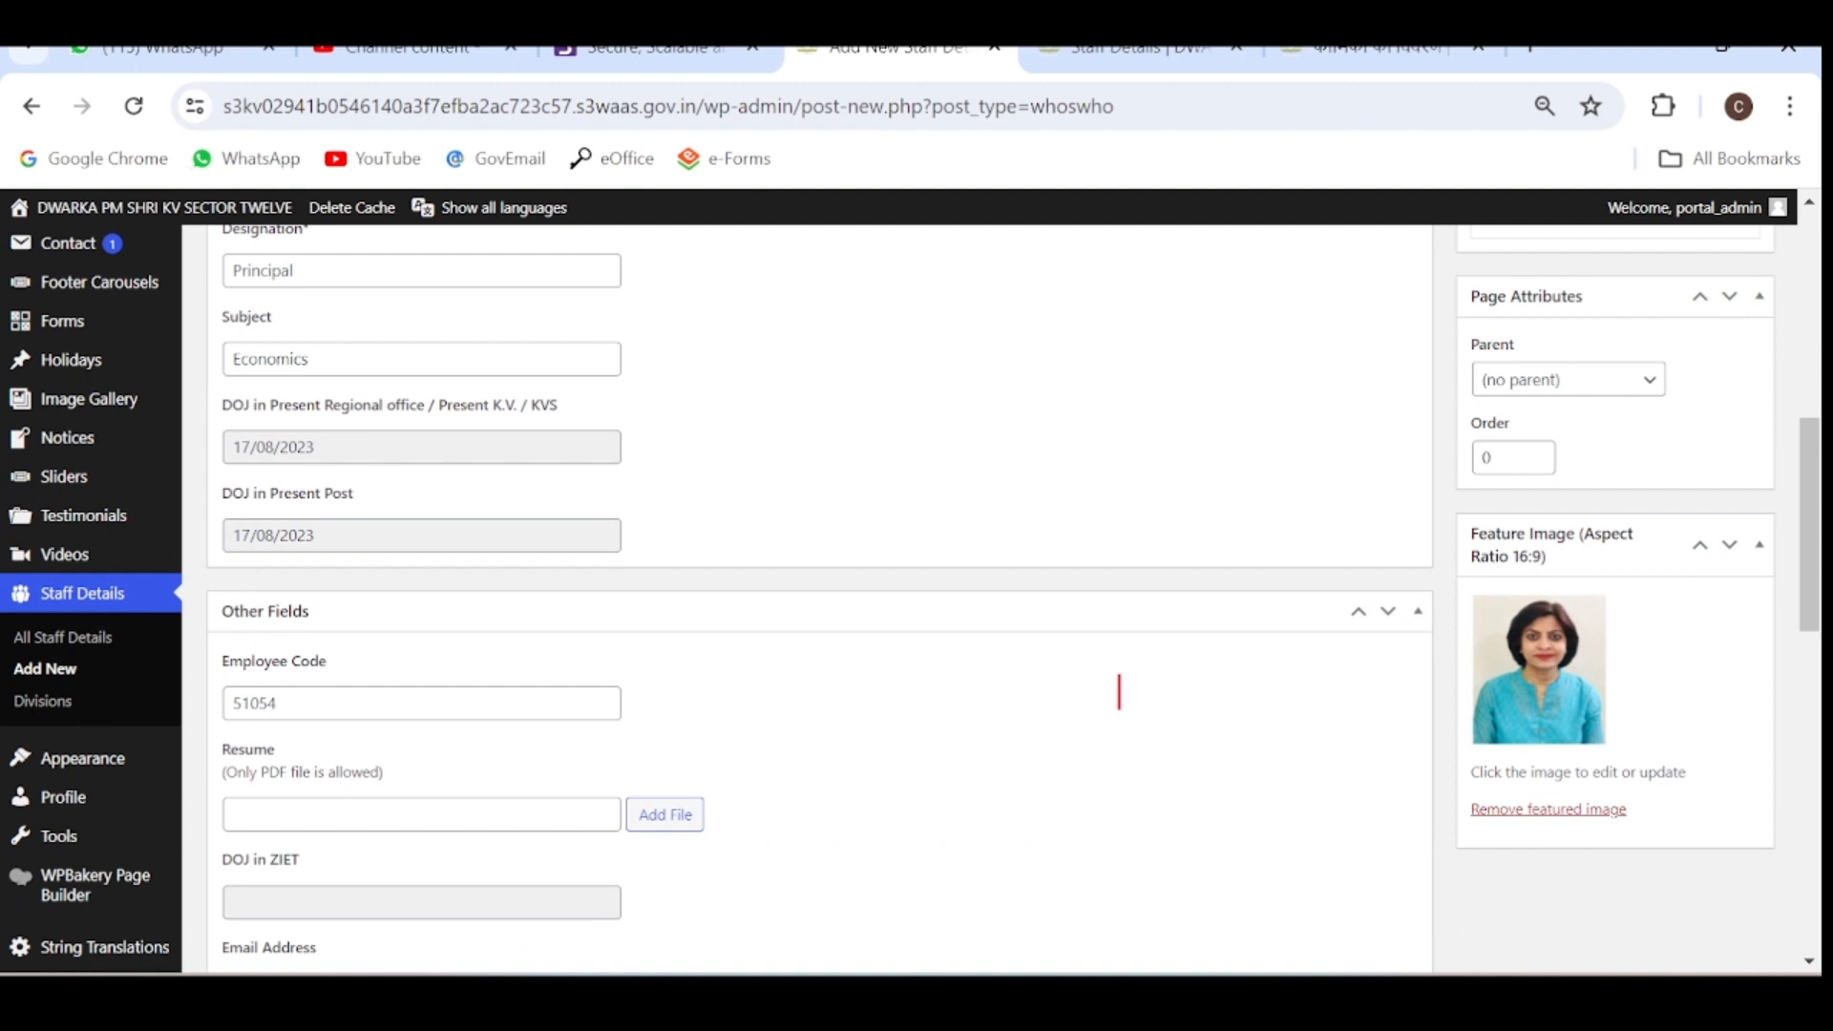
type("12")
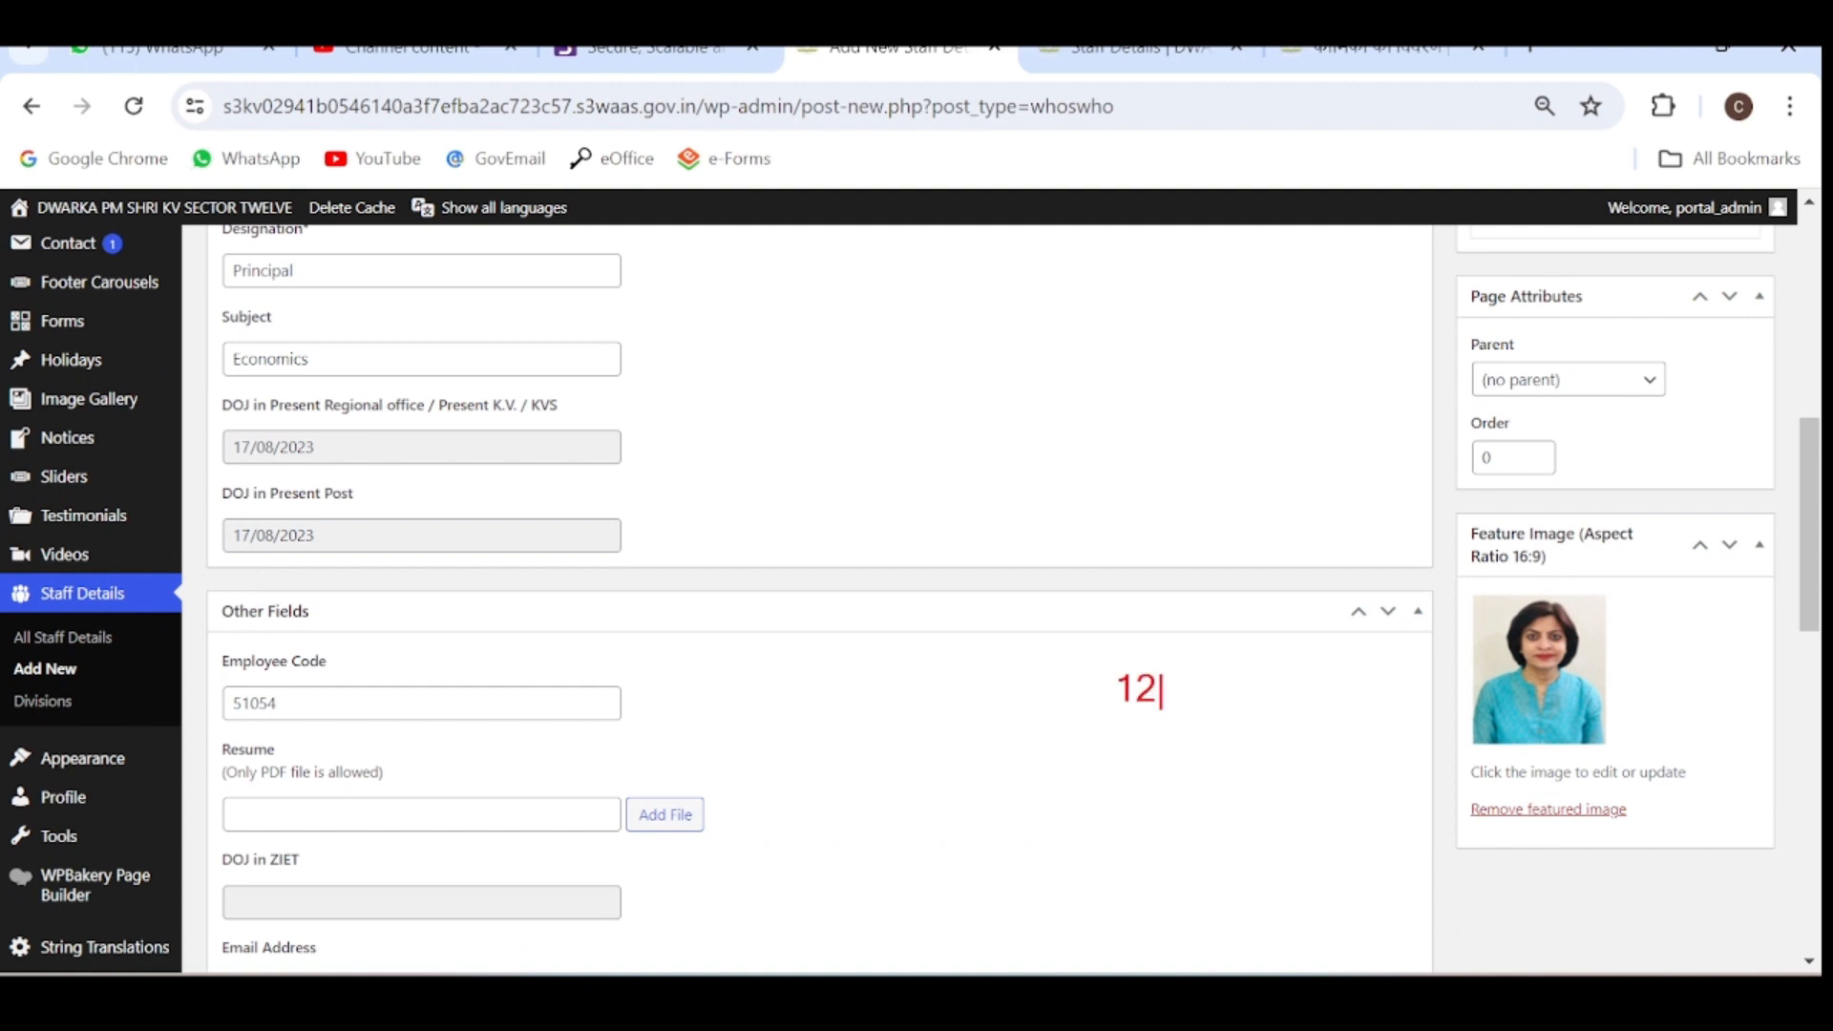
type("0x135 p")
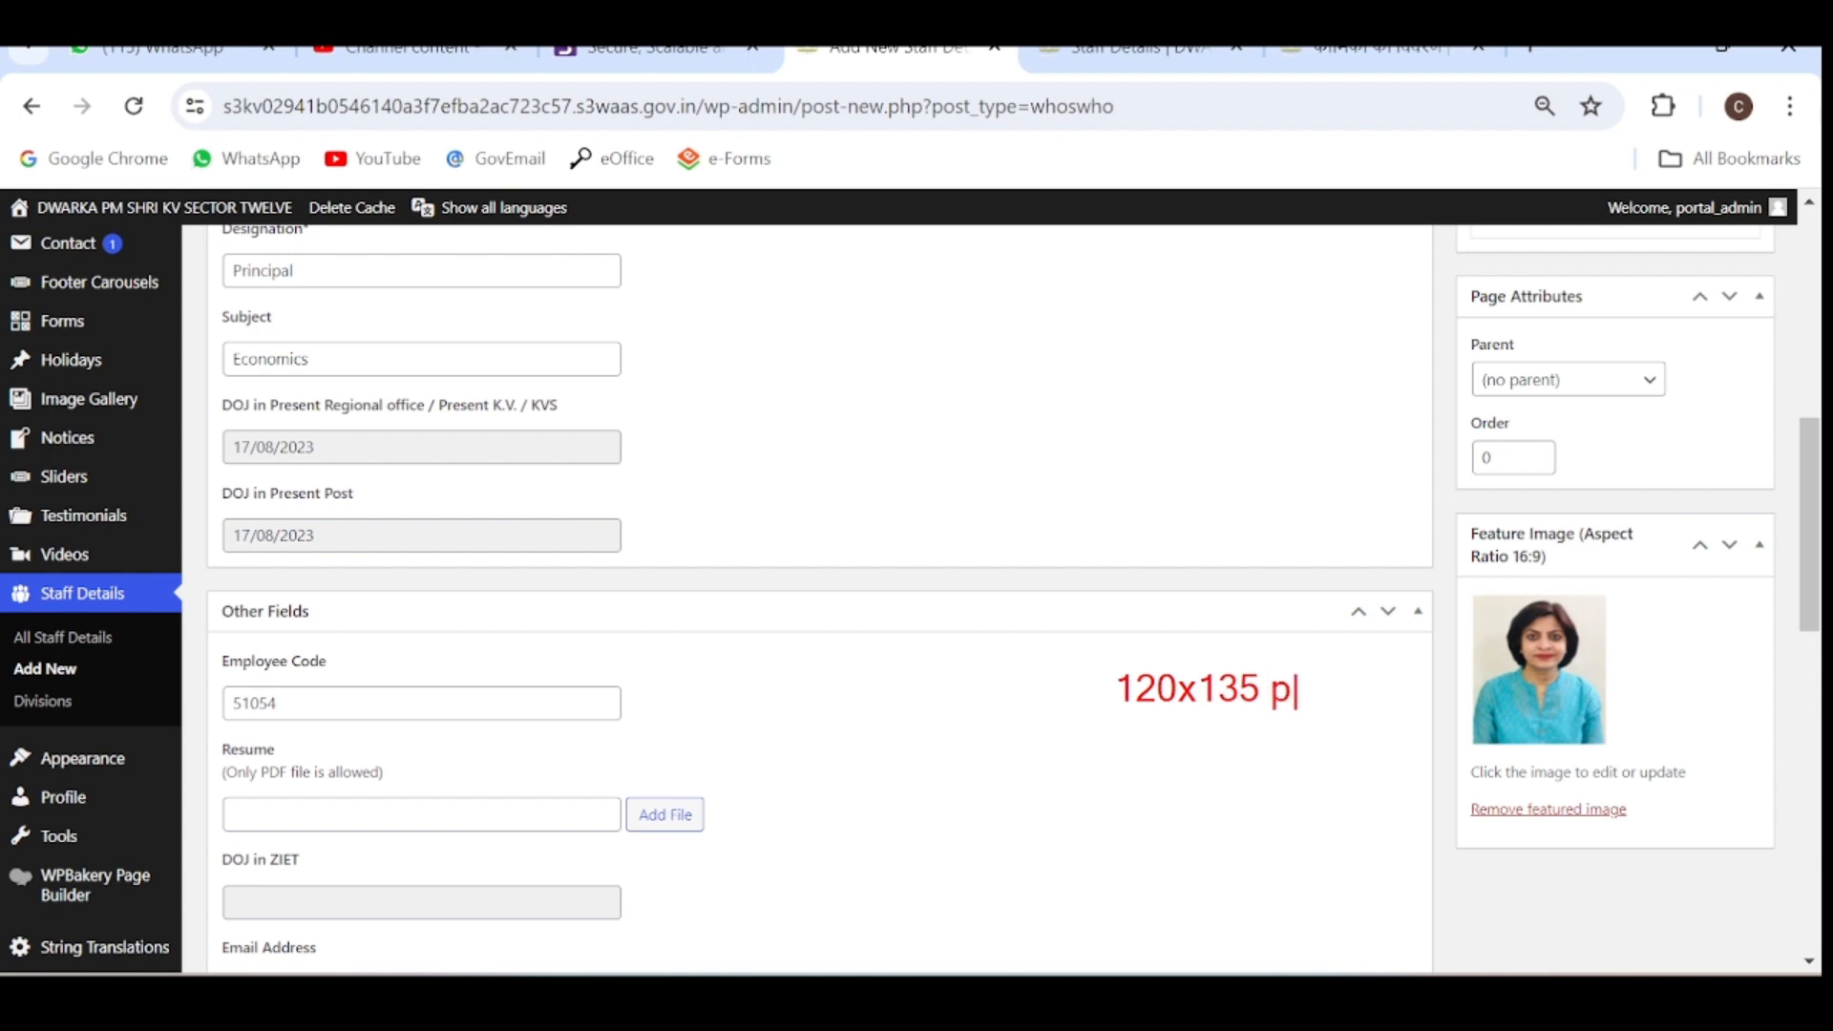
type("ixels")
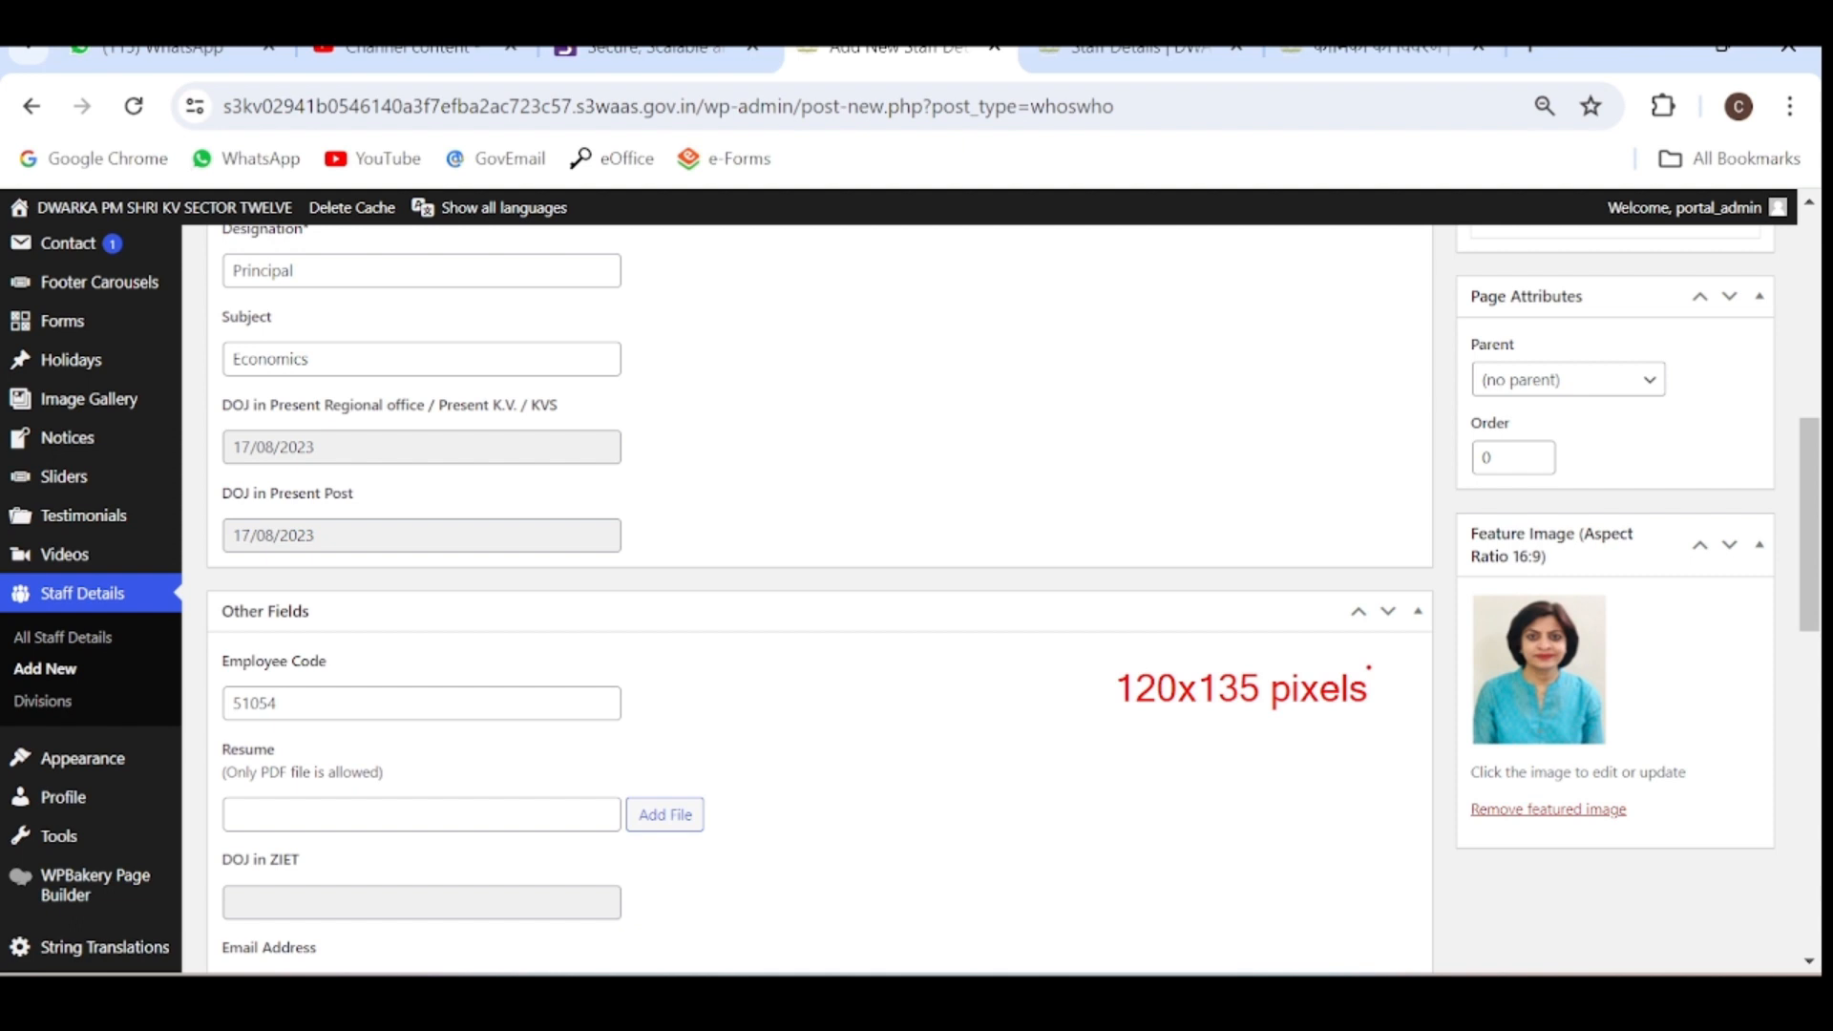
left_click_drag(1135, 720, 1327, 720)
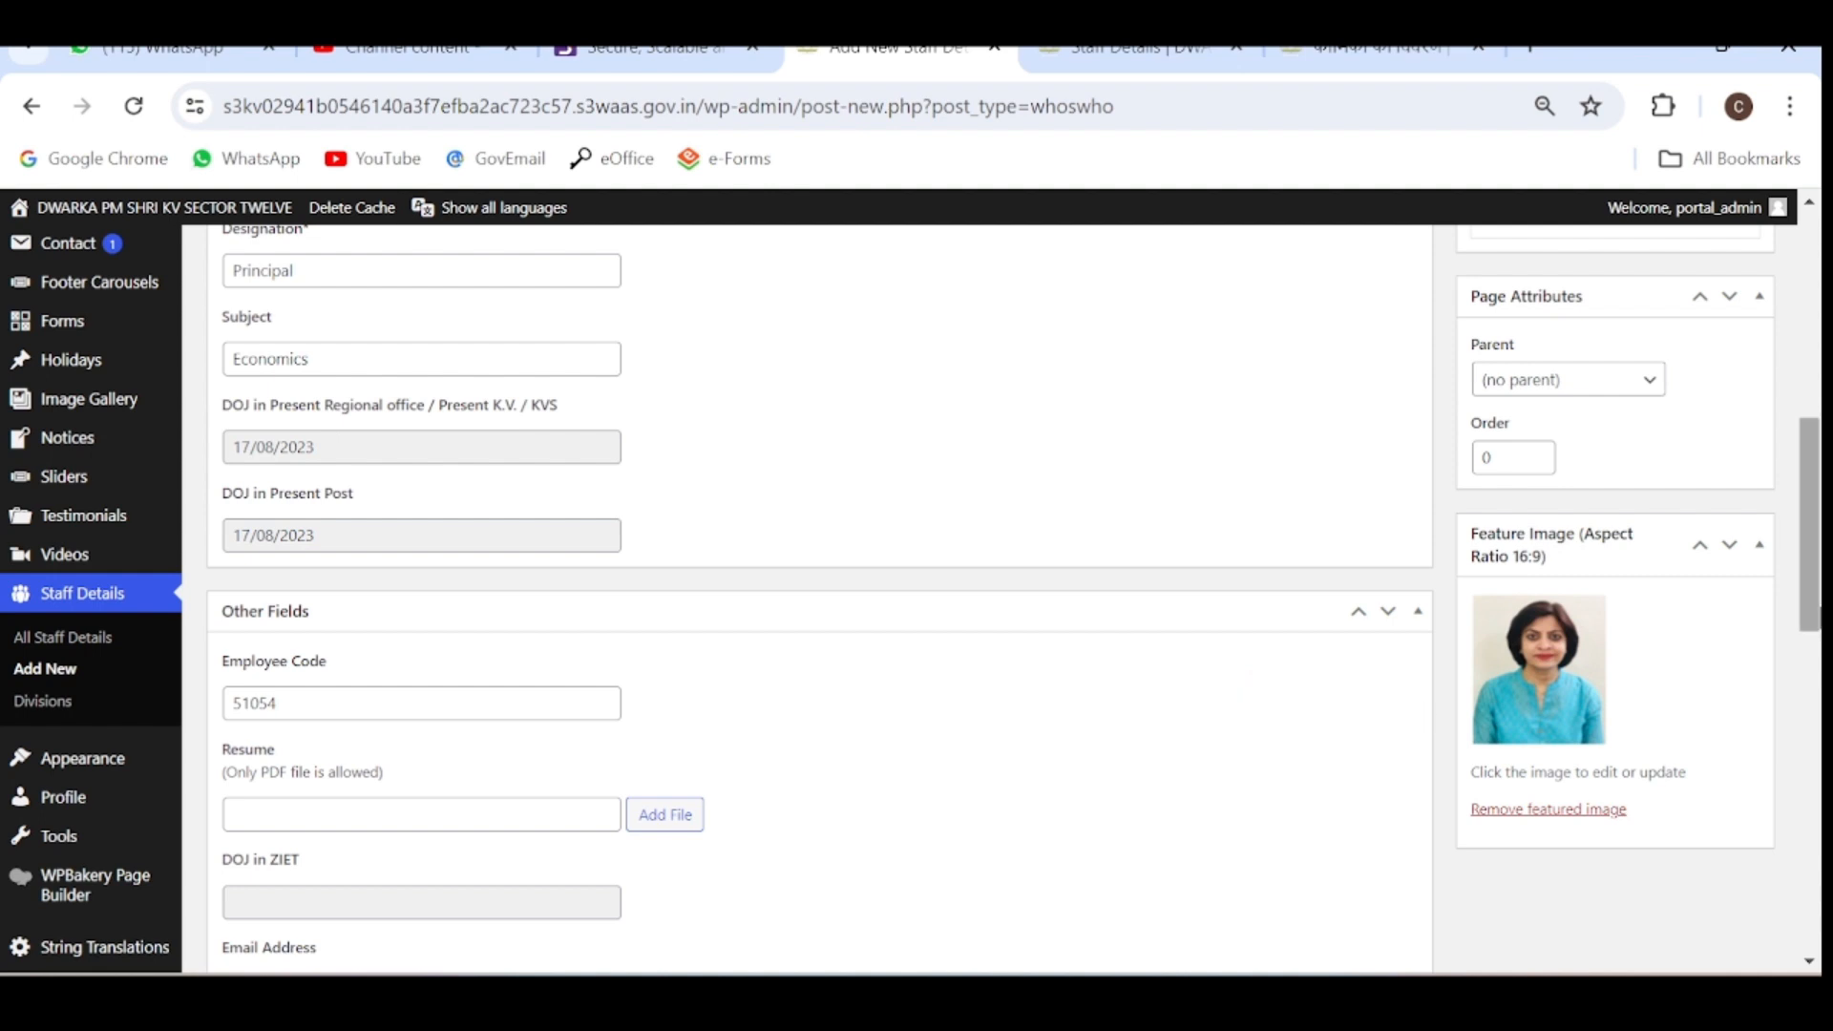
mouse_move(1815, 611)
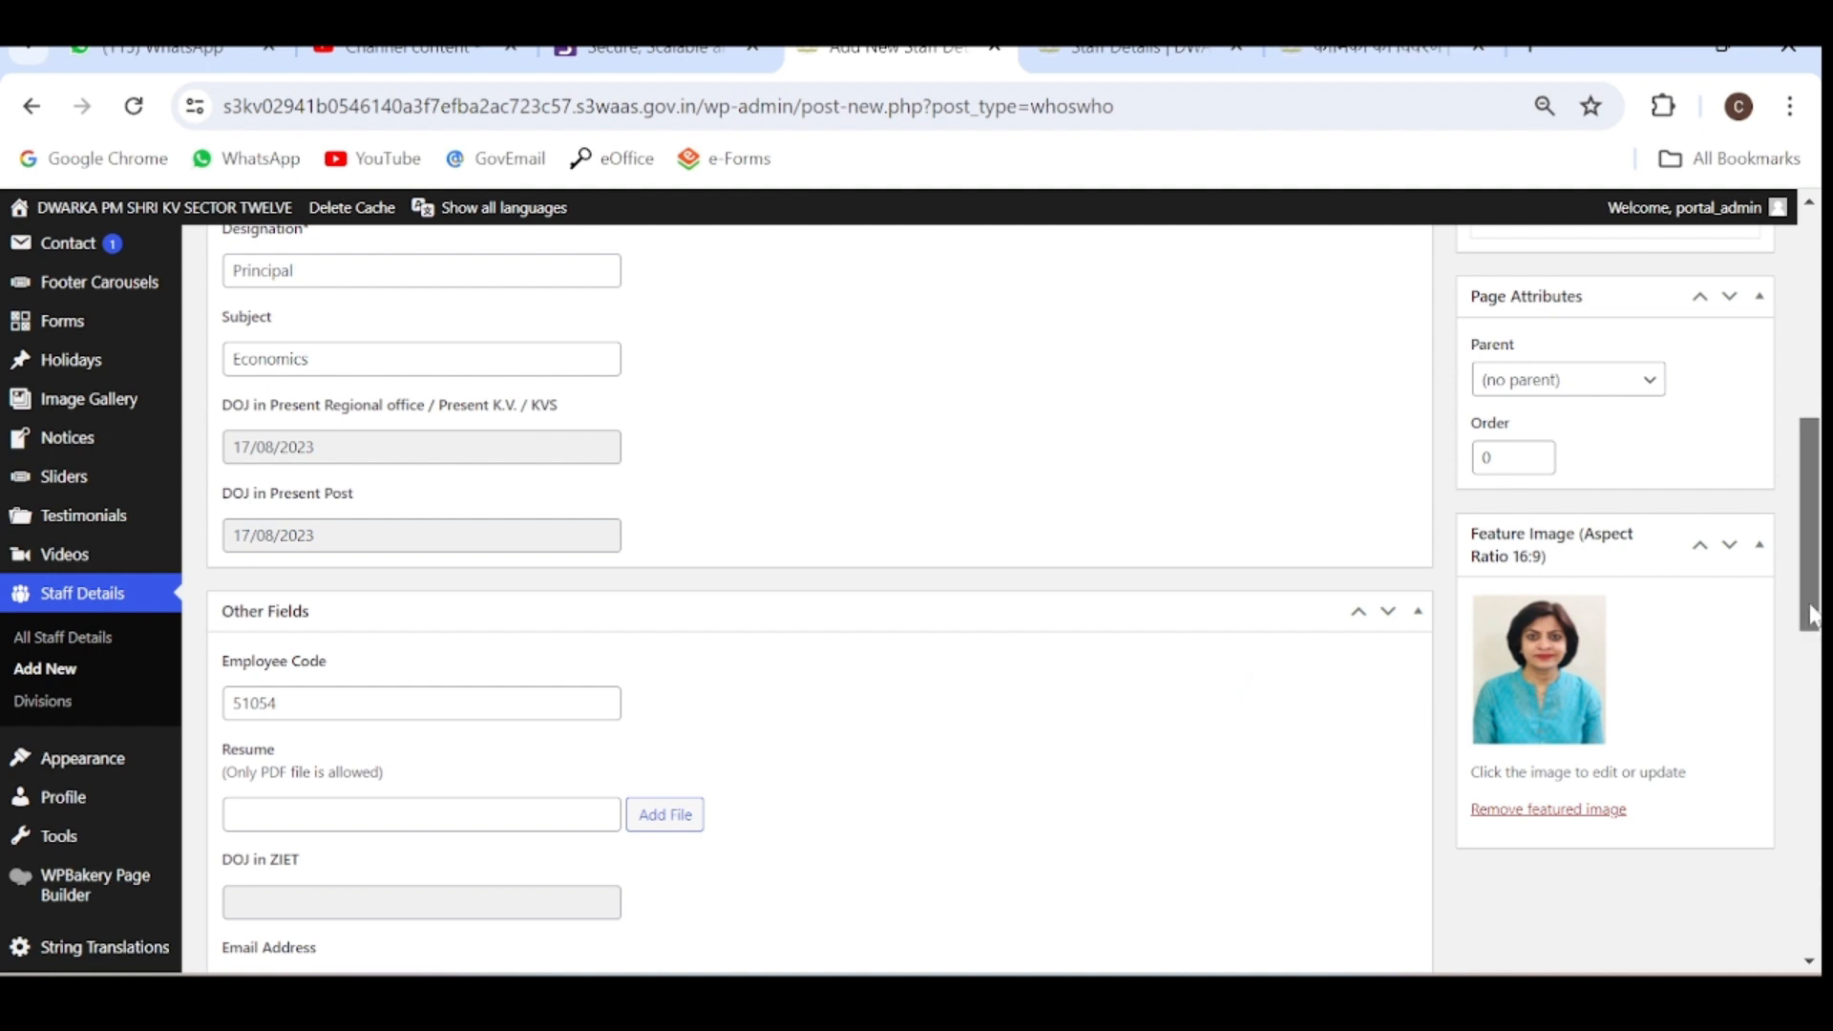
scroll("up", 3)
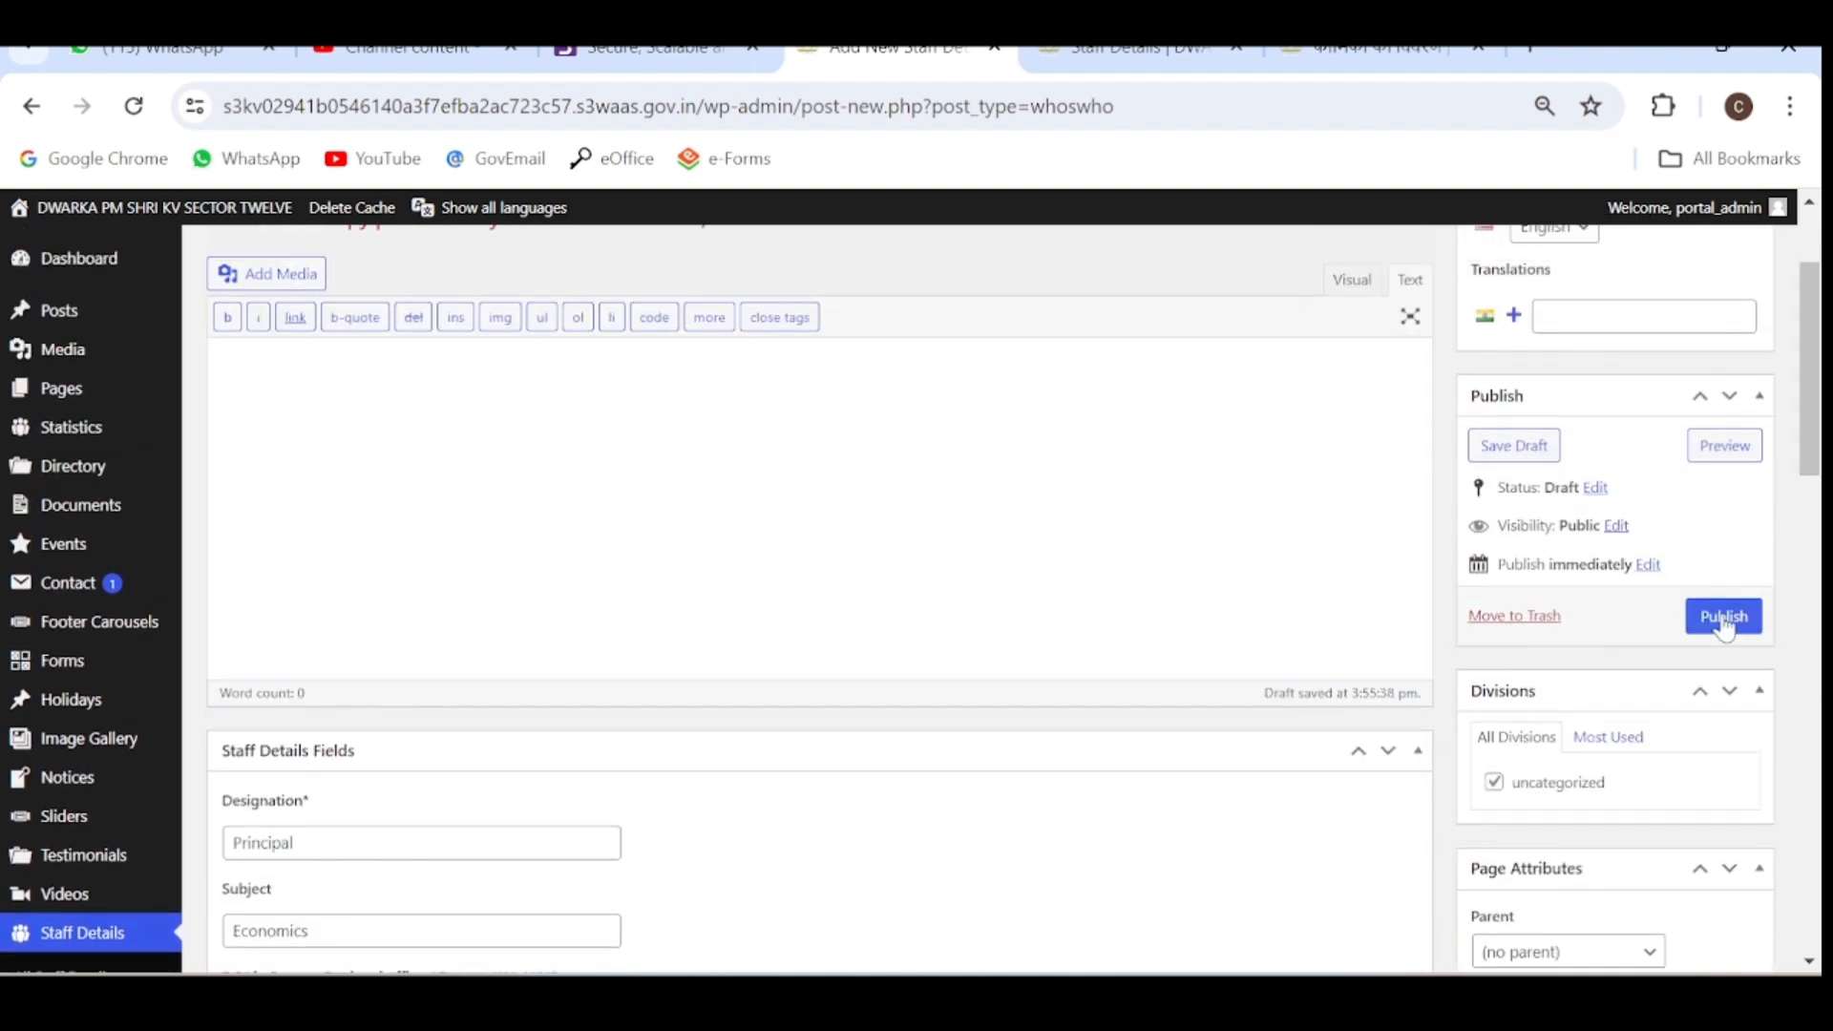
left_click(1722, 615)
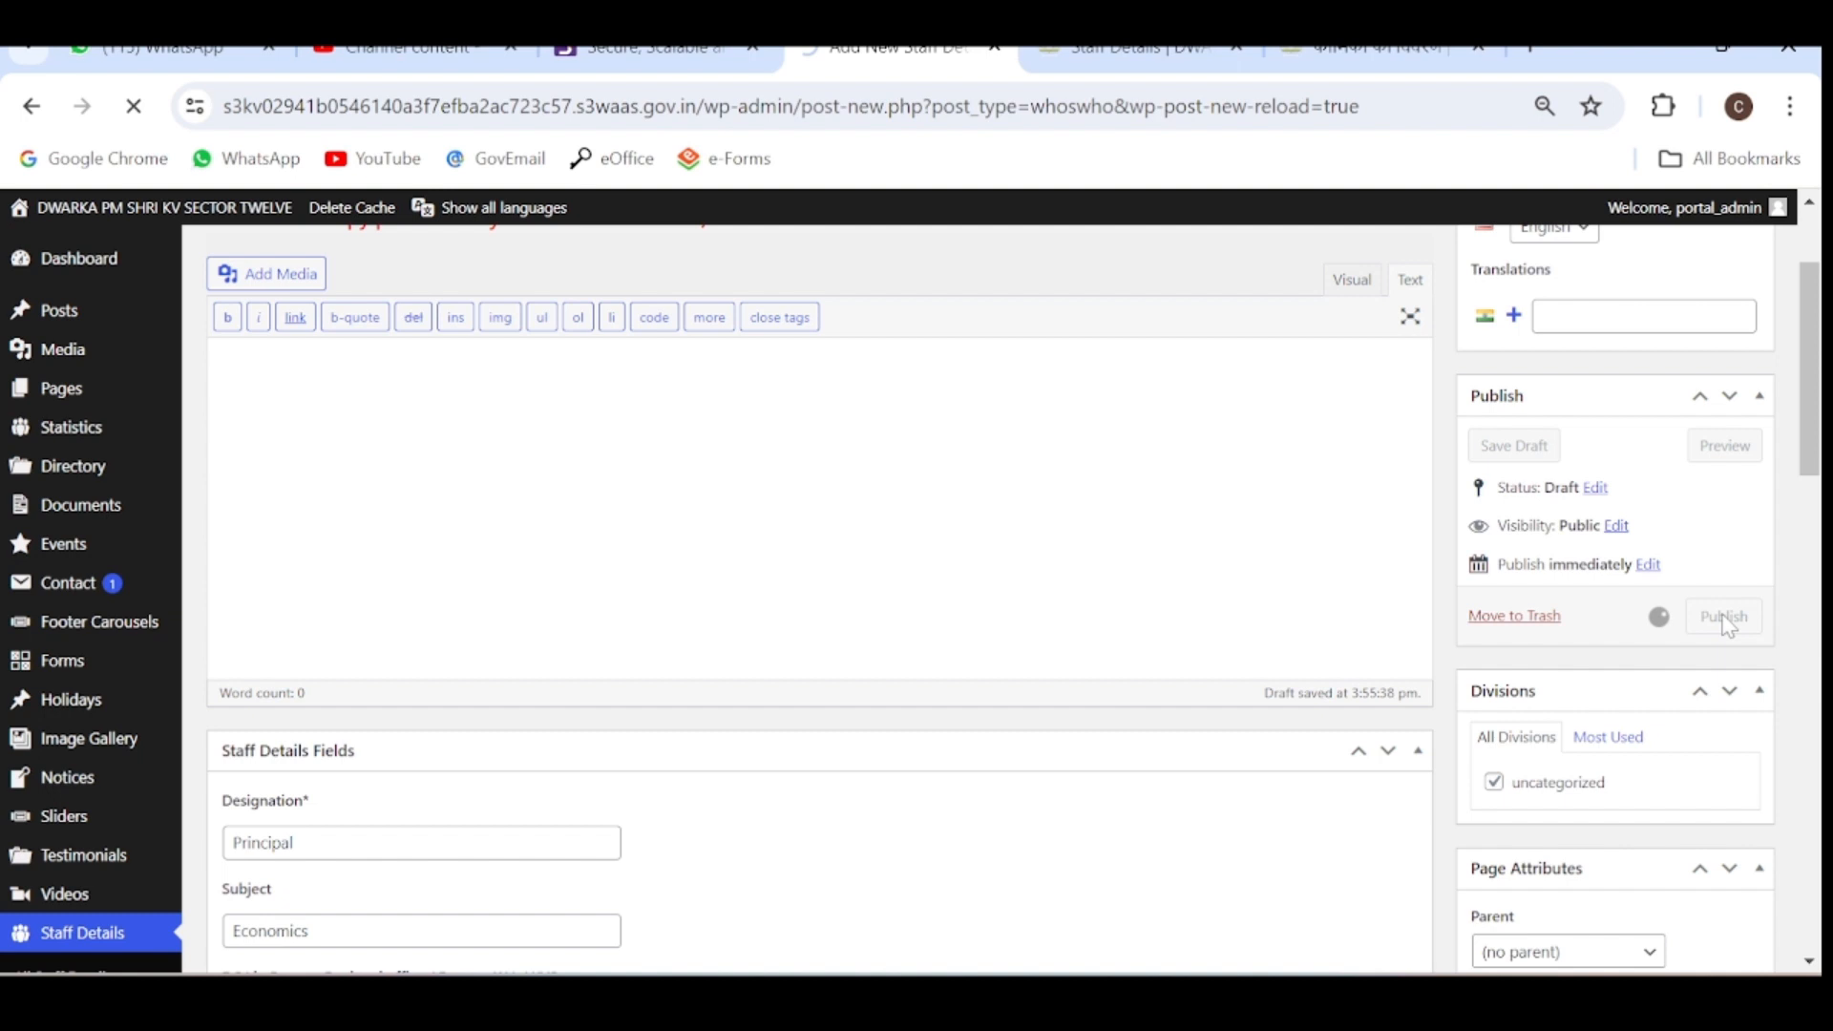
left_click(1722, 615)
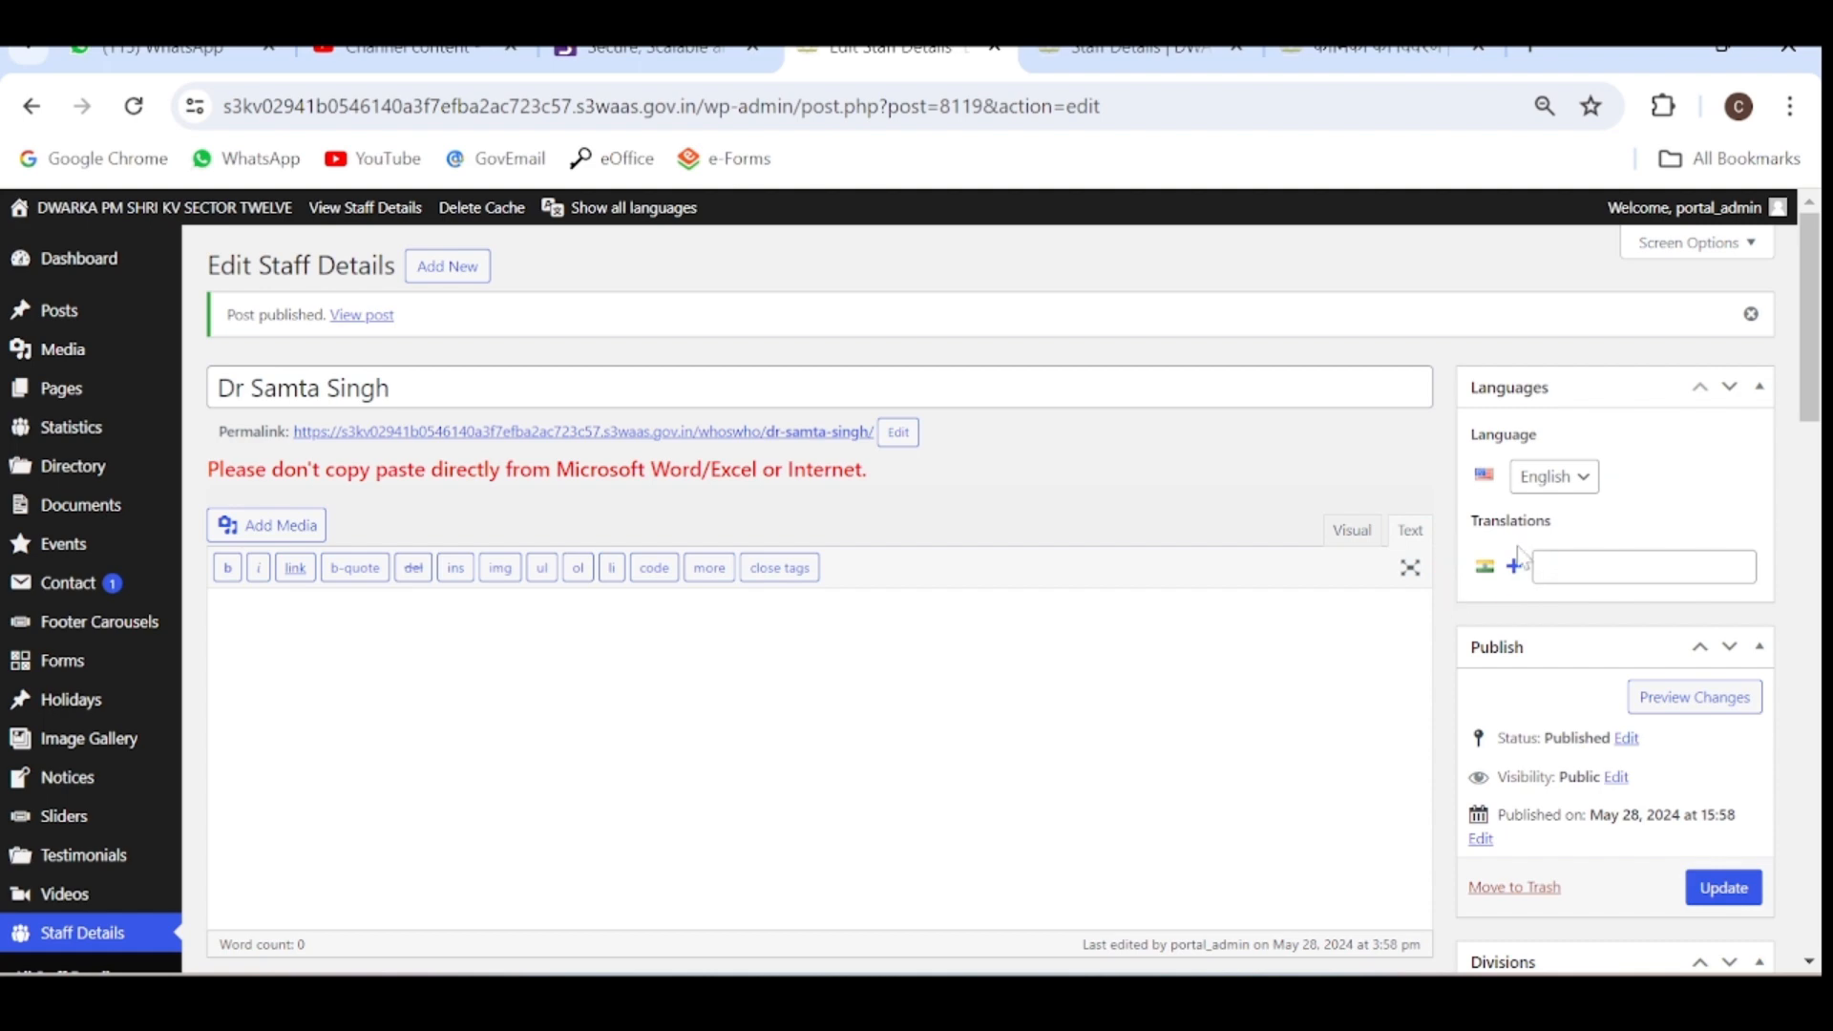
mouse_move(1512, 565)
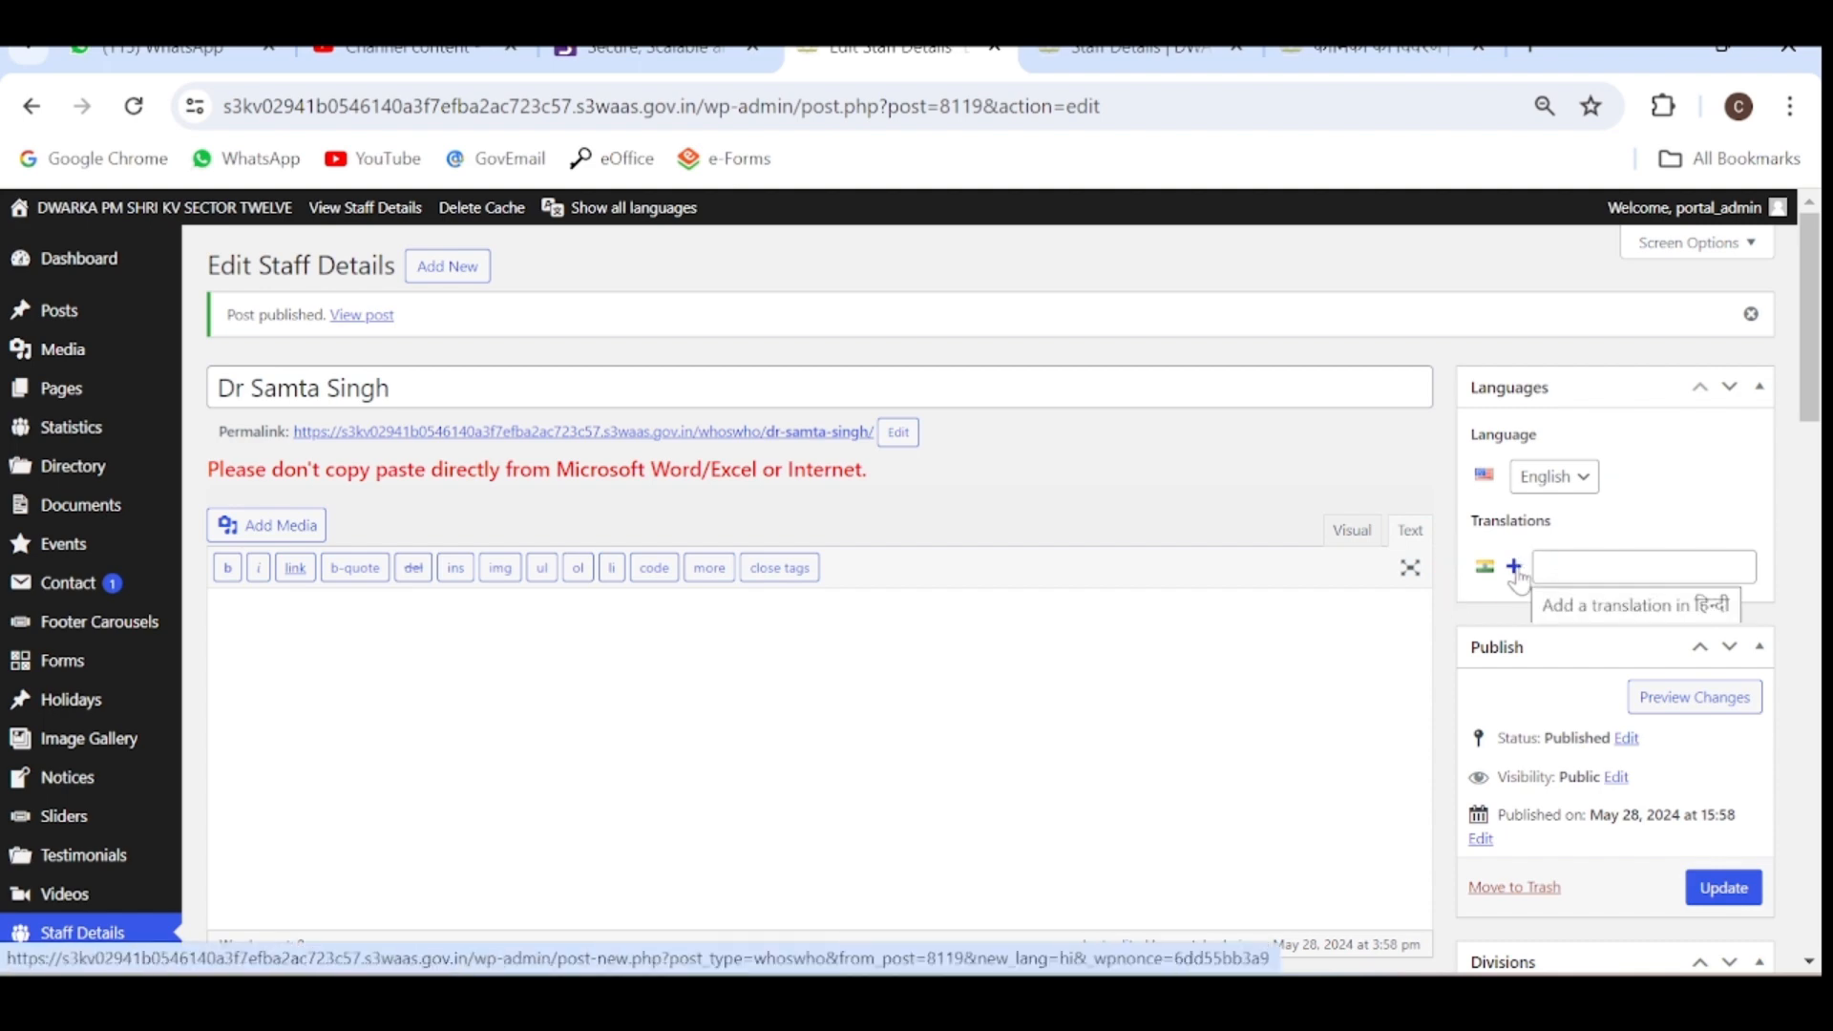
left_click(1512, 565)
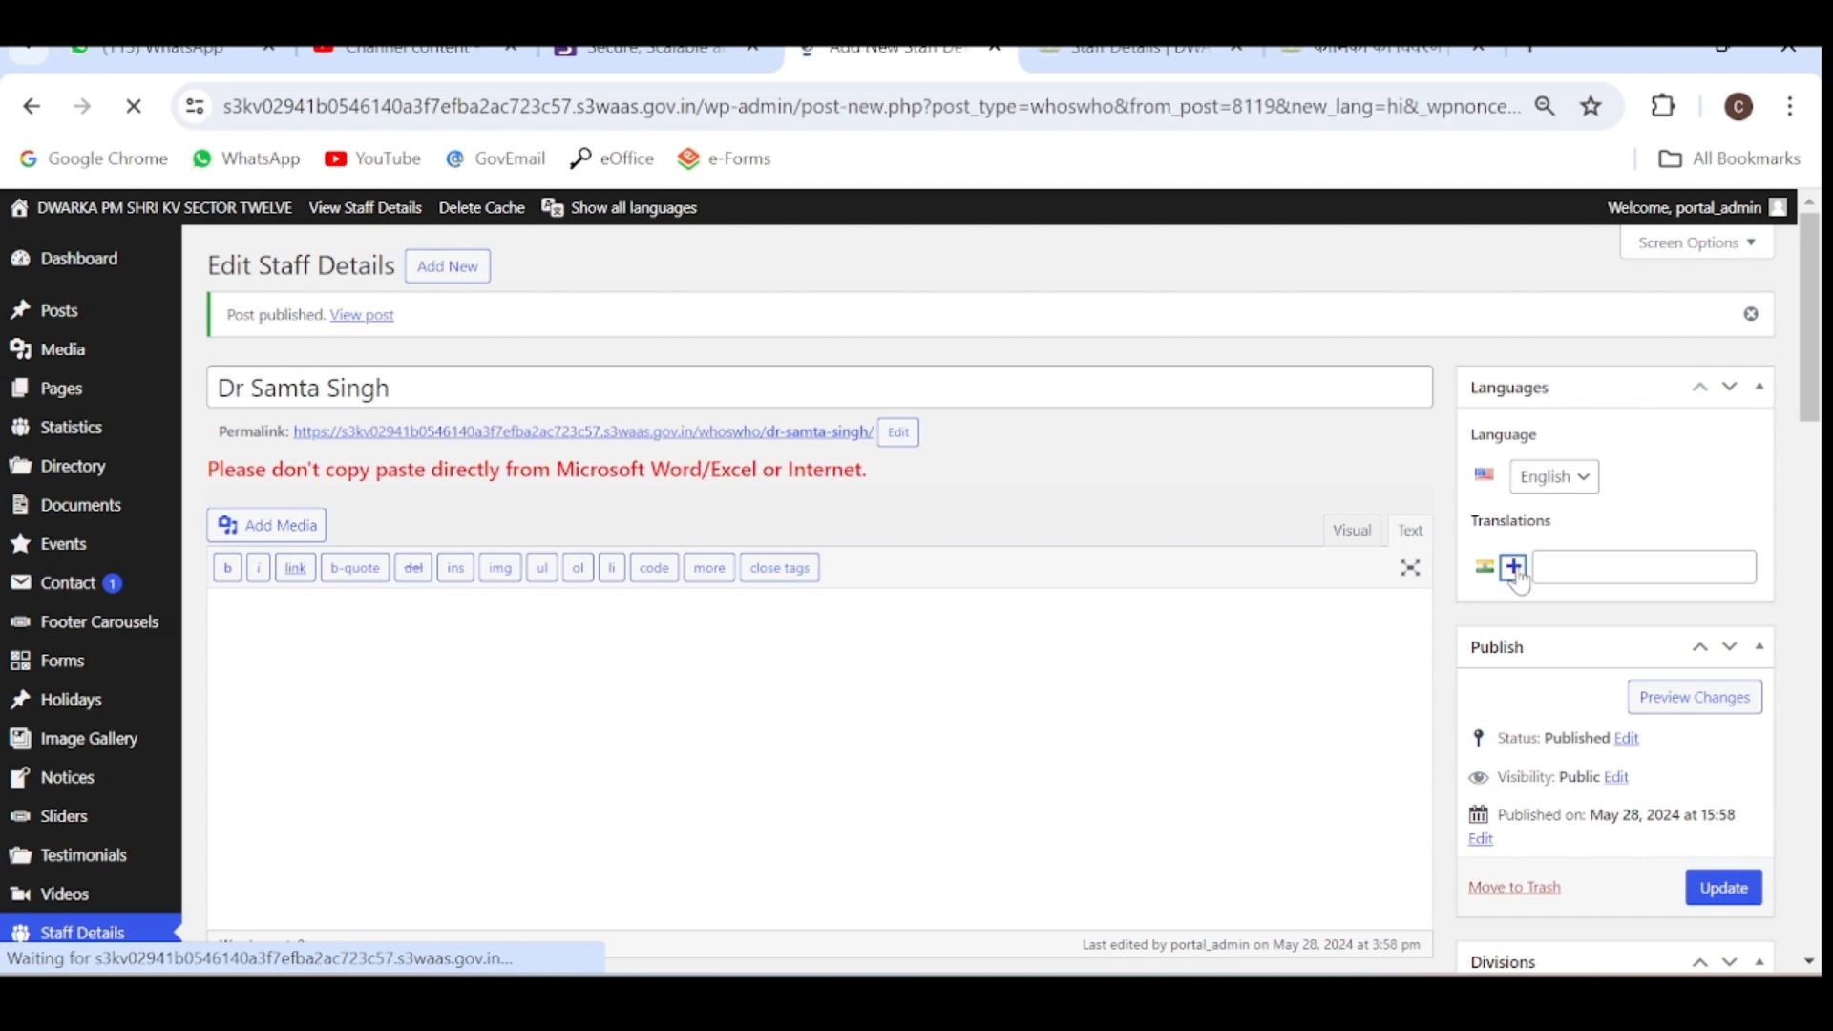
left_click(1512, 567)
type("डॉ समता")
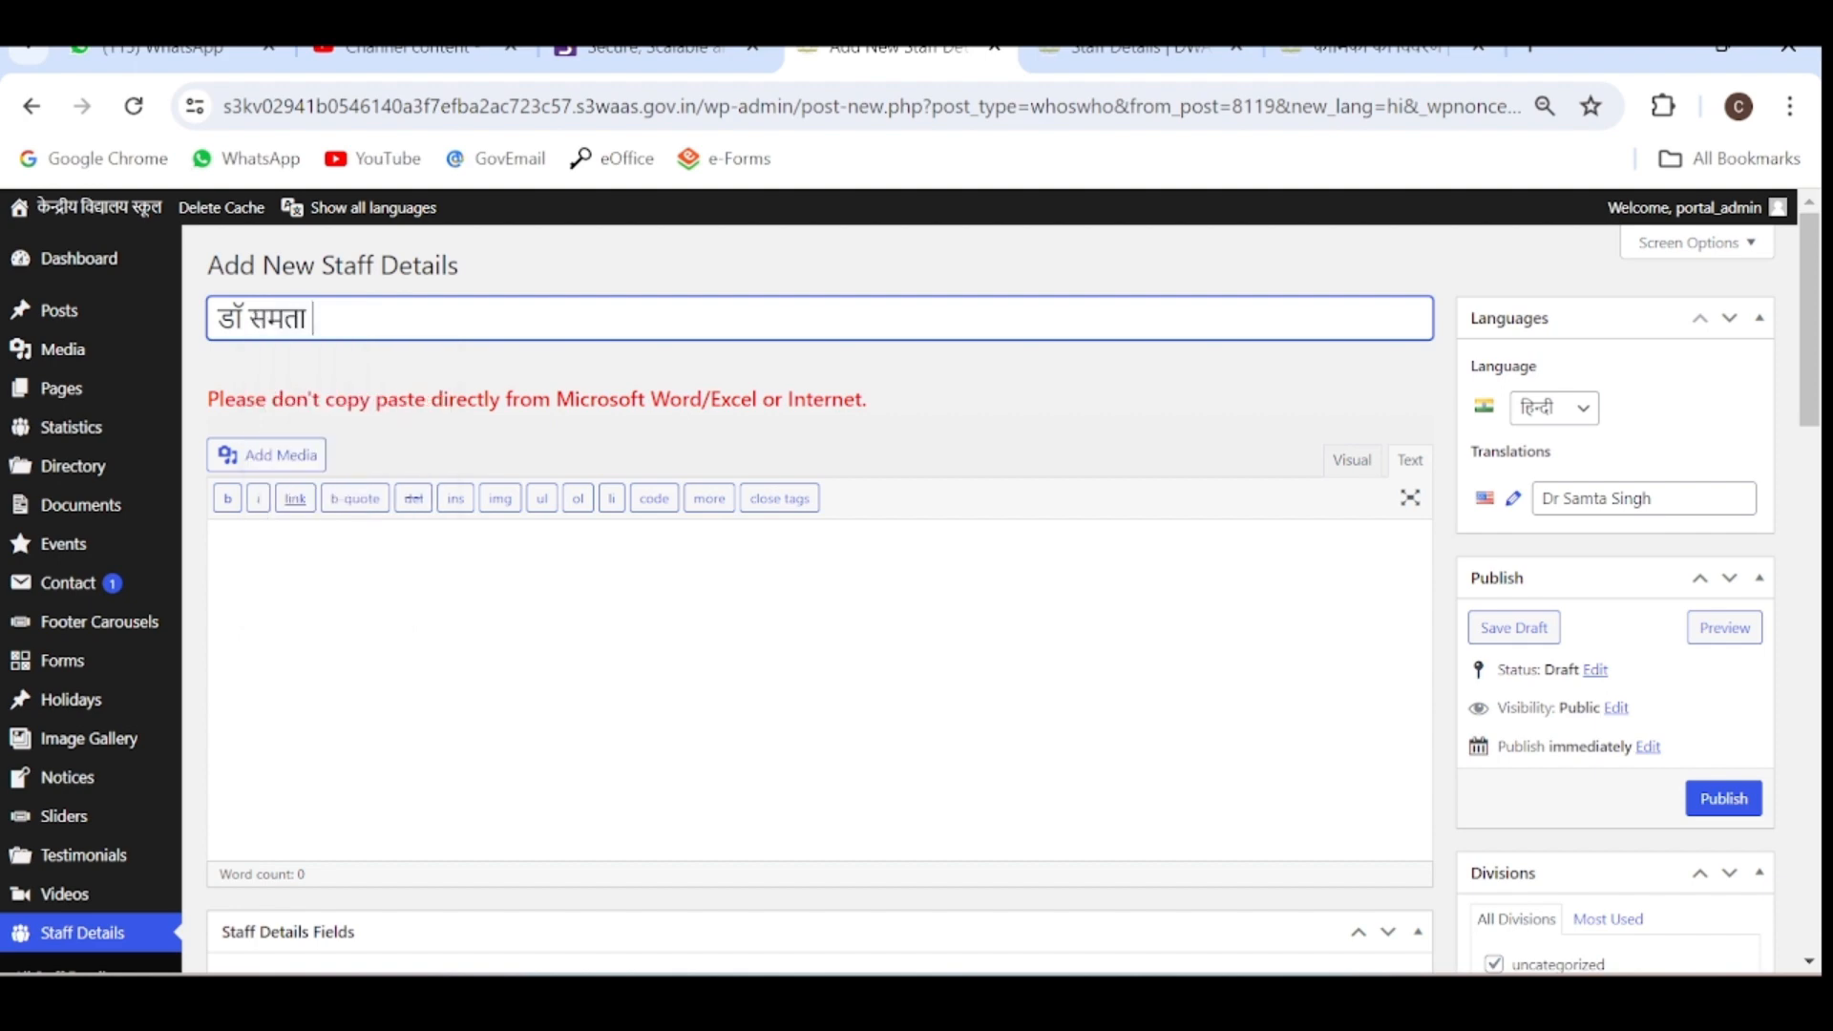
type("singh")
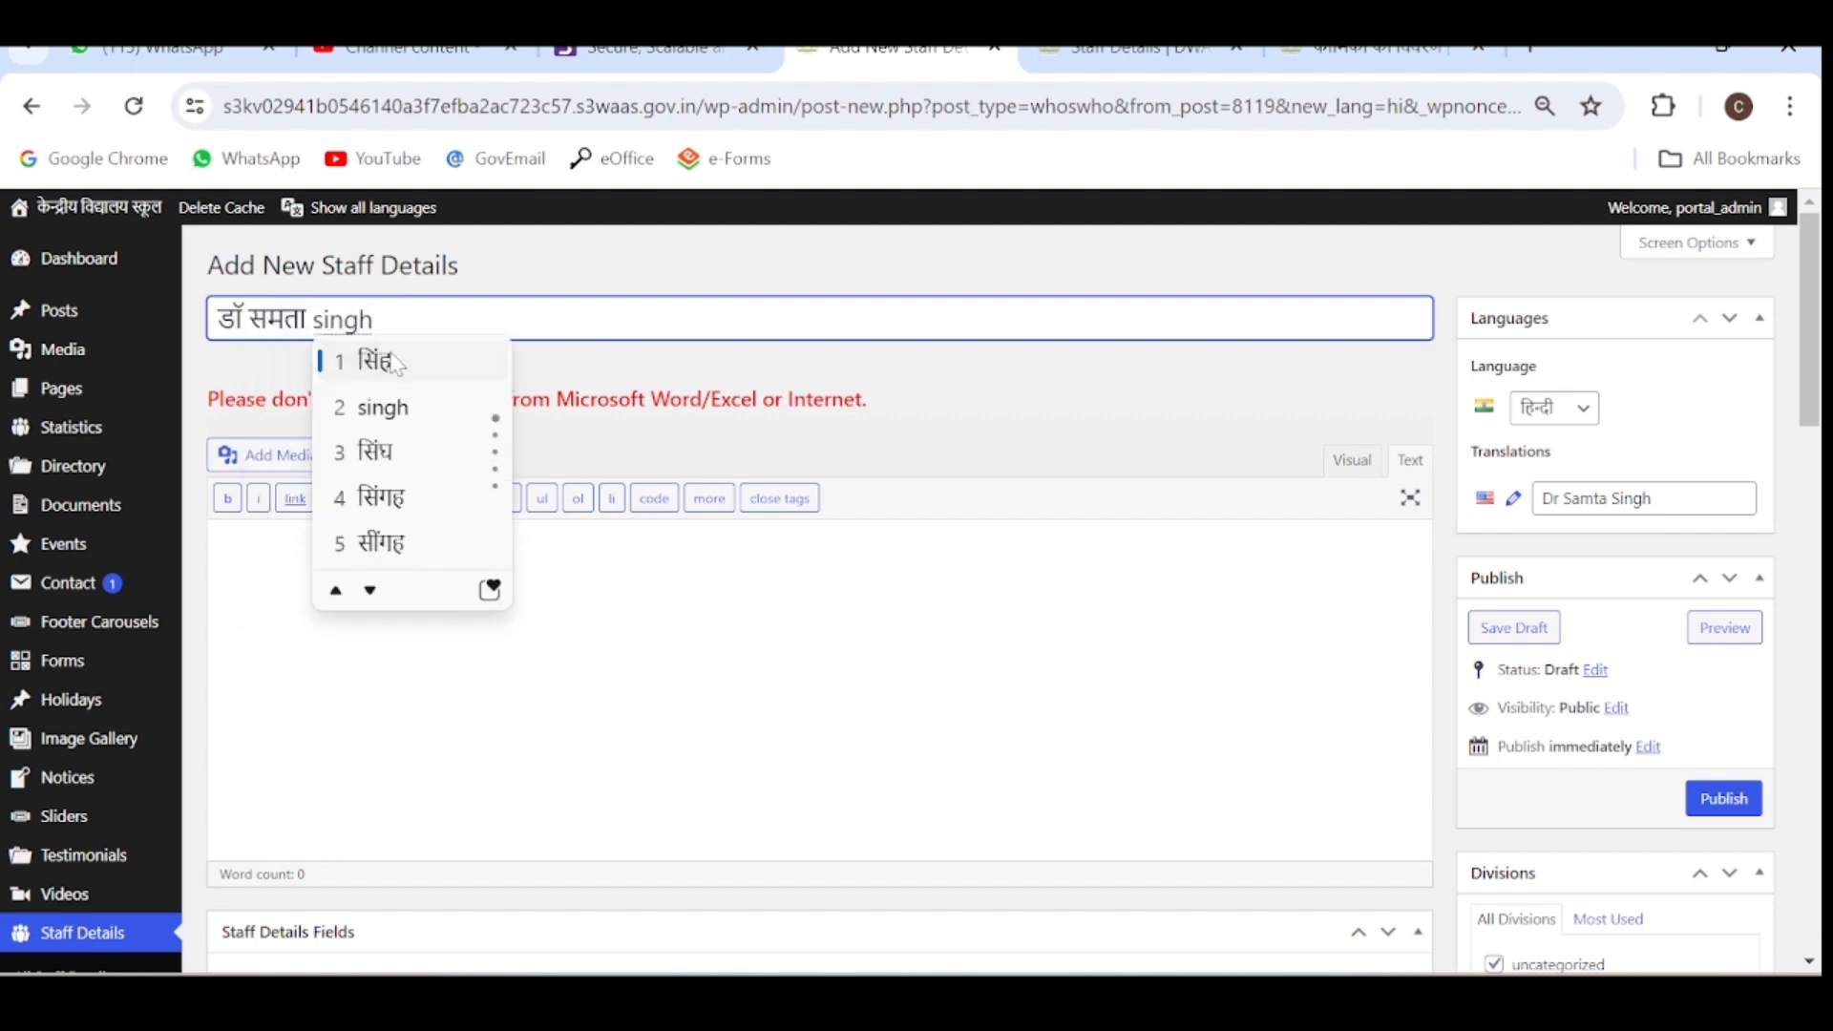
left_click(370, 361)
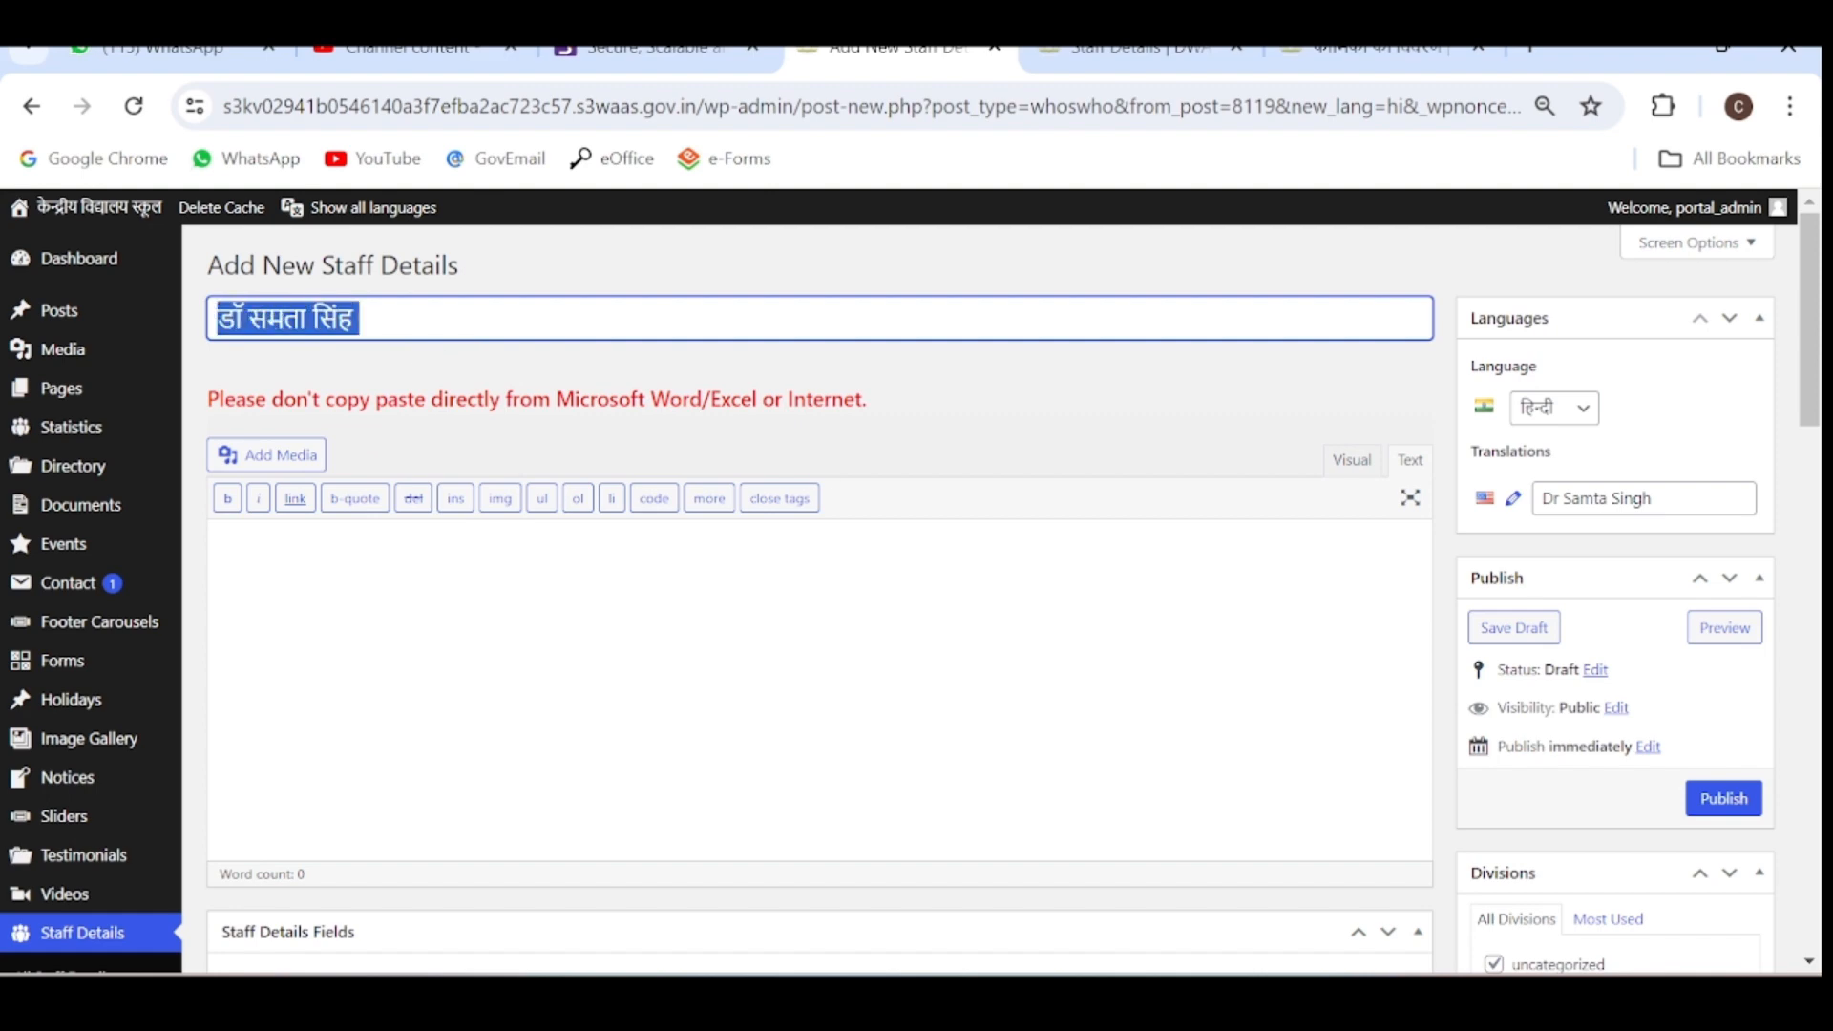
Replace the Designation with प्राचार्य, chosen from the 'pracharya' transliteration suggestions.
scroll("down", 3)
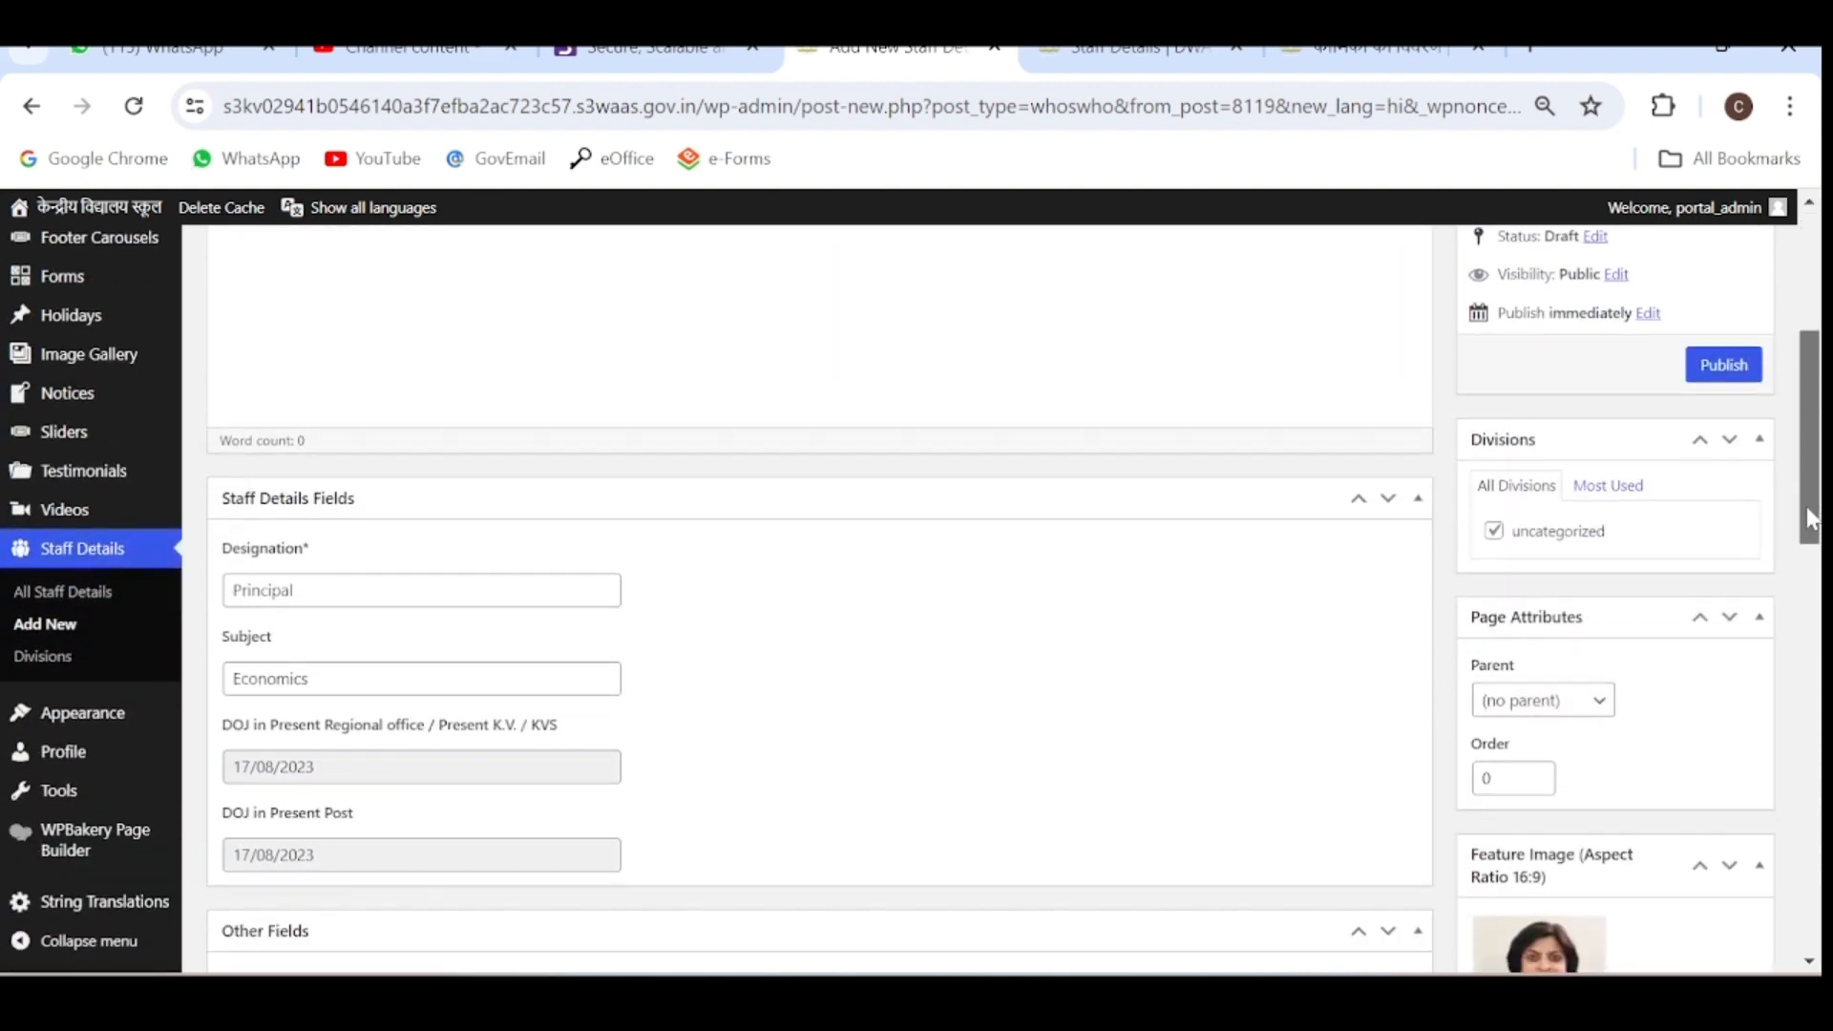
double_click(263, 590)
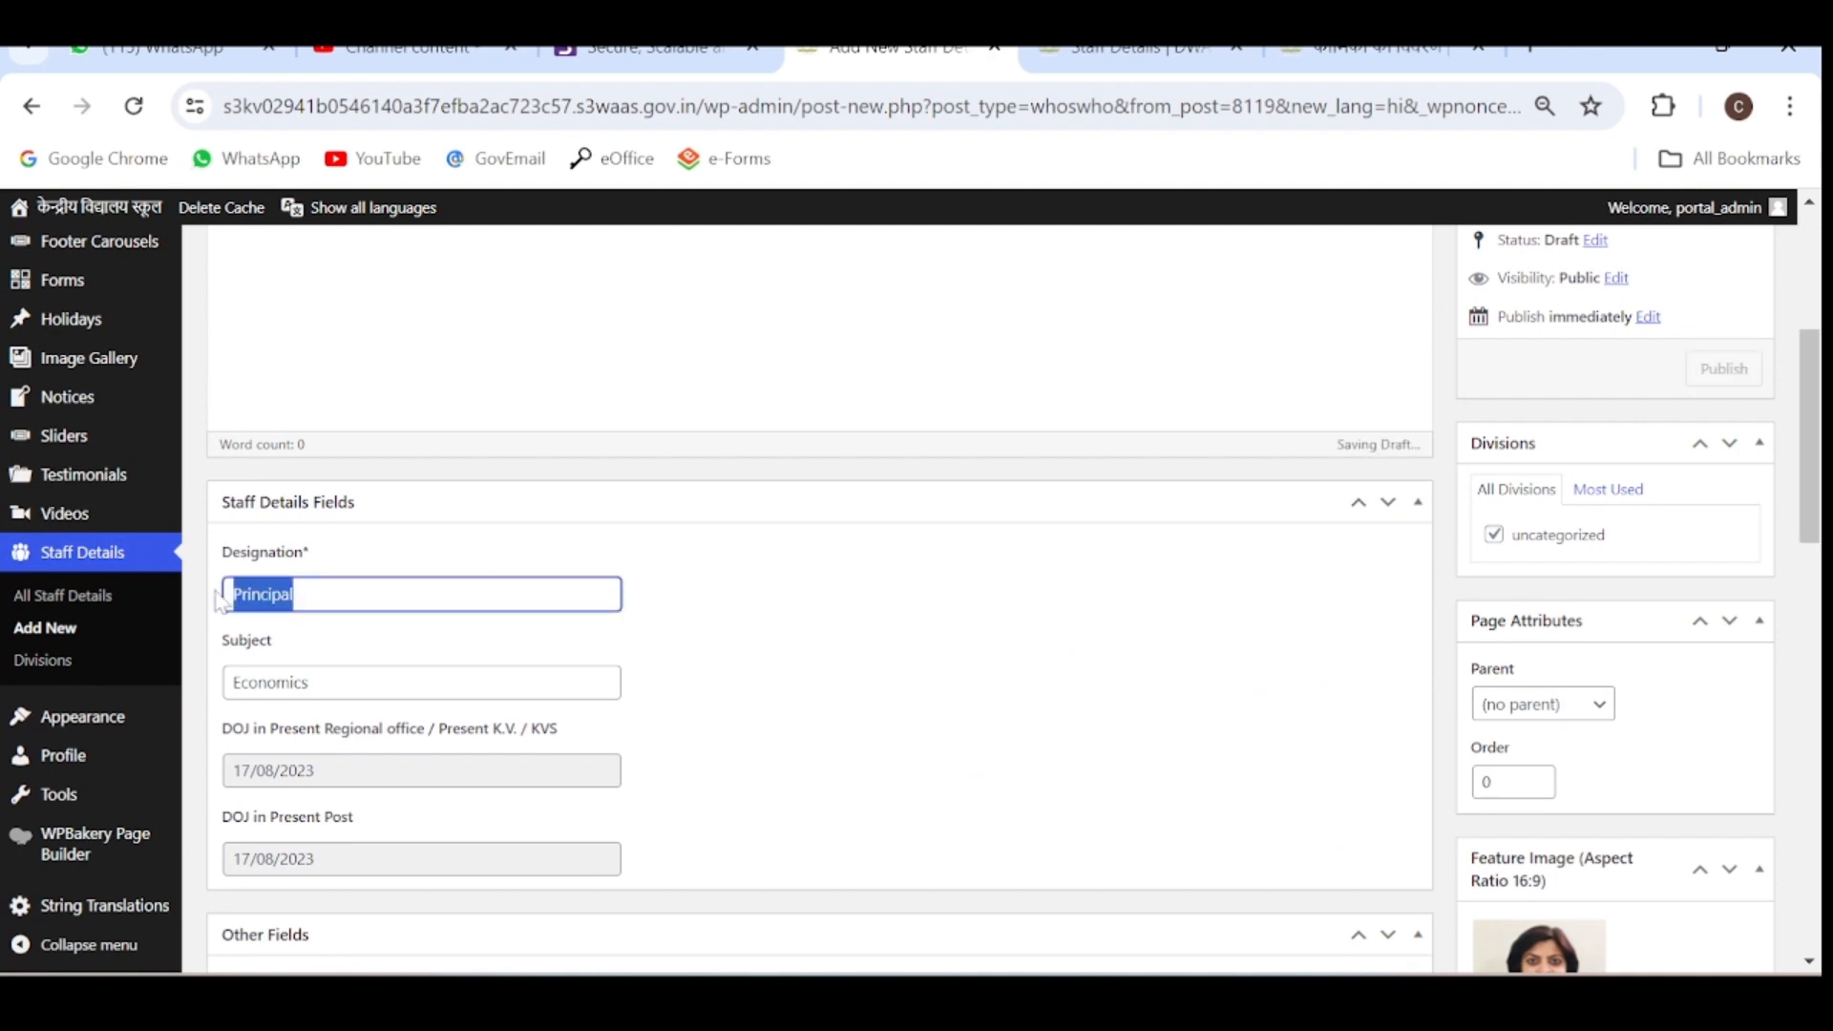
type("p")
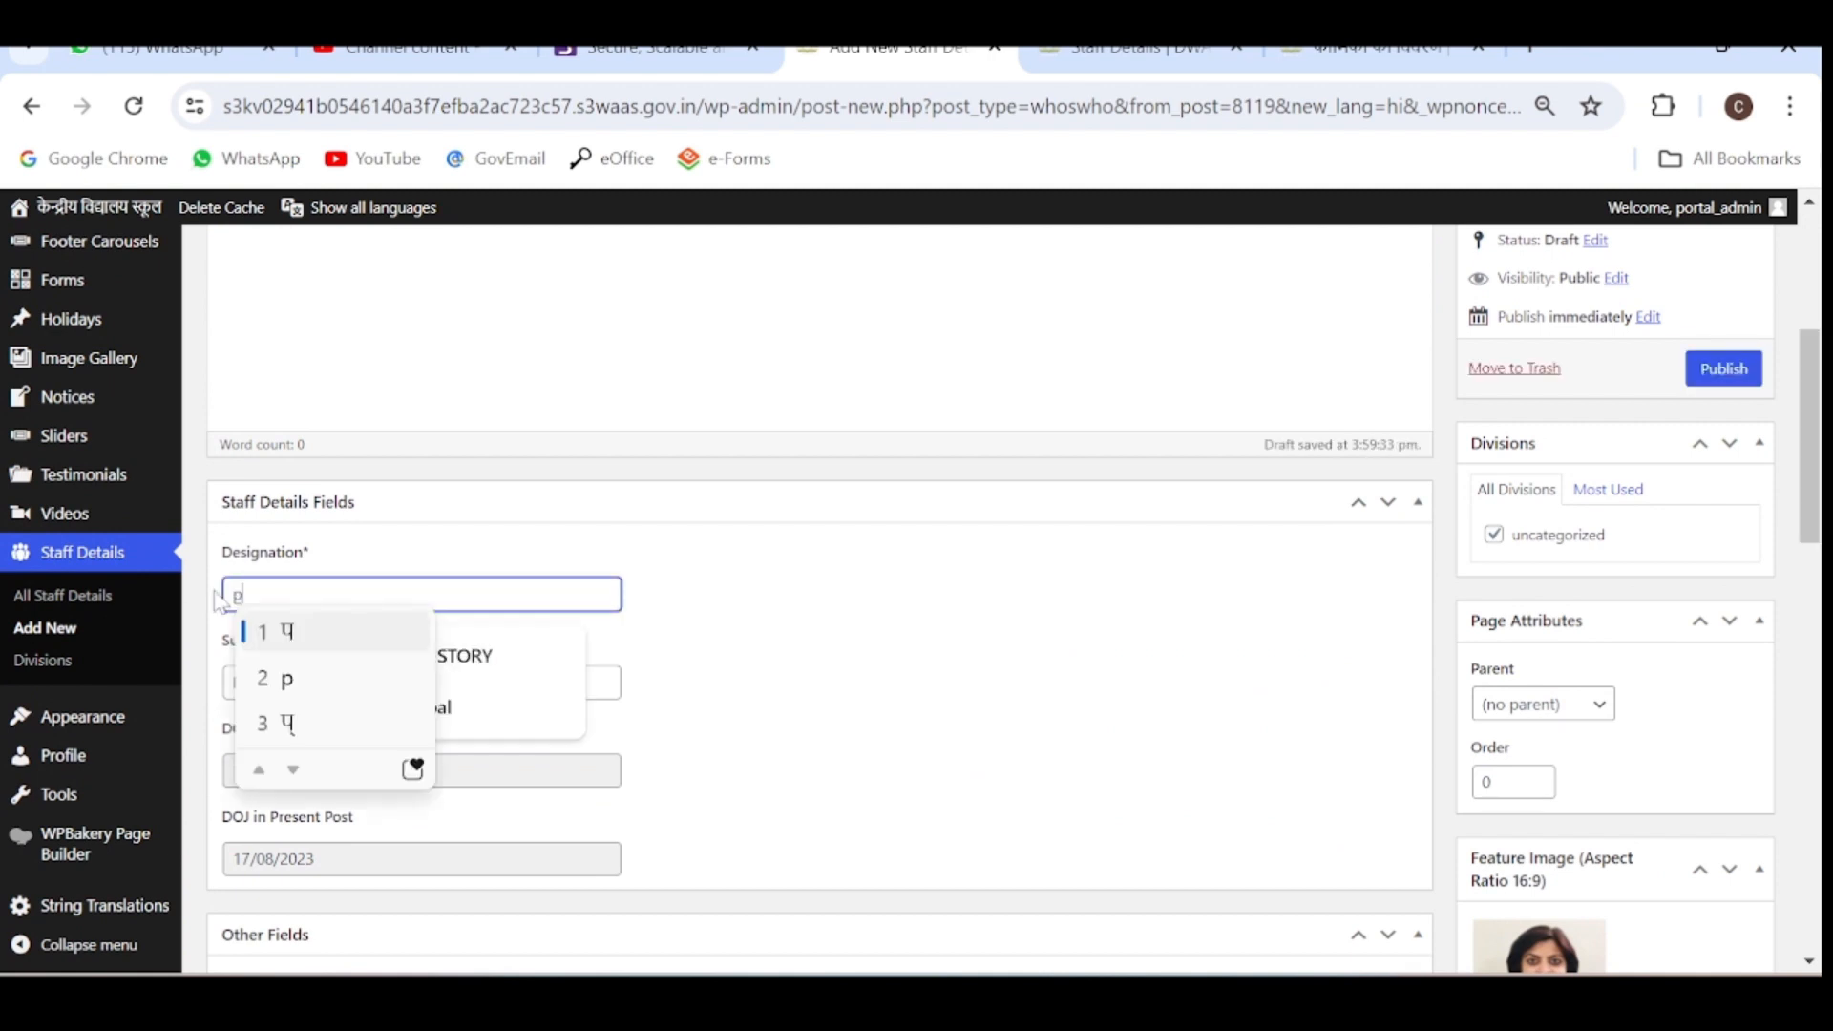
type("racharya")
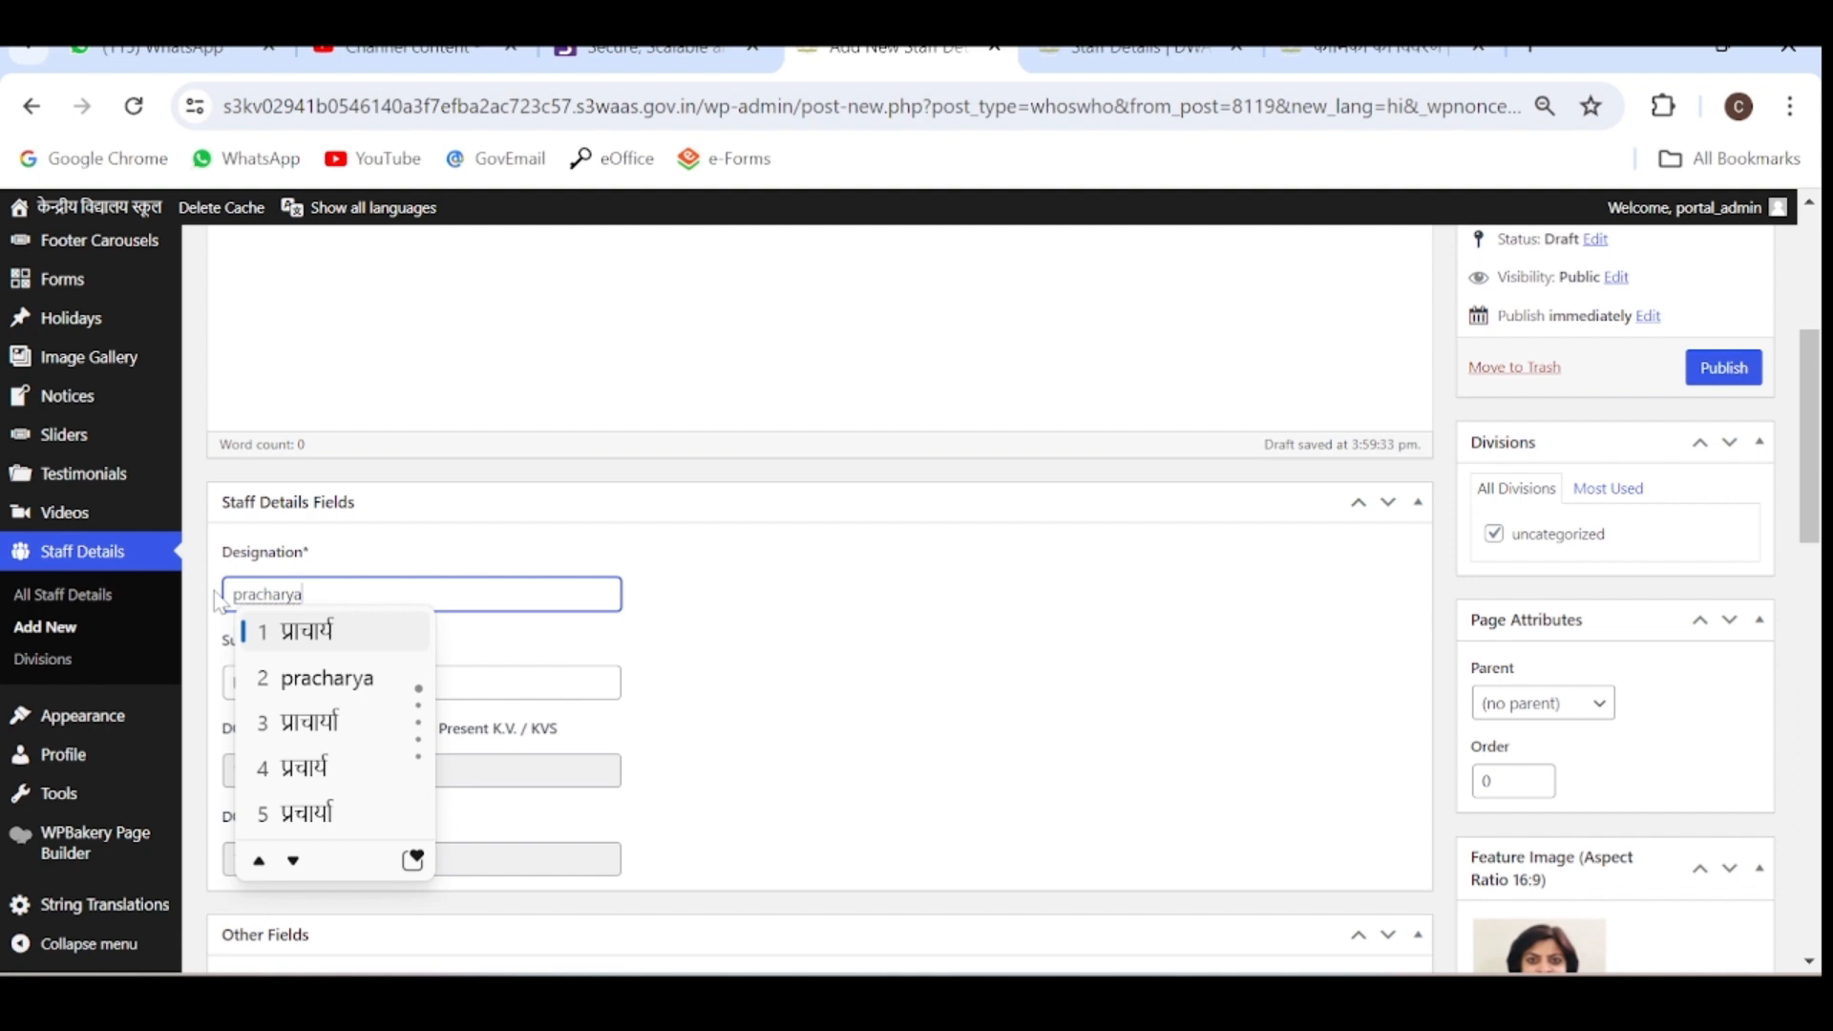
left_click(302, 630)
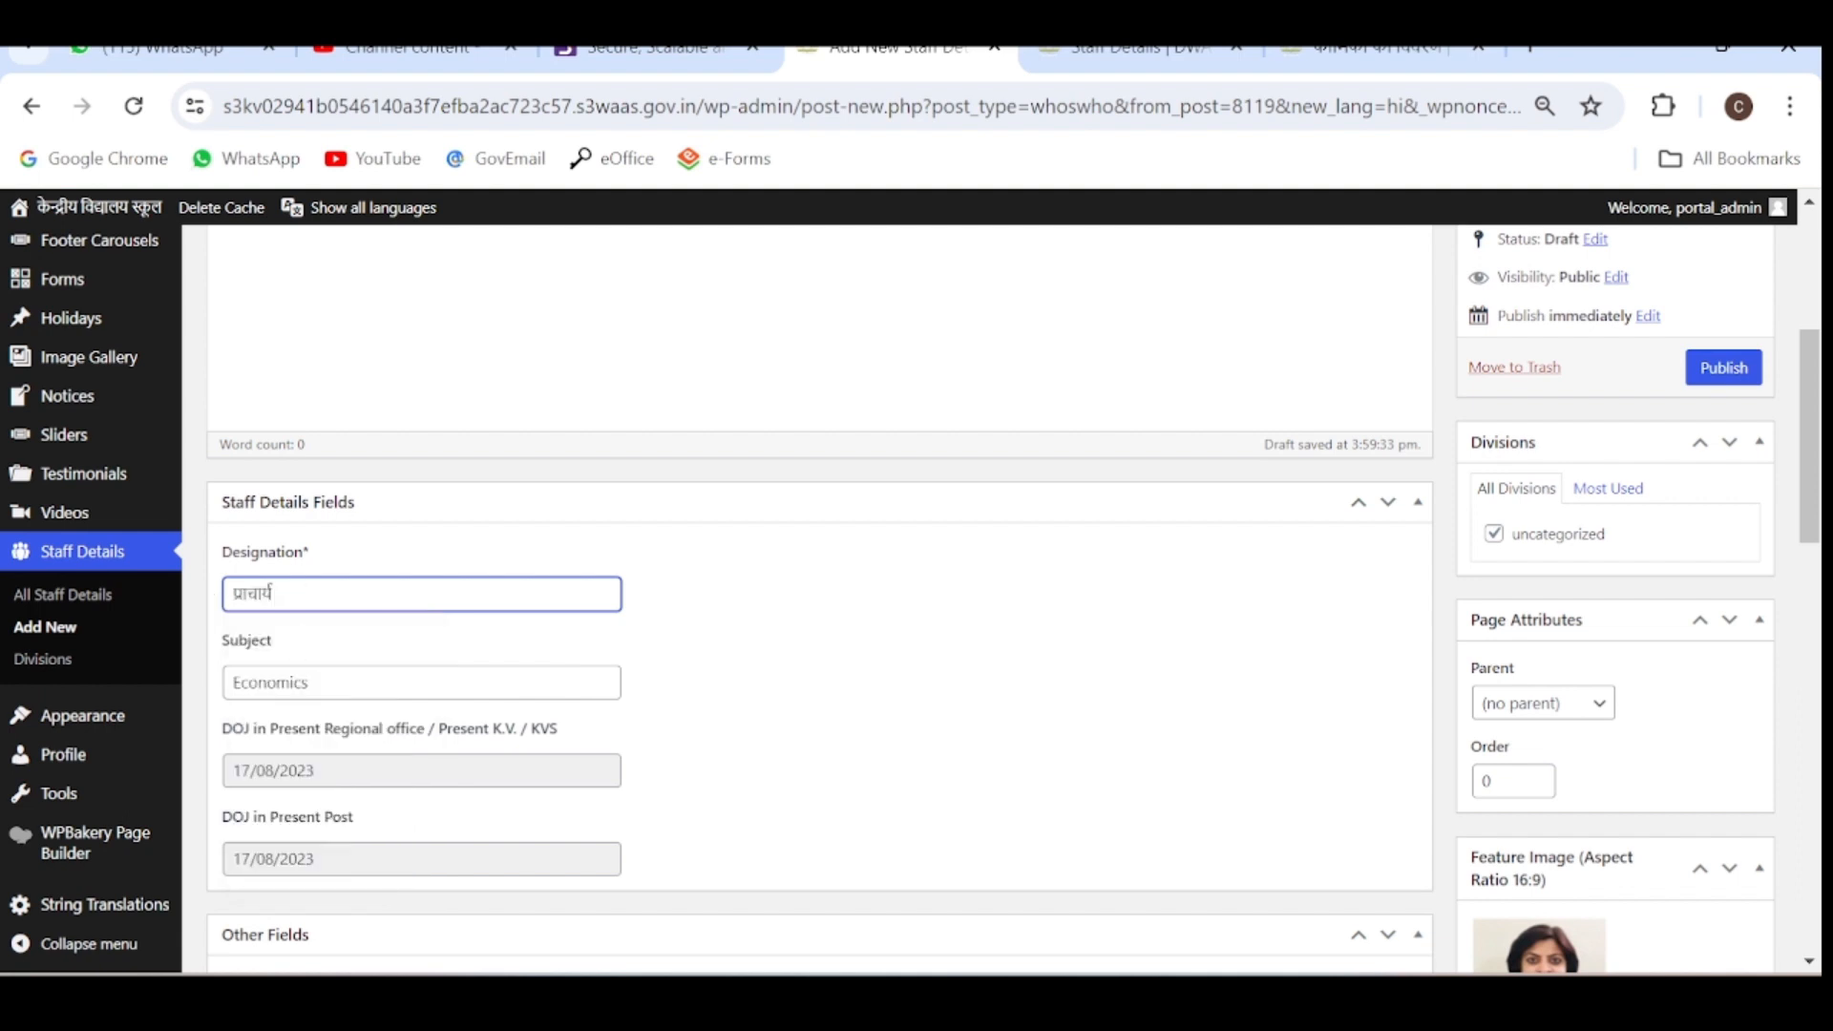
Clear the Subject field and scroll back to the Publish box.
left_click(420, 682)
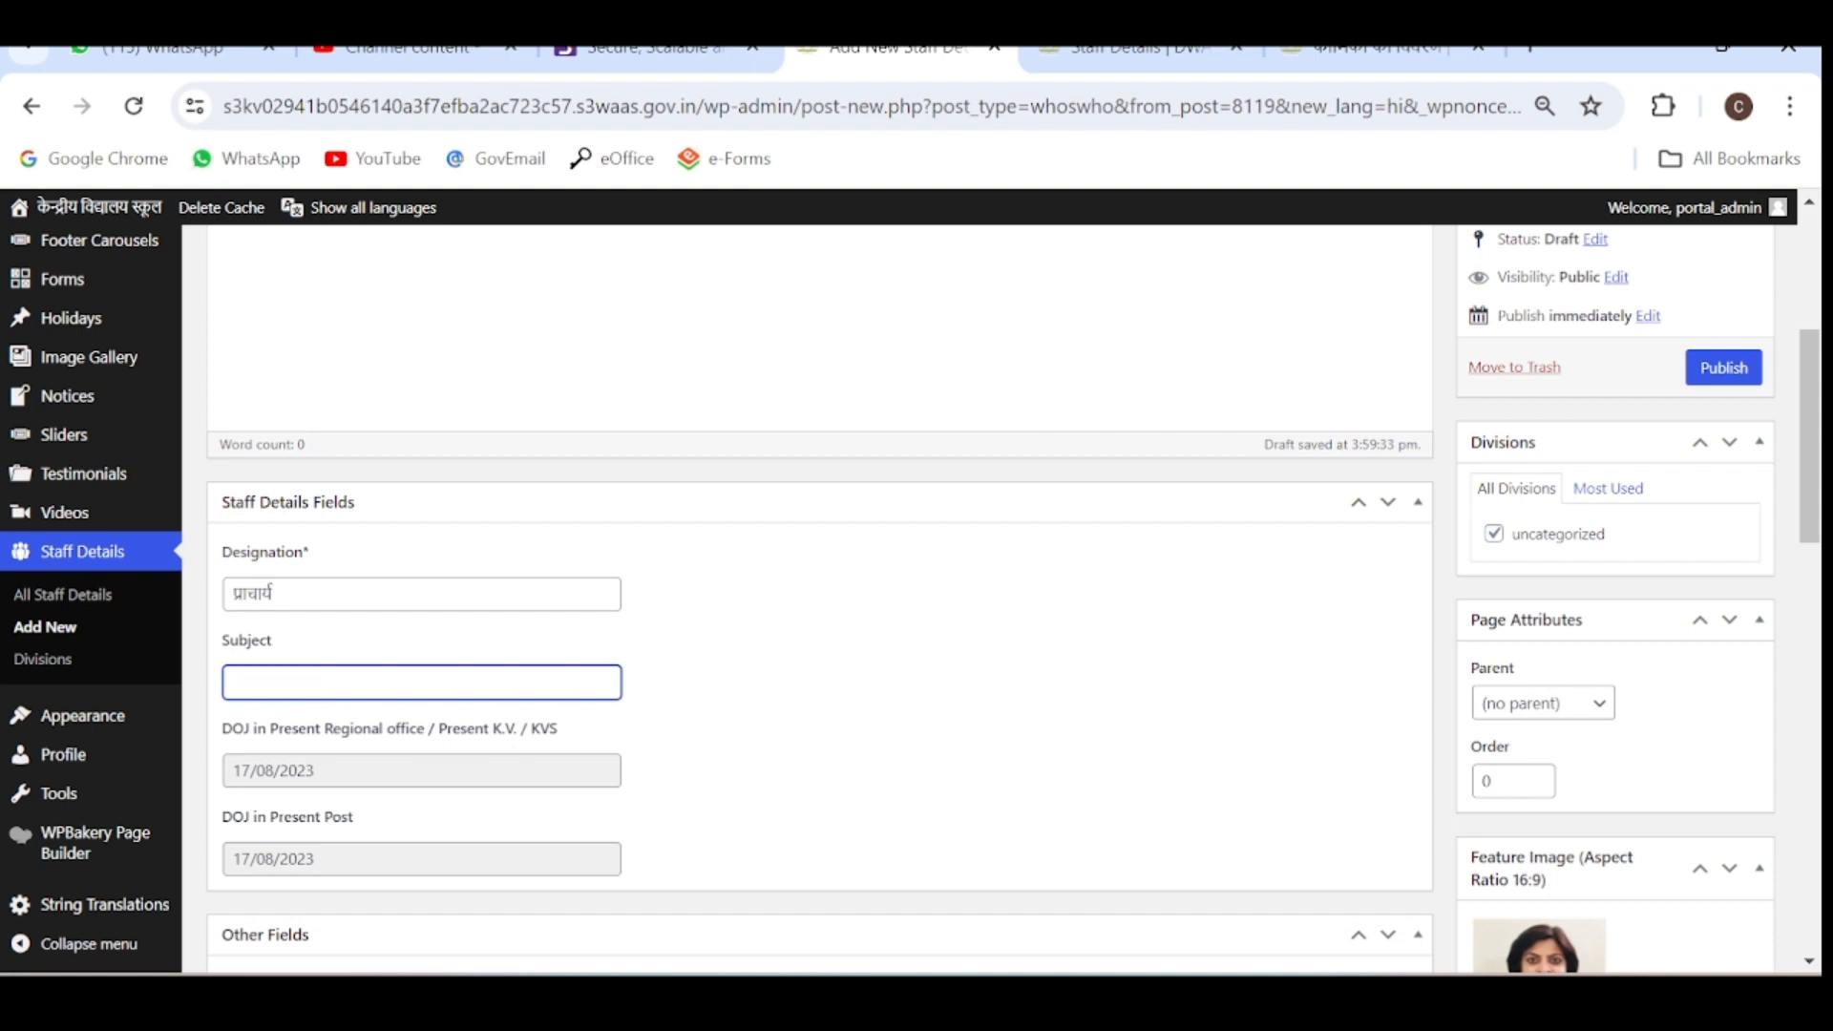
left_click(420, 770)
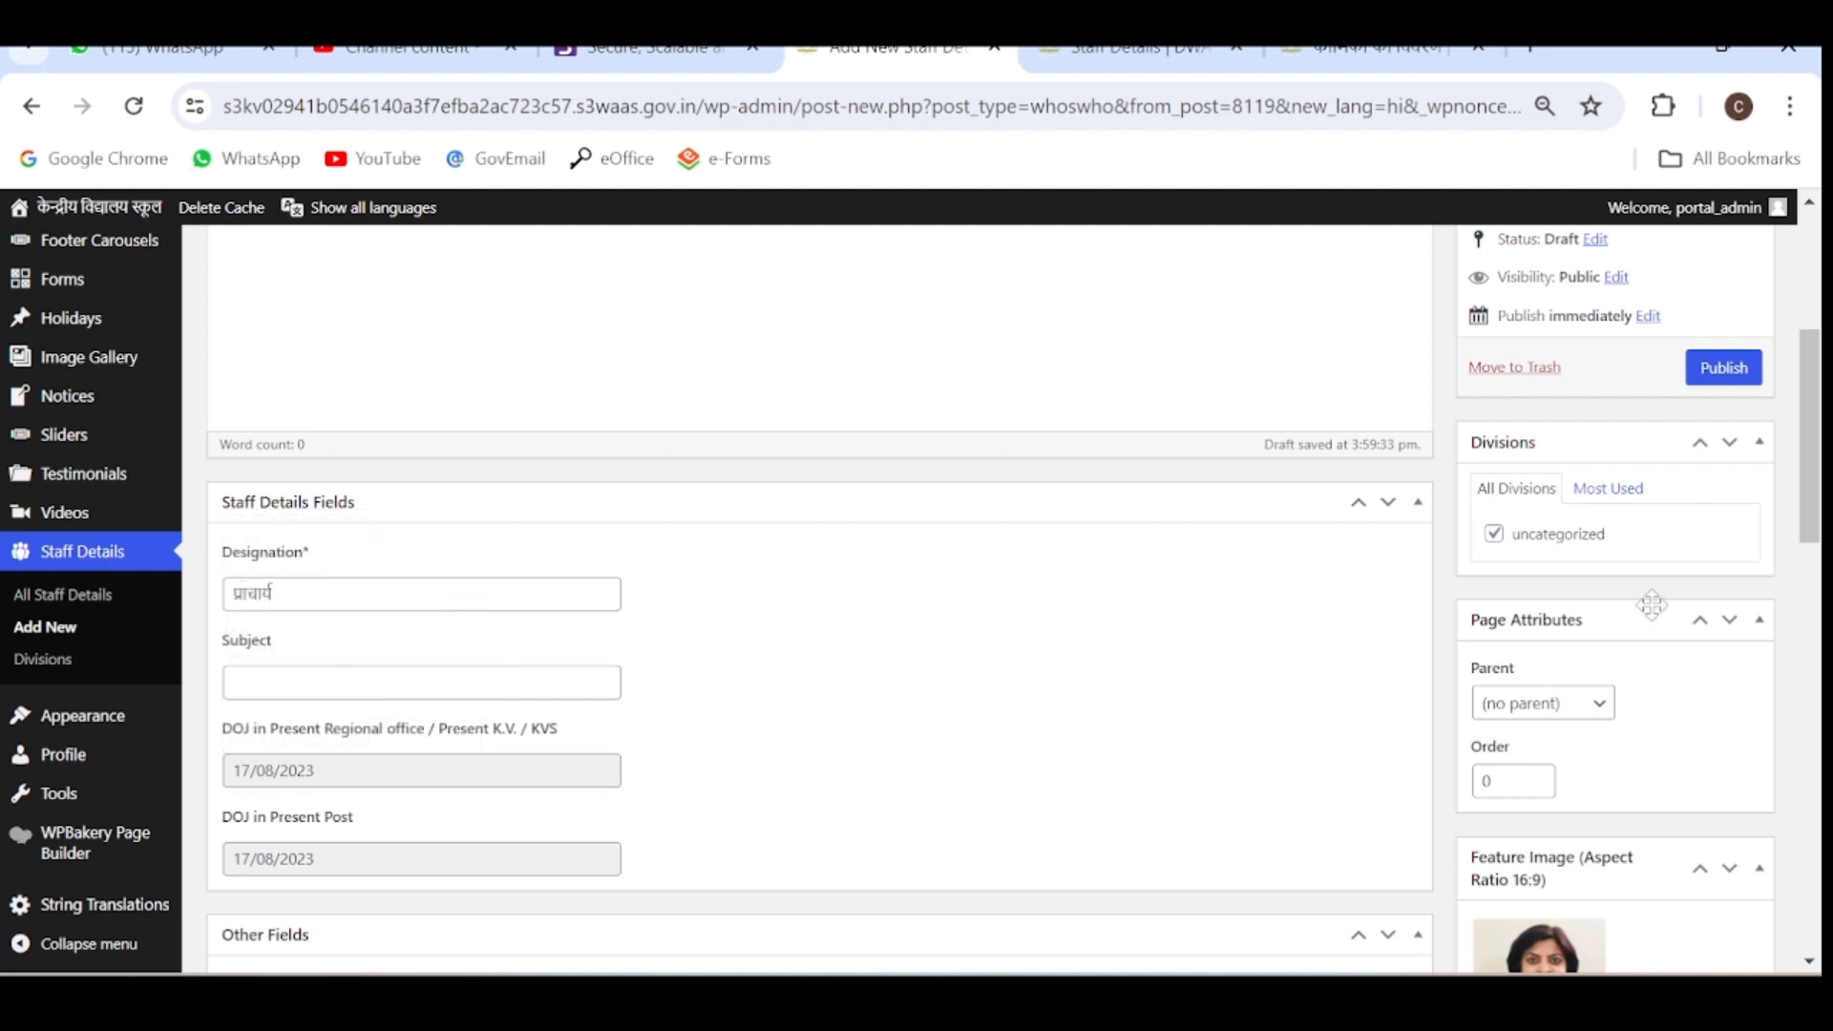
scroll("down", 3)
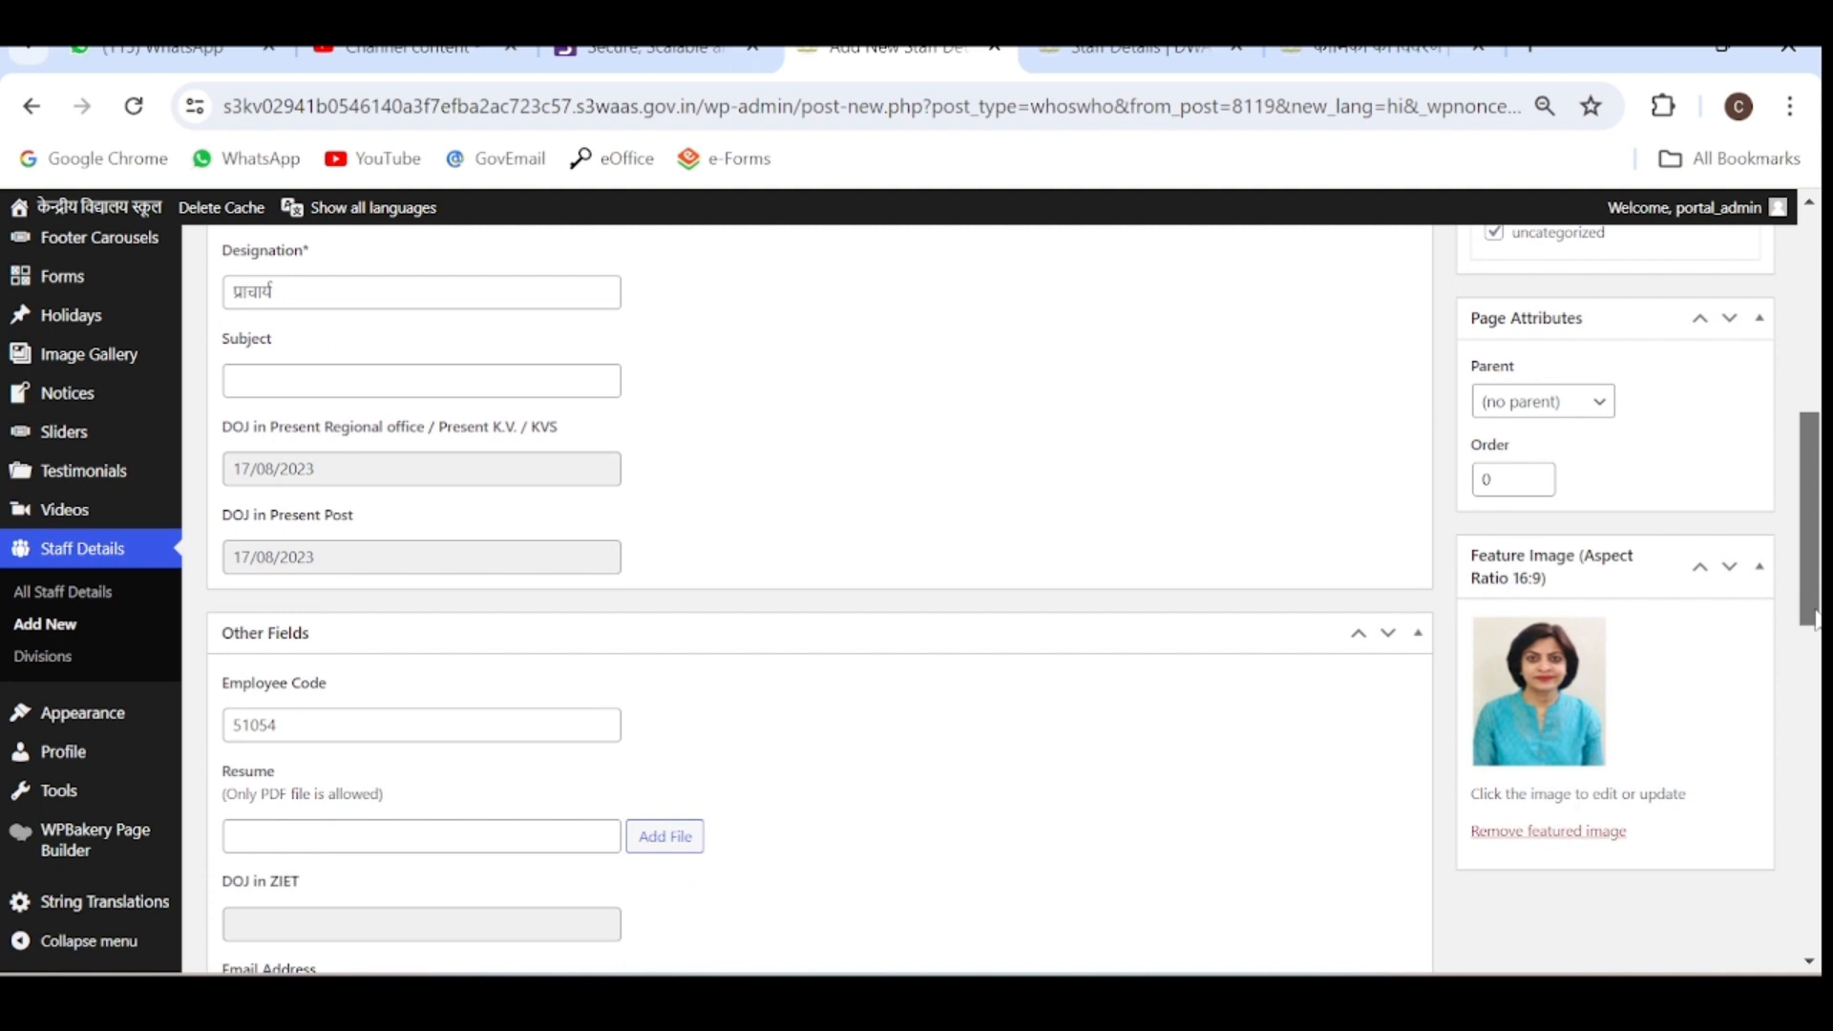
scroll("down", 3)
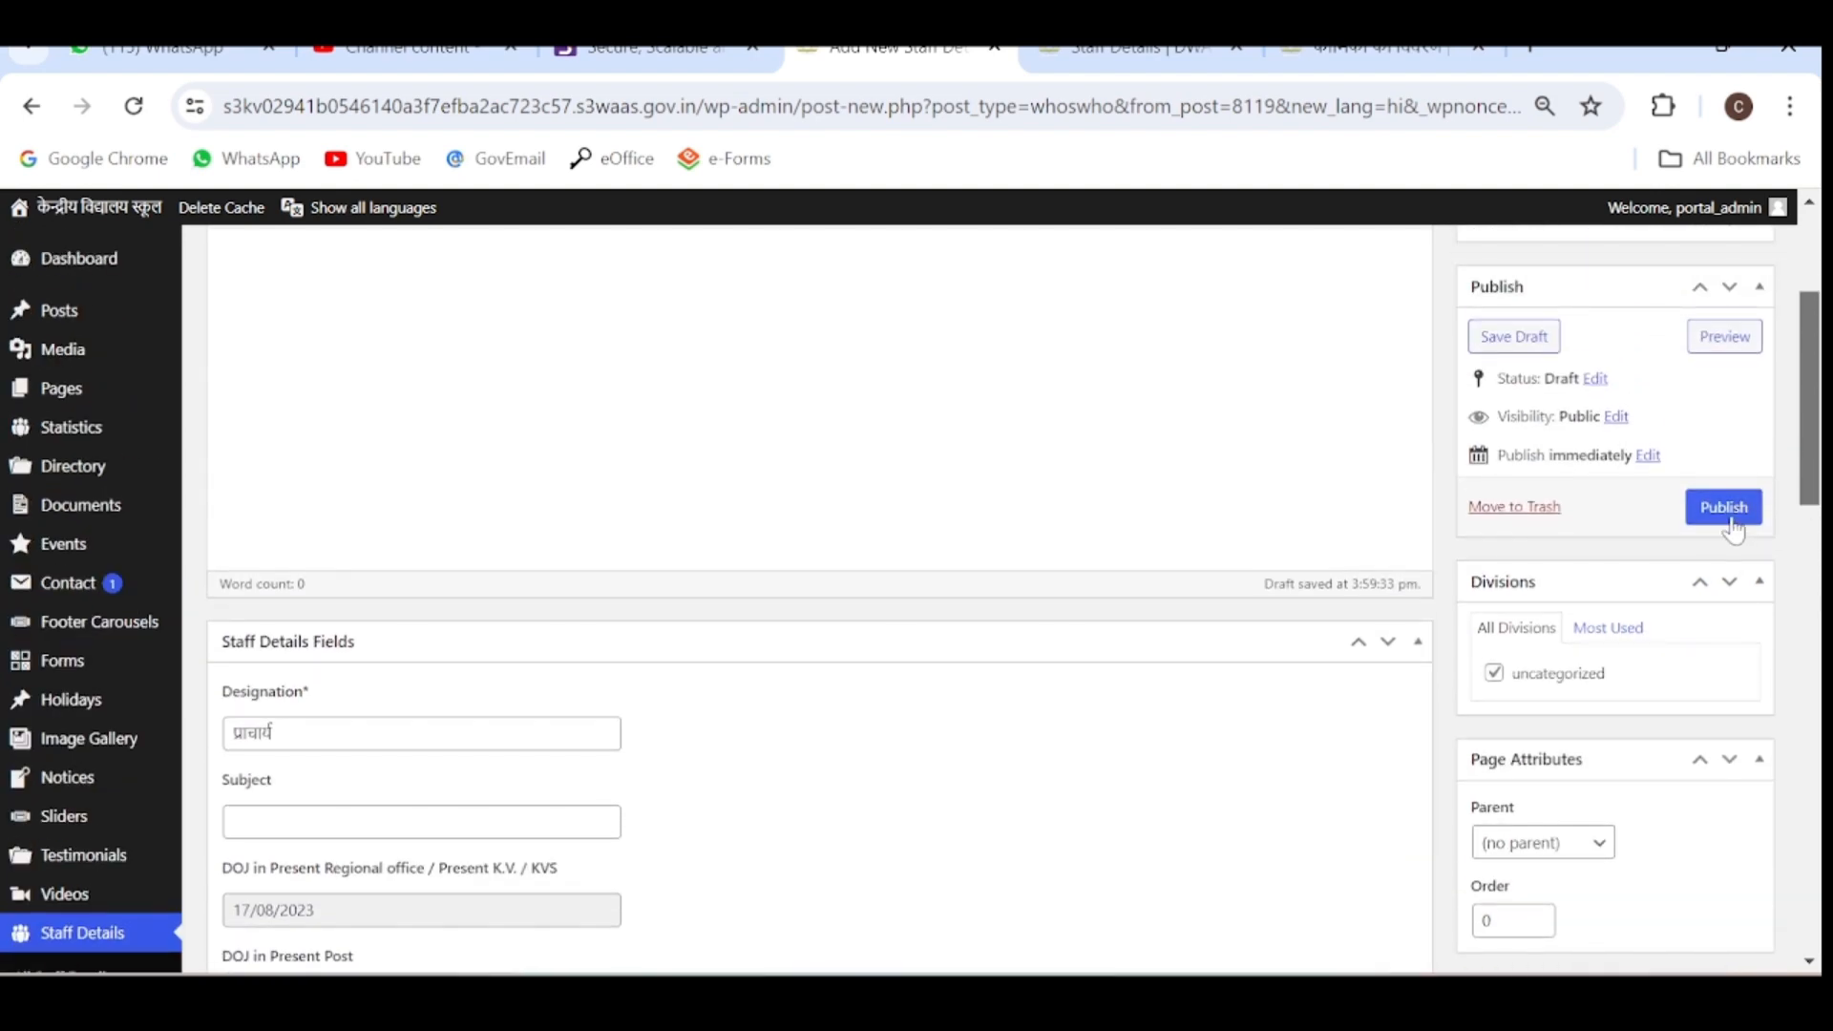
left_click(1723, 507)
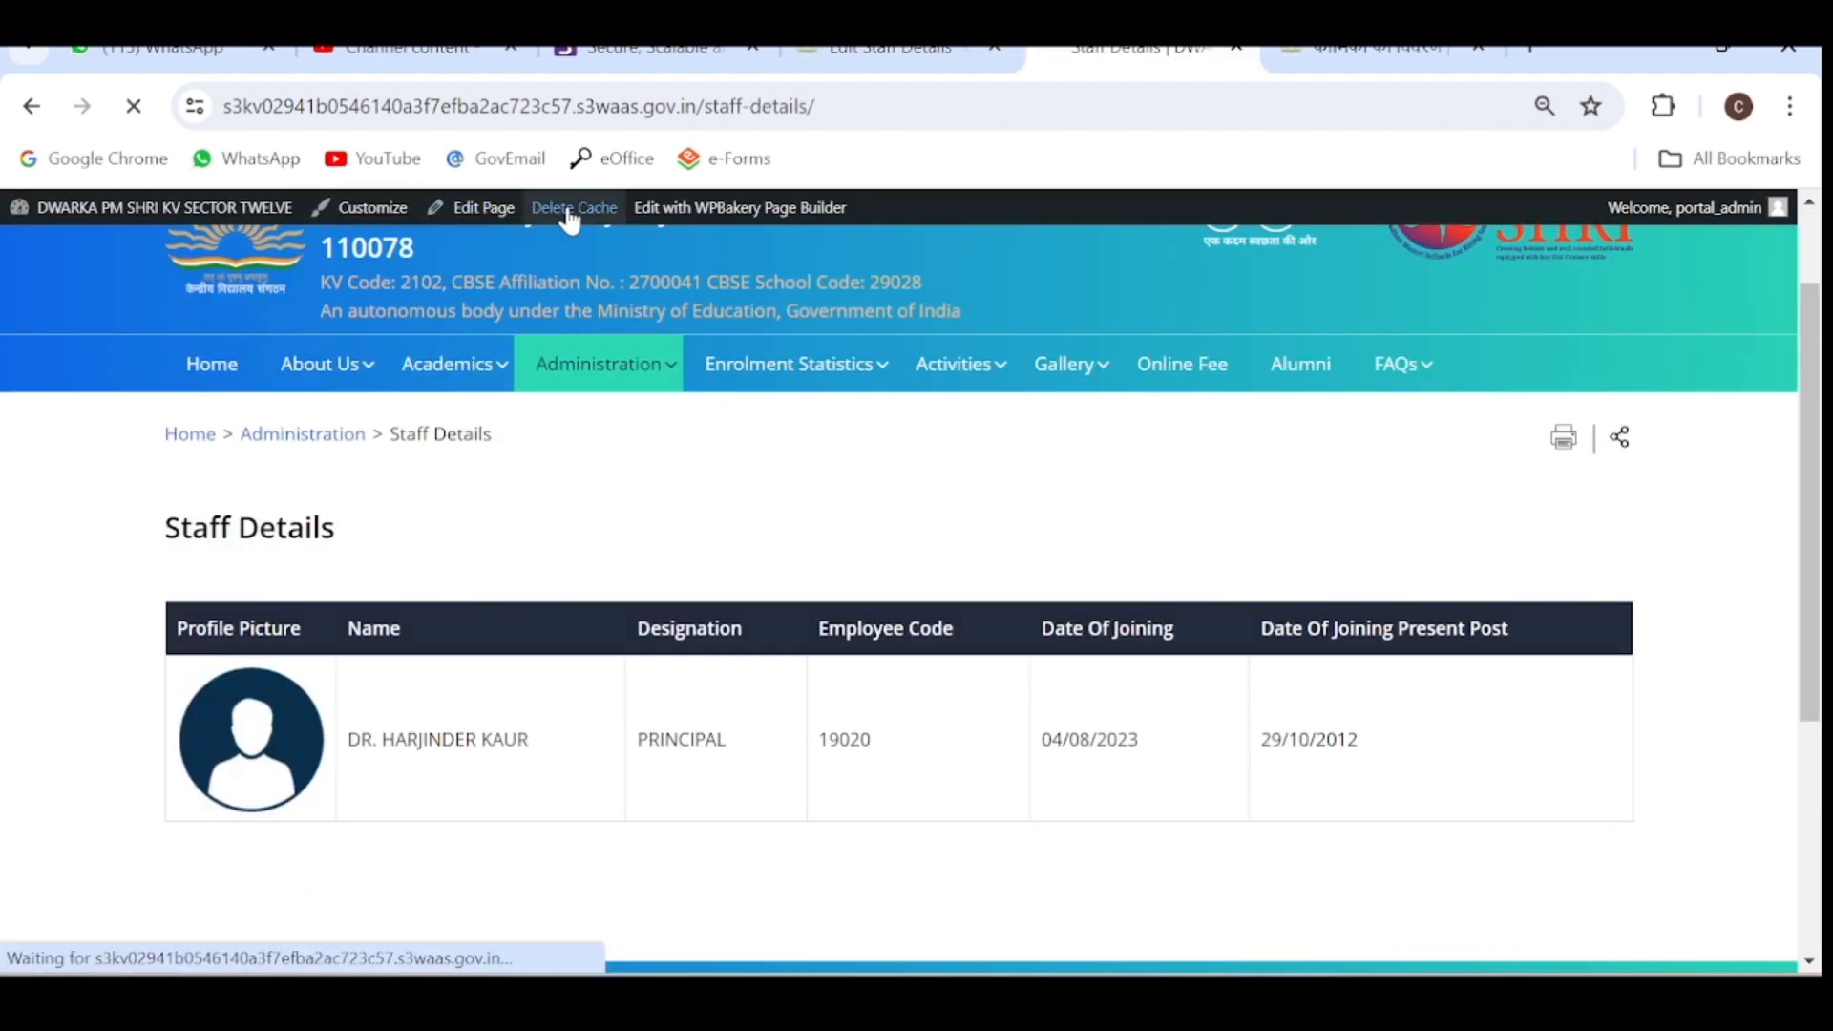
mouse_move(573, 214)
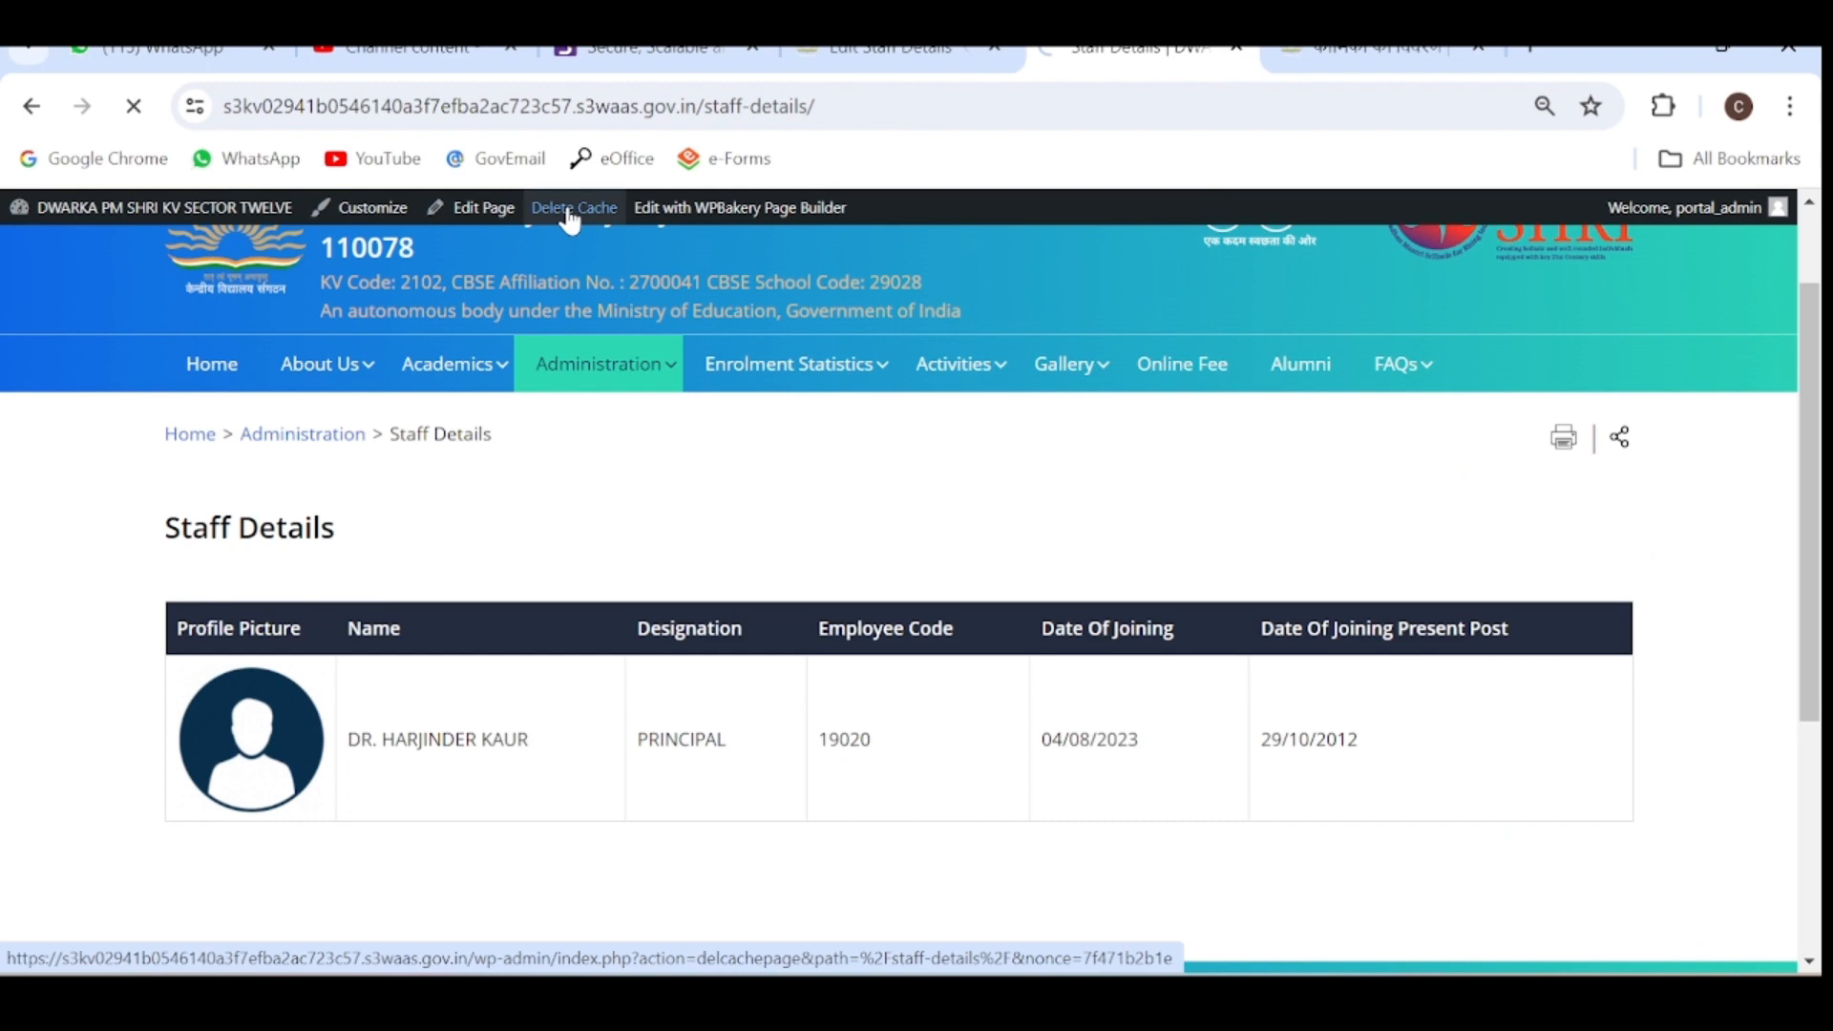
left_click(573, 207)
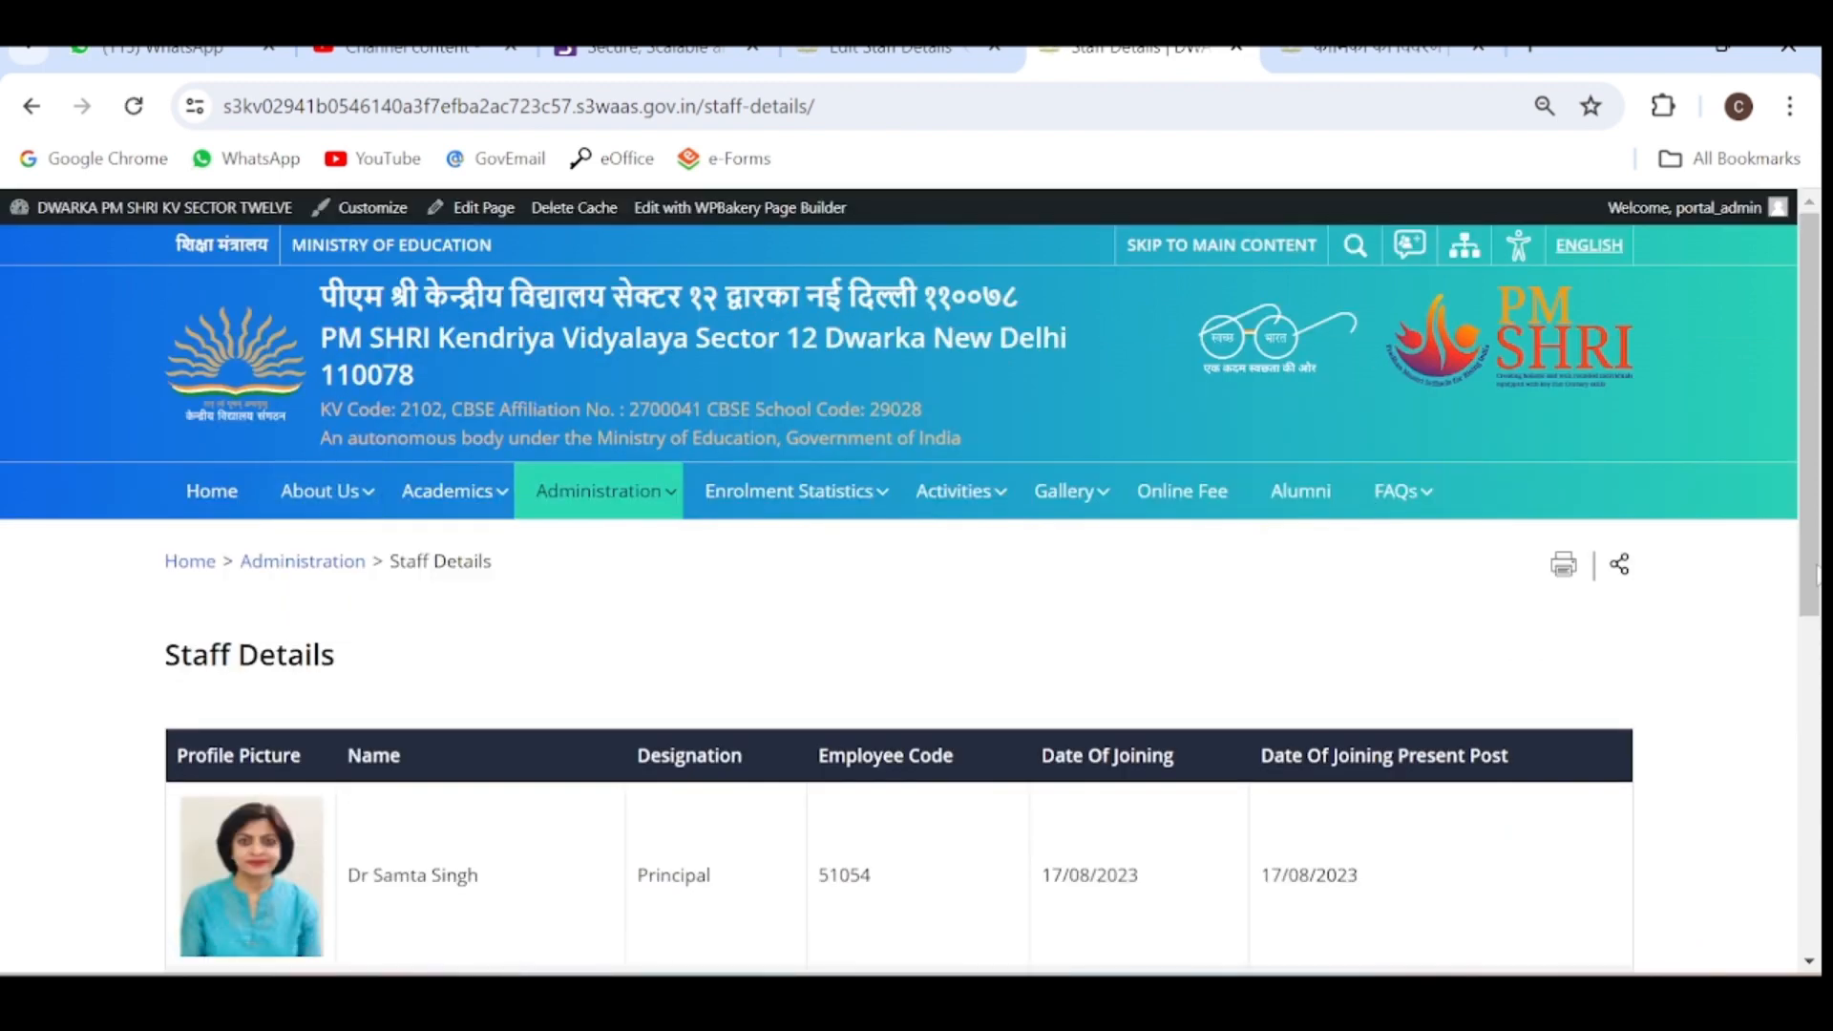
scroll("down", 3)
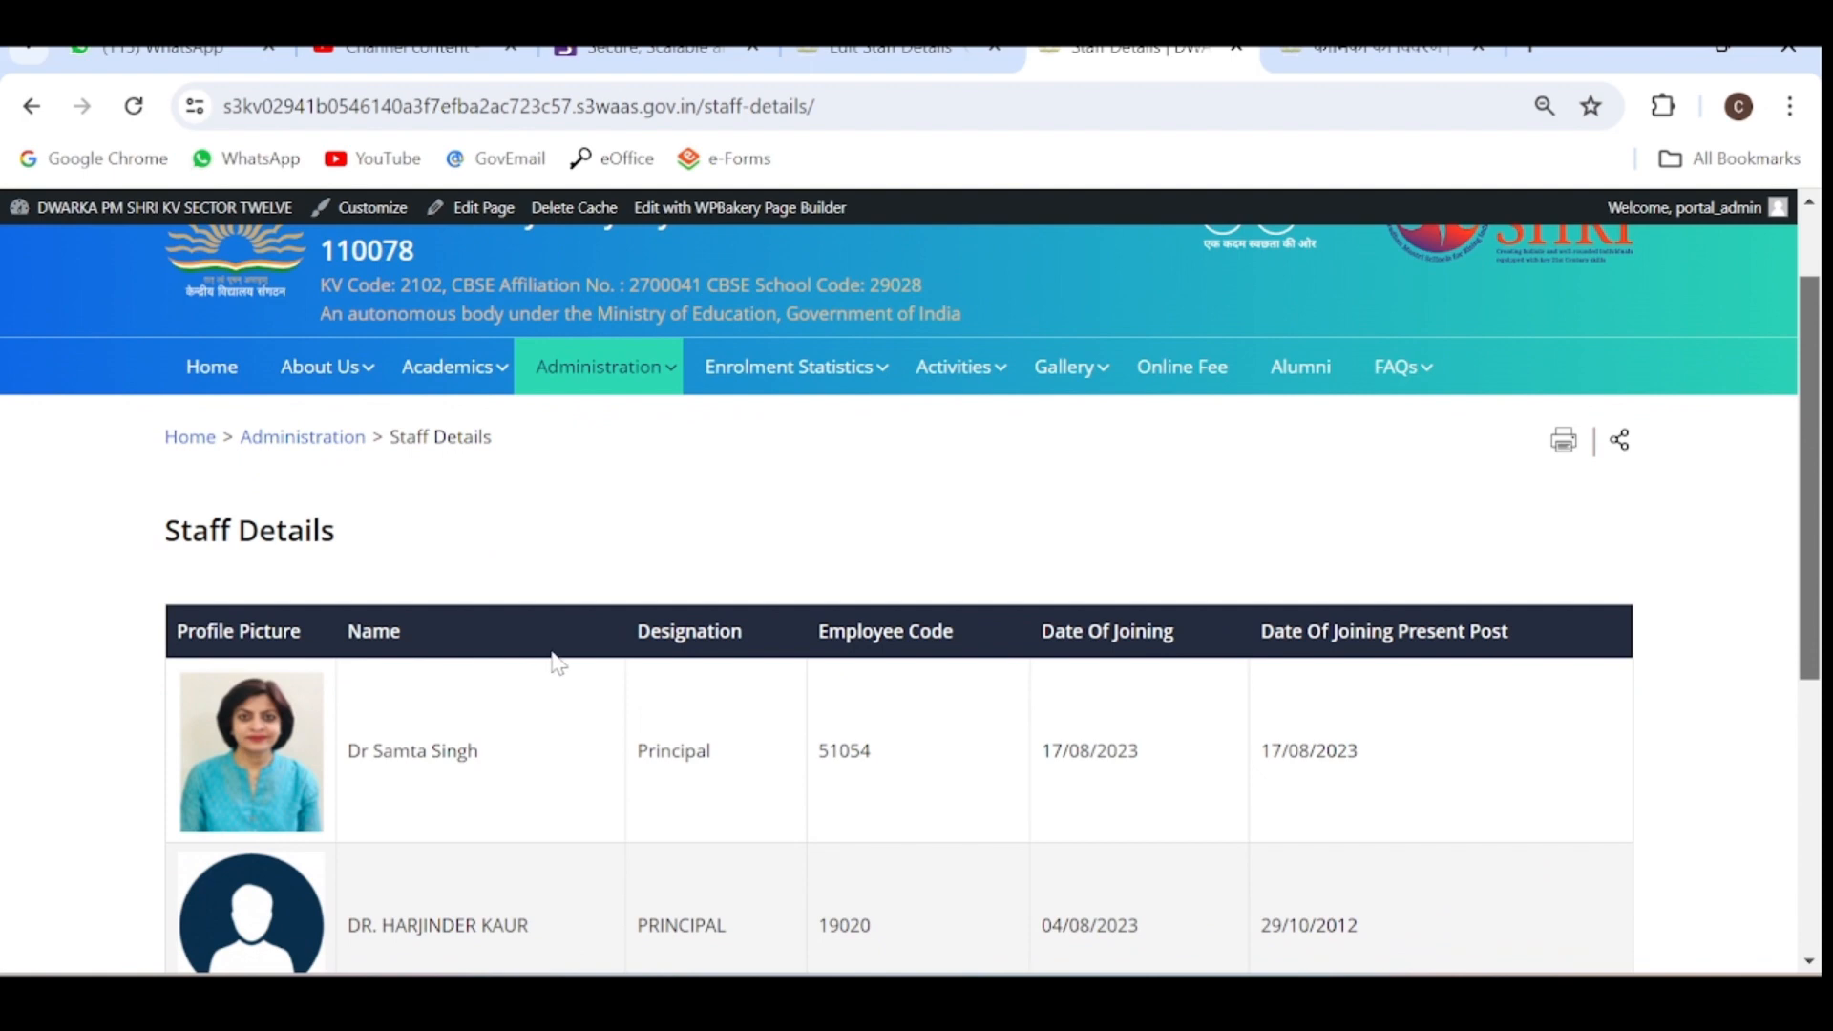
mouse_move(1436, 252)
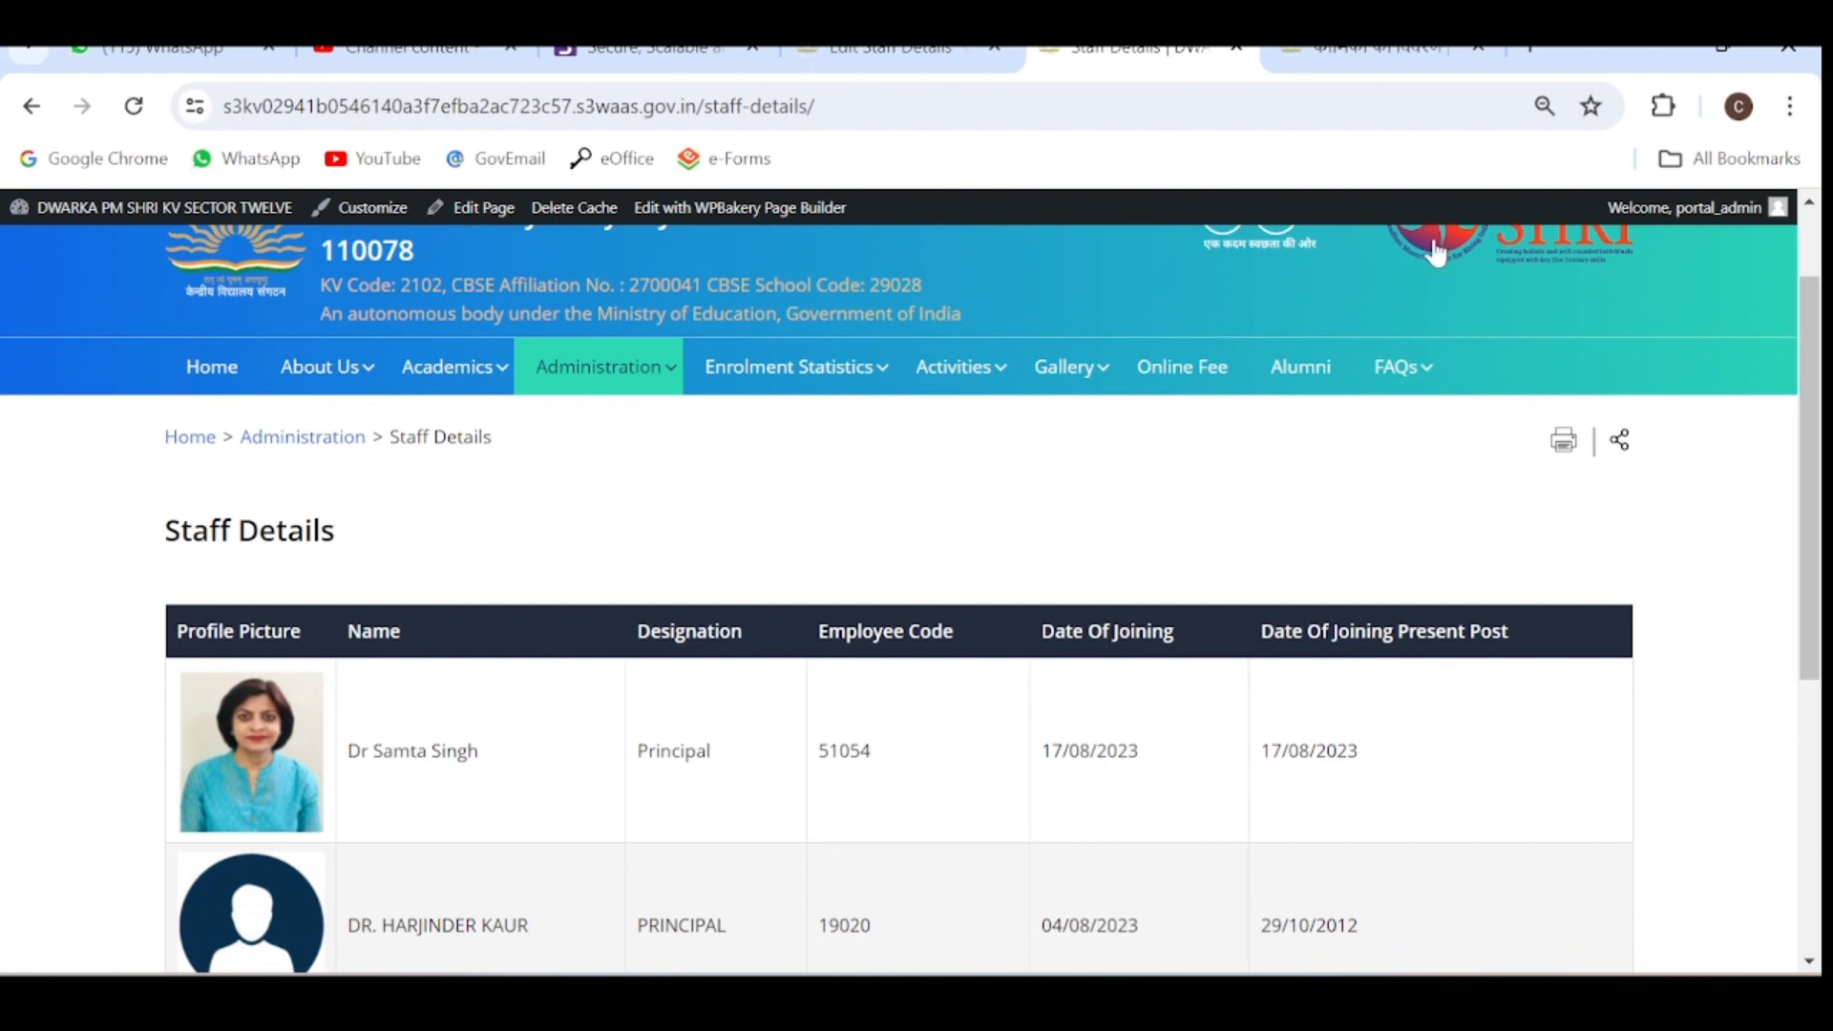
left_click(1378, 46)
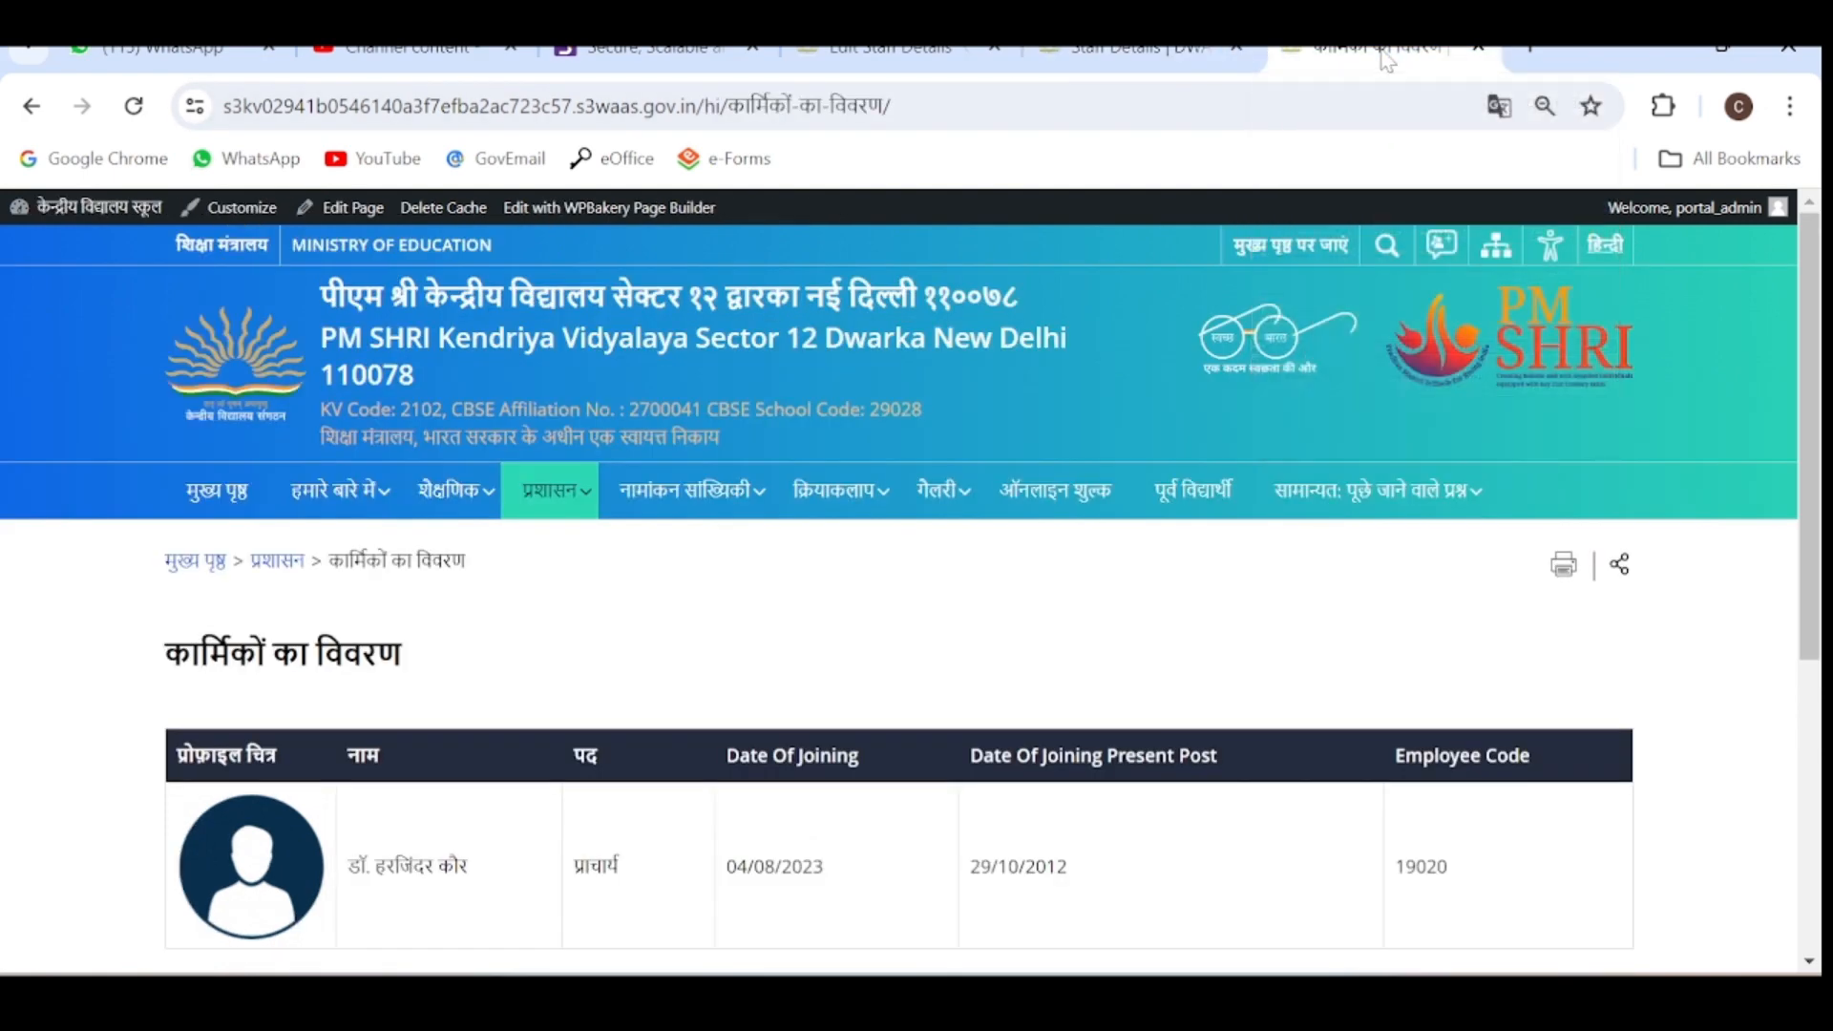
mouse_move(428, 220)
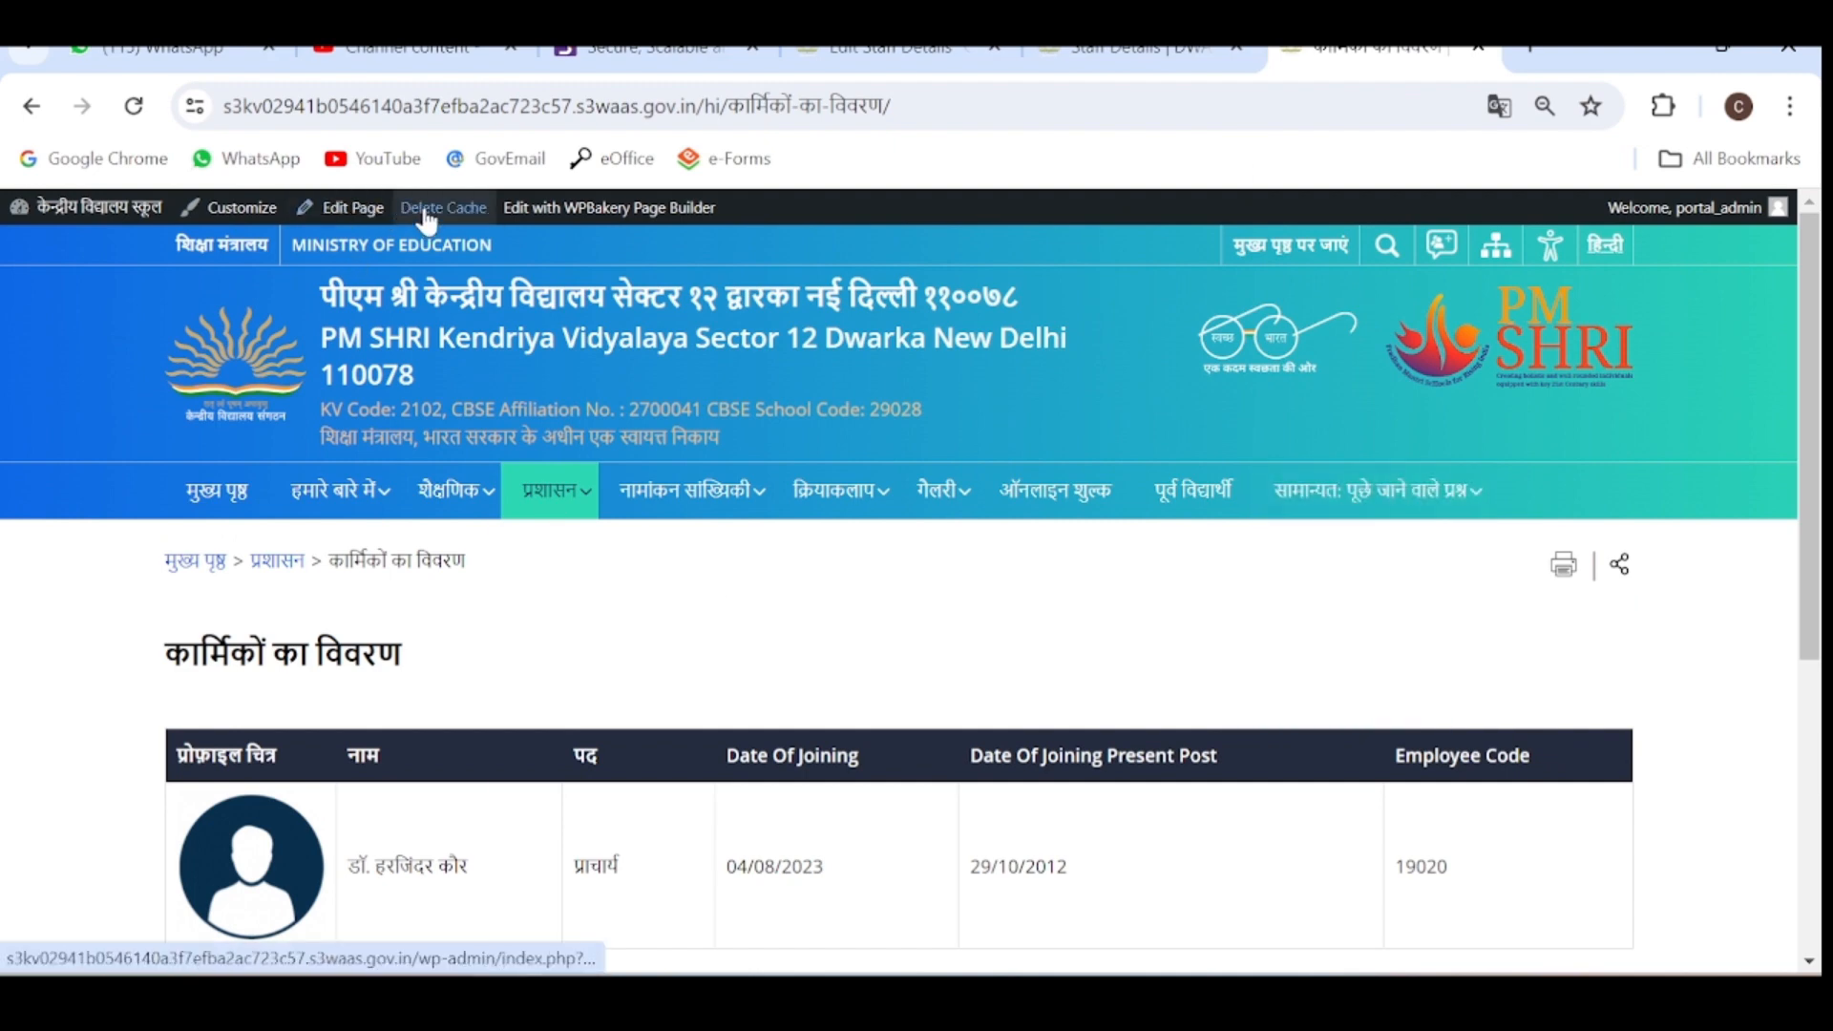
left_click(453, 489)
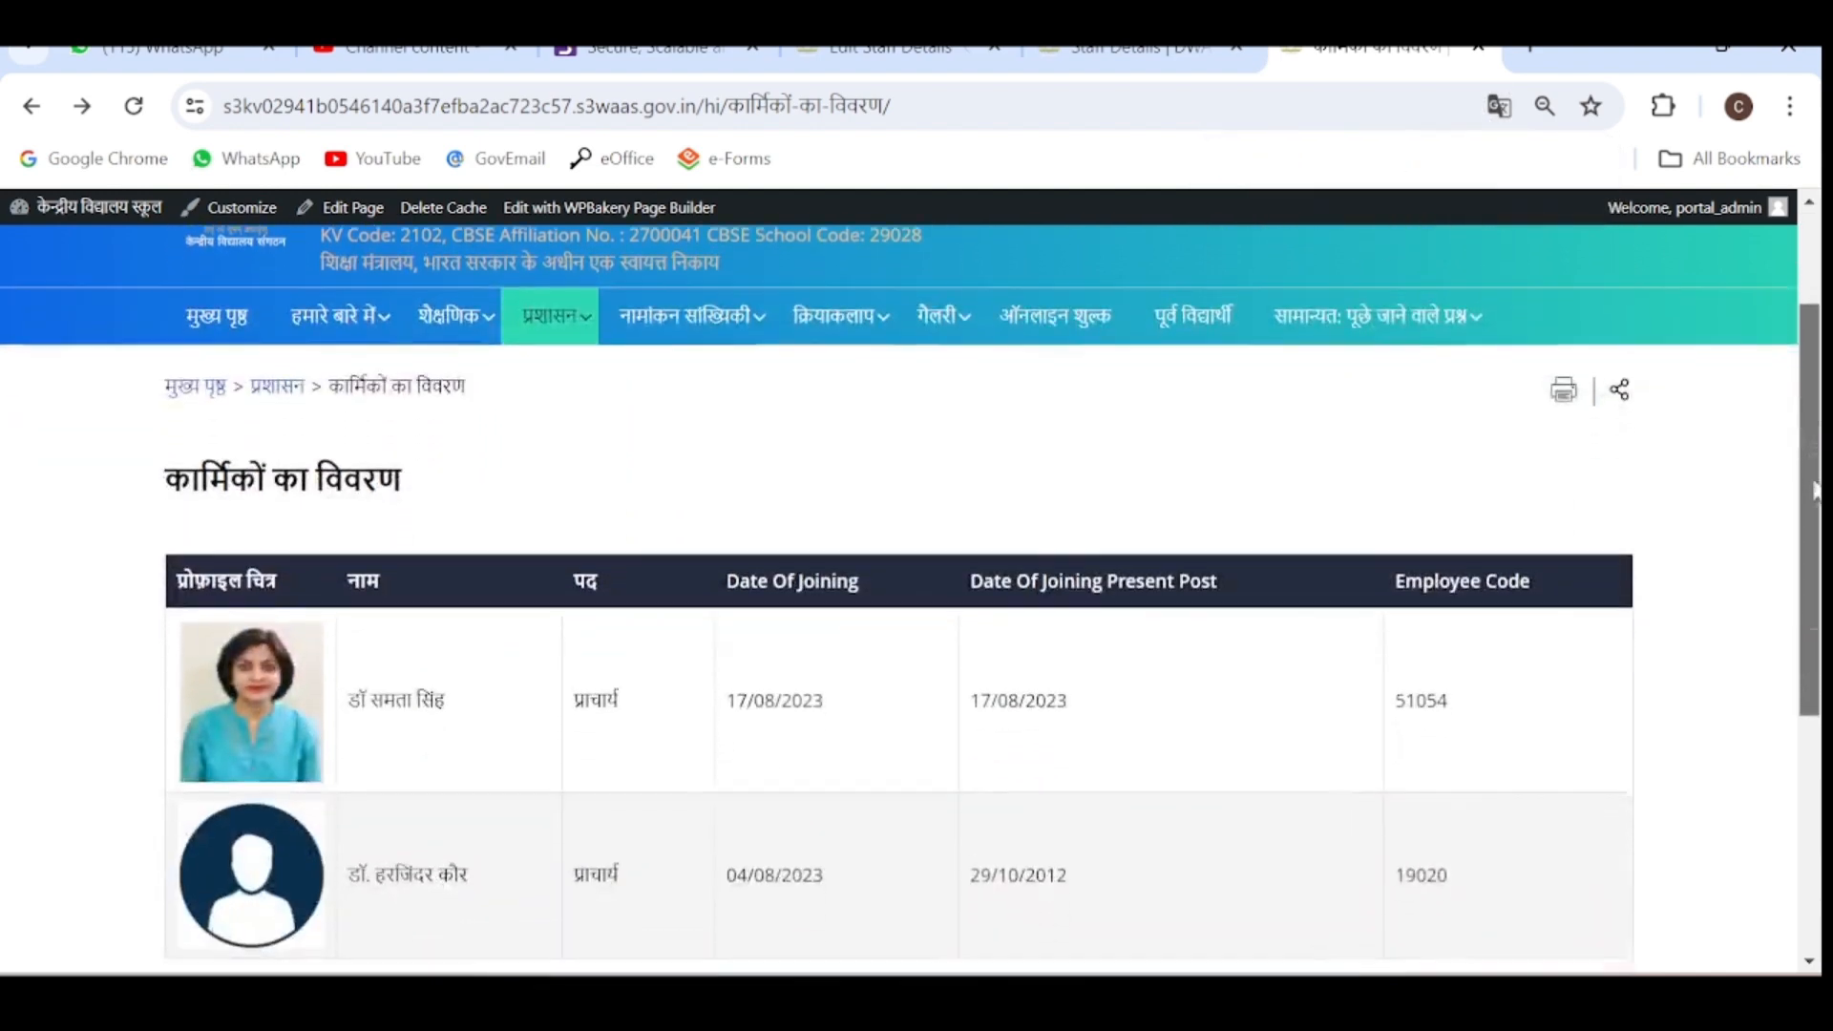
scroll("down", 3)
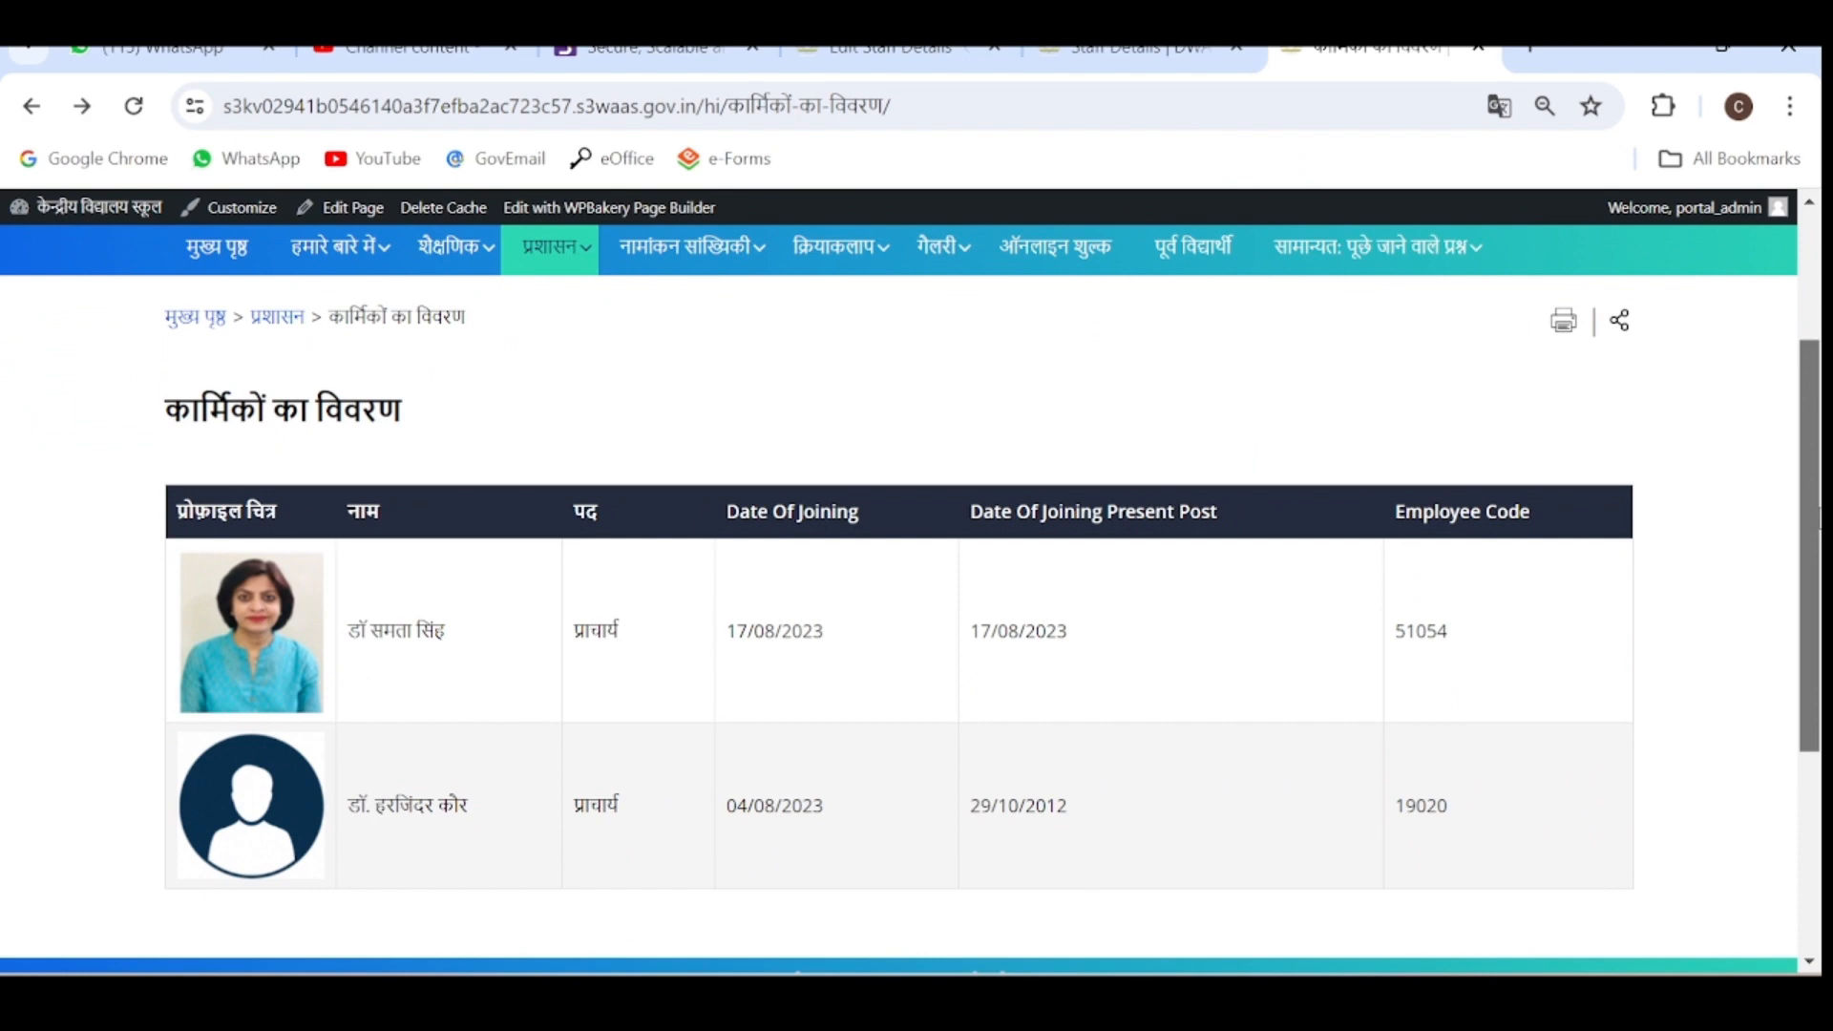
mouse_move(466, 743)
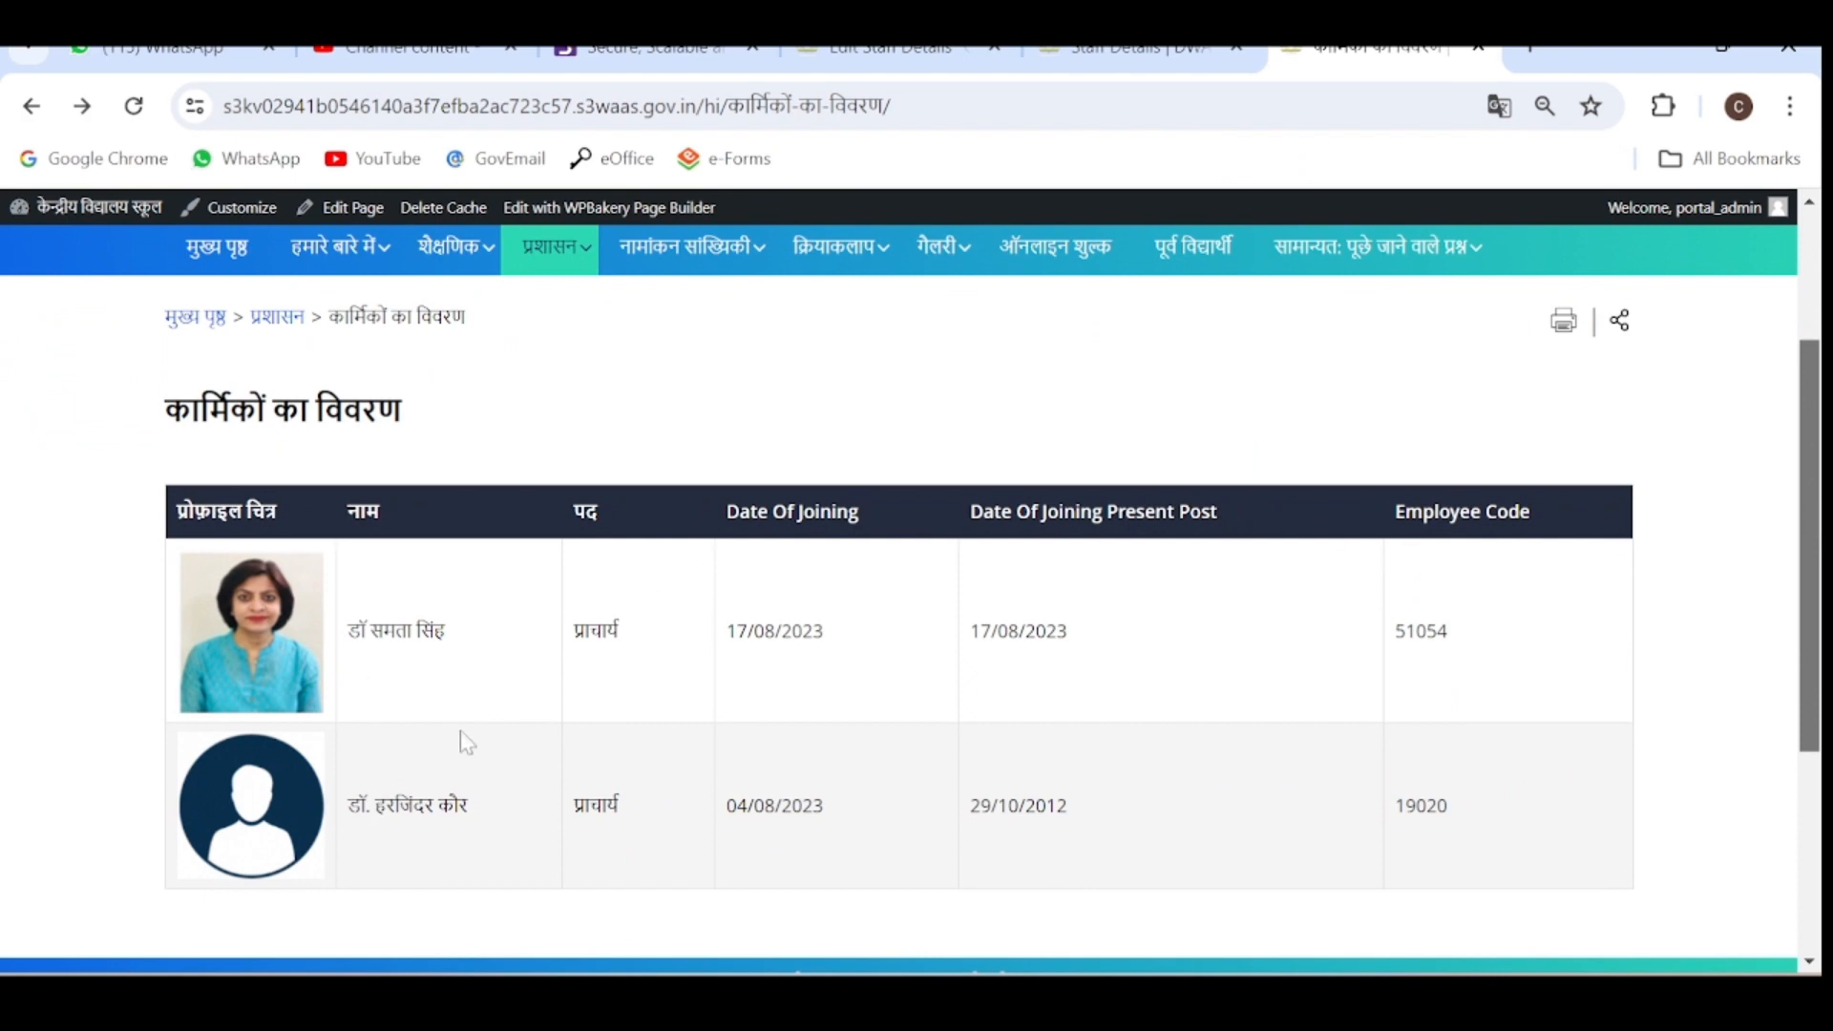
mouse_move(480, 664)
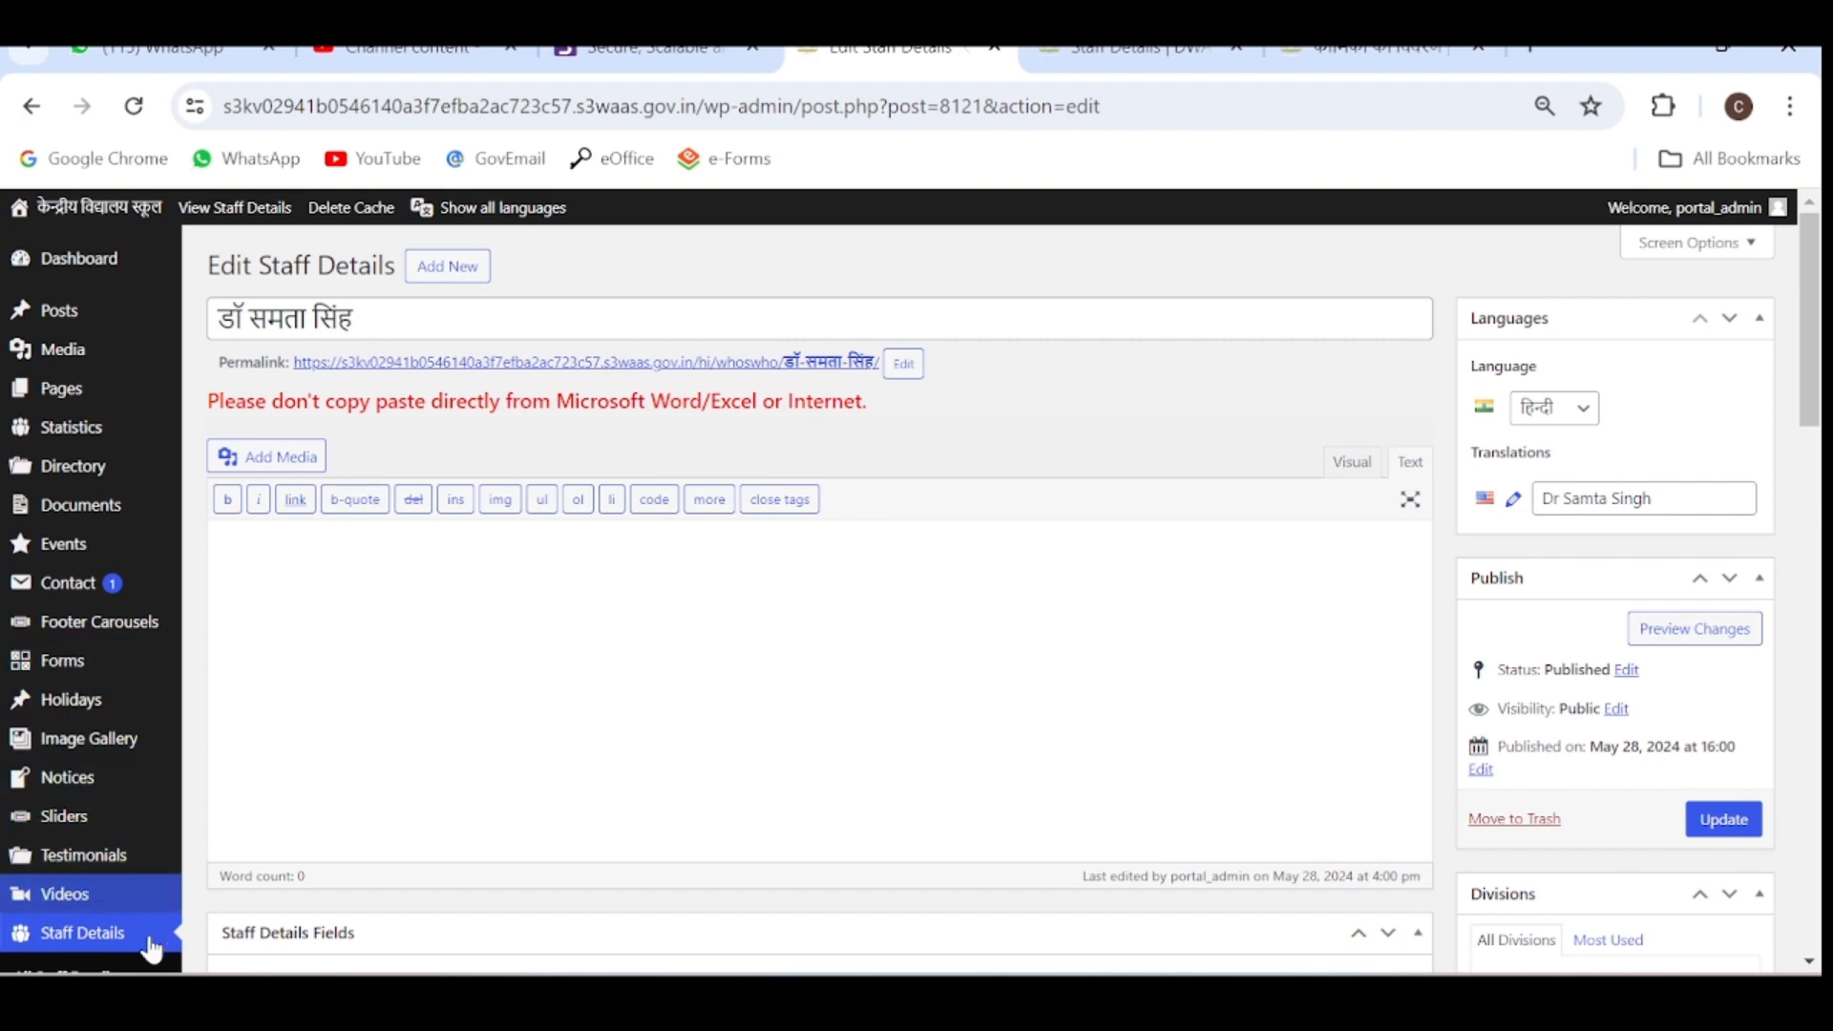
Open the admin Staff Details list showing the four published English and Hindi entries.
left_click(77, 932)
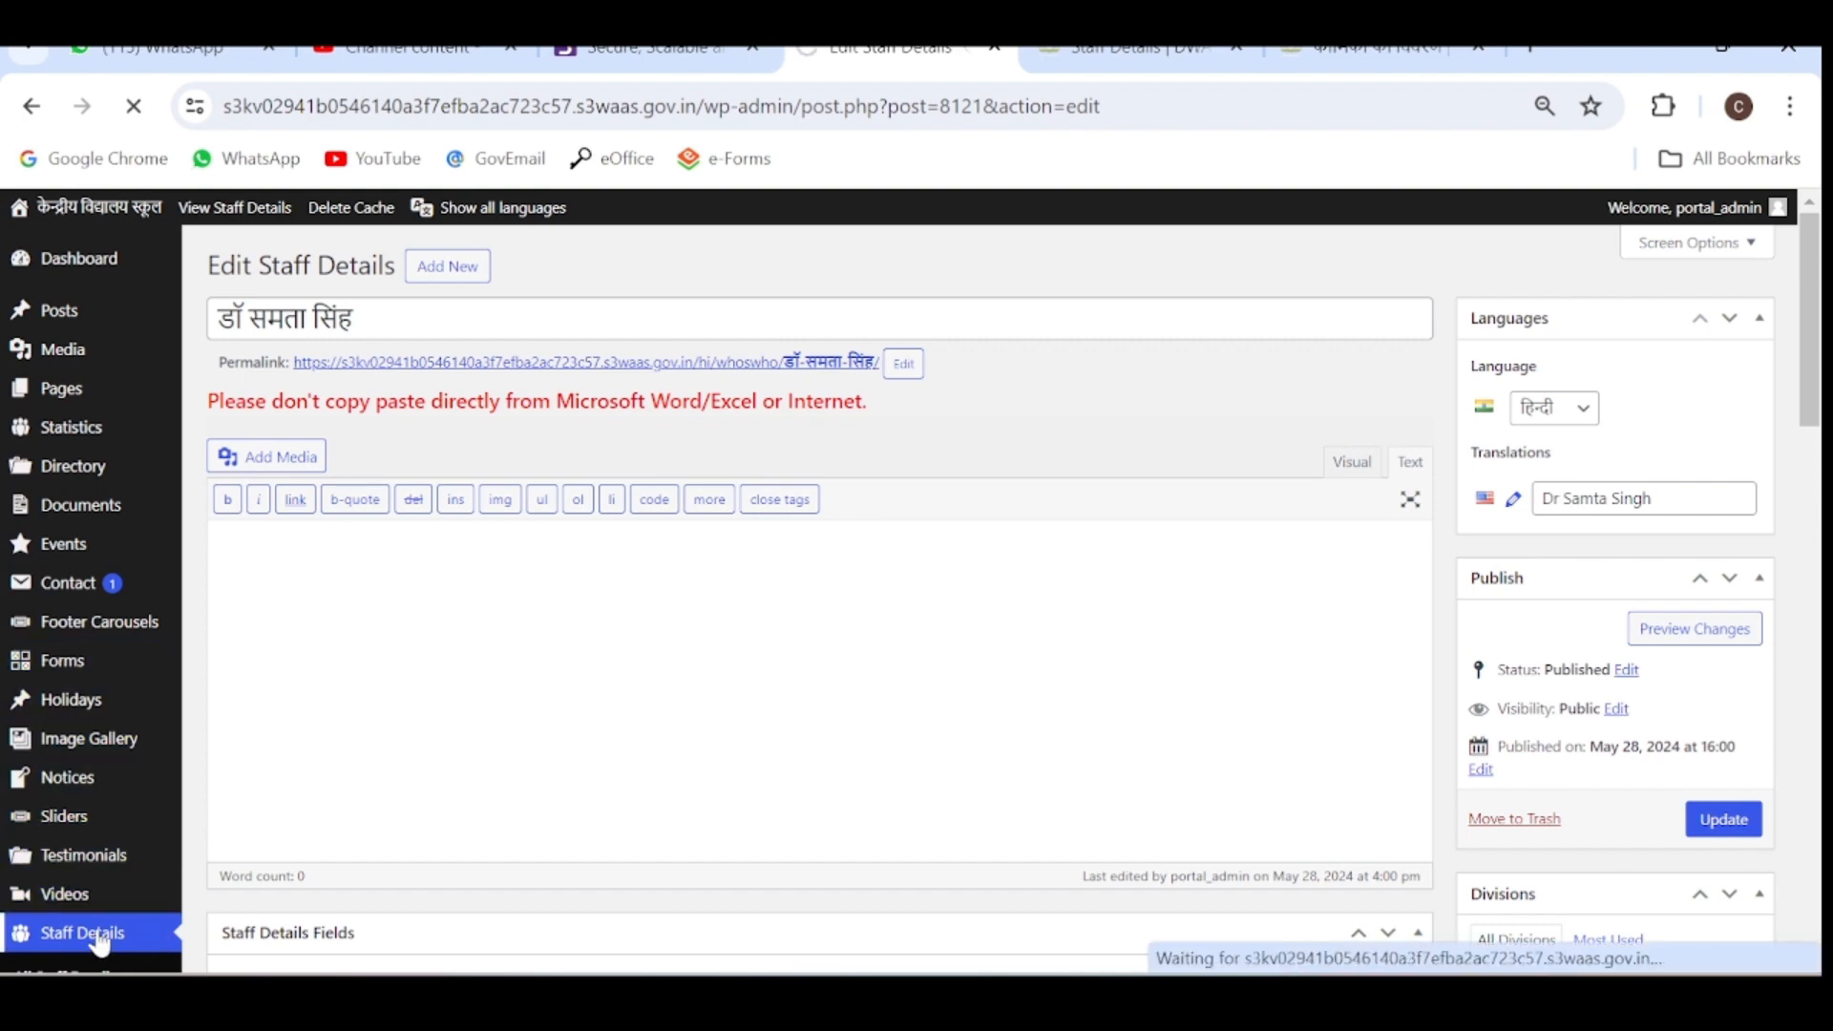
left_click(81, 932)
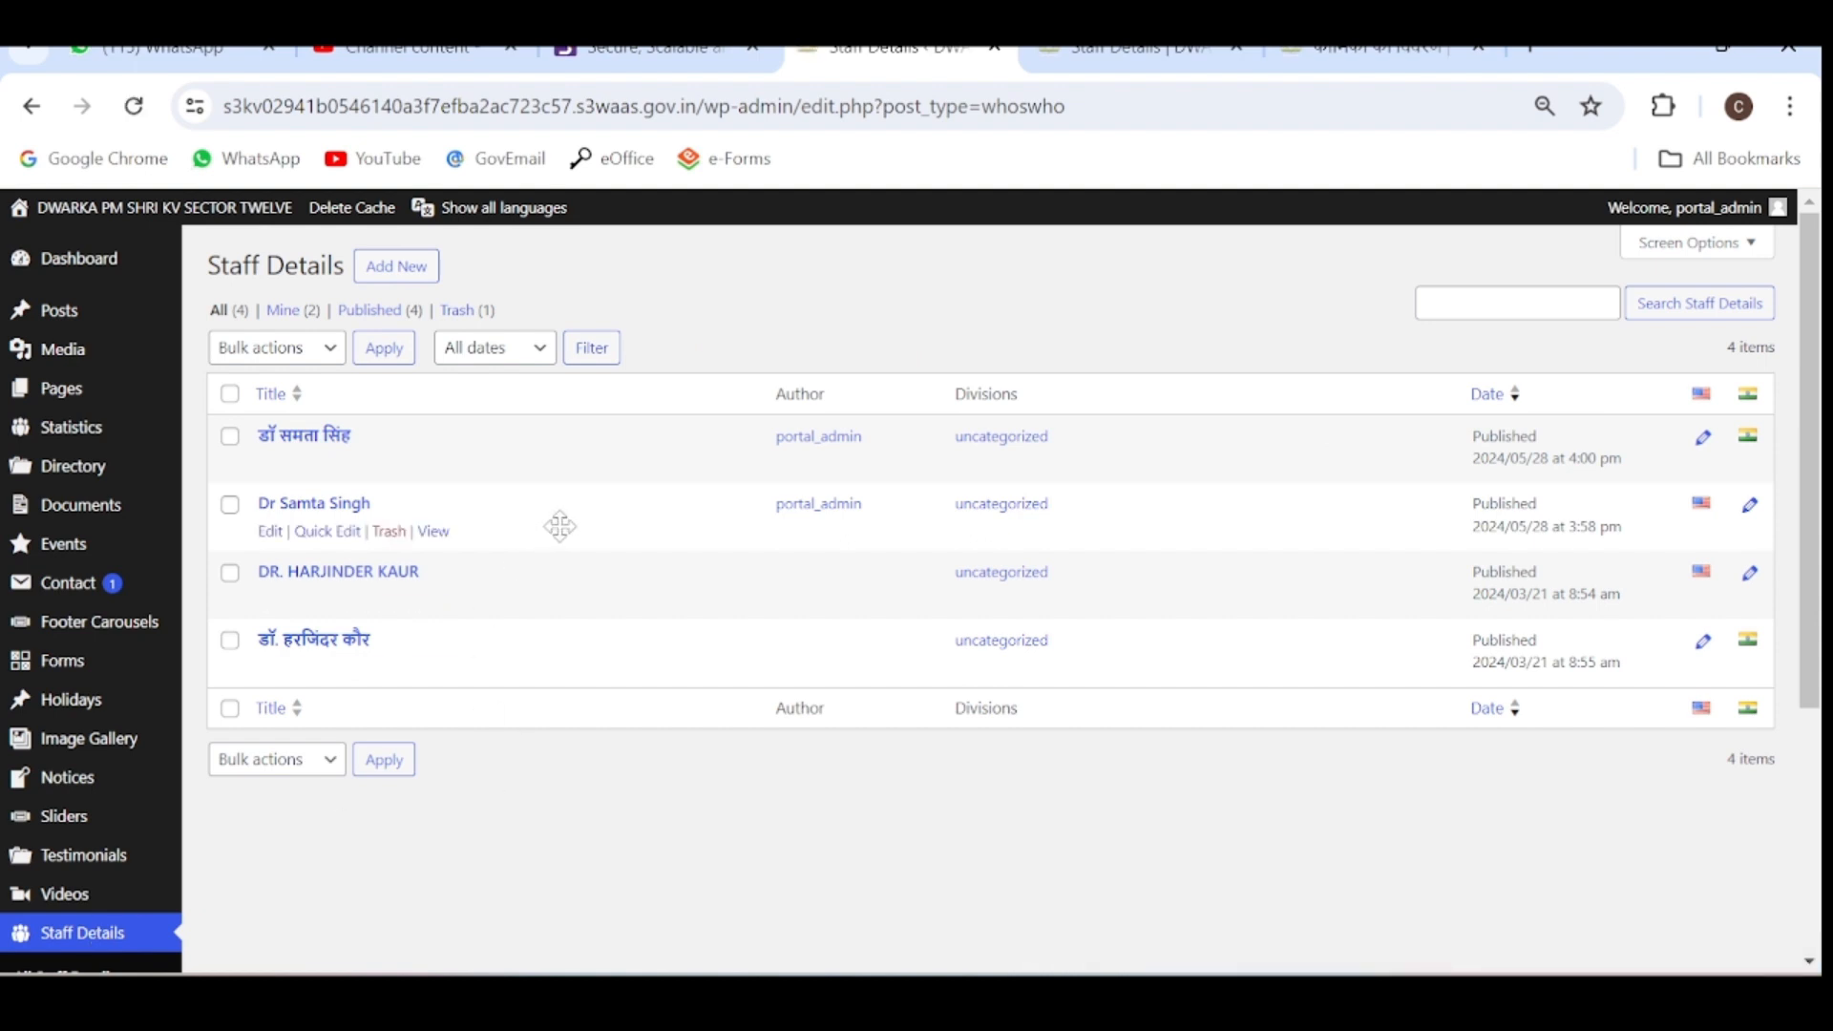
mouse_move(538, 582)
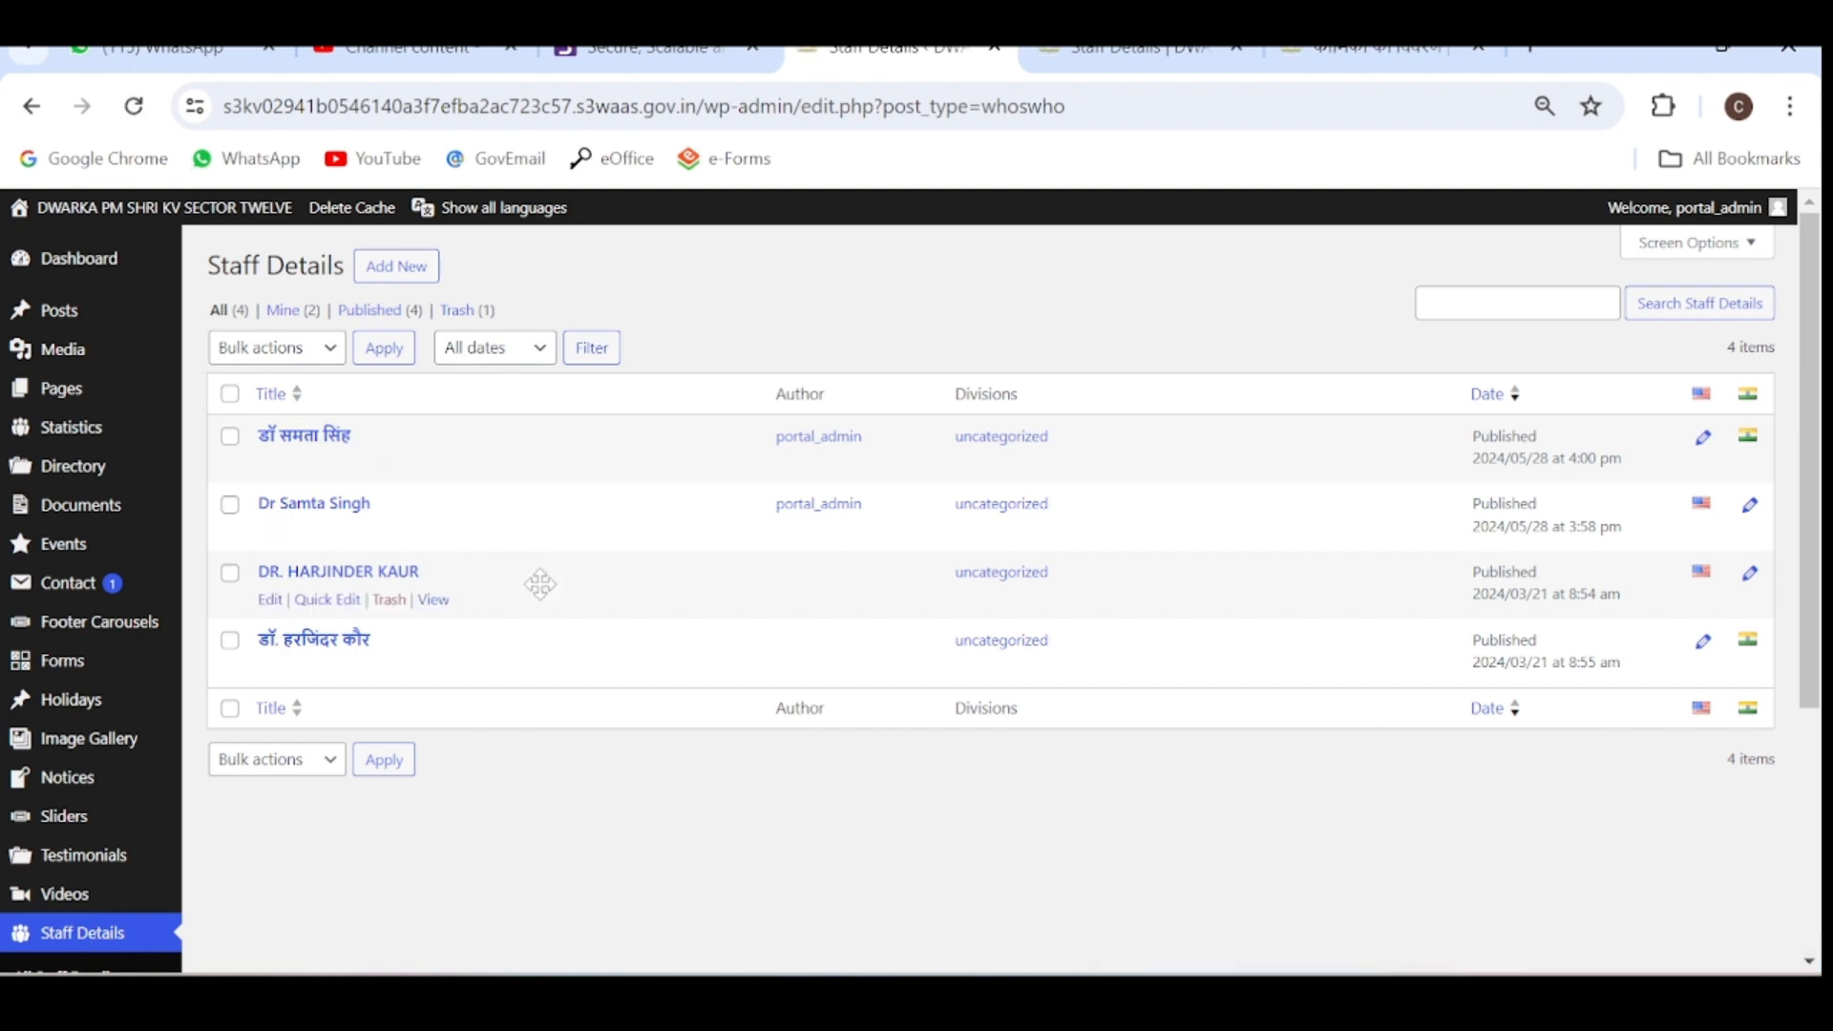
mouse_move(578, 584)
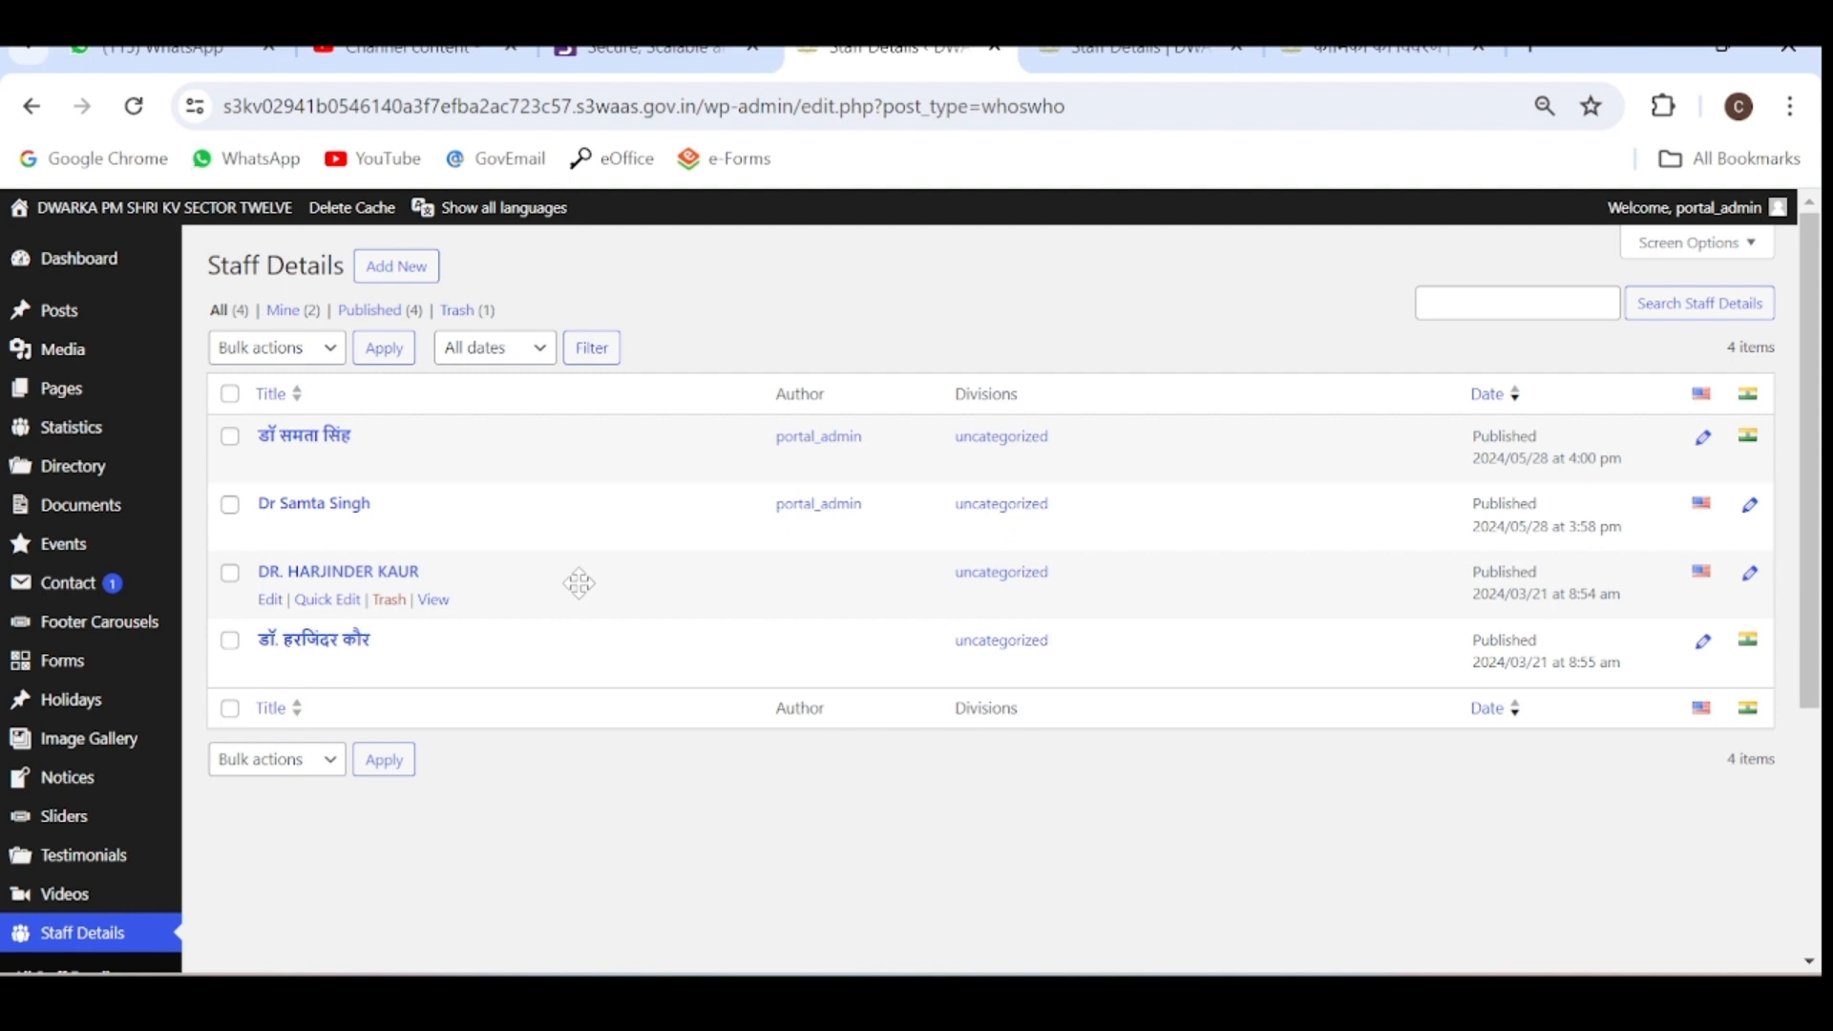
mouse_move(559, 596)
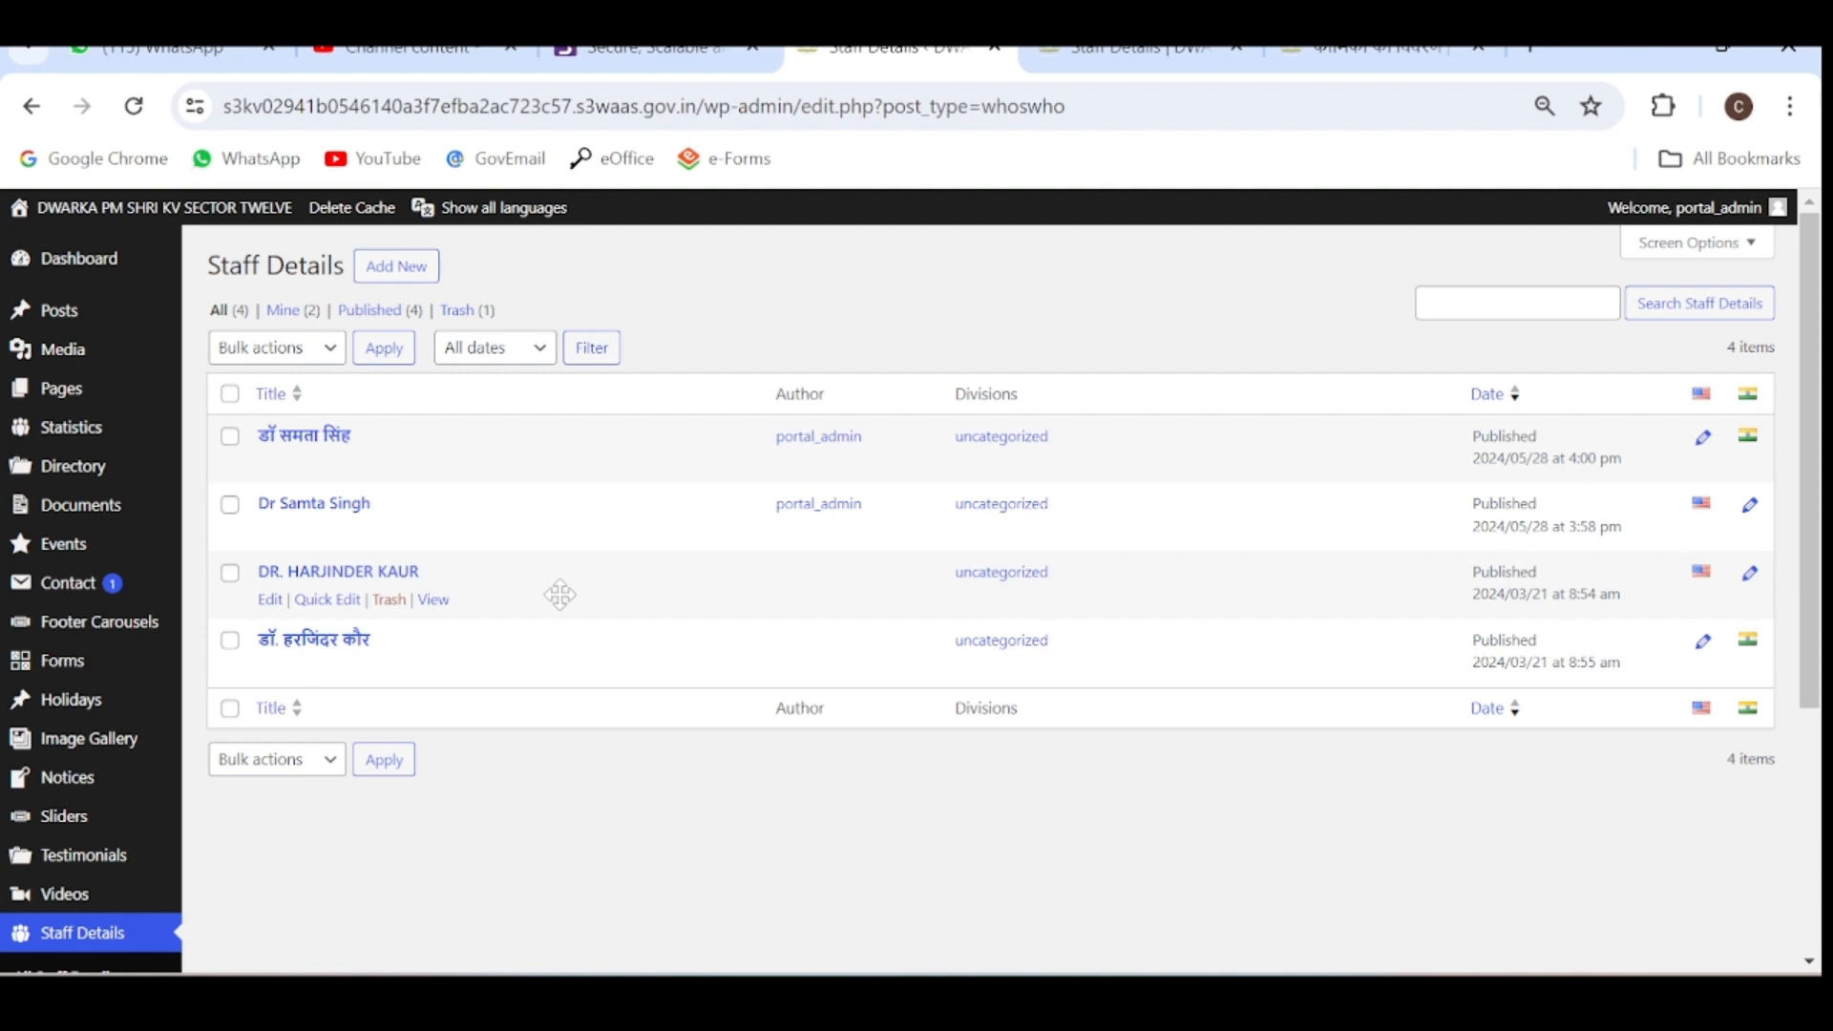
mouse_move(532, 588)
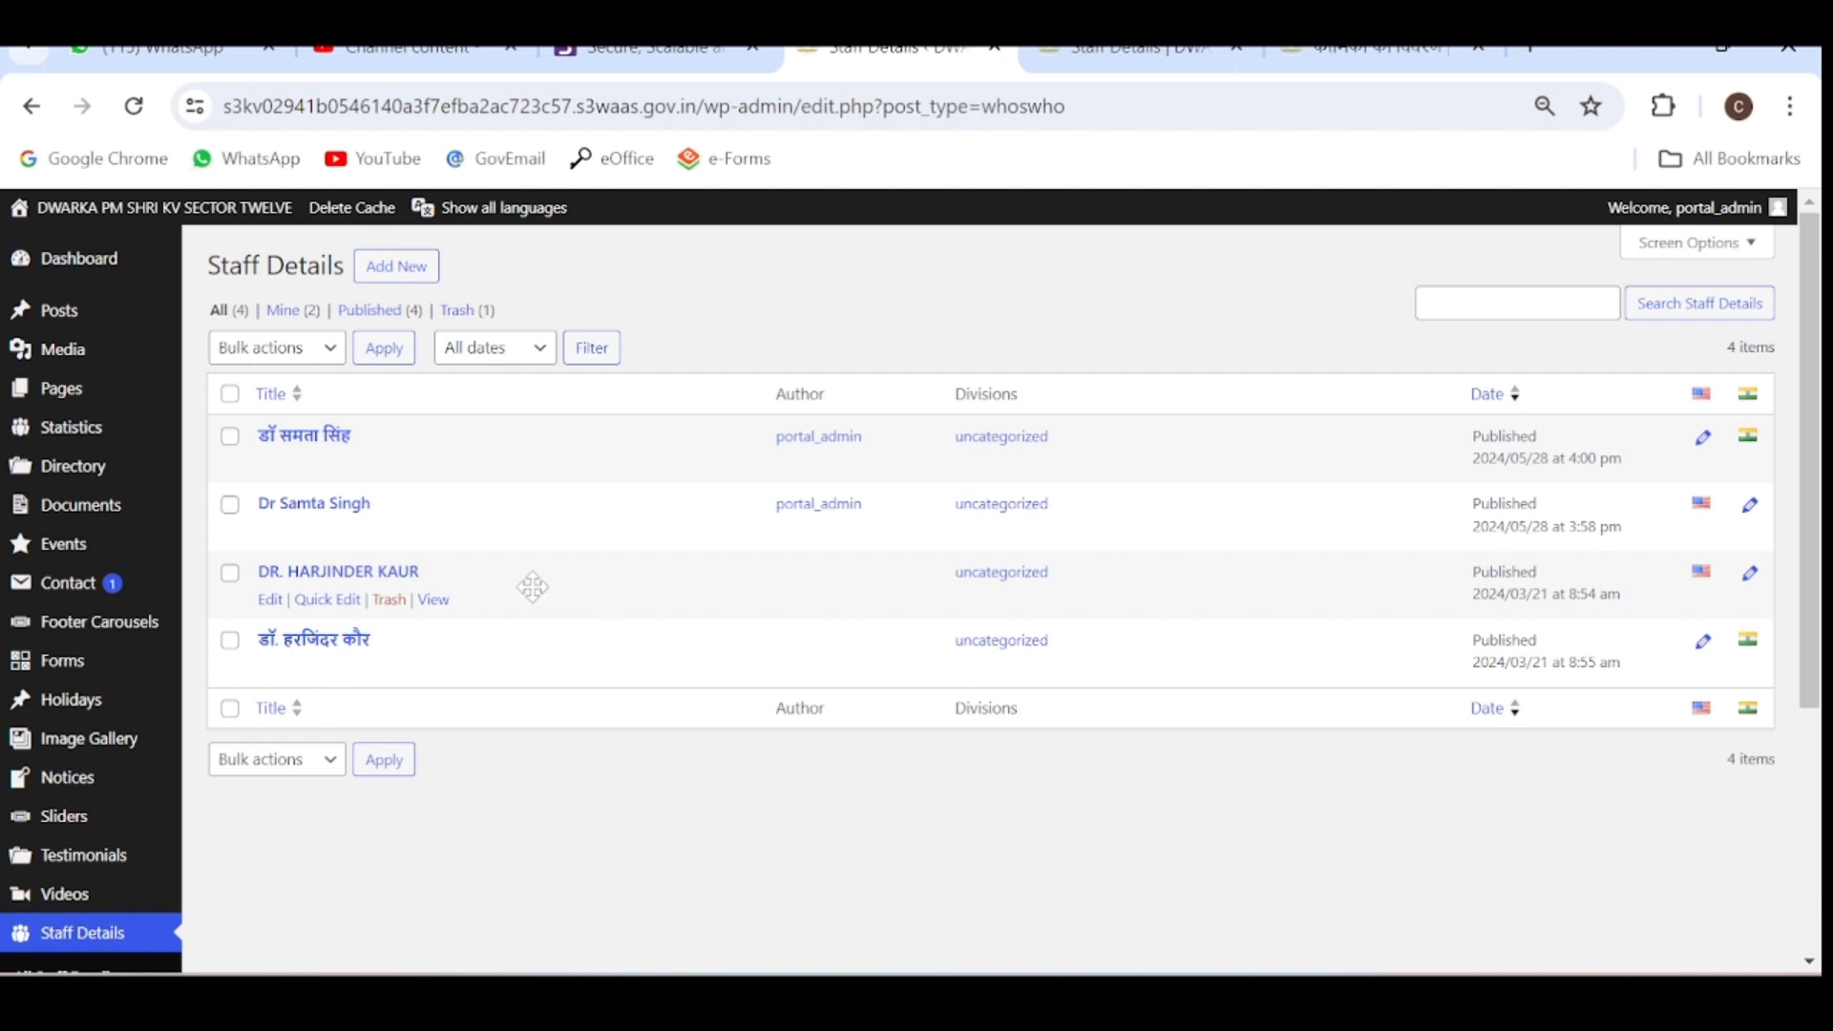
mouse_move(527, 592)
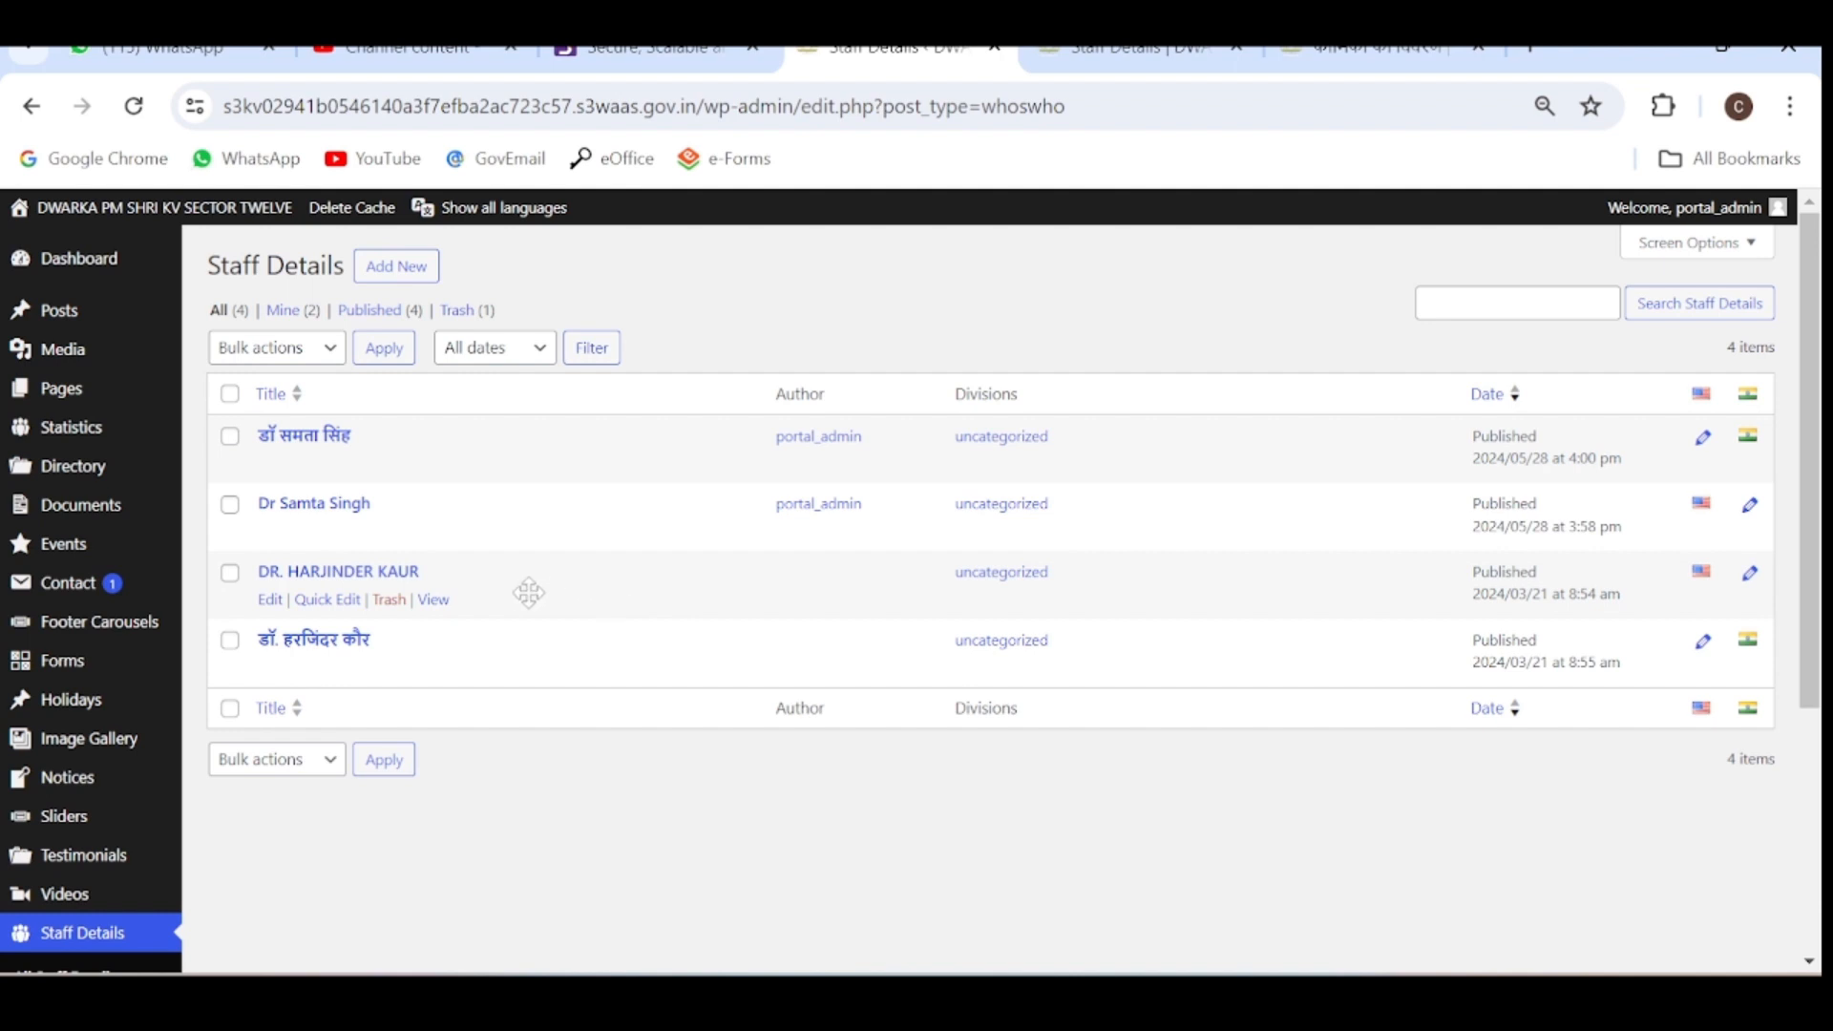
mouse_move(561, 588)
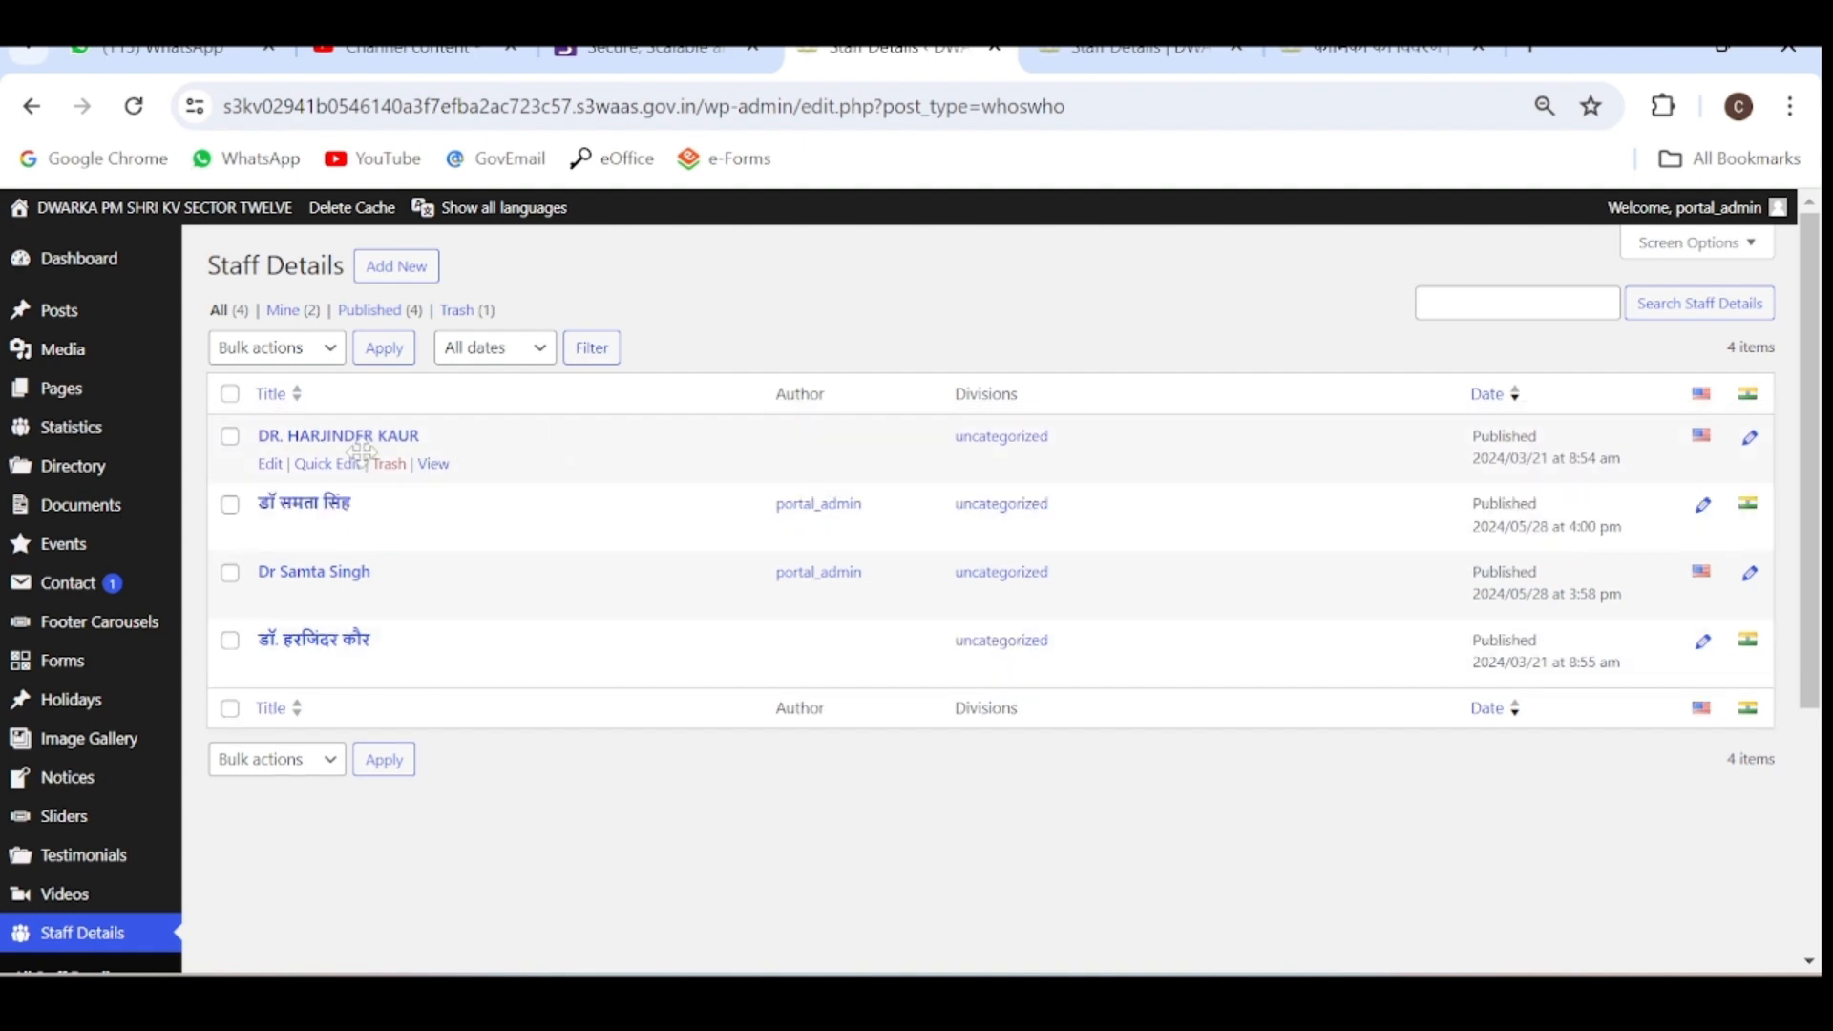
mouse_move(542, 443)
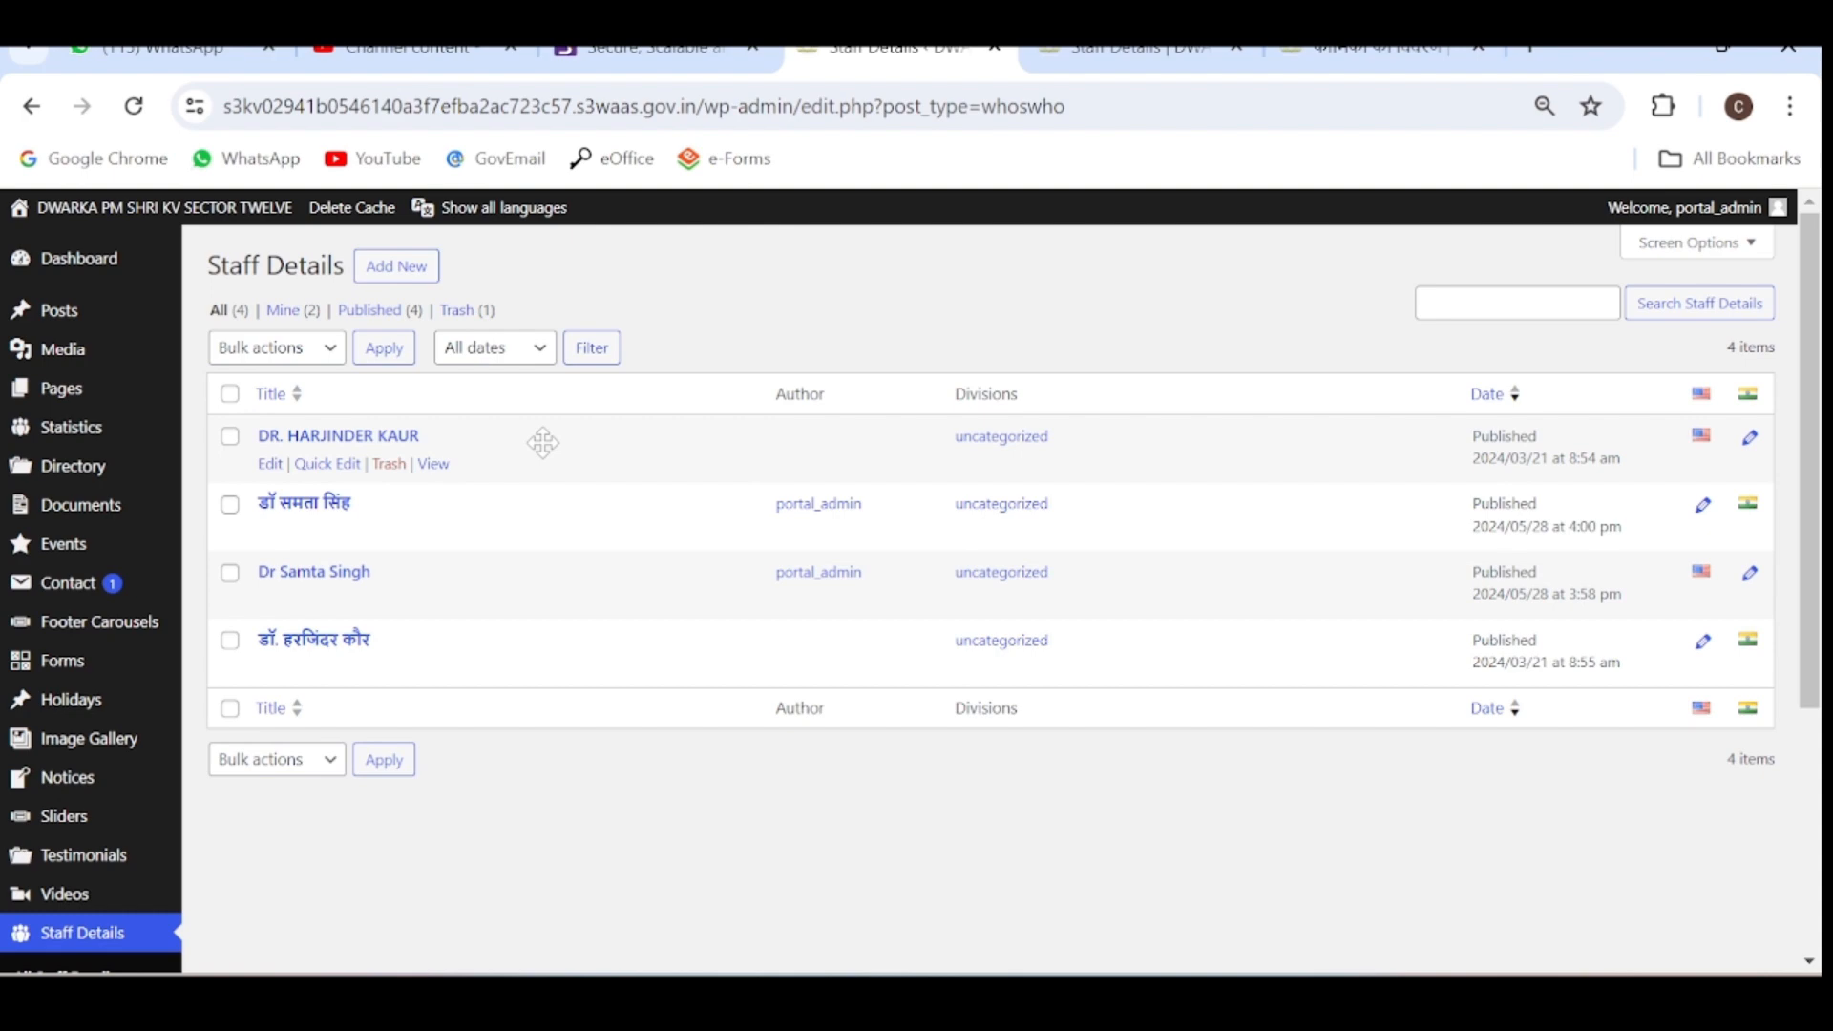
mouse_move(571, 453)
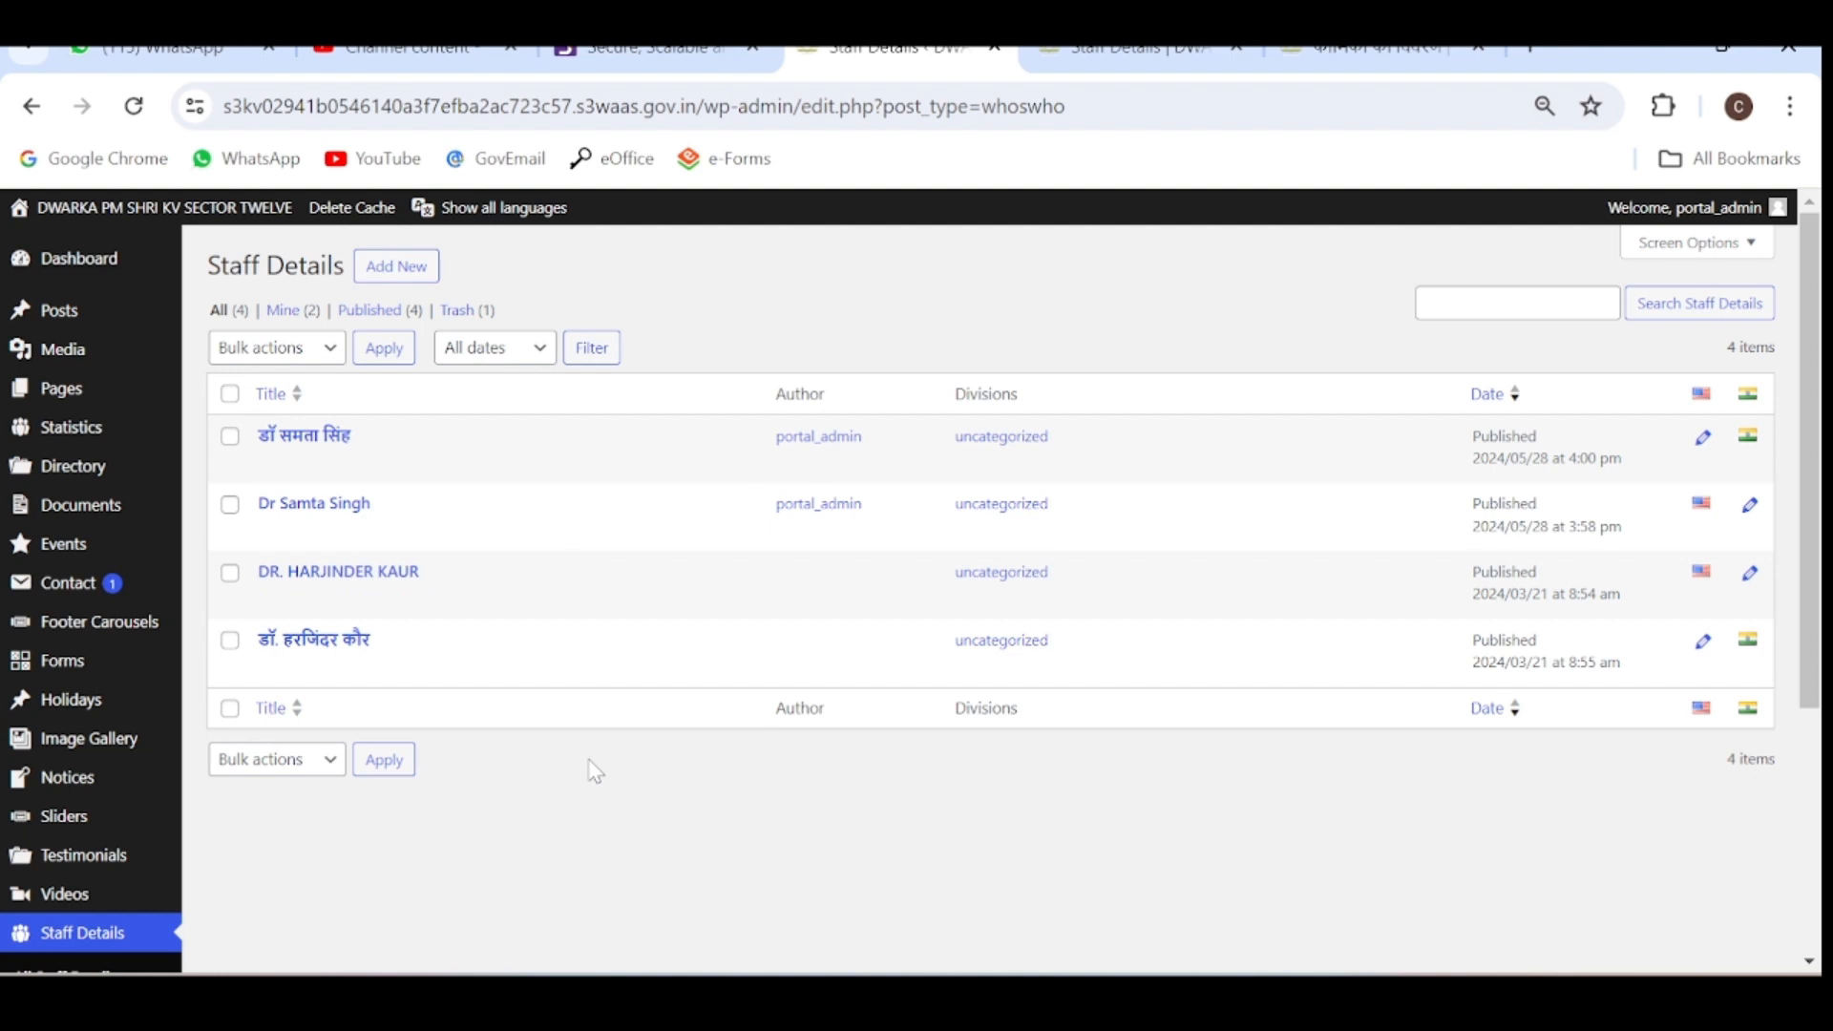
mouse_move(1348, 300)
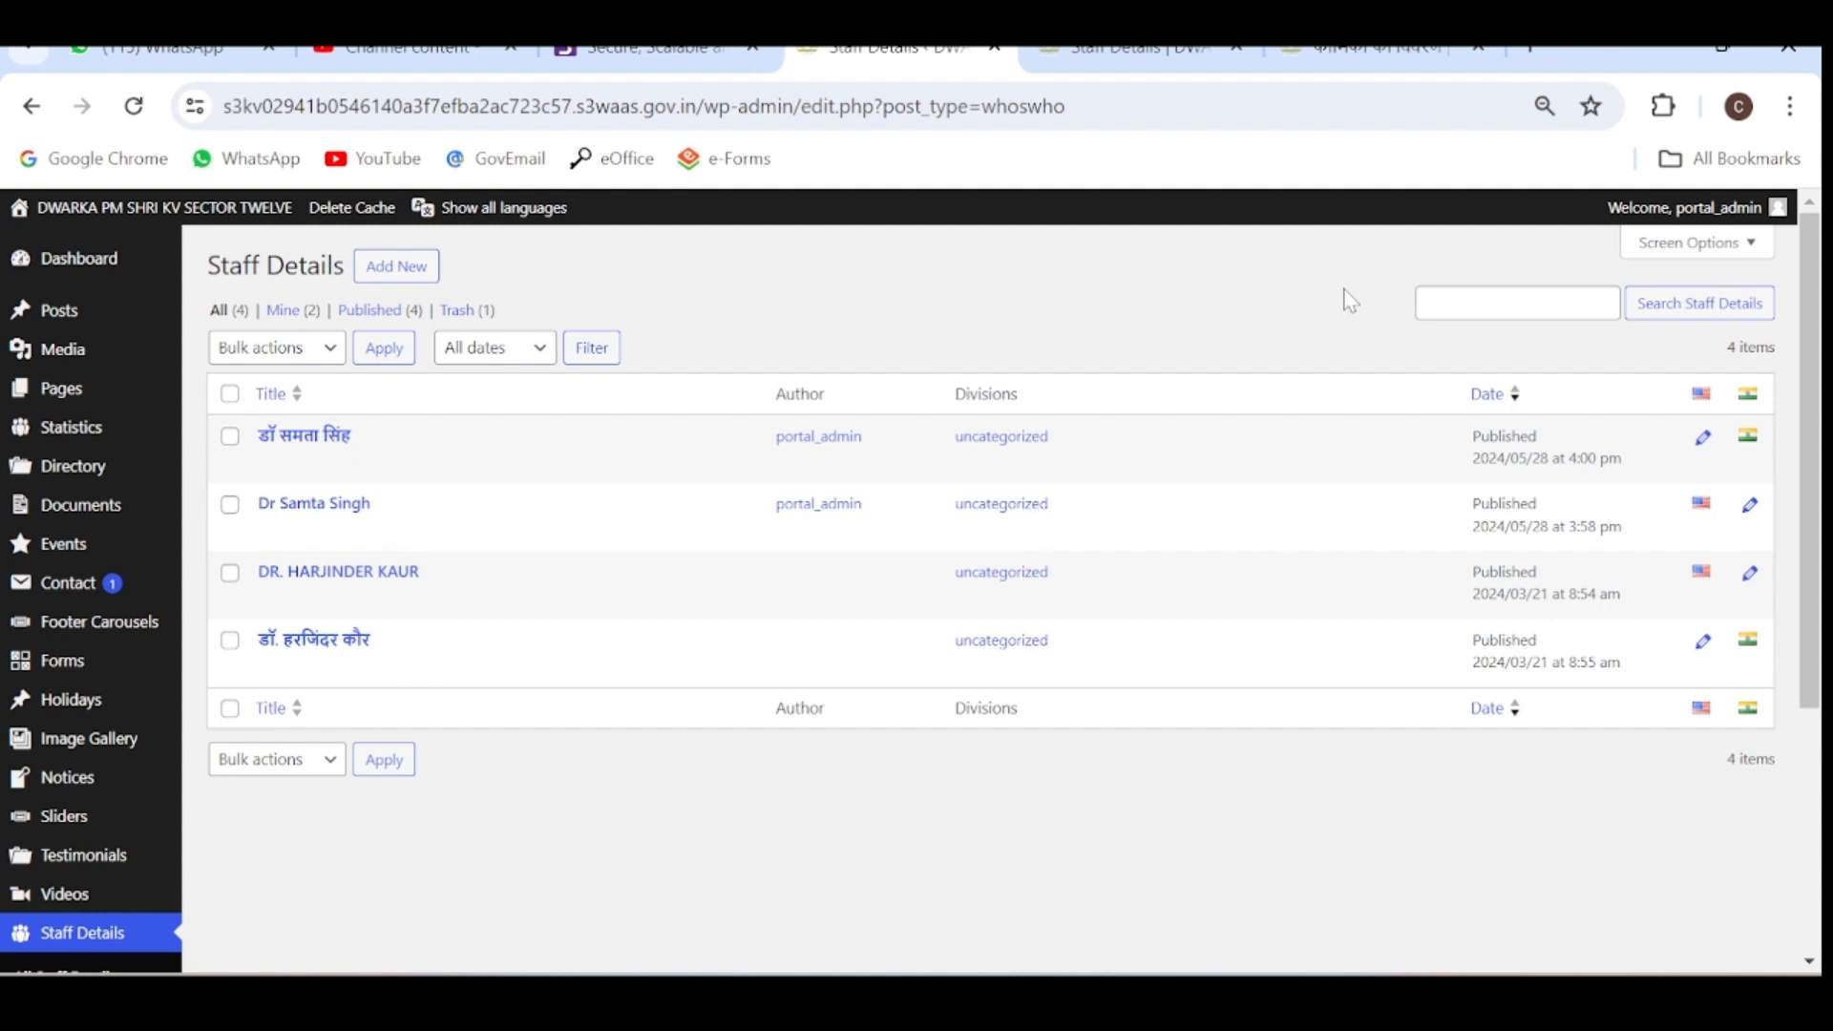
mouse_move(1604, 290)
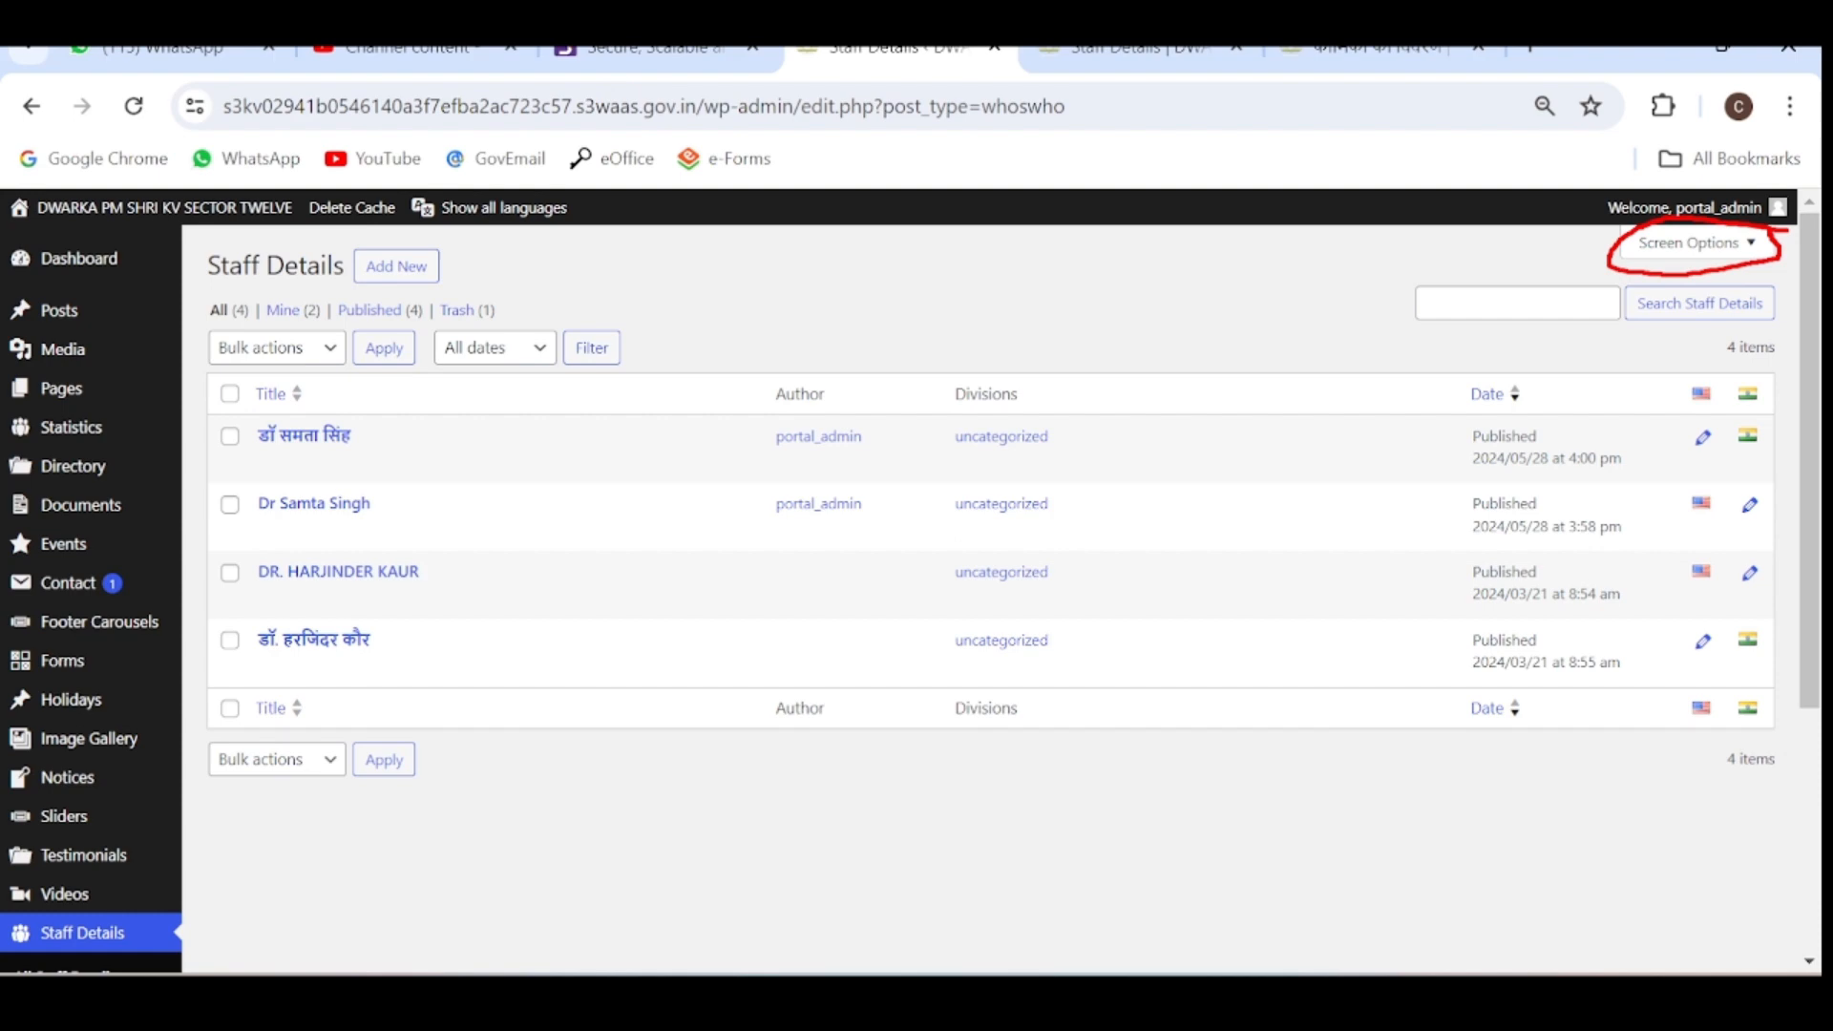
Set Number of items per page to 75 in Screen Options and apply it.
left_click(1692, 243)
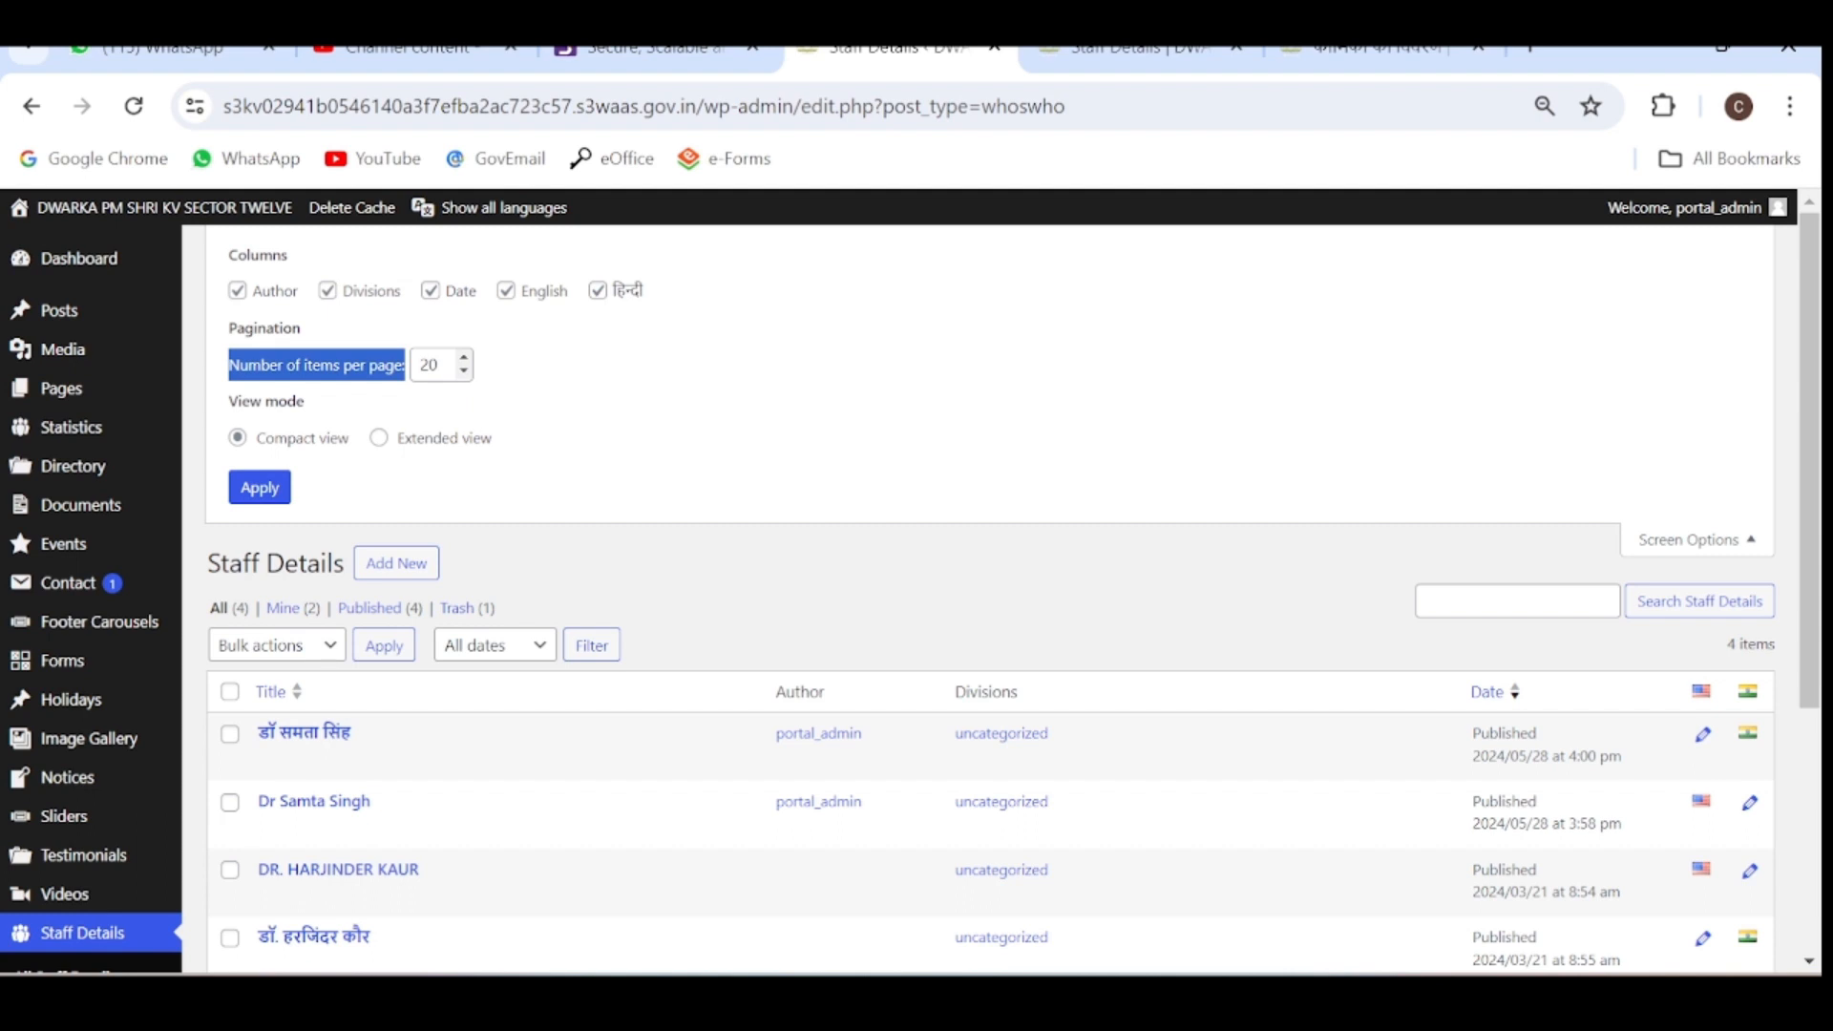
left_click(436, 365)
type("75")
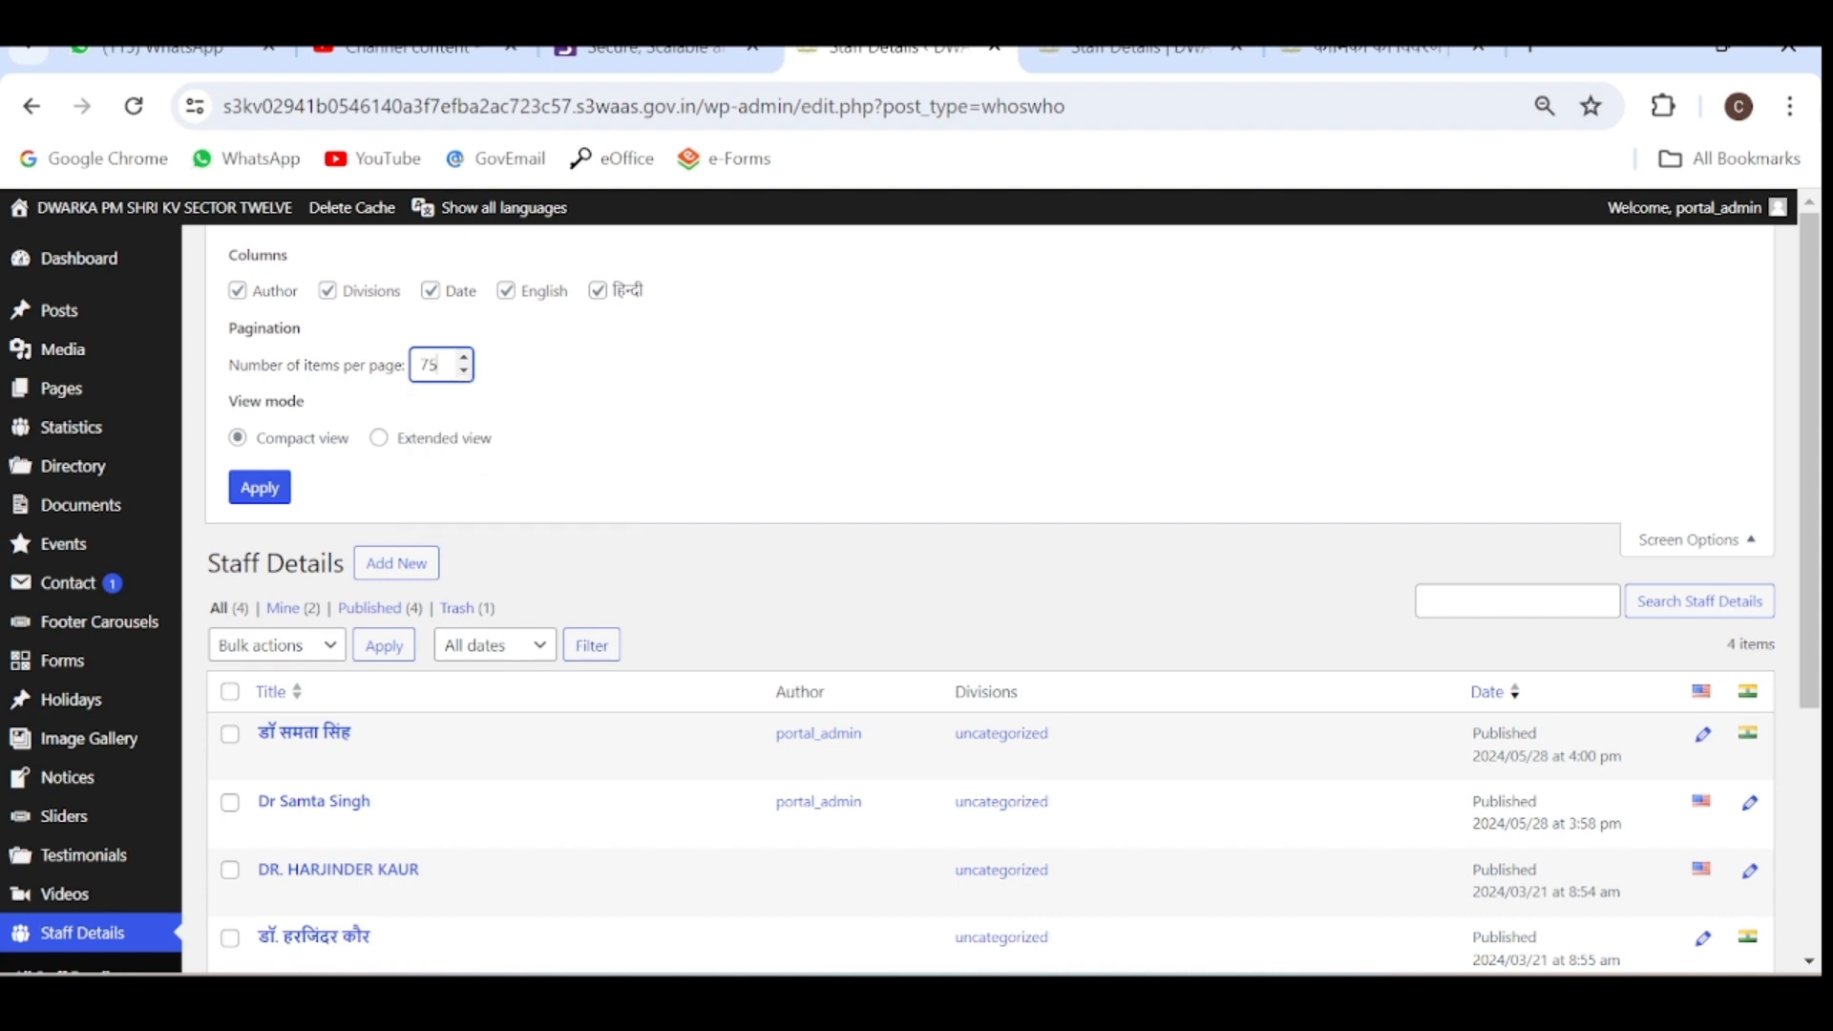
left_click(260, 489)
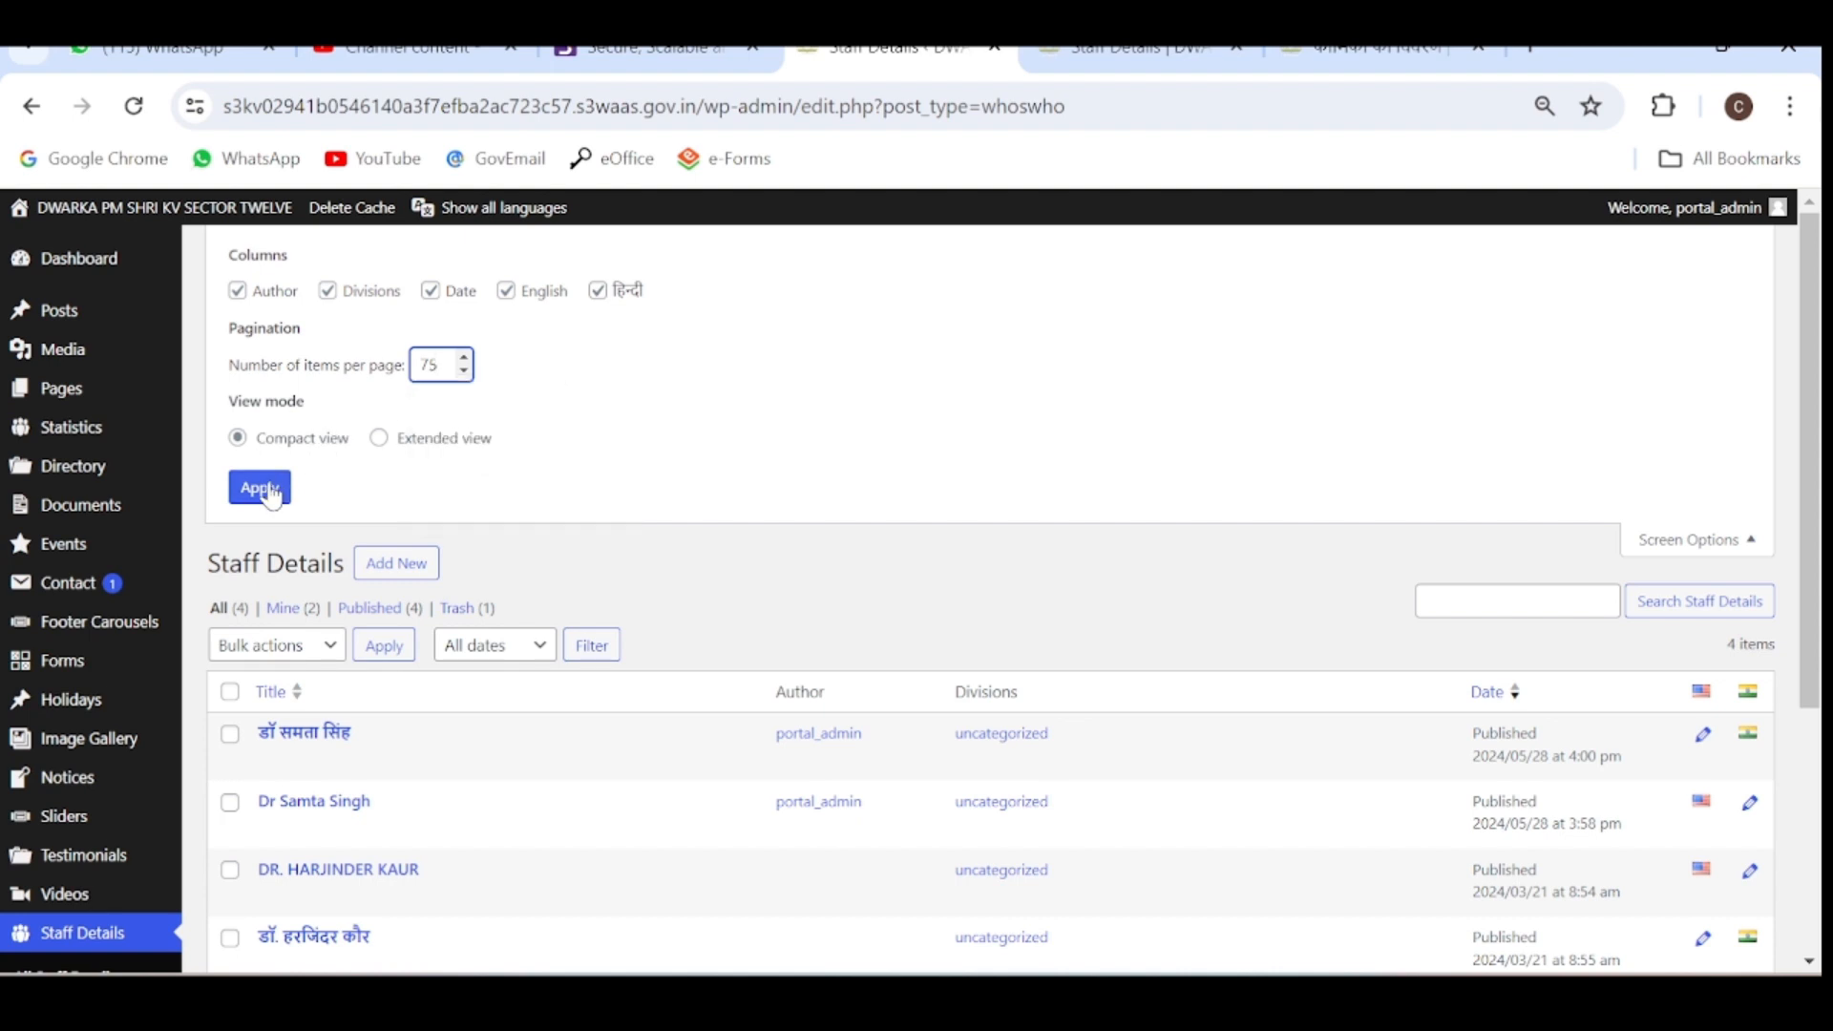
left_click(260, 487)
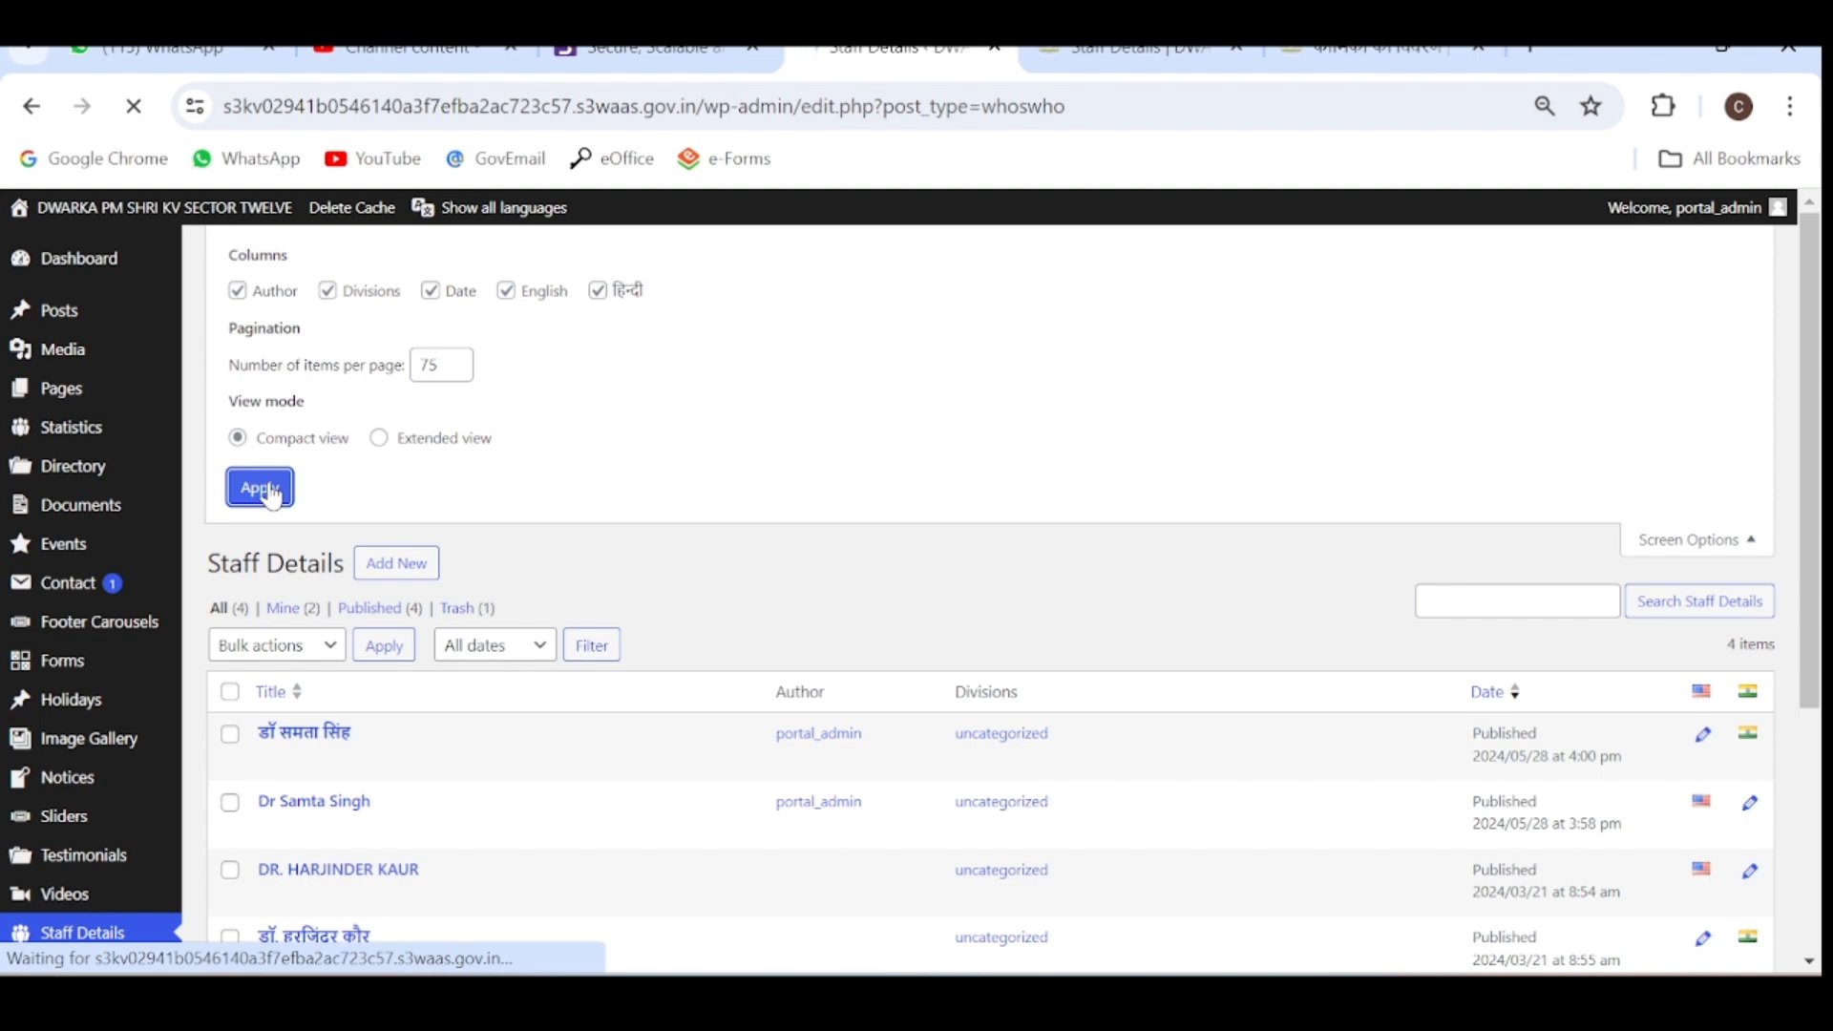
left_click(260, 487)
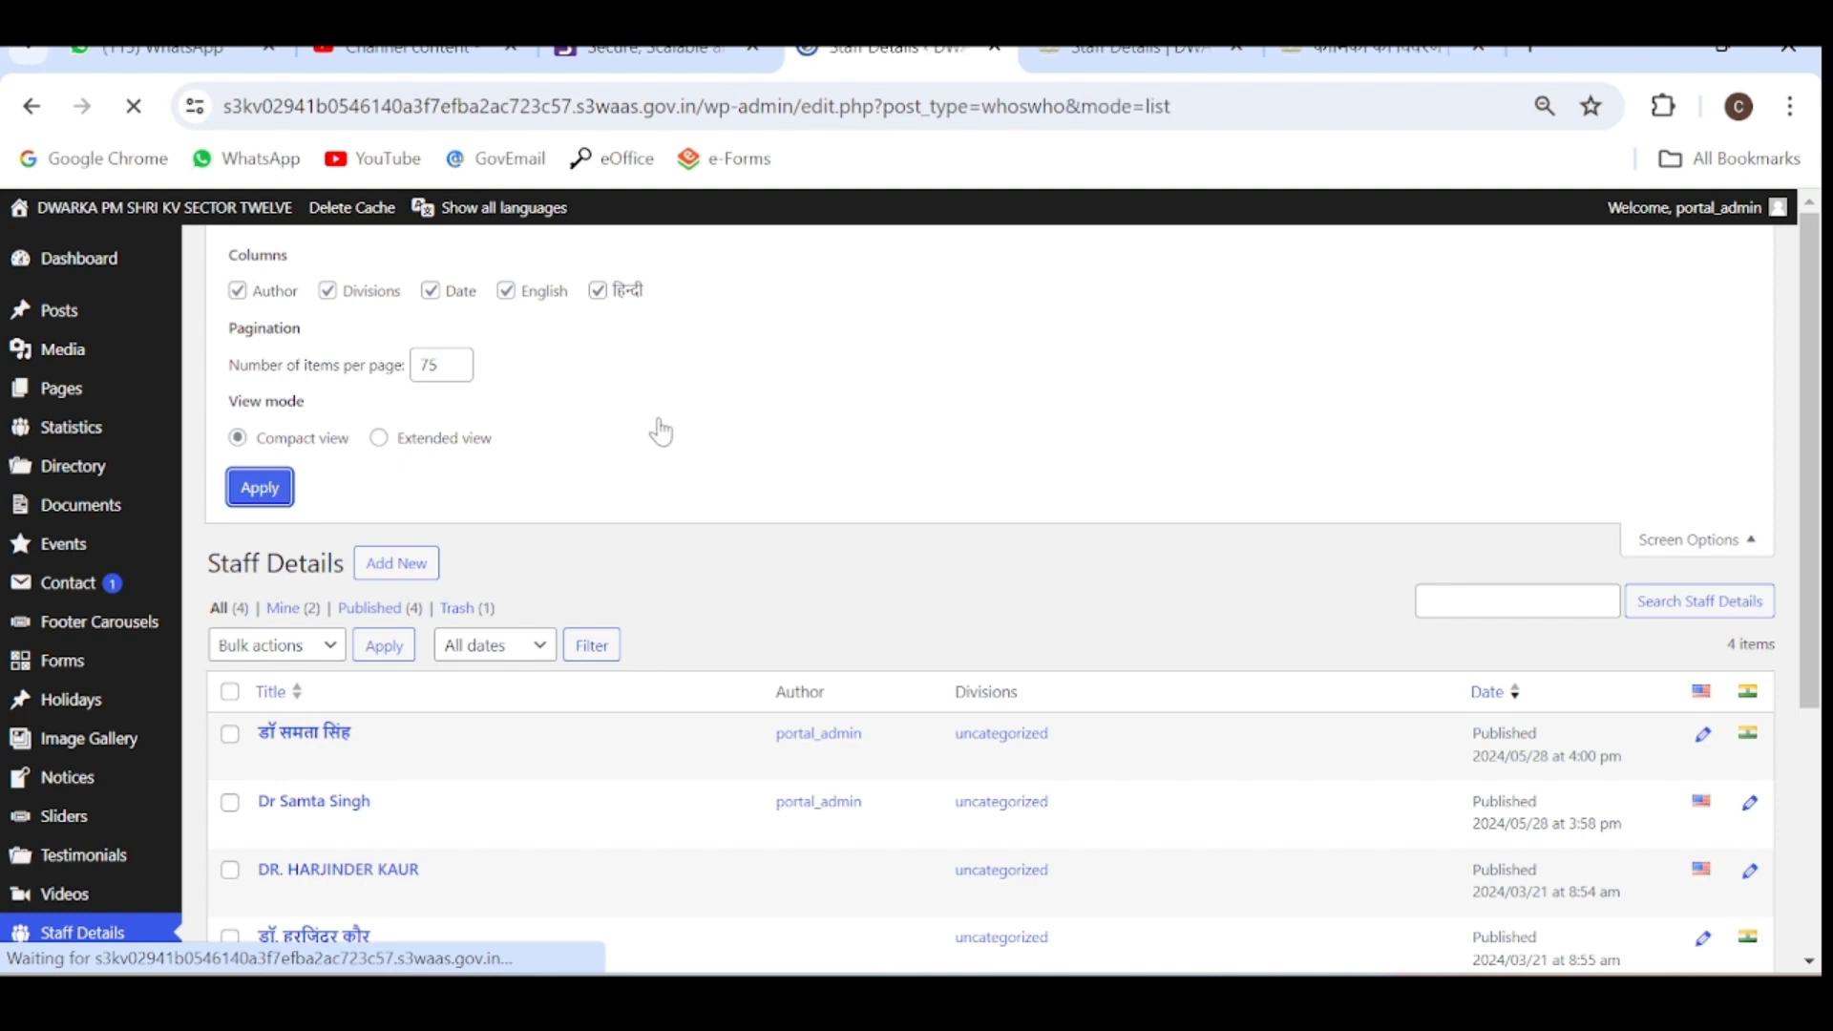
left_click(259, 487)
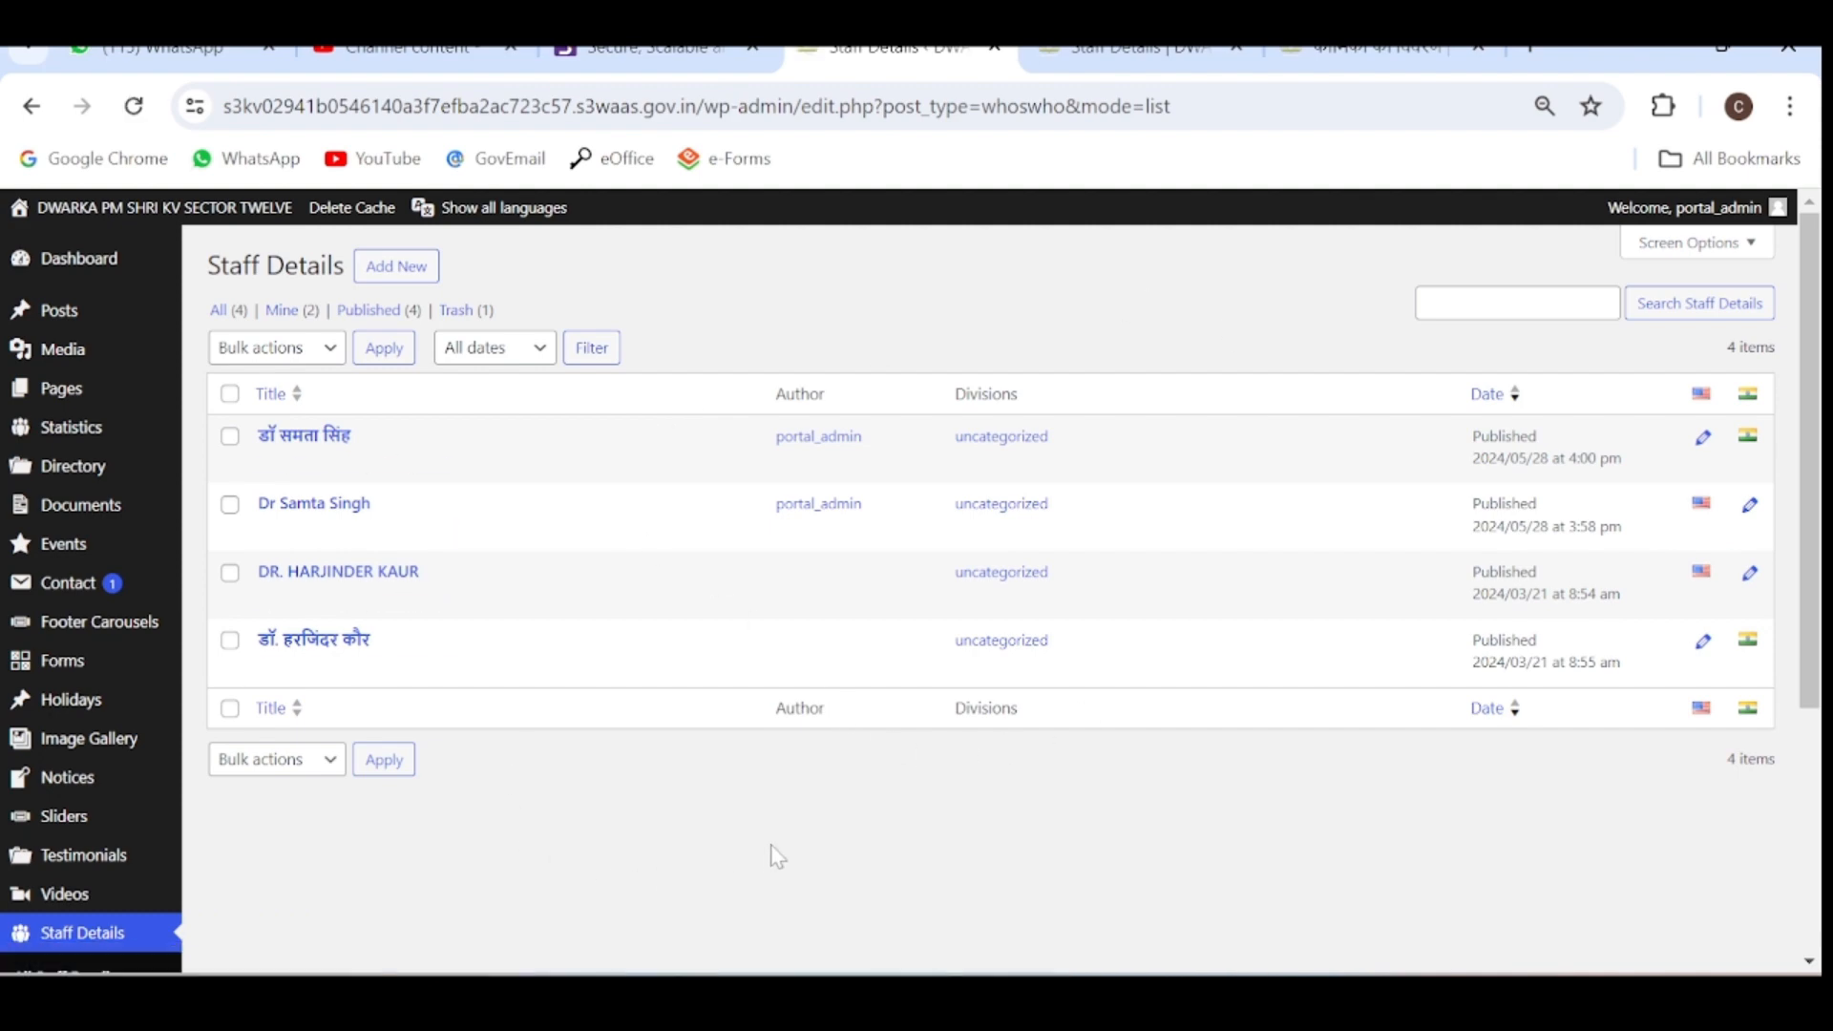
mouse_move(612, 828)
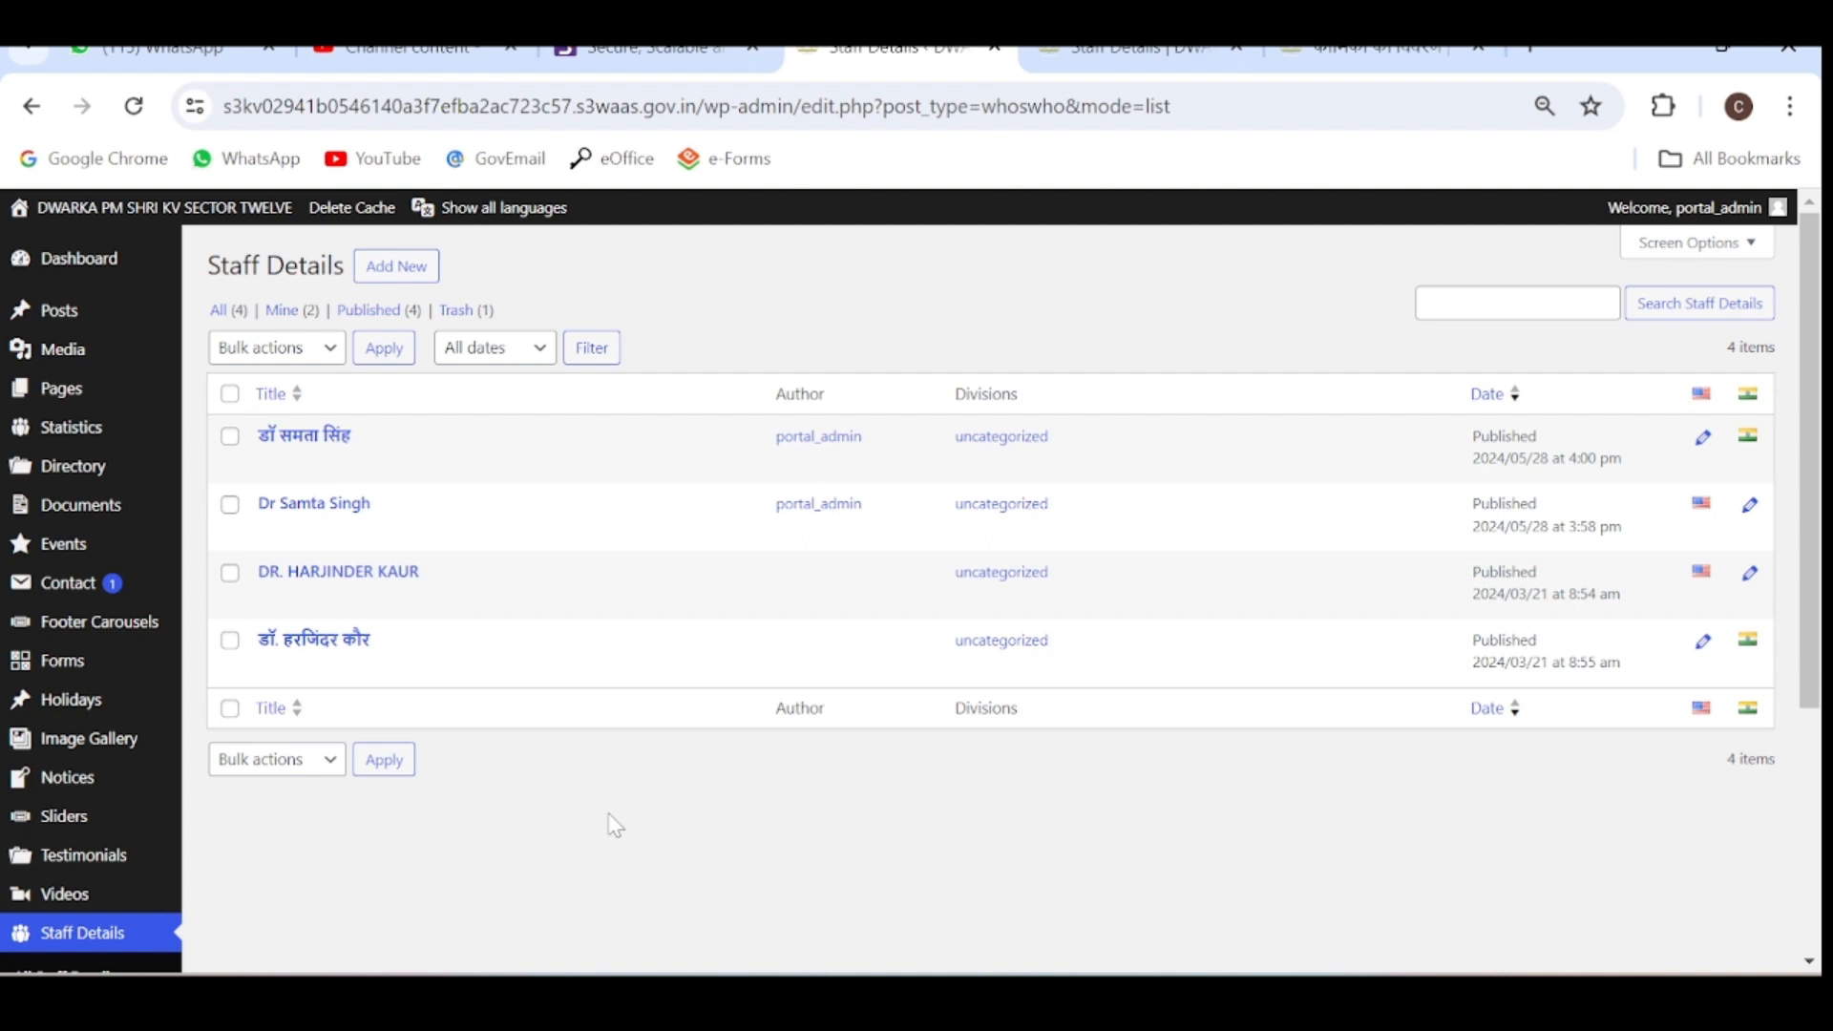
mouse_move(653, 788)
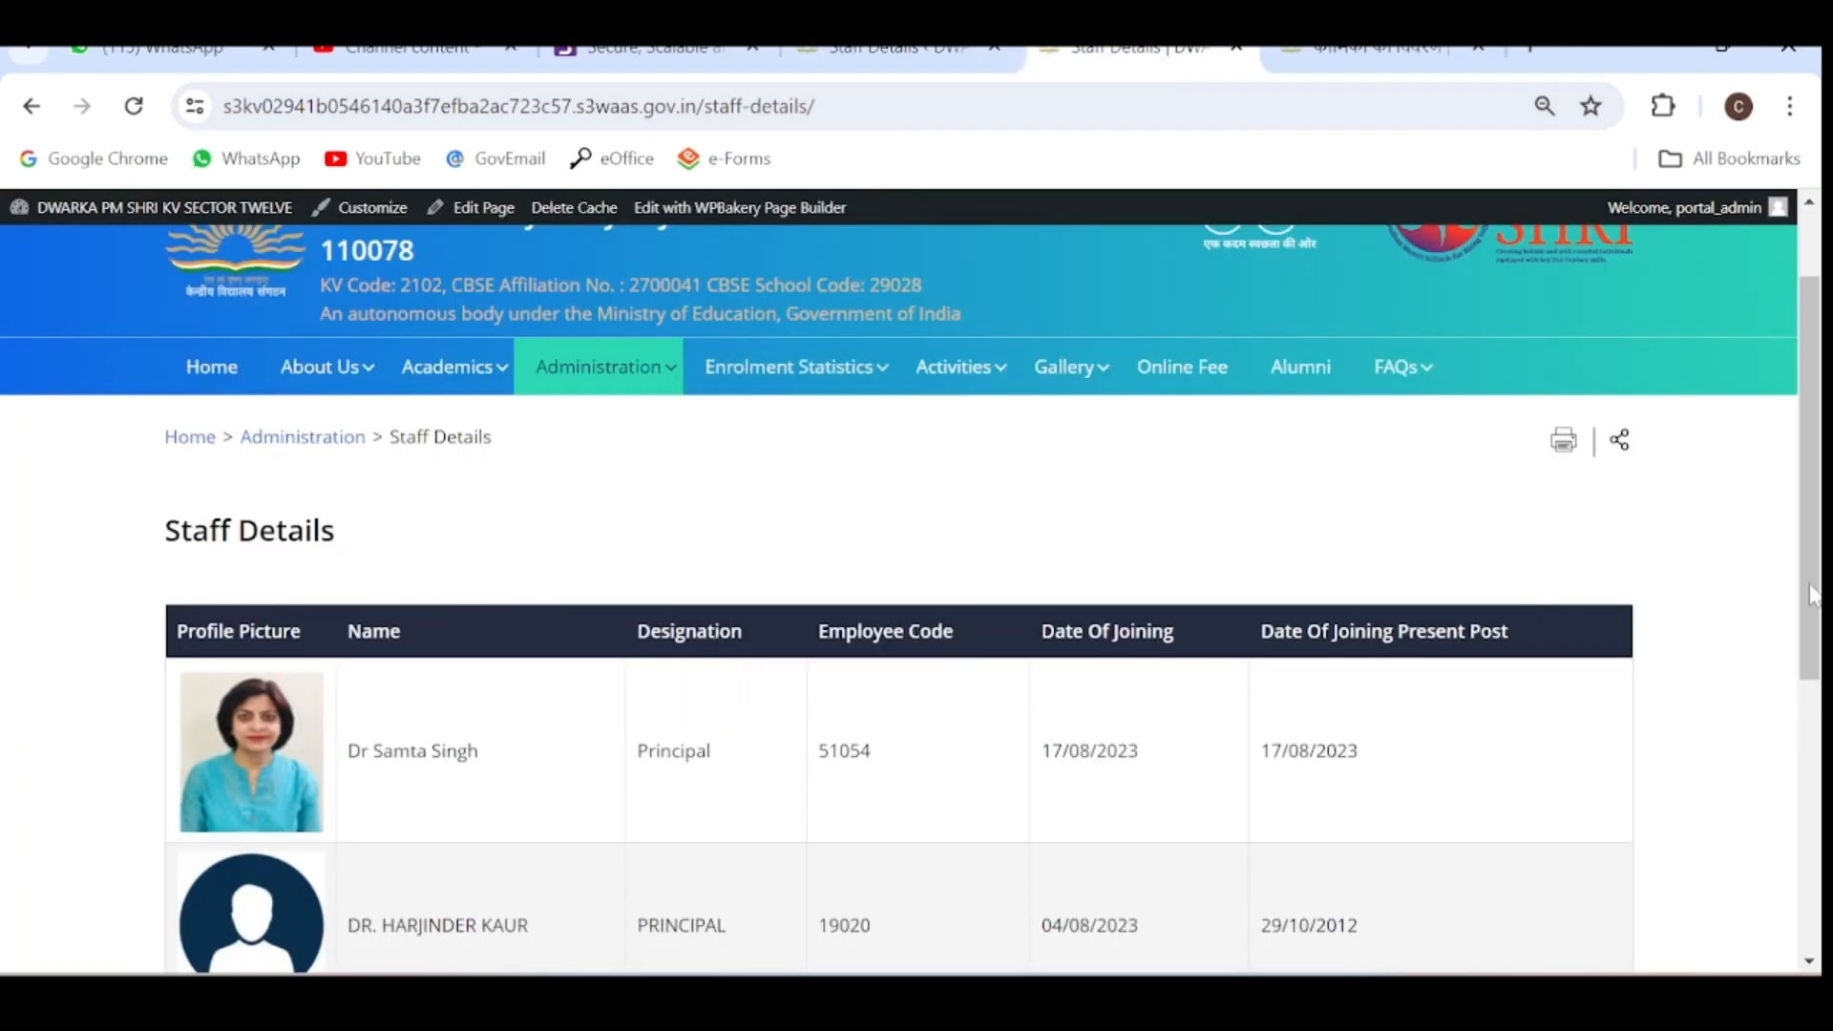
scroll("down", 3)
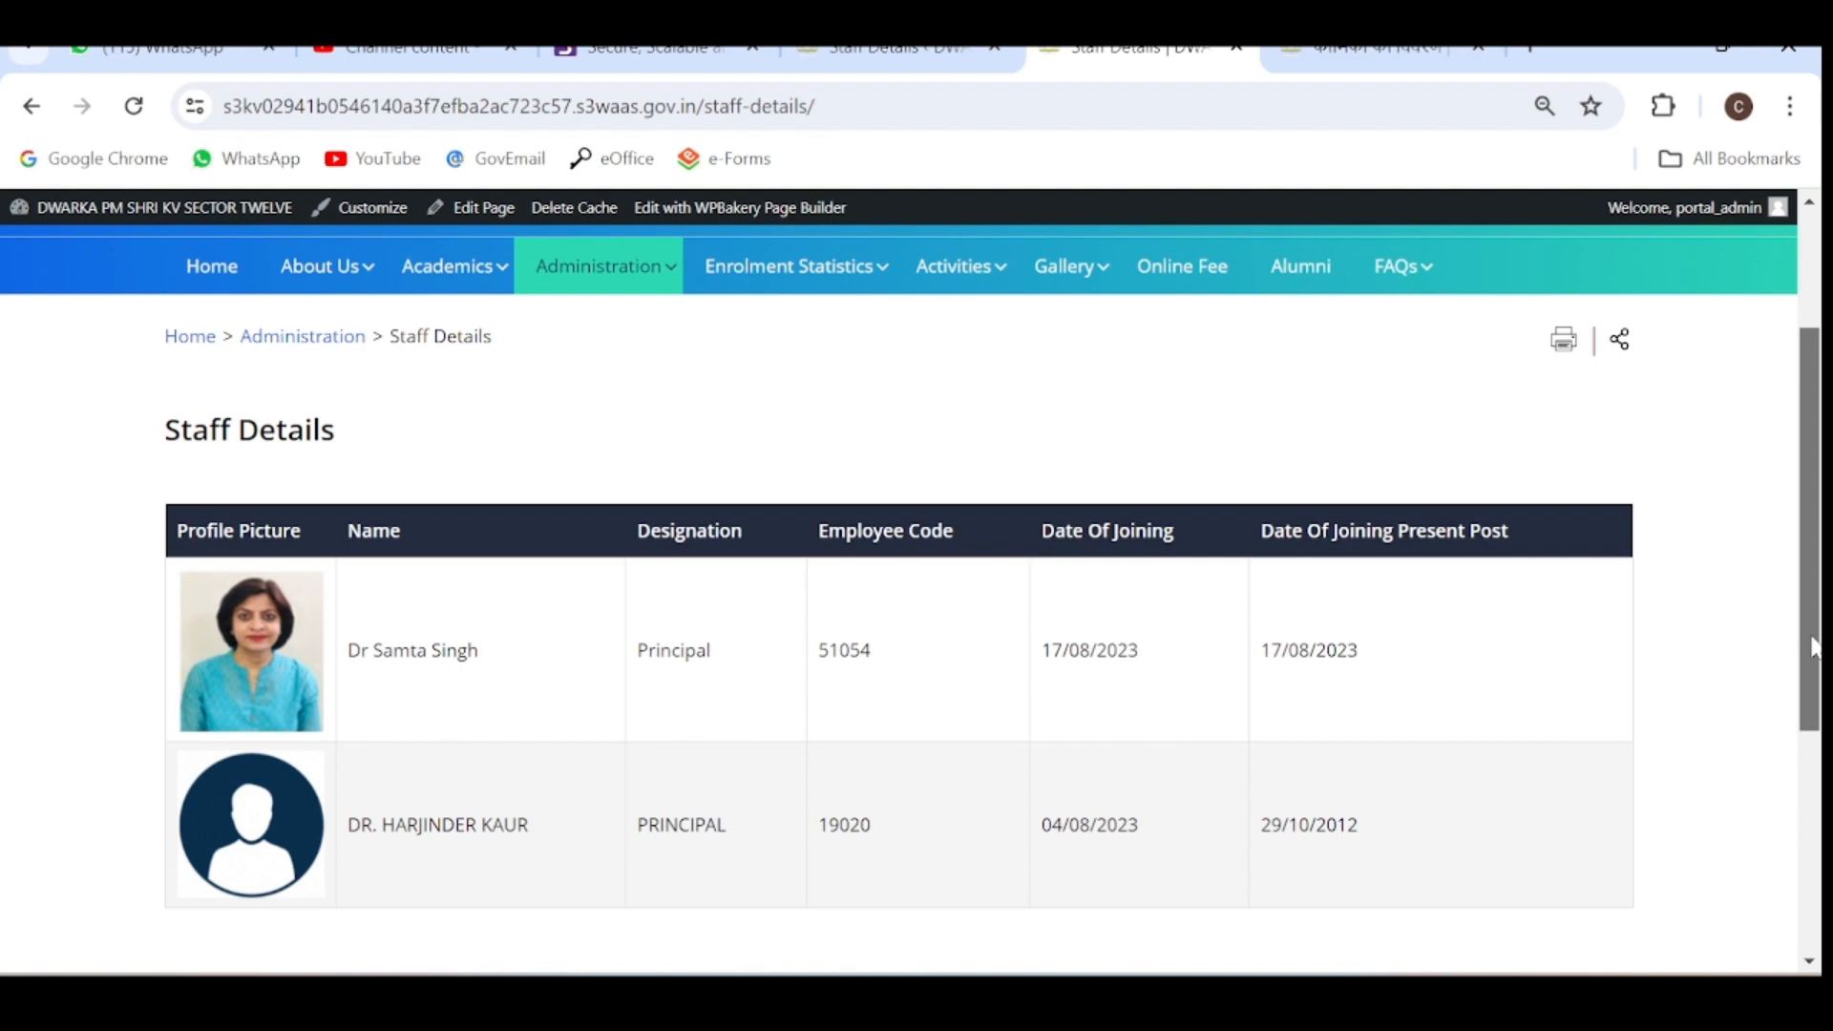